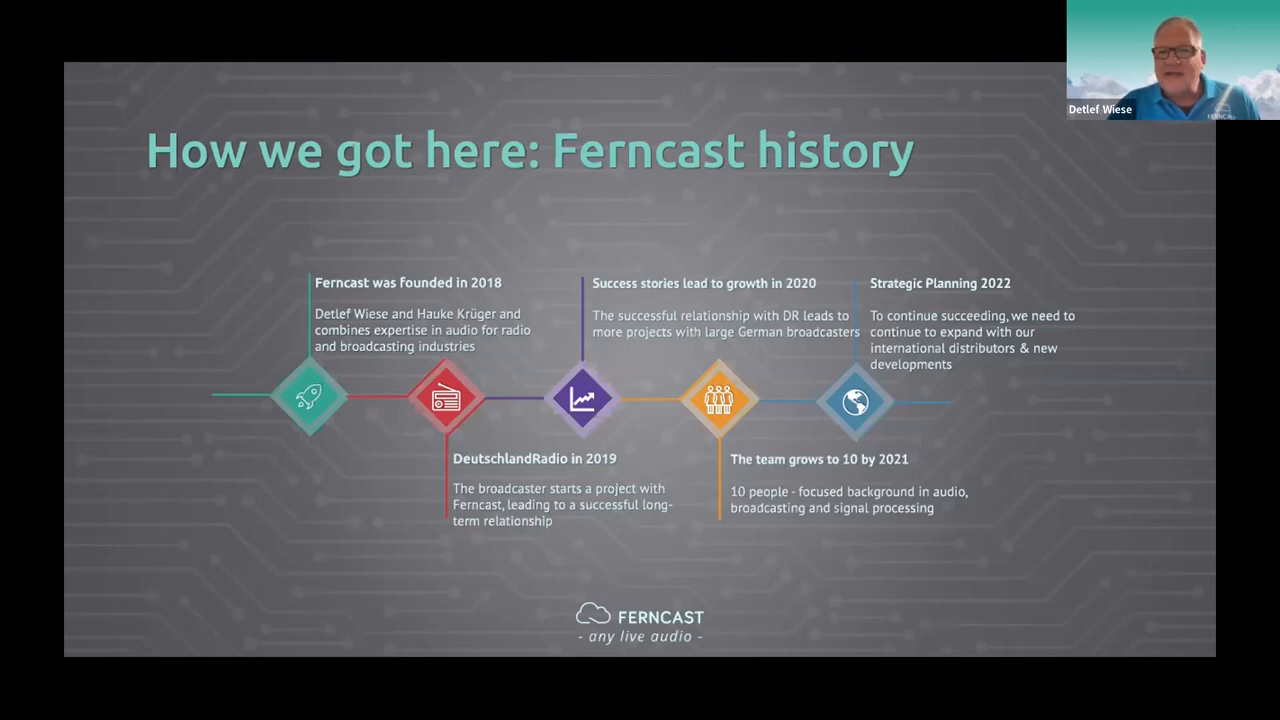
mouse_move(546, 154)
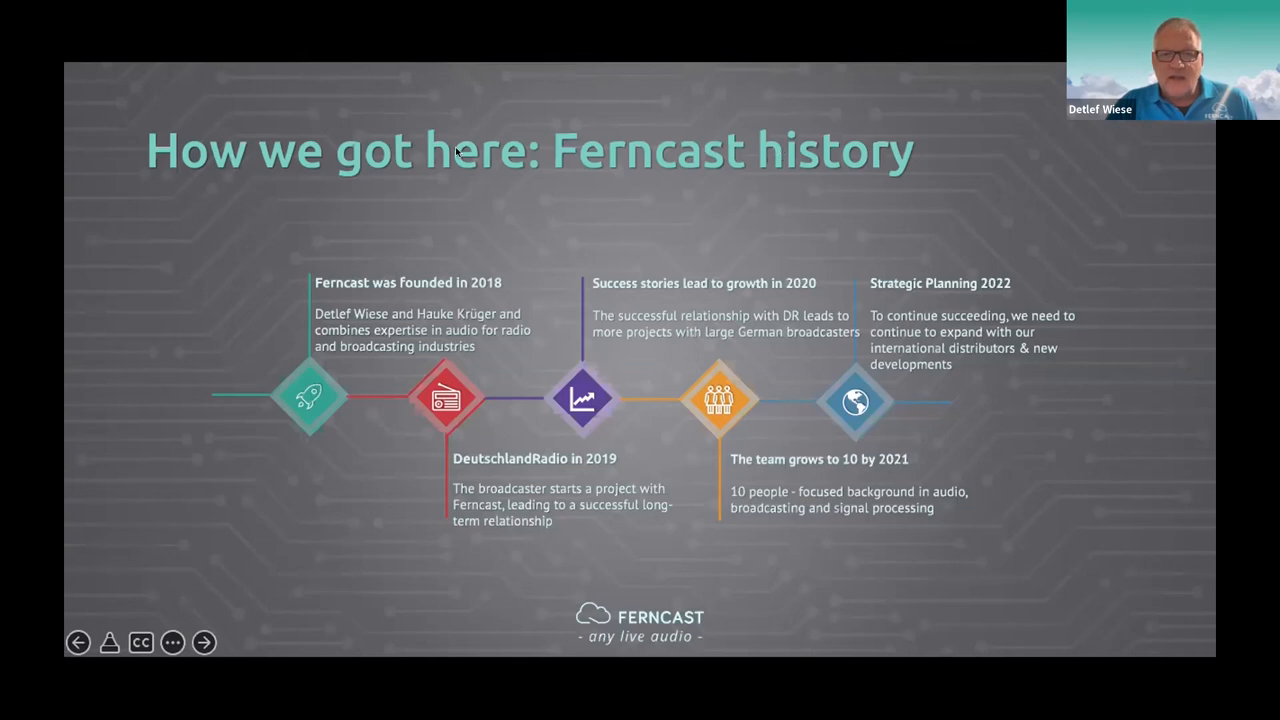
mouse_move(228, 72)
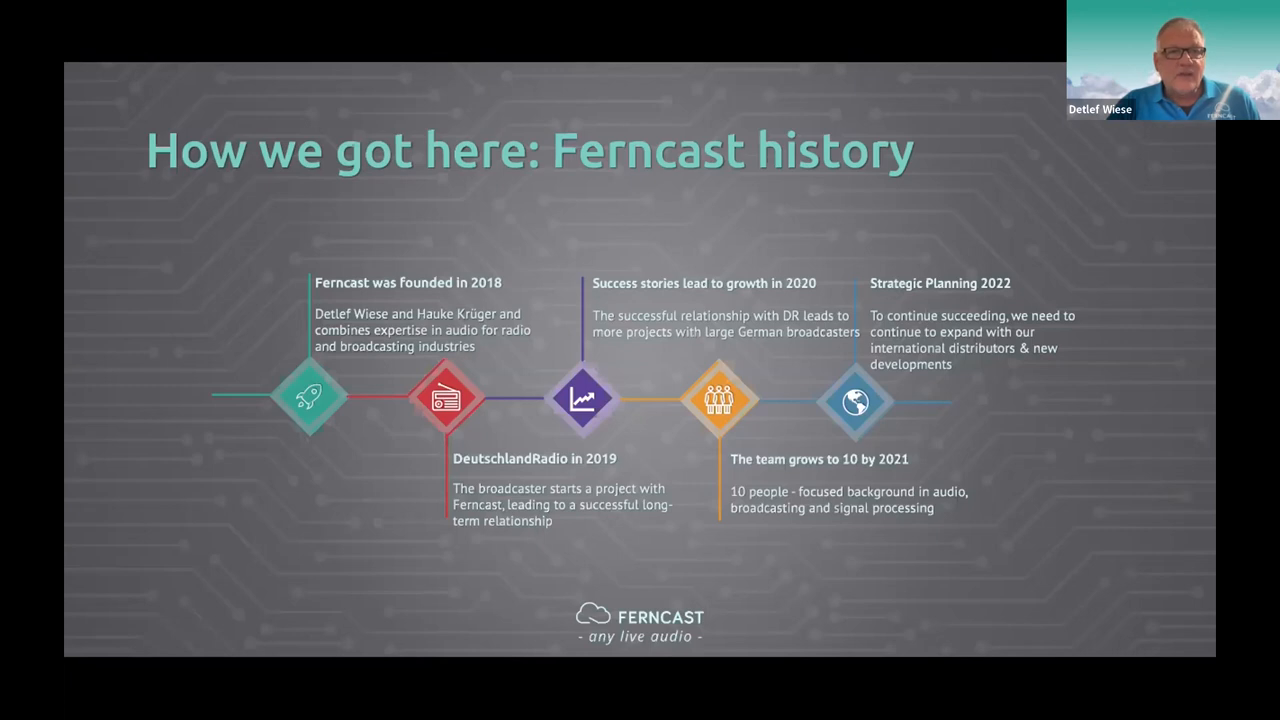
mouse_move(68, 152)
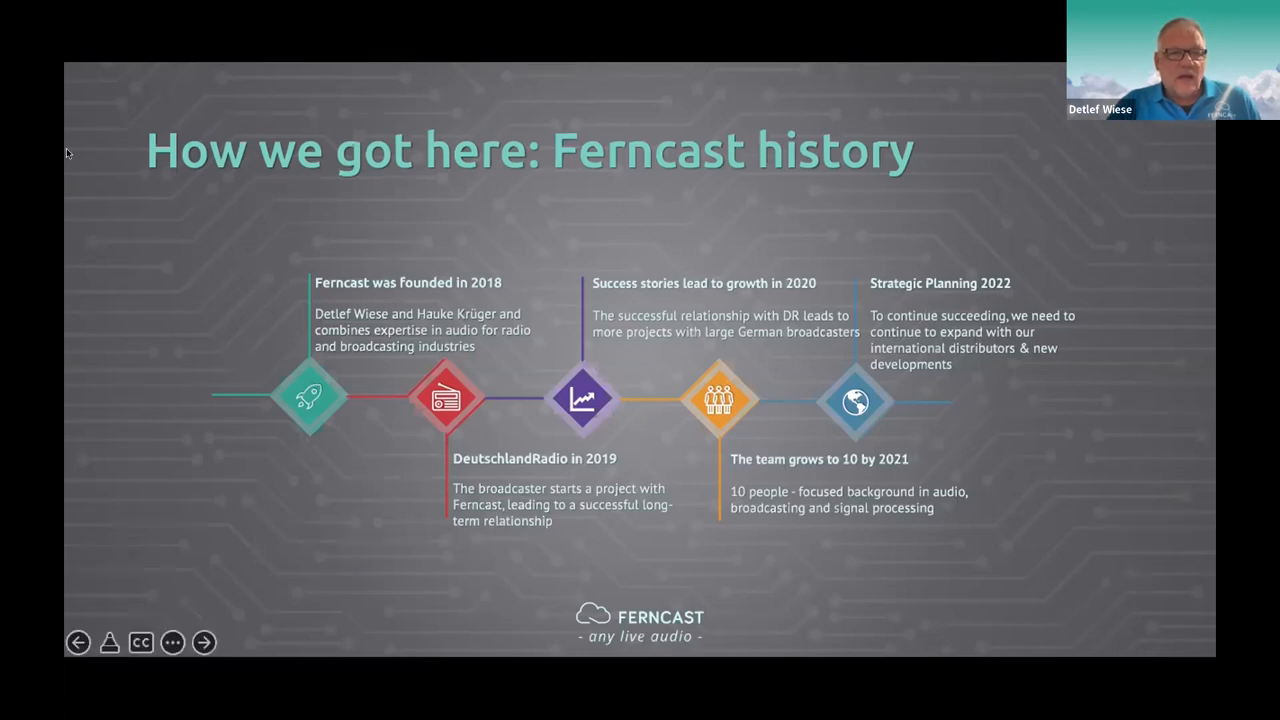
- Advance the slideshow from the Contents slide to the quiz on aixtream's next release number
click(204, 642)
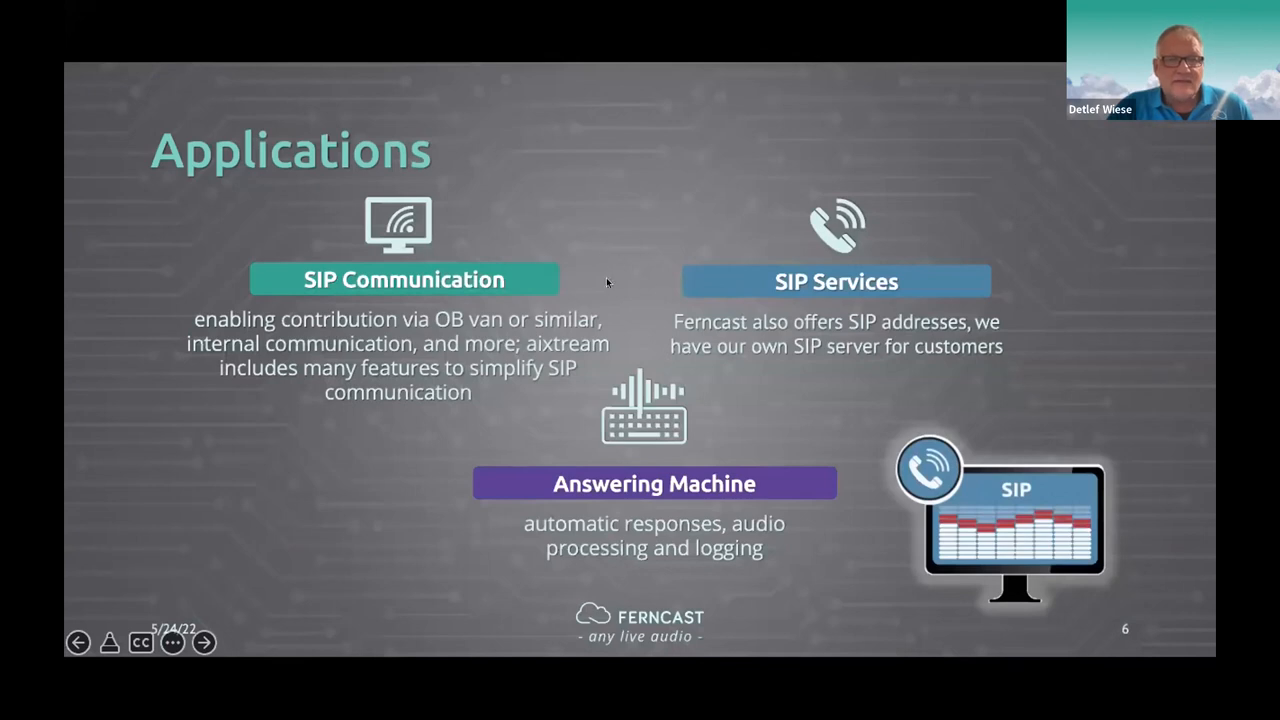
mouse_move(644, 290)
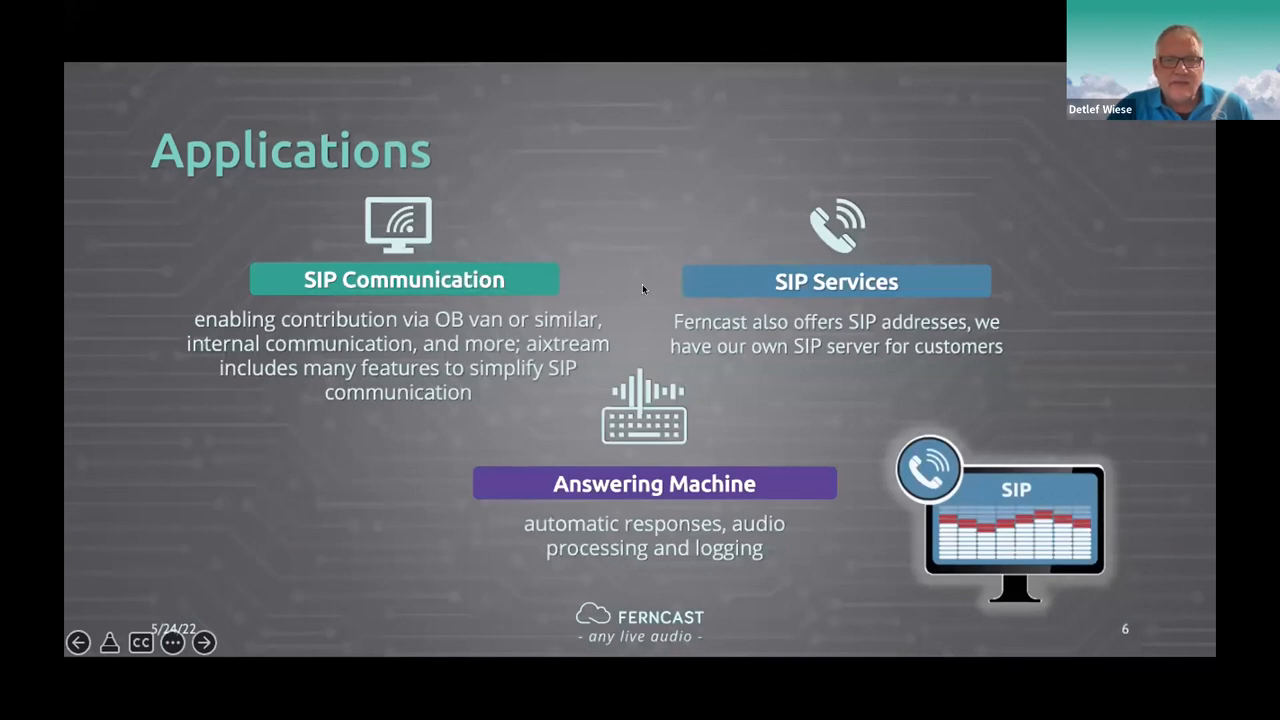
mouse_move(588, 256)
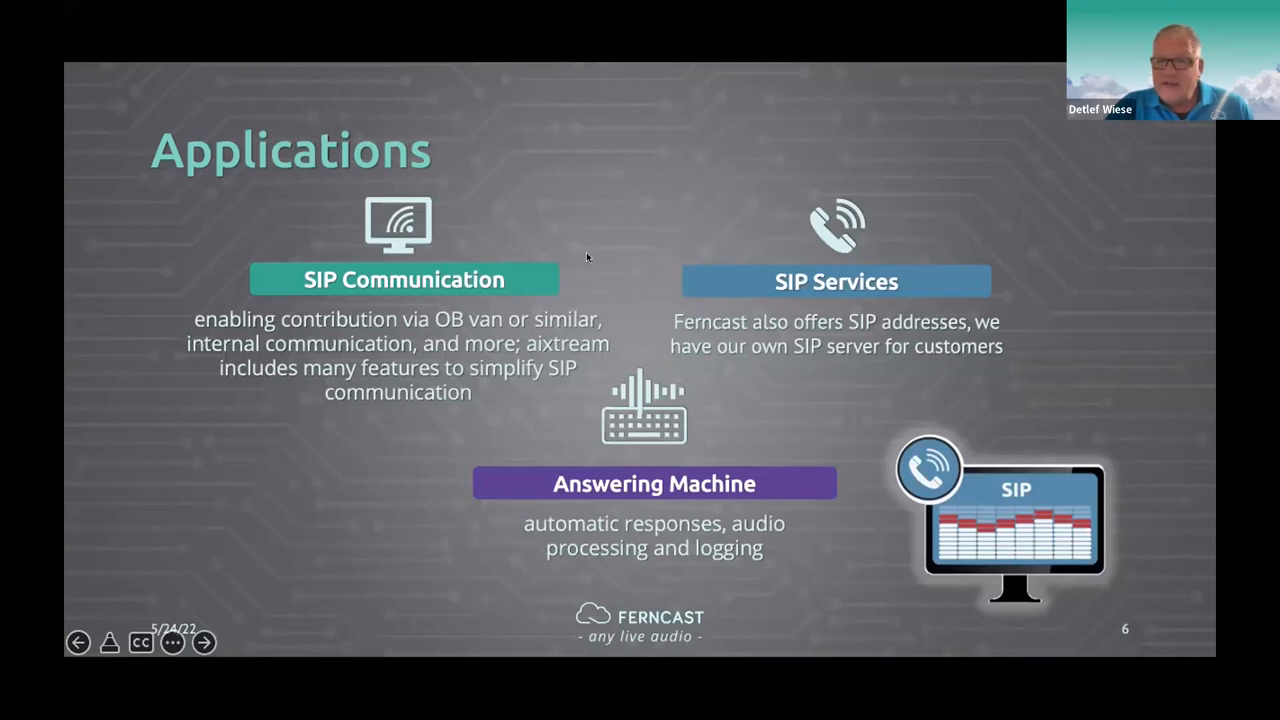
mouse_move(620, 236)
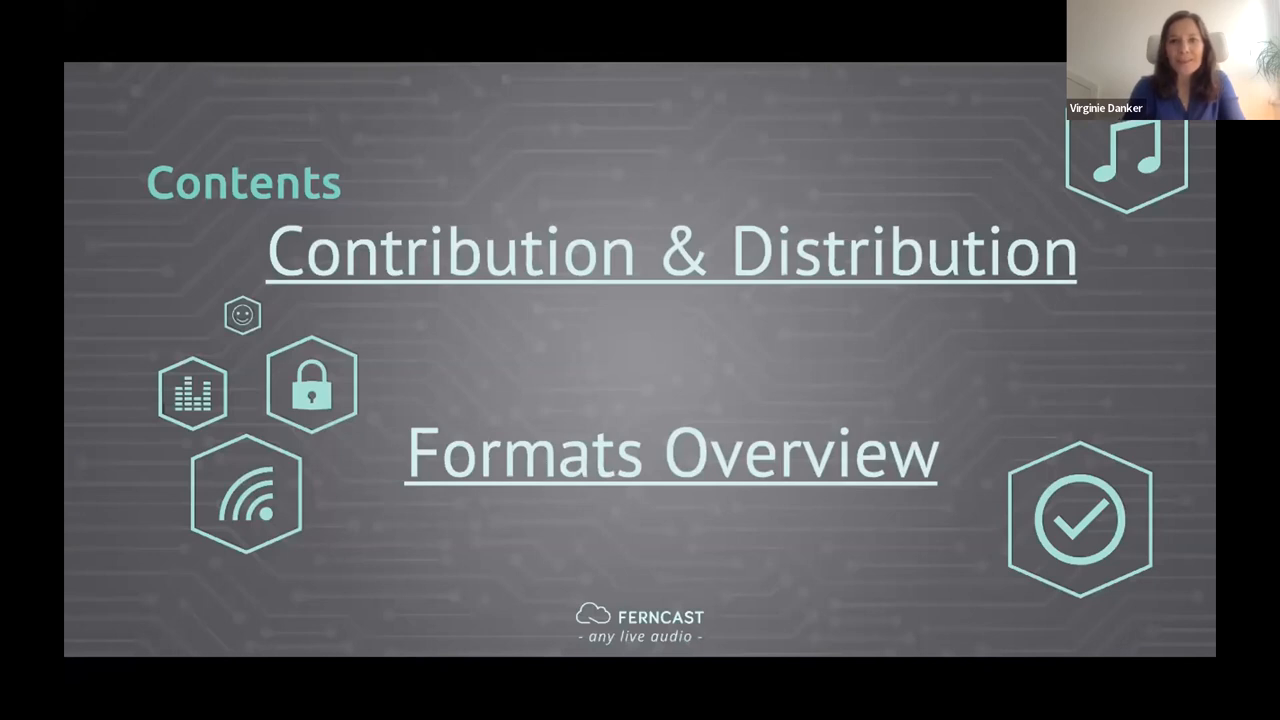
mouse_move(784, 108)
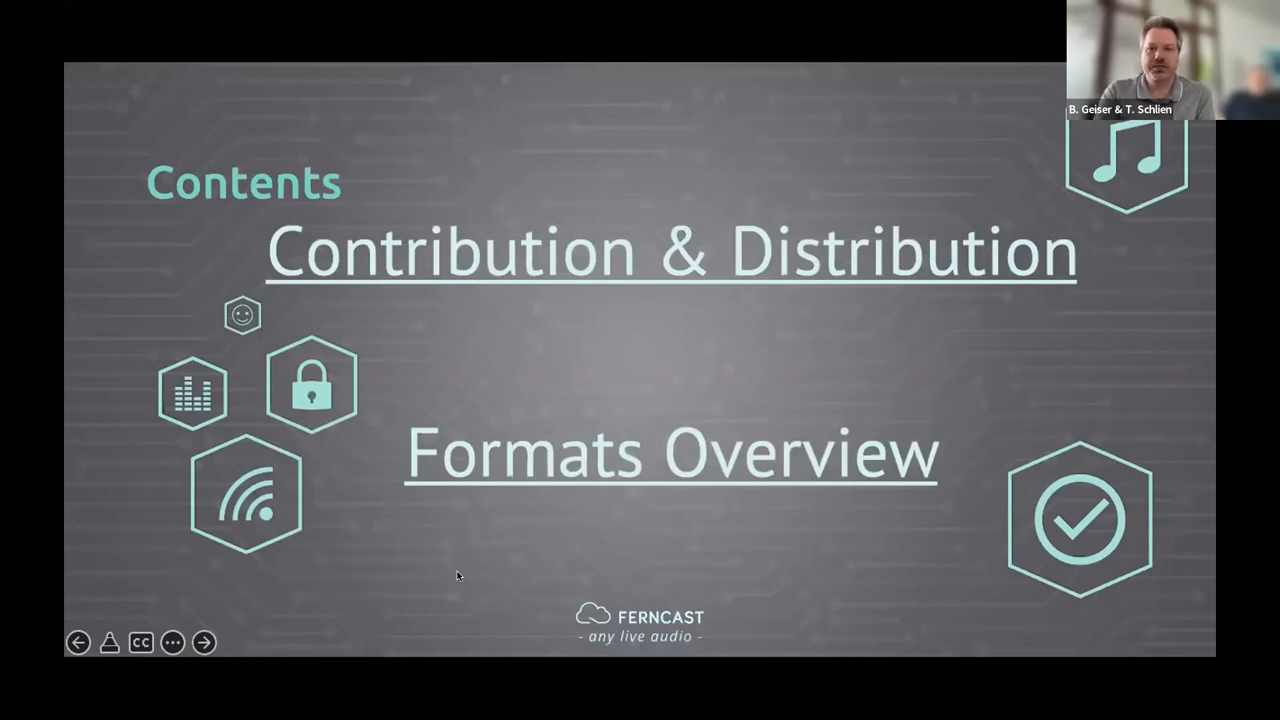
mouse_move(302, 504)
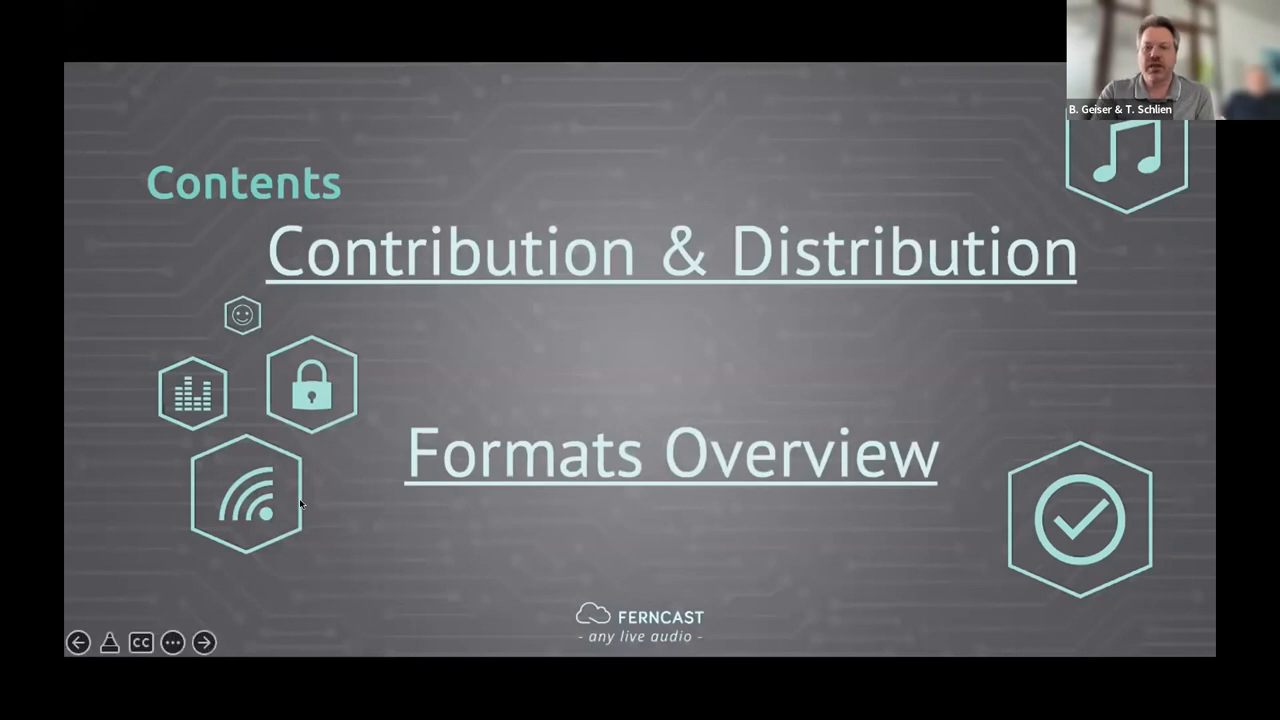
mouse_move(484, 568)
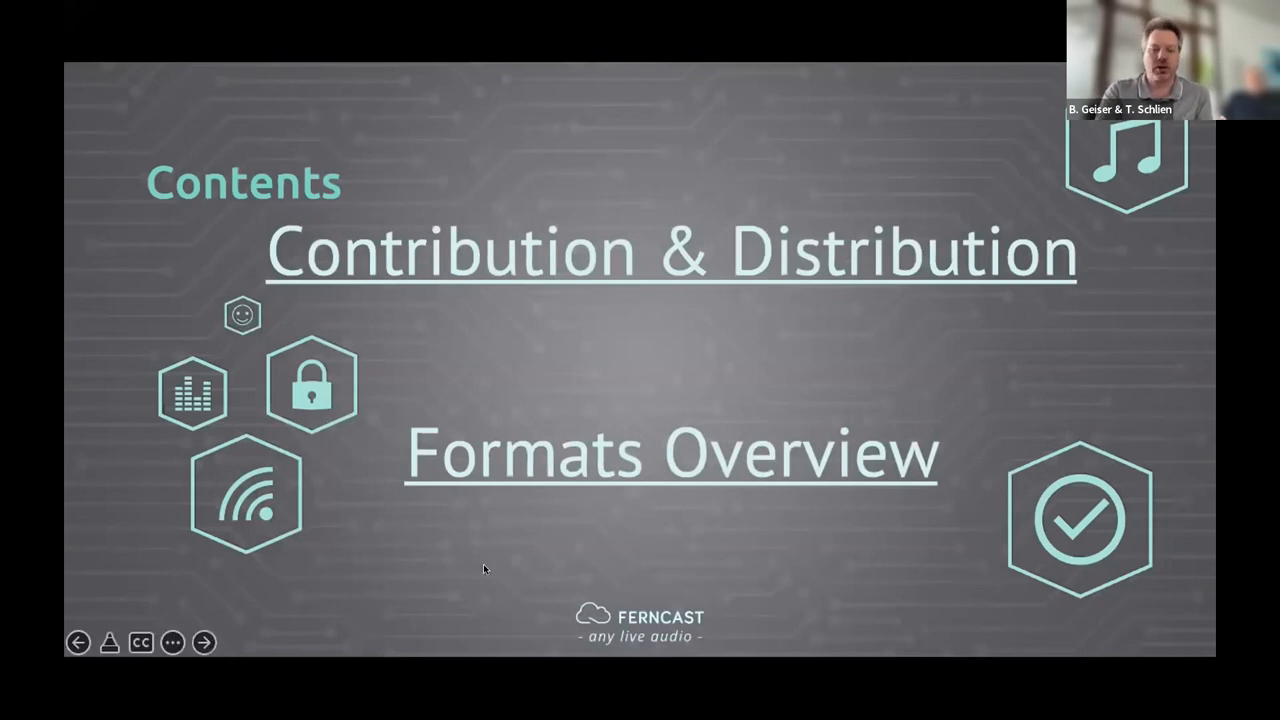
mouse_move(472, 182)
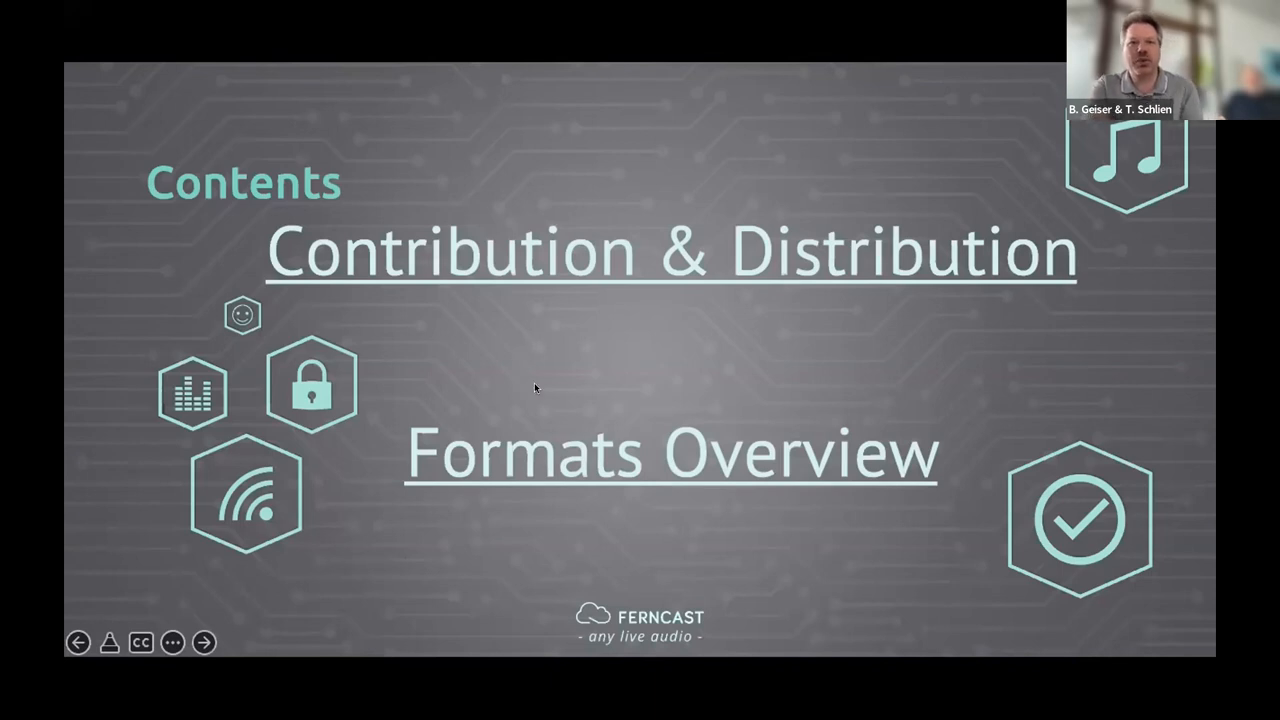
mouse_move(564, 374)
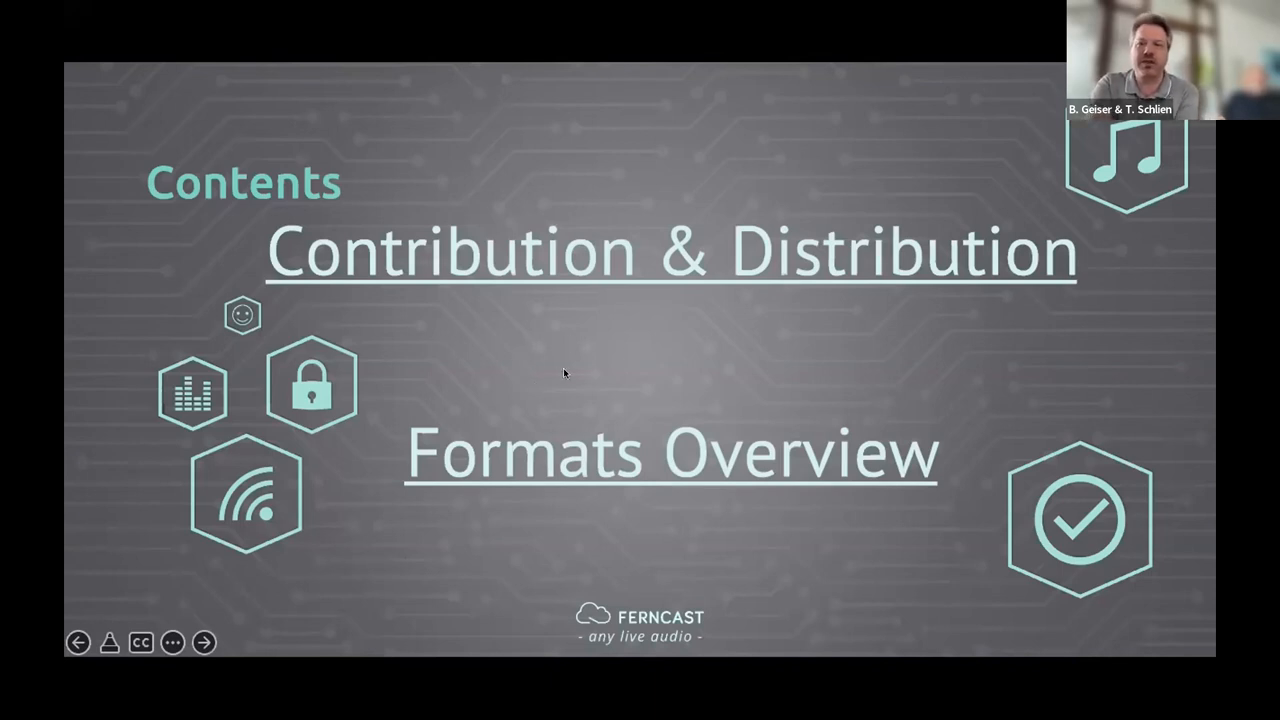
mouse_move(584, 360)
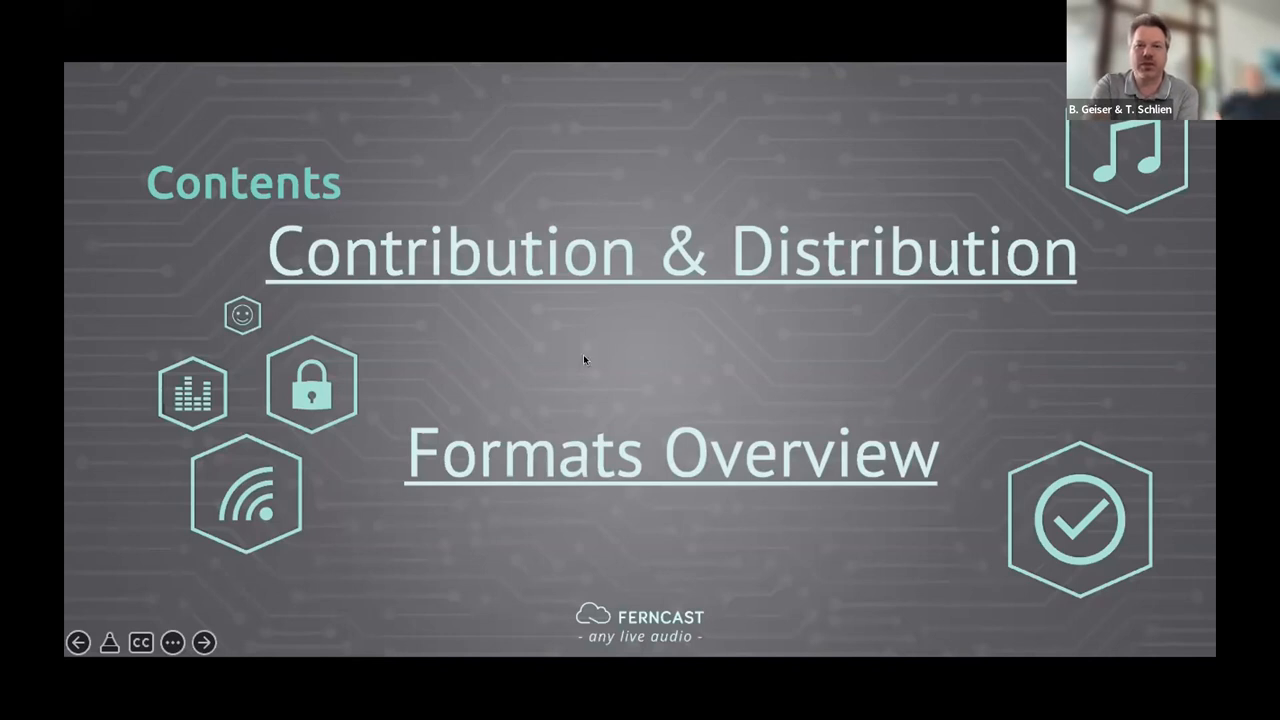
mouse_move(594, 388)
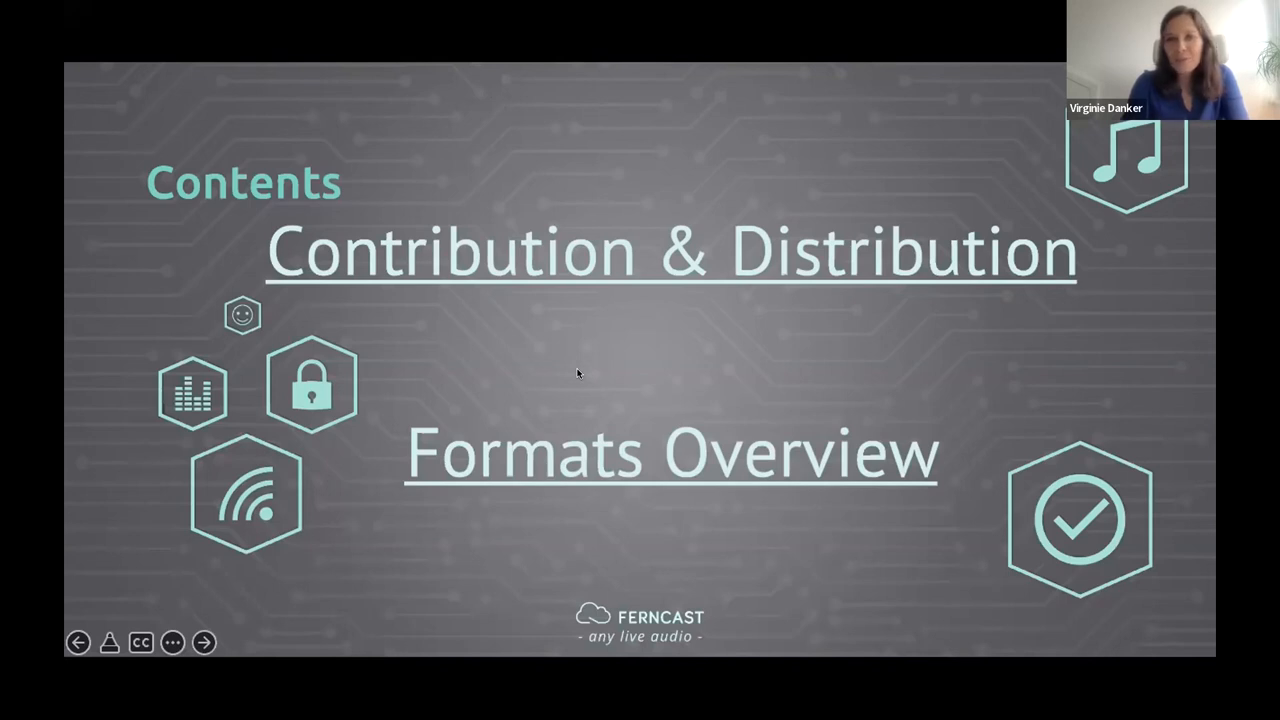
click(204, 644)
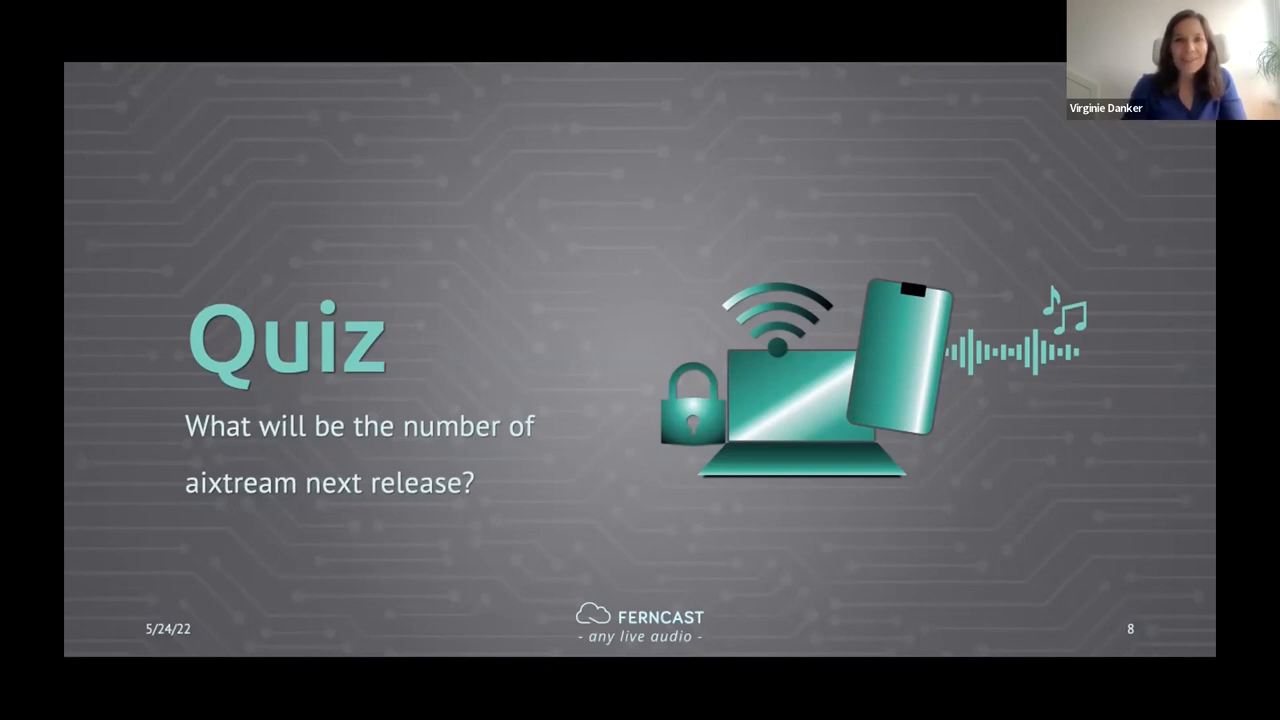
mouse_move(426, 210)
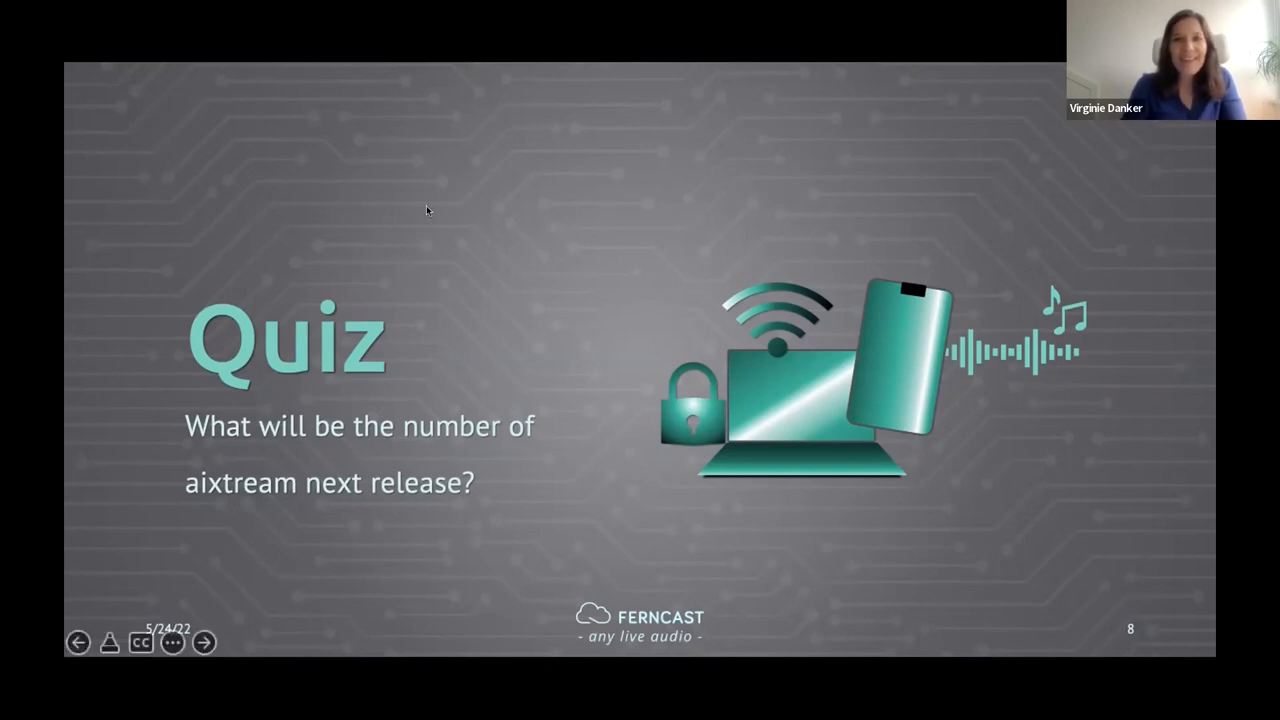
mouse_move(536, 276)
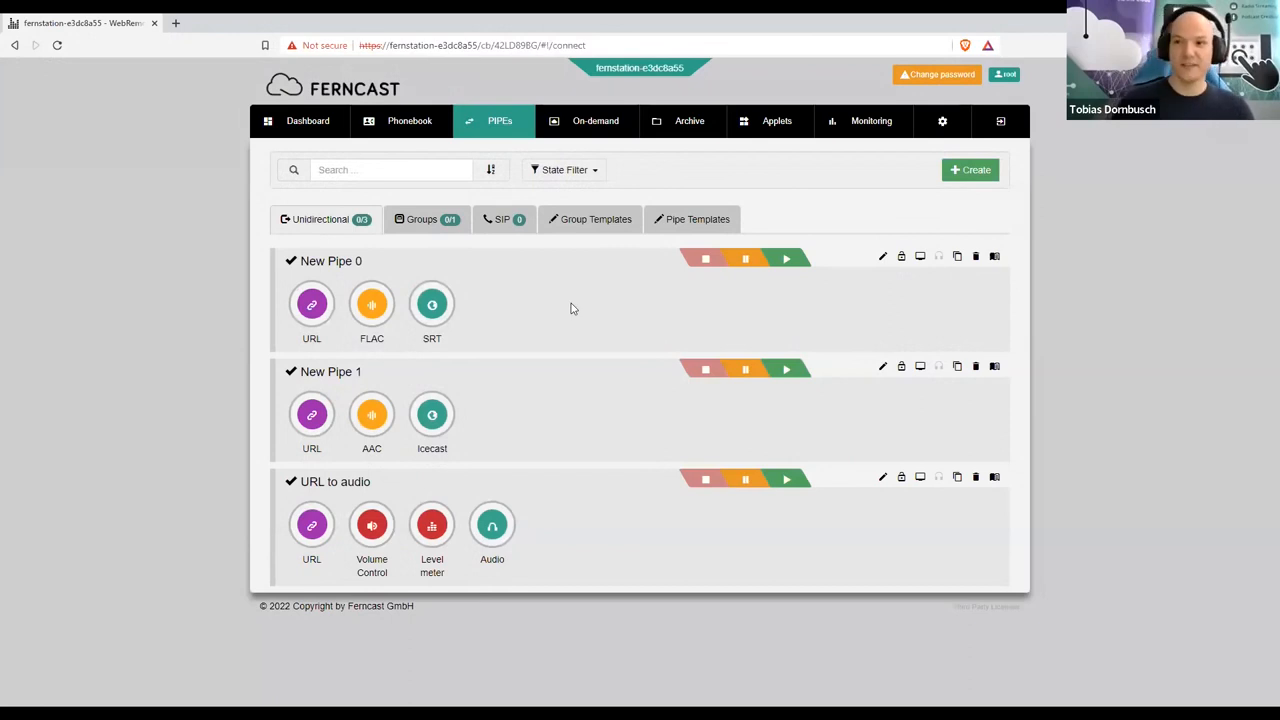
- Create a new pipe and append Volume Control, Loudness Control, Metadata Inserter and an Icecast sink
key(f11)
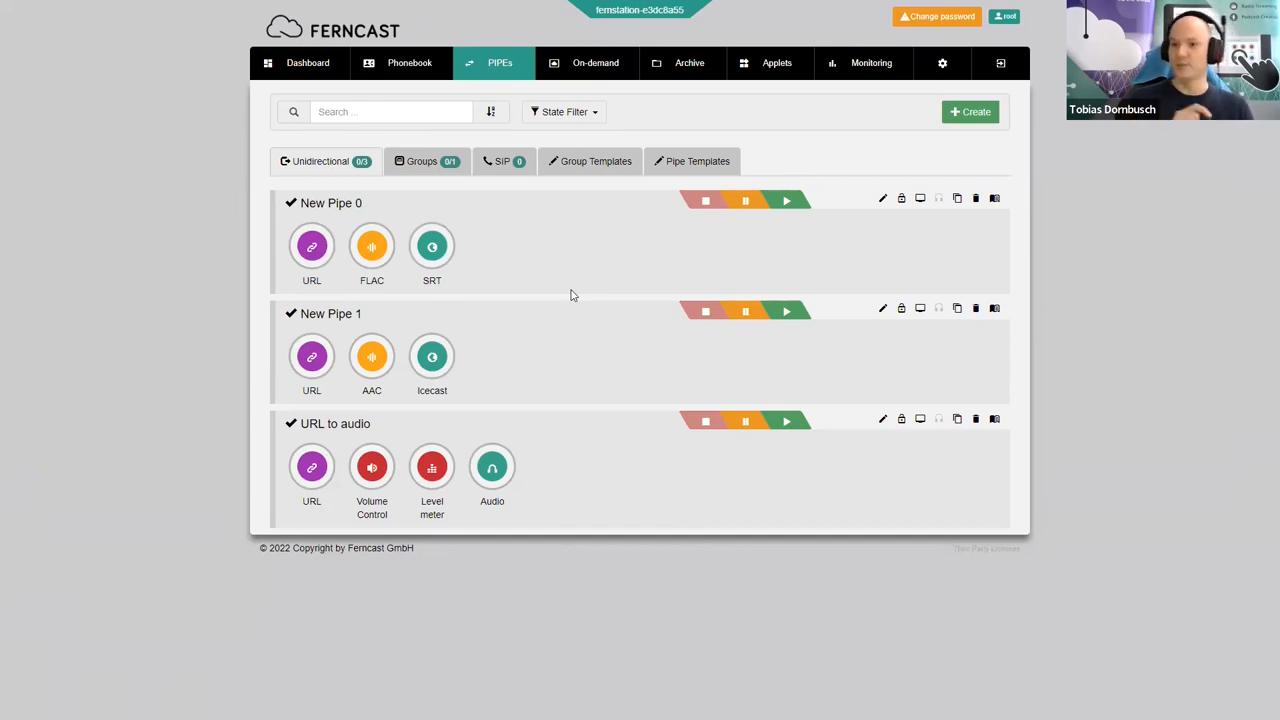
mouse_move(504, 264)
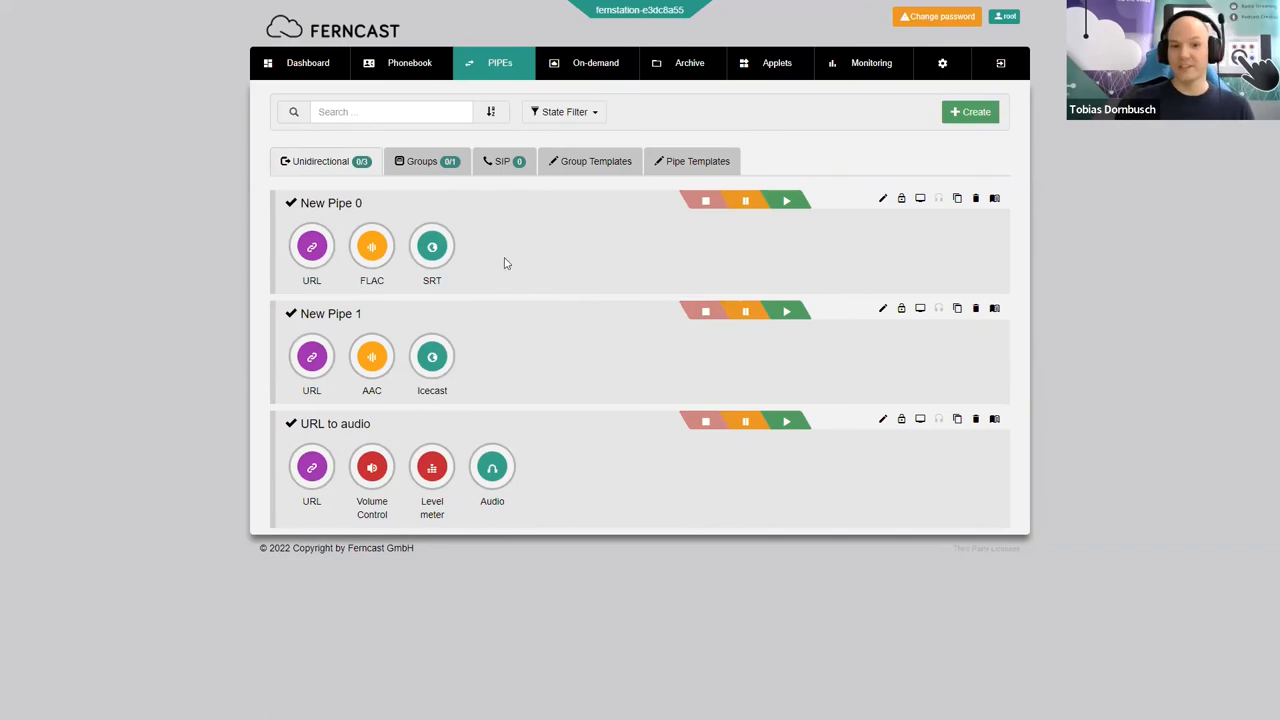
mouse_move(278, 292)
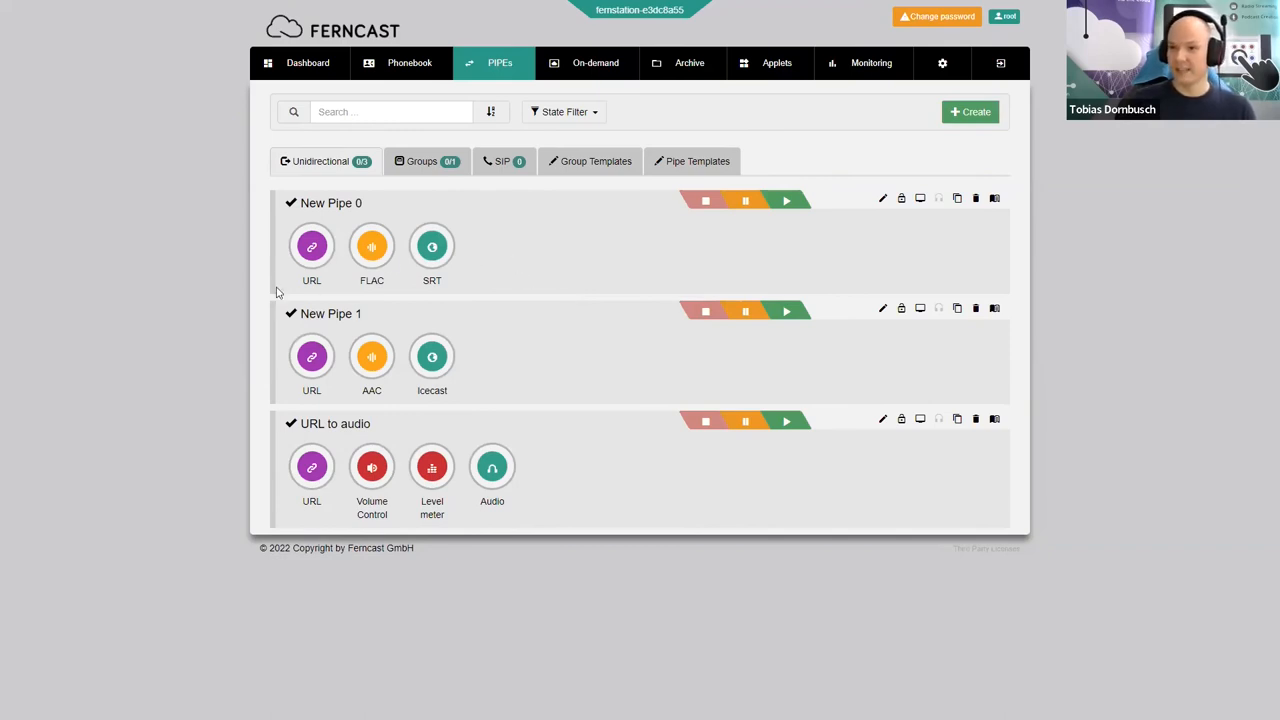
mouse_move(320, 292)
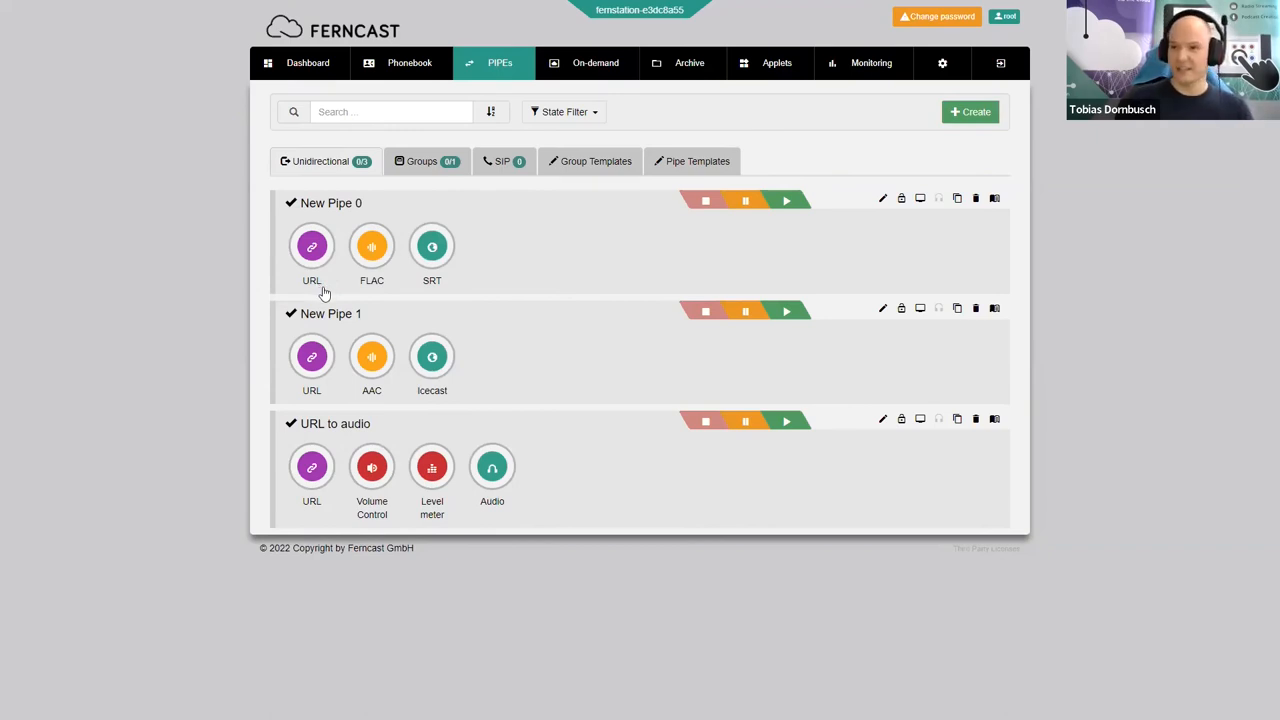
mouse_move(380, 298)
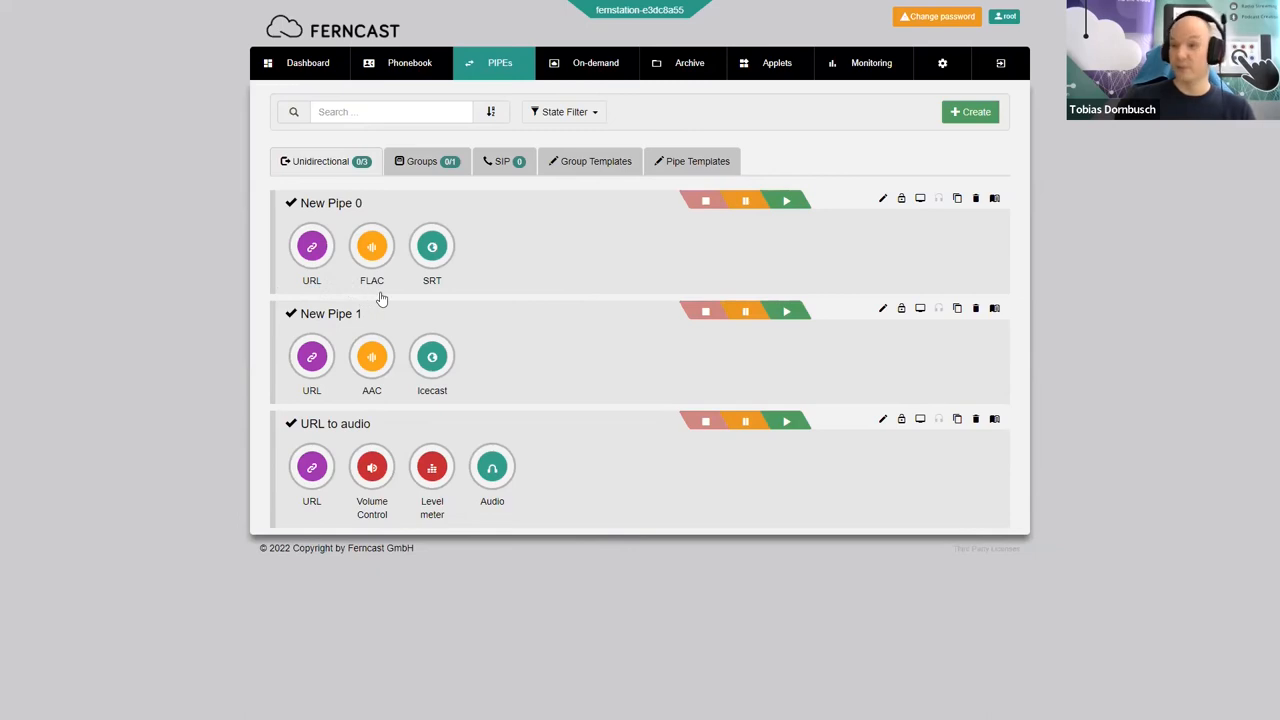
mouse_move(420, 308)
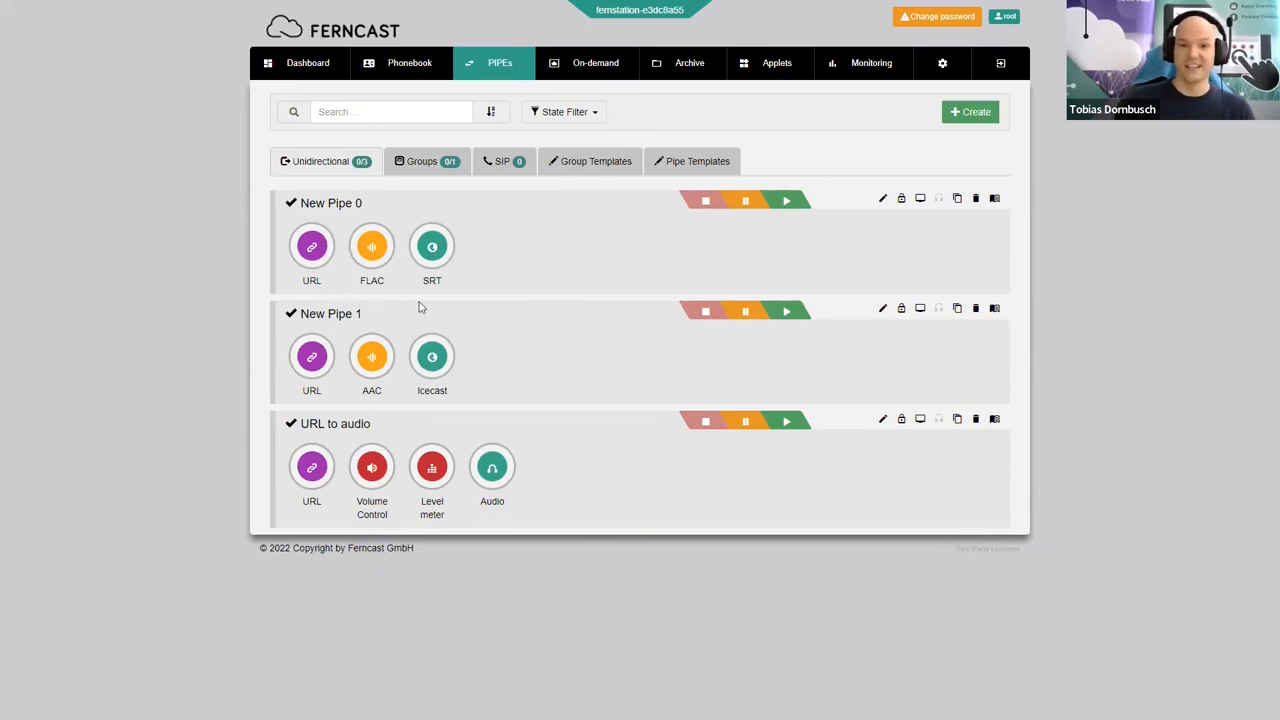
mouse_move(472, 274)
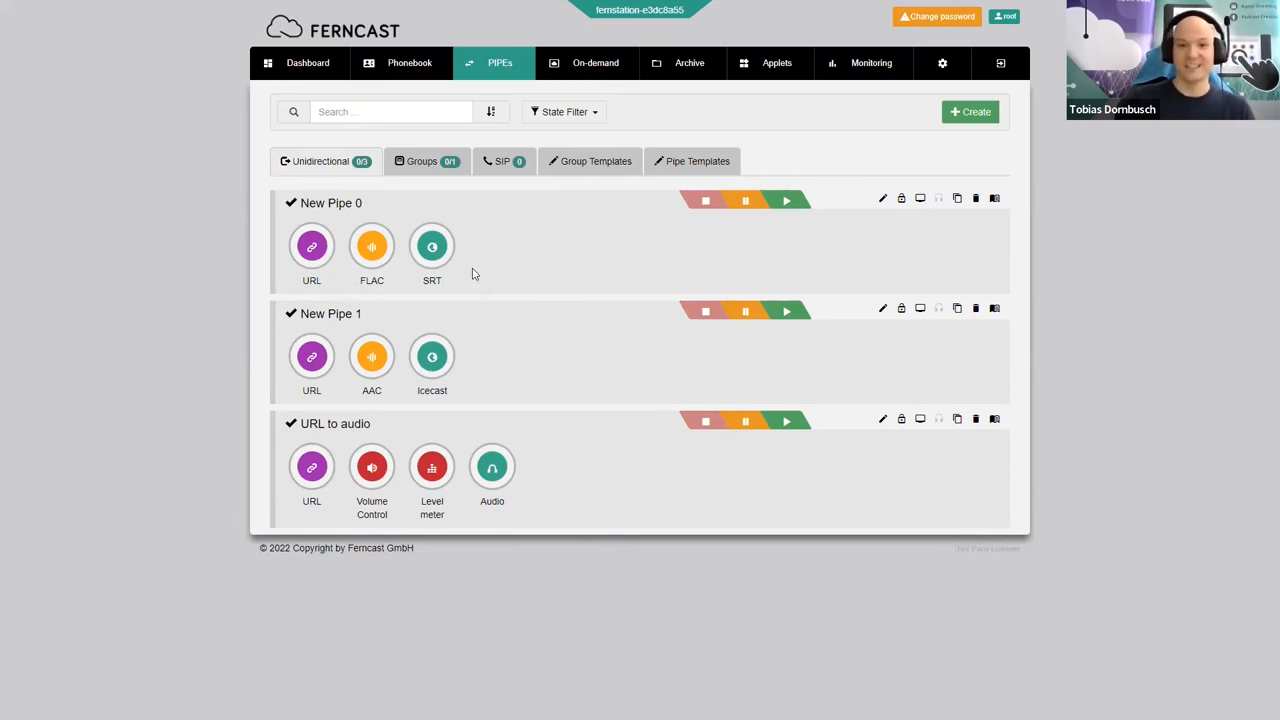
mouse_move(504, 268)
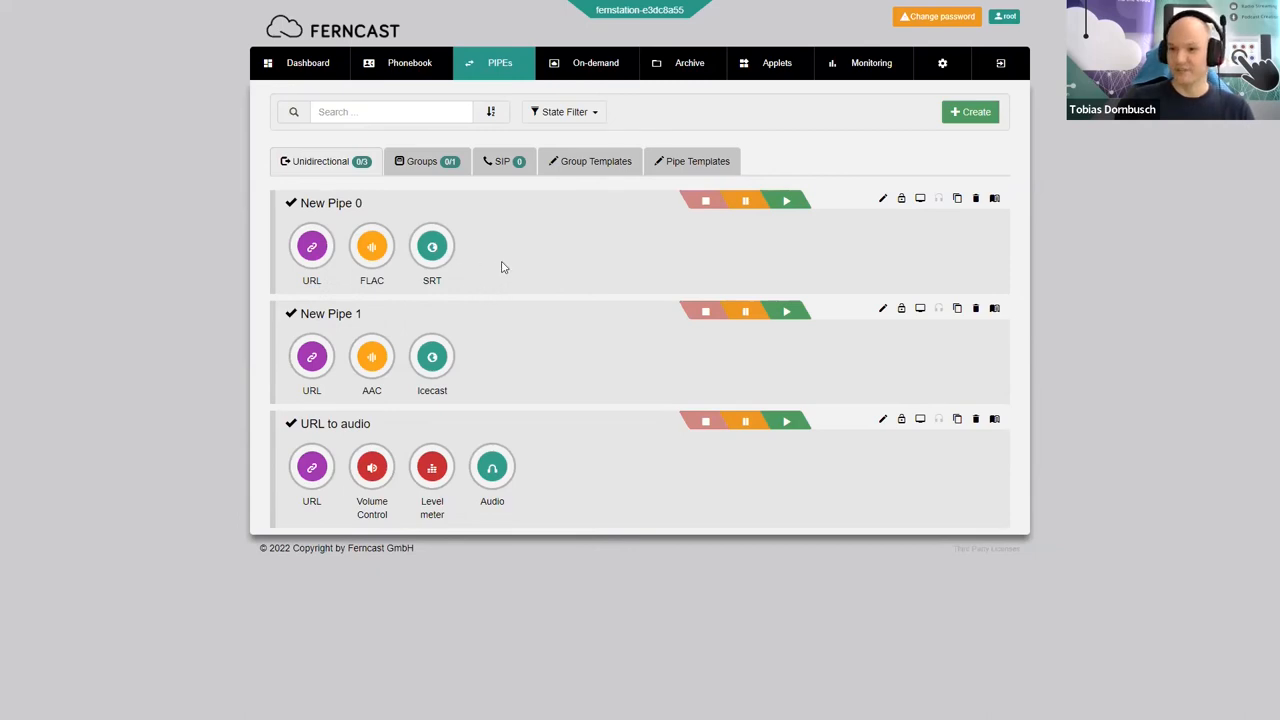
mouse_move(520, 268)
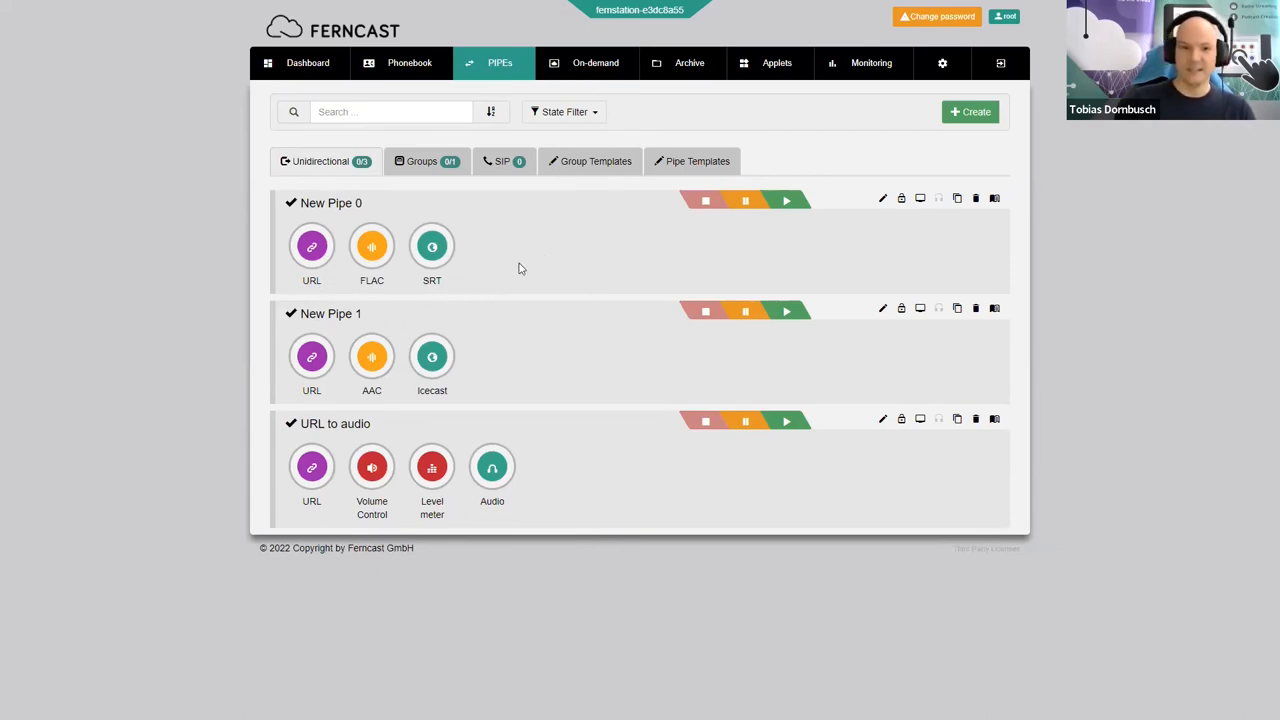
mouse_move(442, 404)
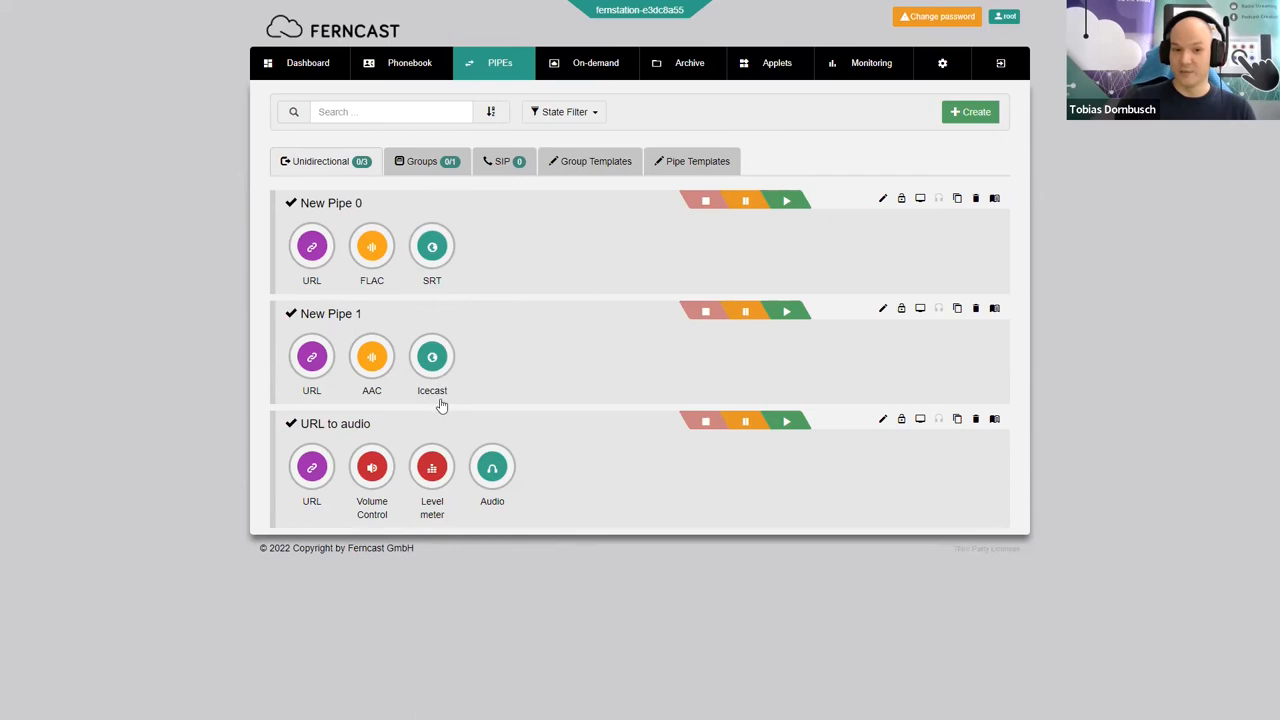
mouse_move(436, 390)
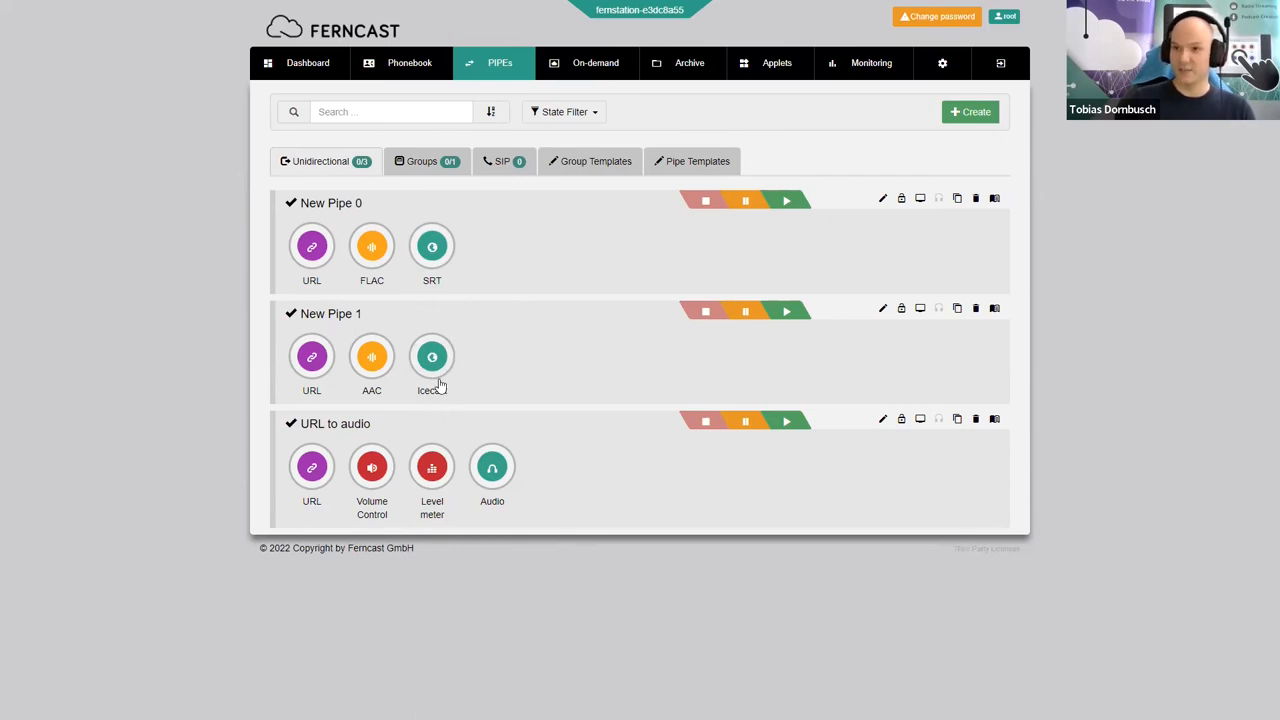
mouse_move(588, 392)
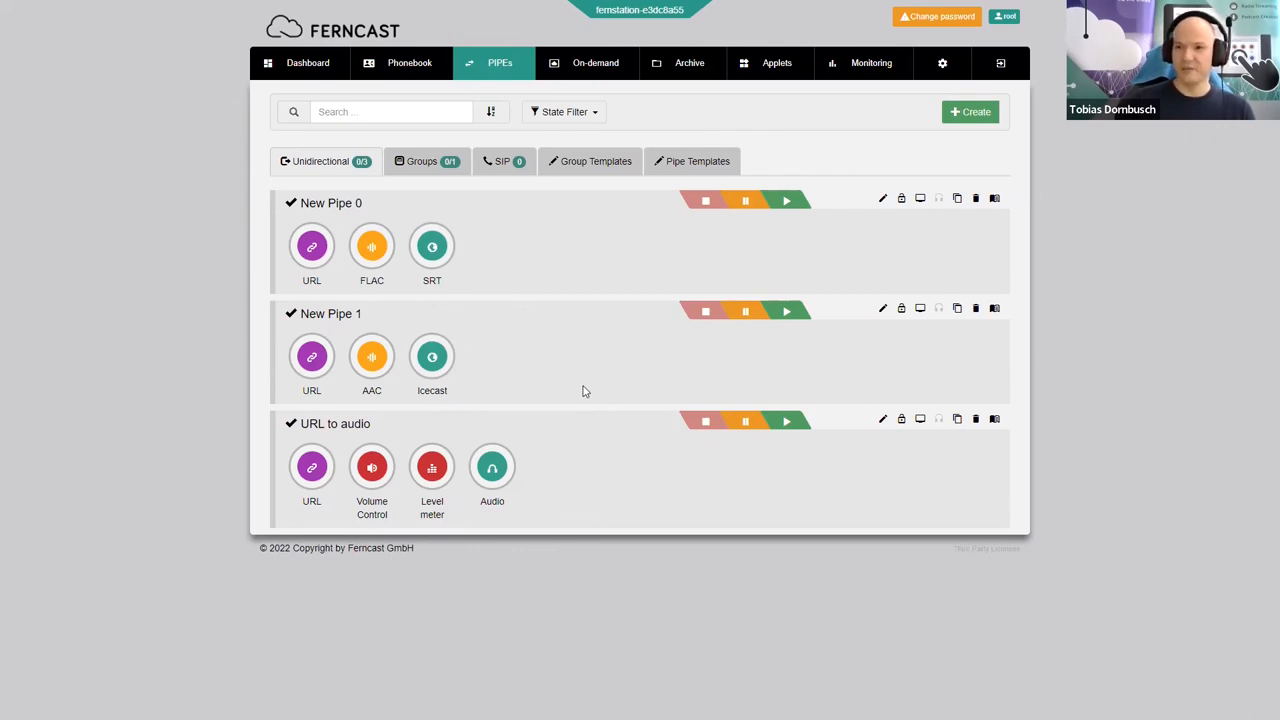
mouse_move(846, 140)
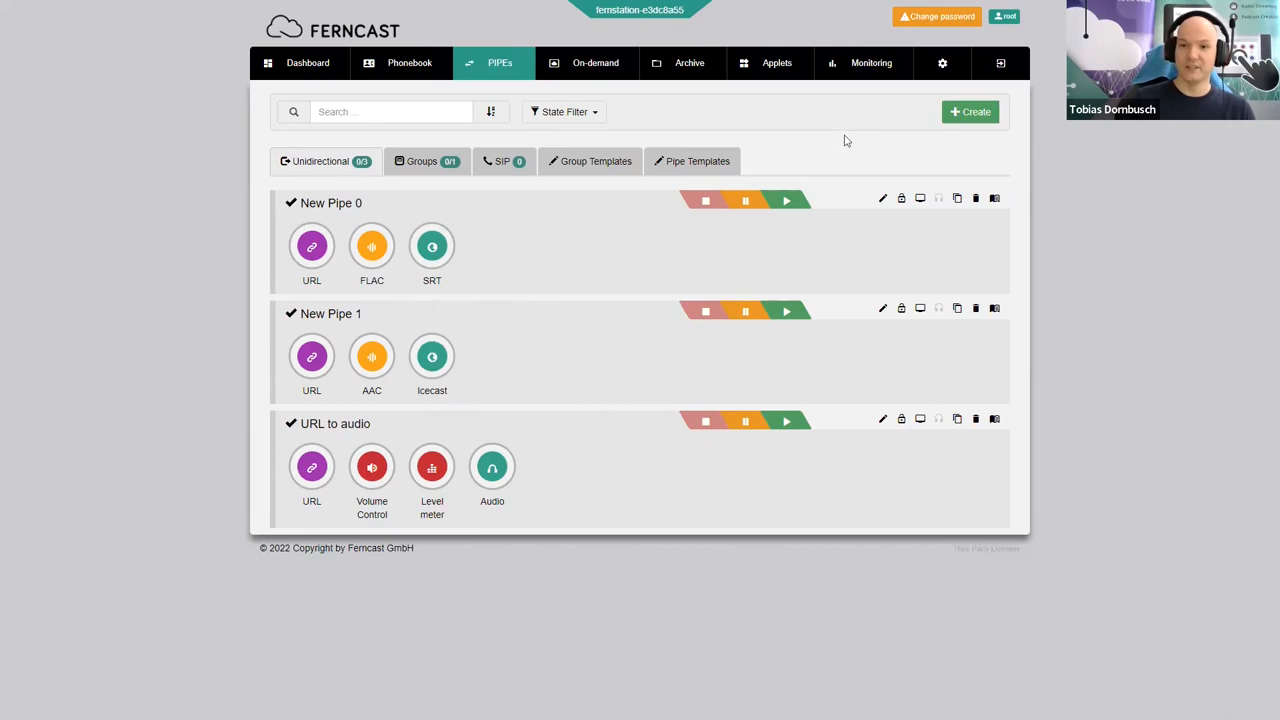
mouse_move(968, 112)
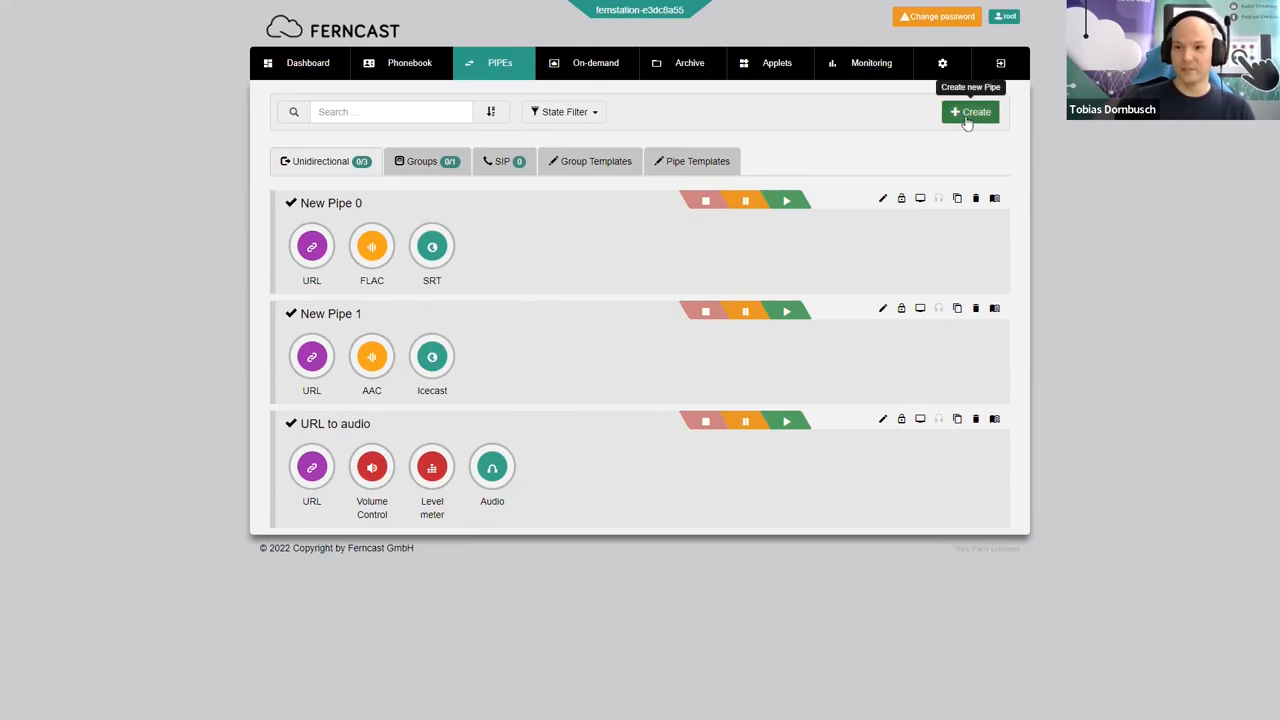
click(970, 112)
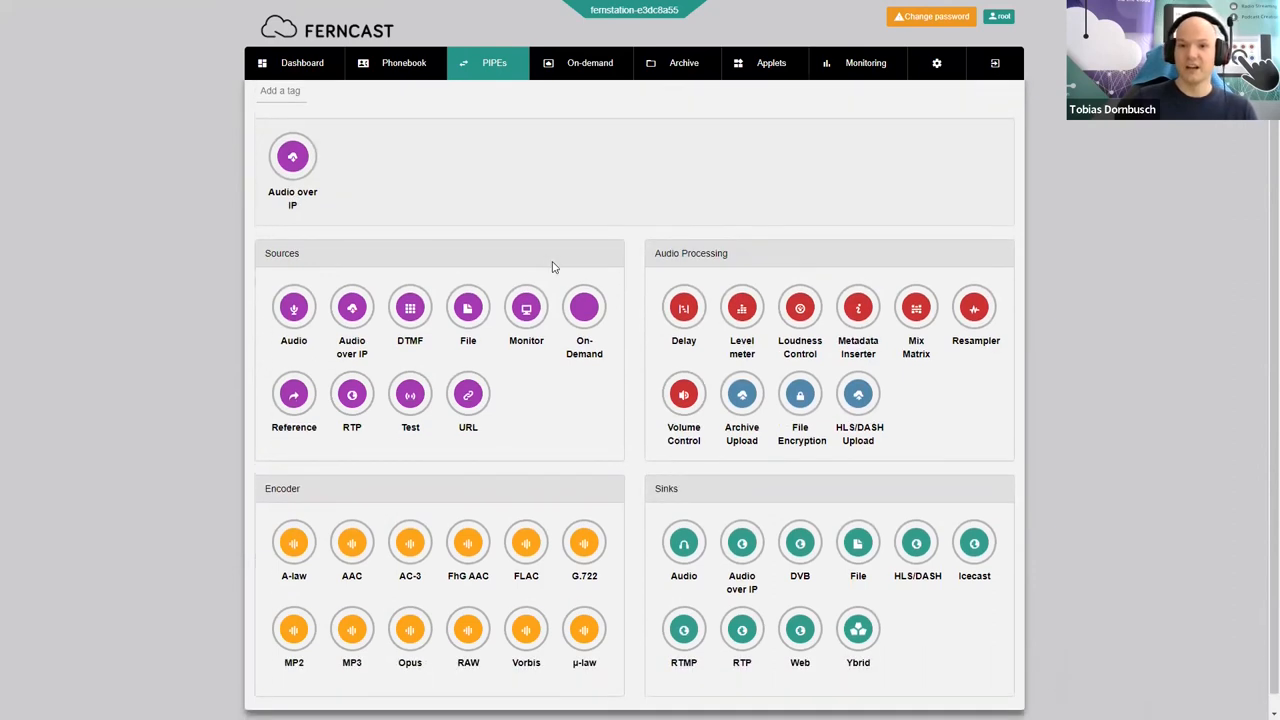
click(684, 396)
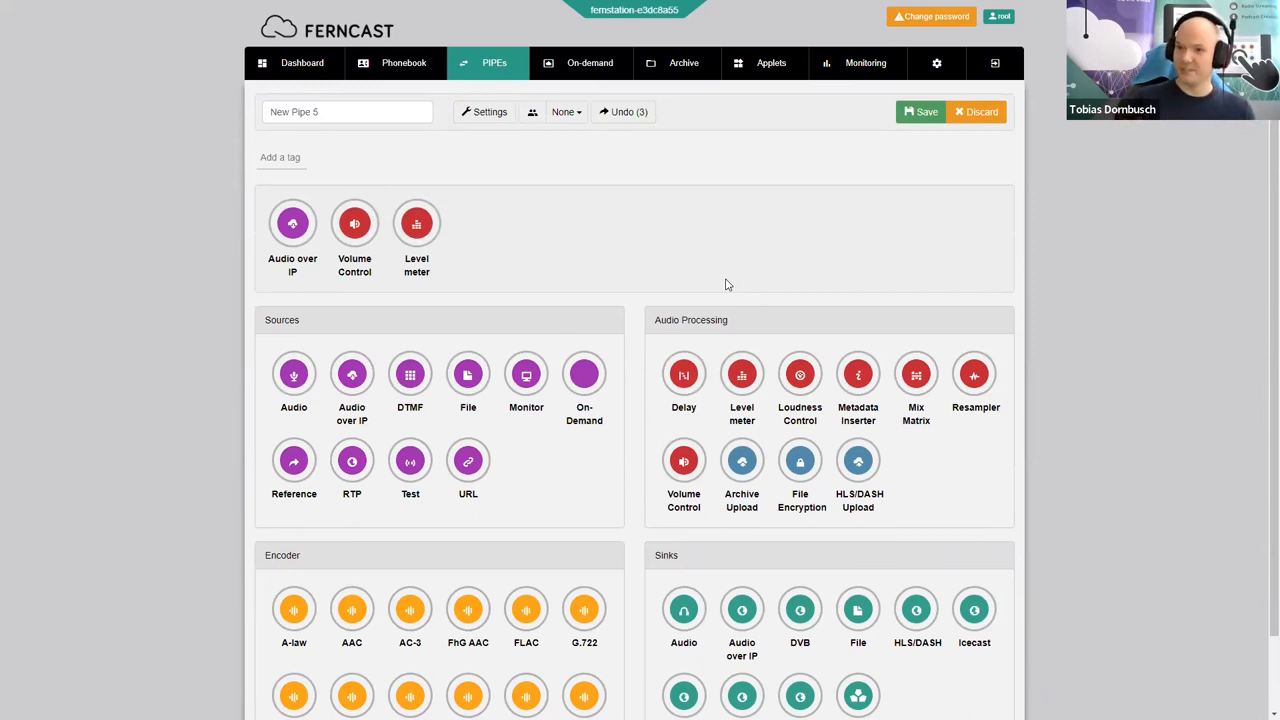
mouse_move(742, 292)
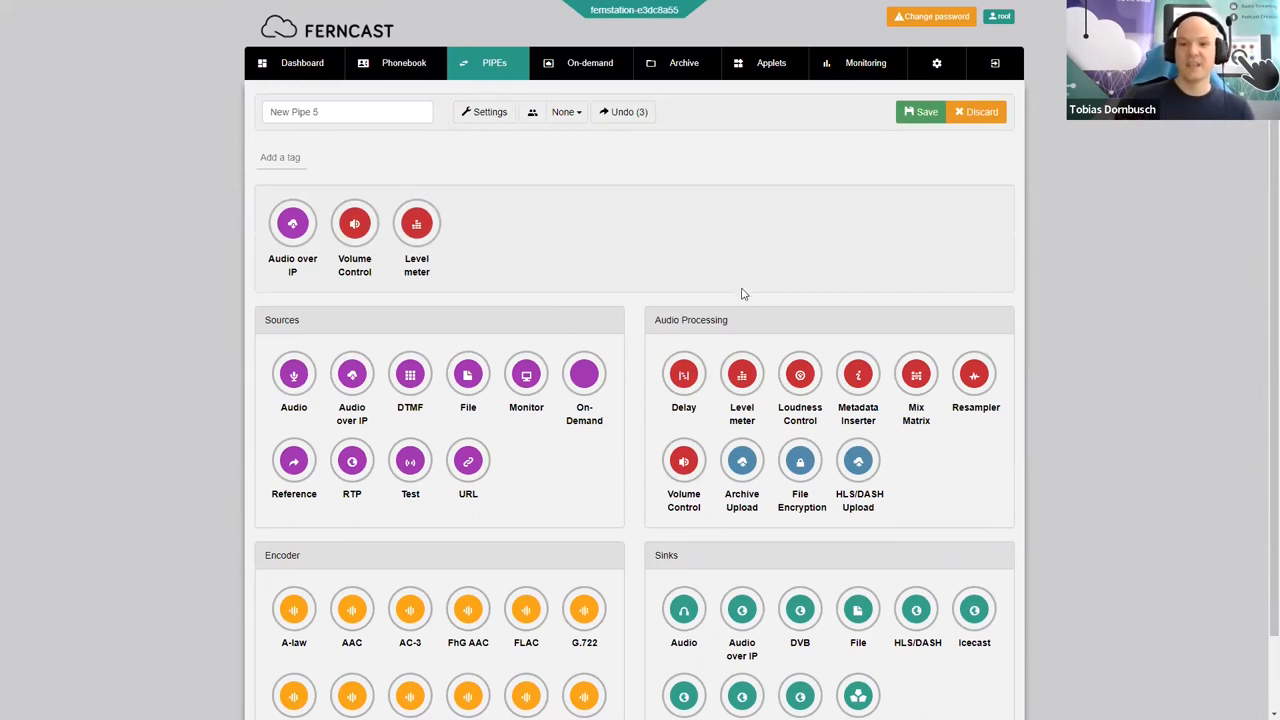
mouse_move(800, 376)
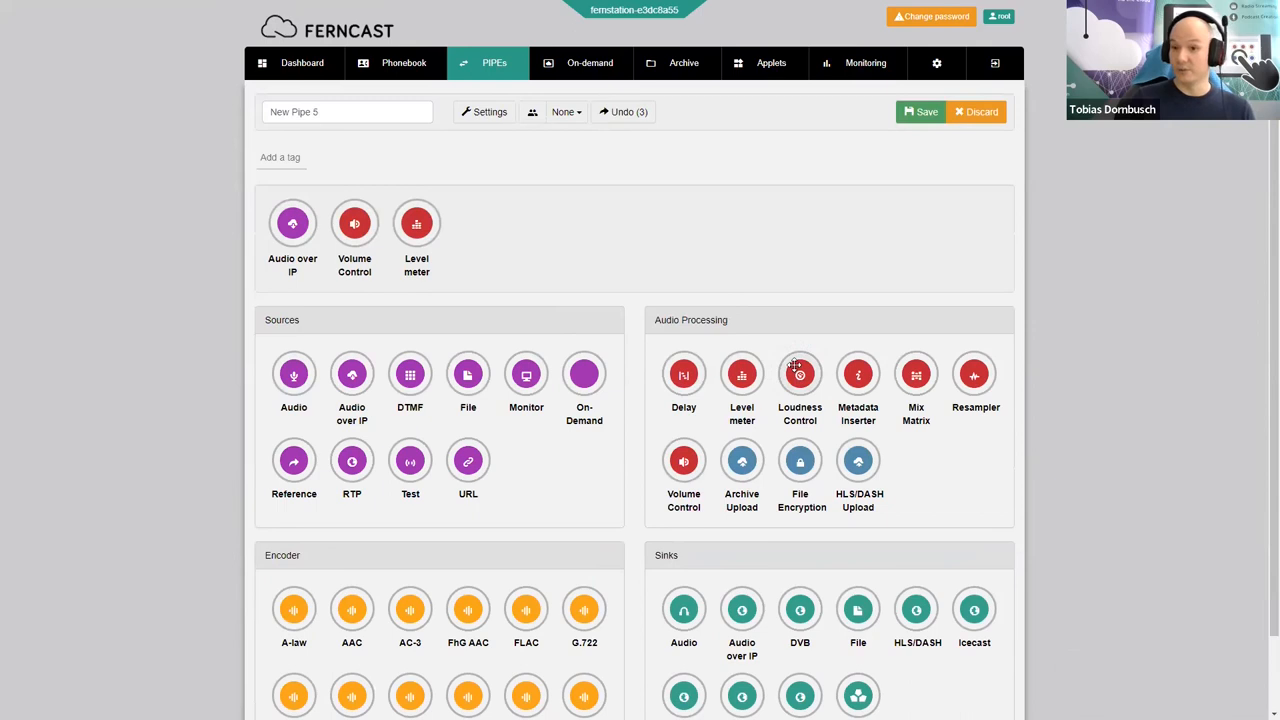
click(800, 376)
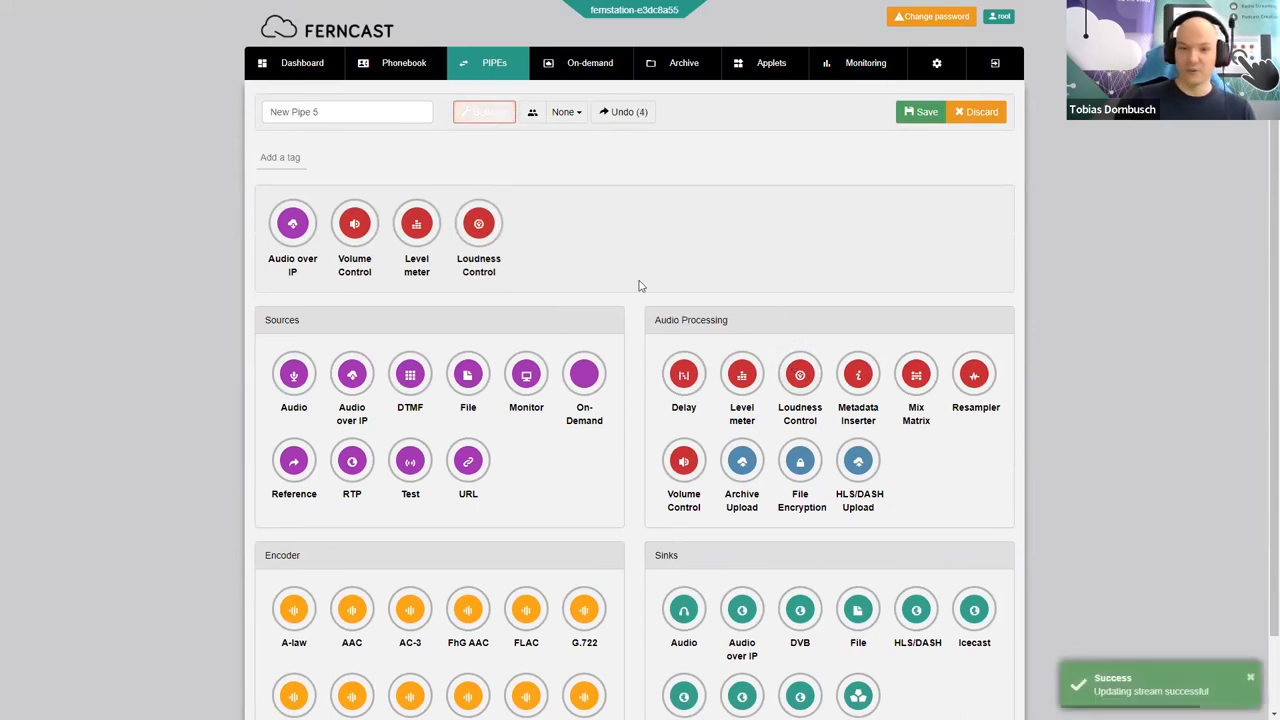
scroll(down, 3)
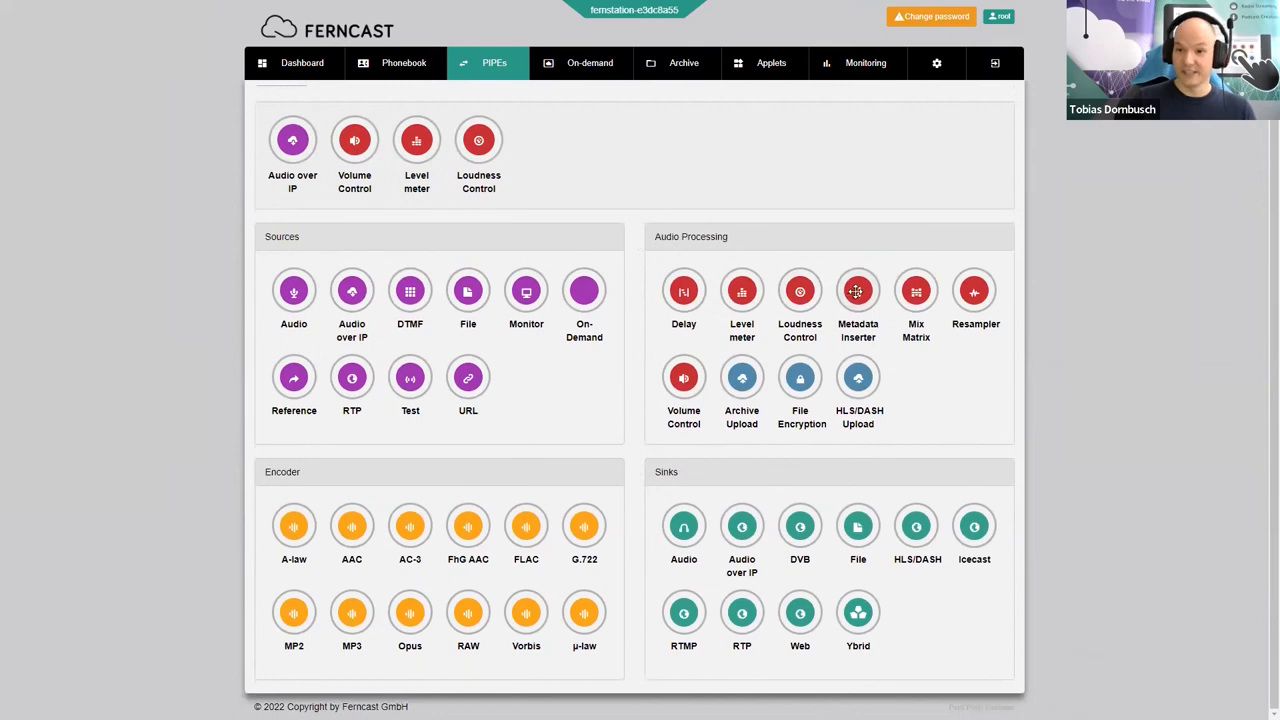
click(856, 292)
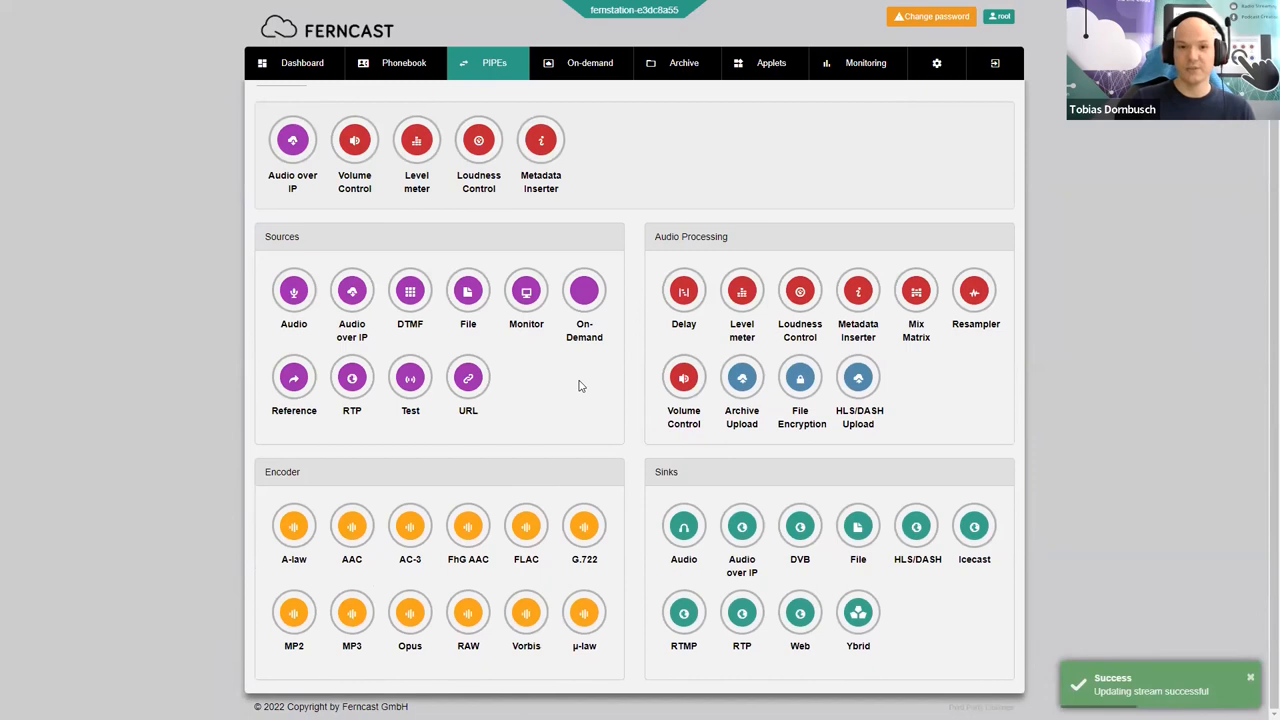
mouse_move(560, 176)
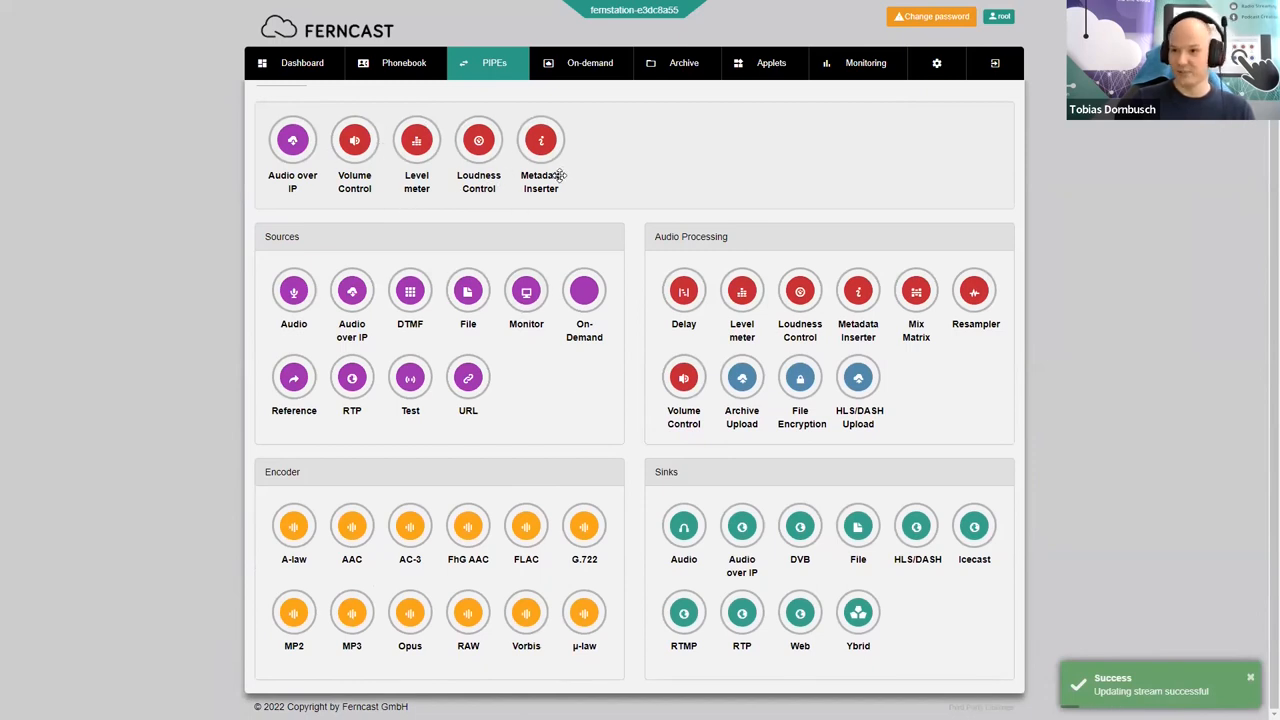
mouse_move(598, 396)
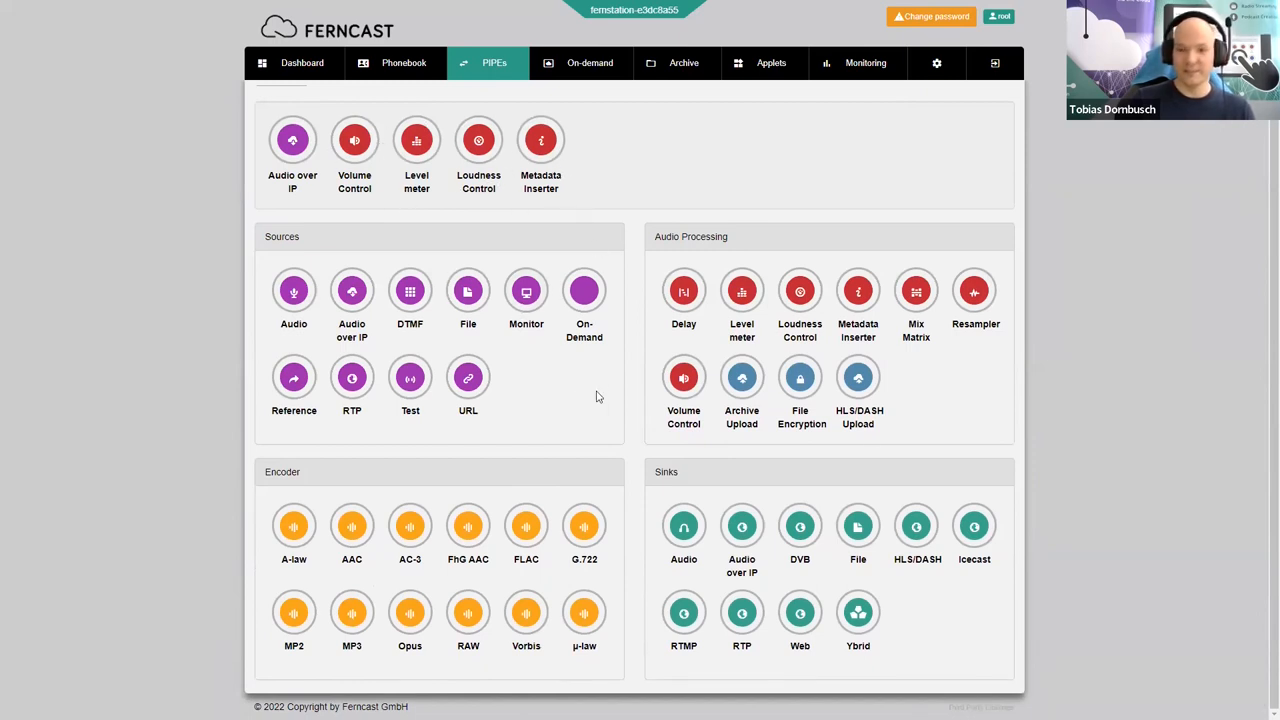
mouse_move(460, 448)
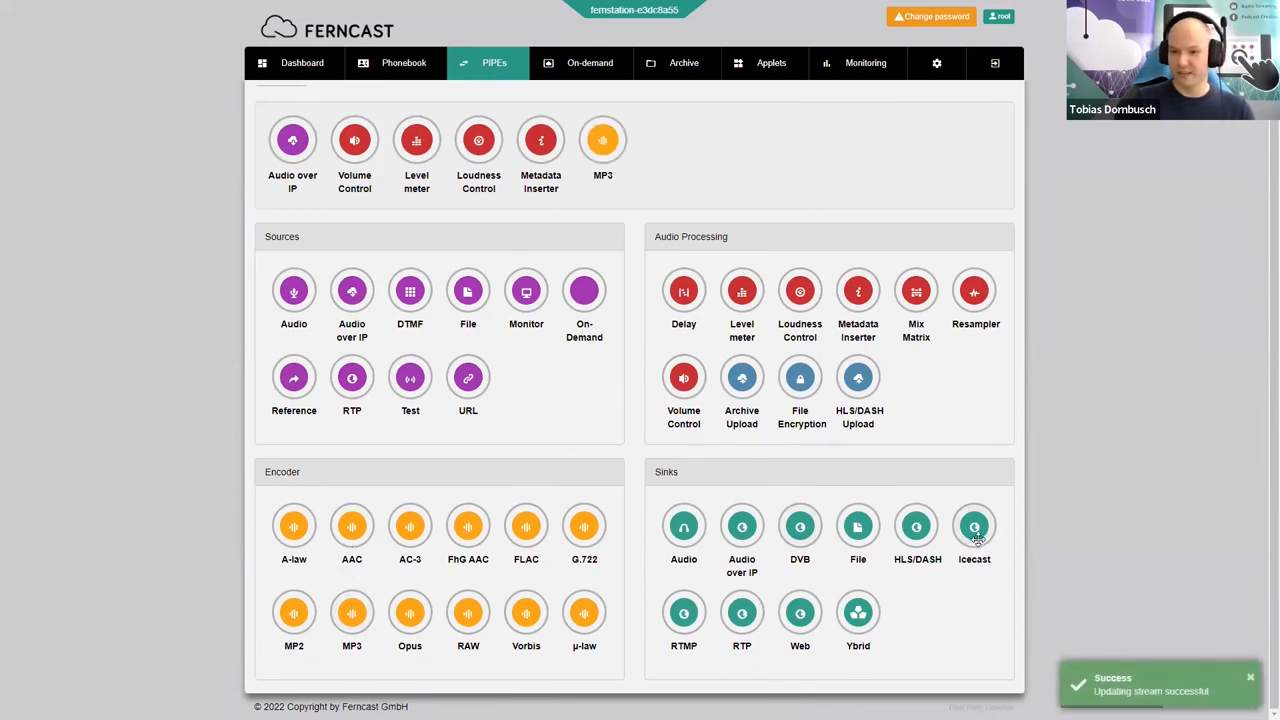
click(974, 528)
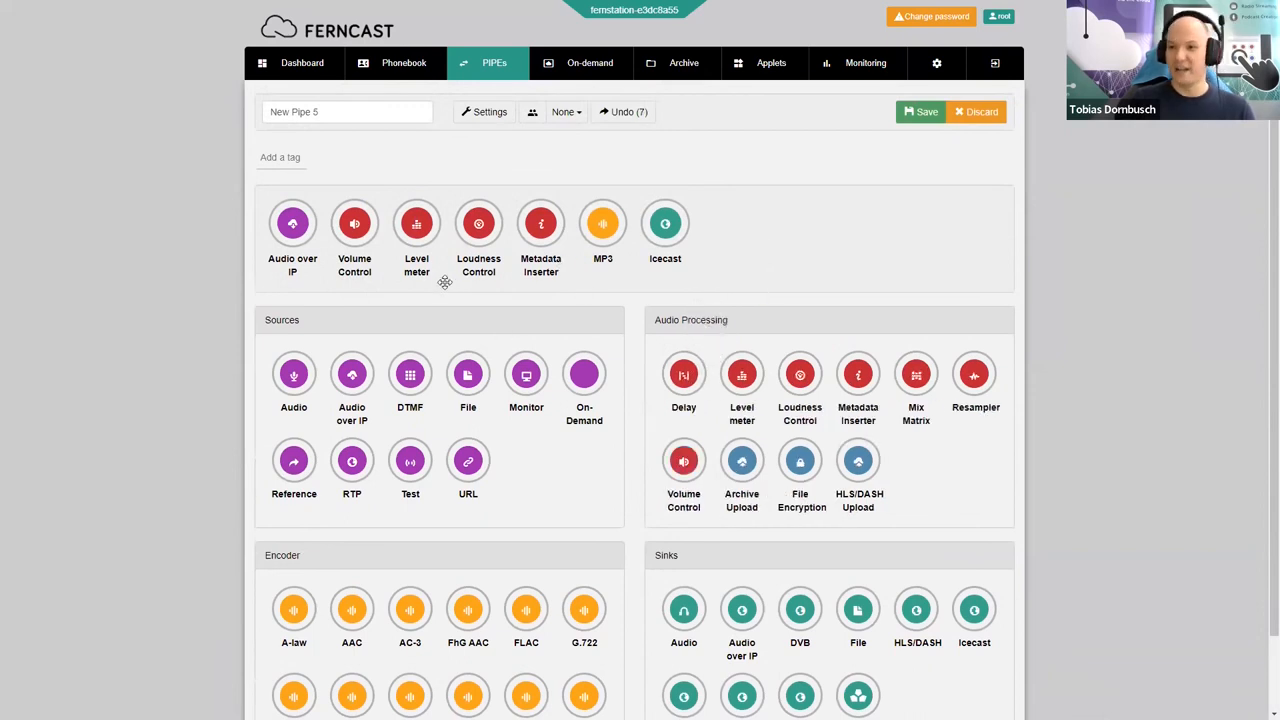
mouse_move(404, 304)
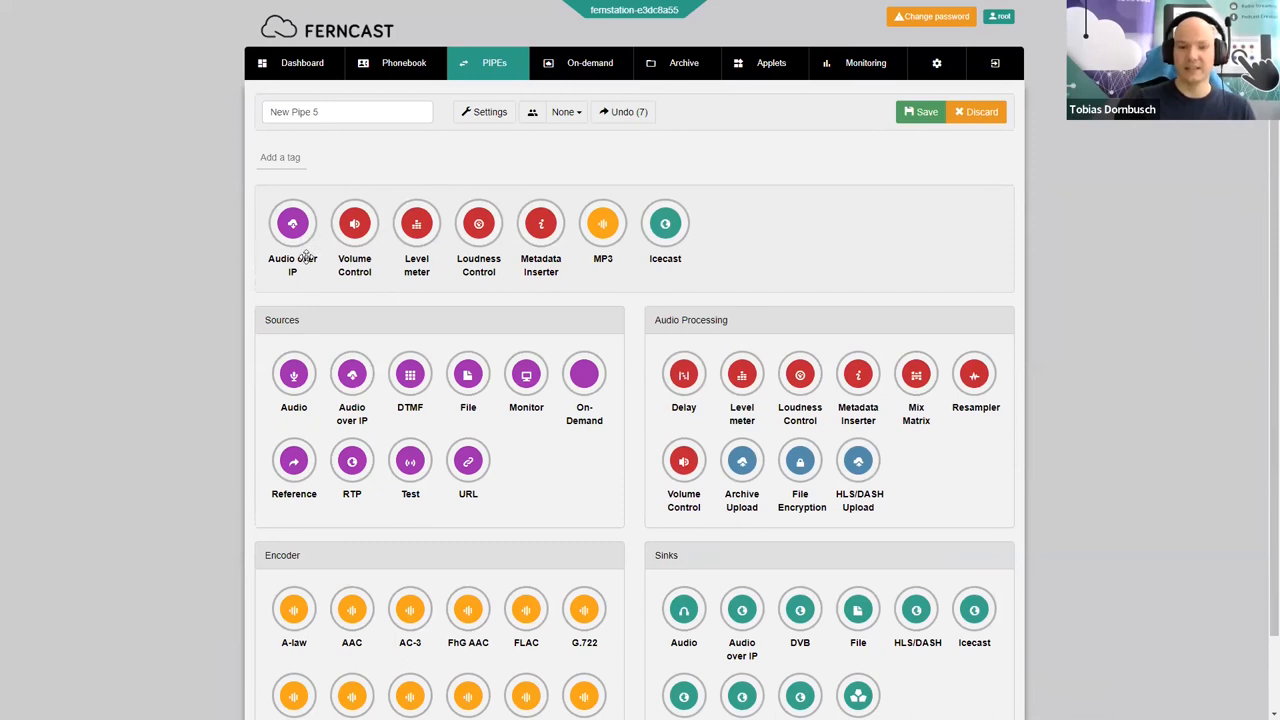
mouse_move(292, 224)
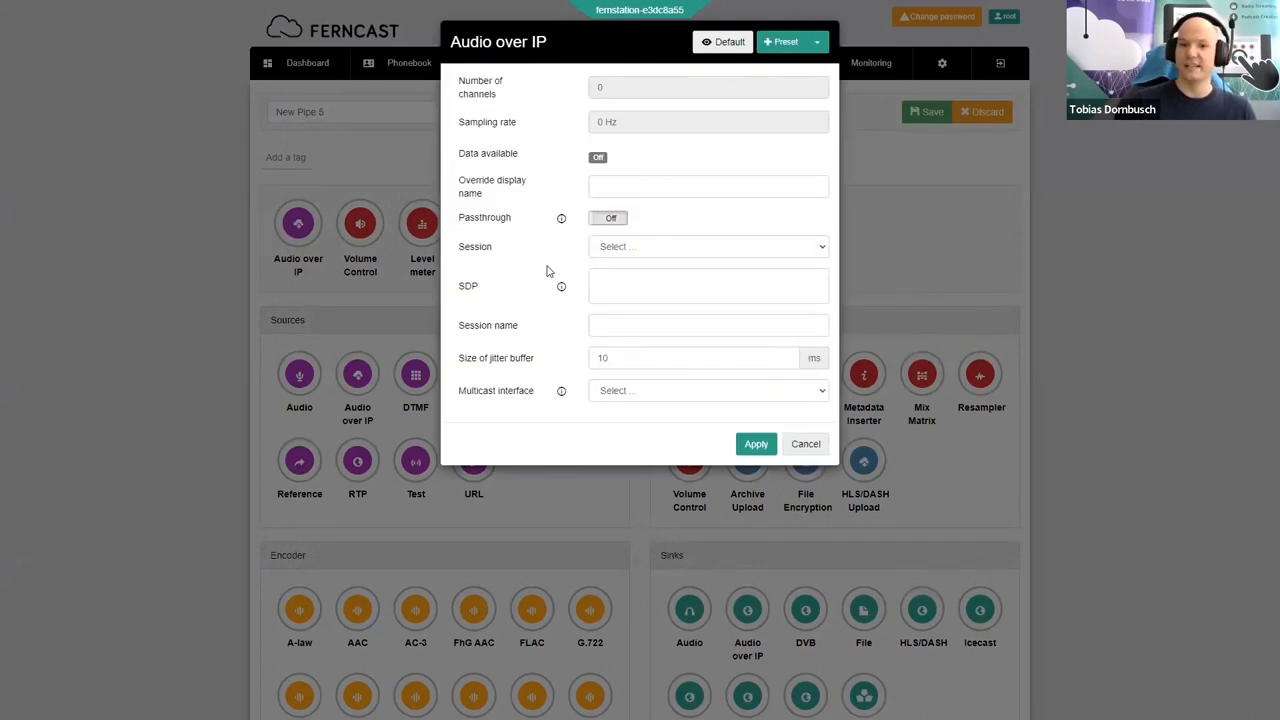
click(708, 246)
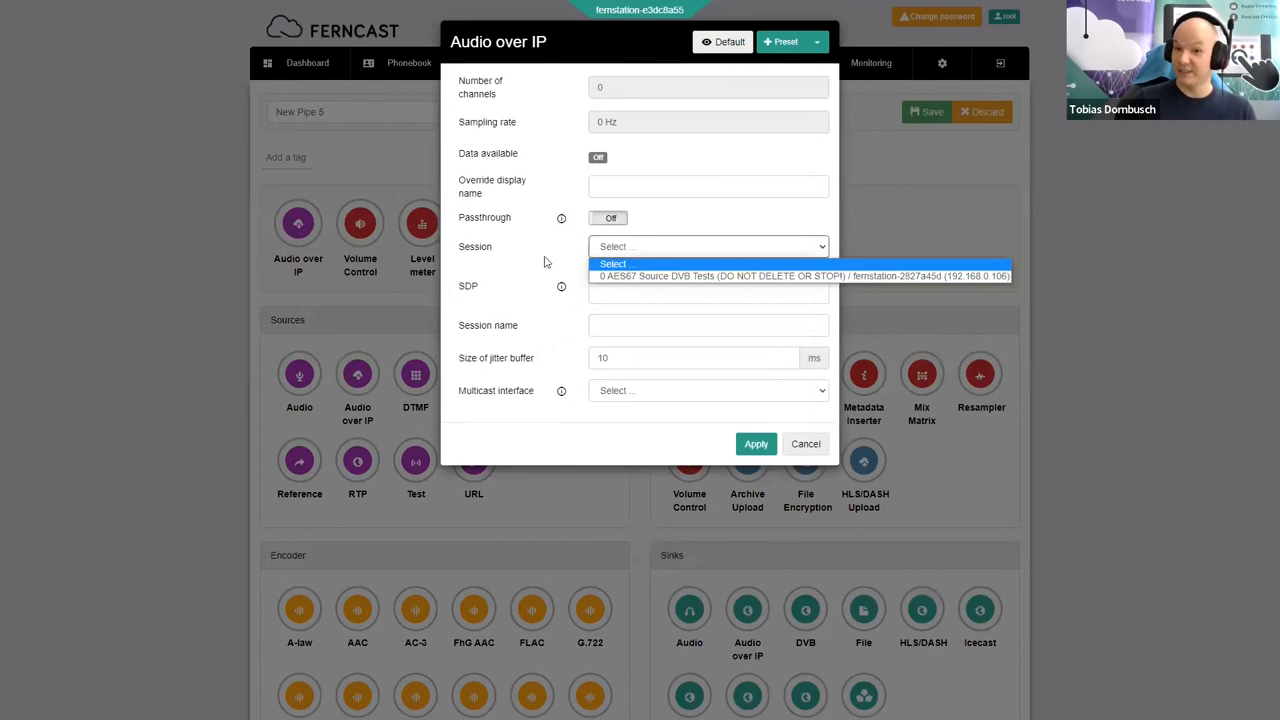
mouse_move(552, 264)
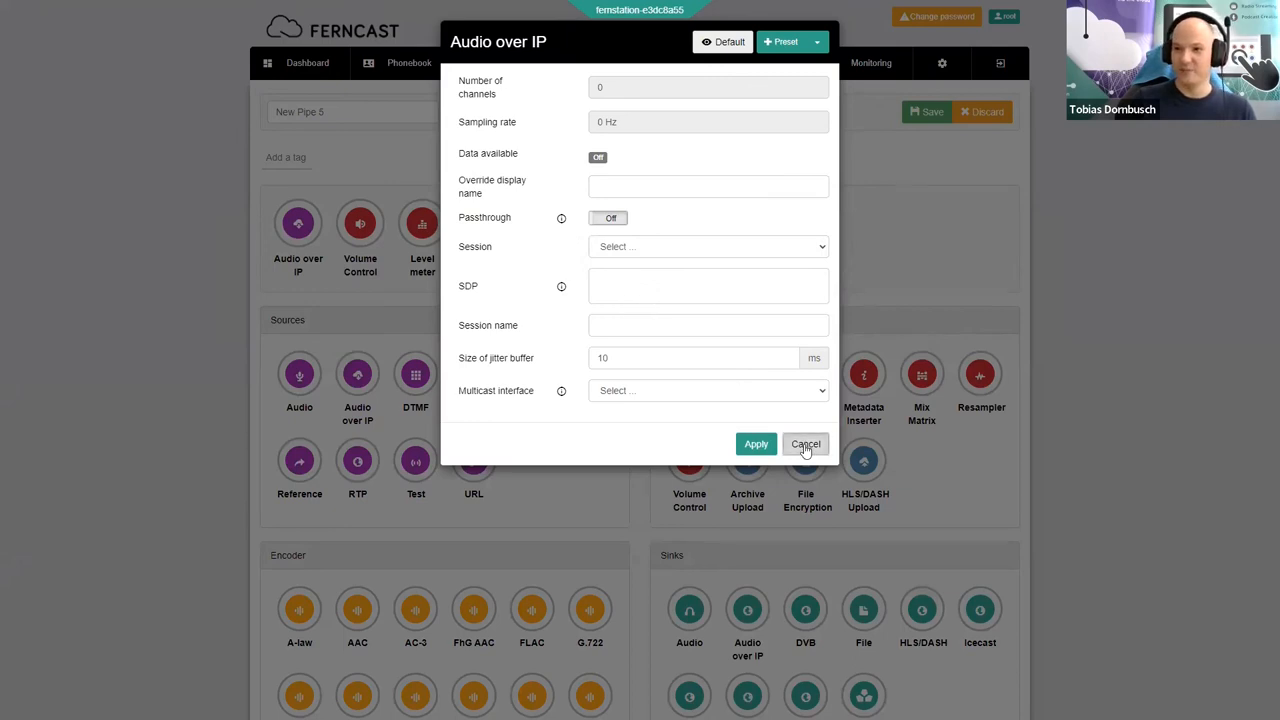
click(806, 444)
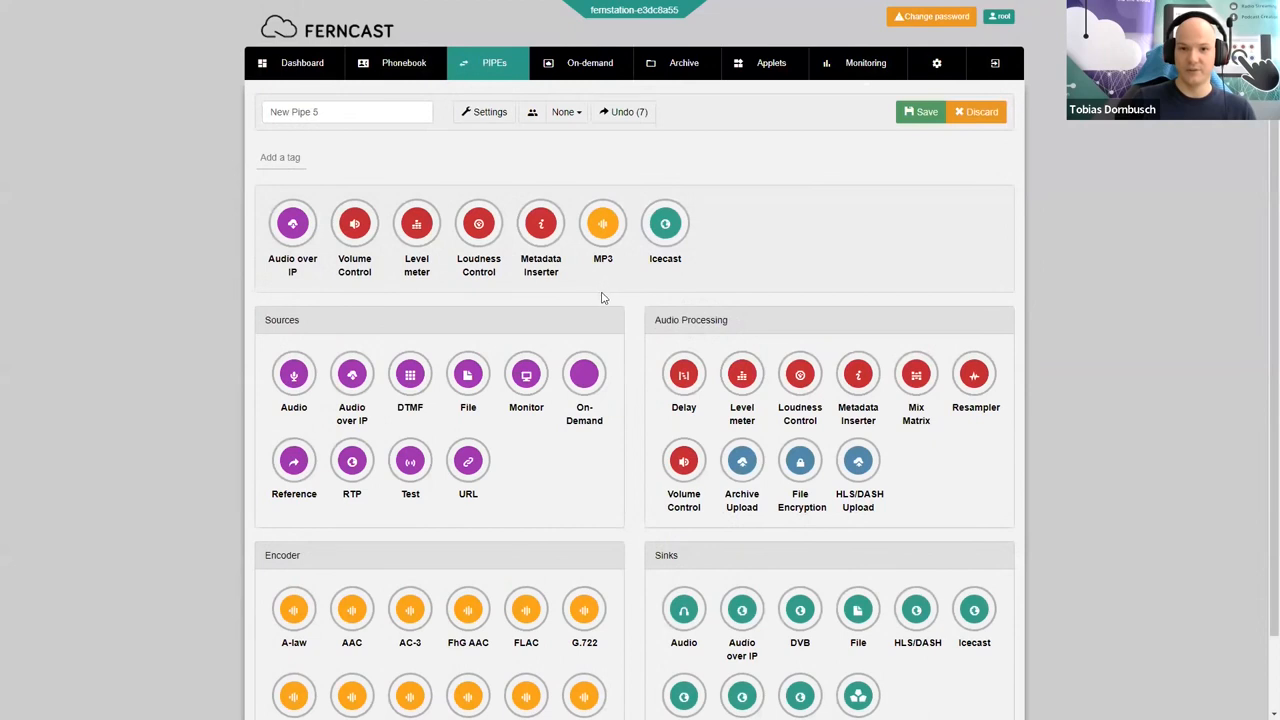
mouse_move(360, 274)
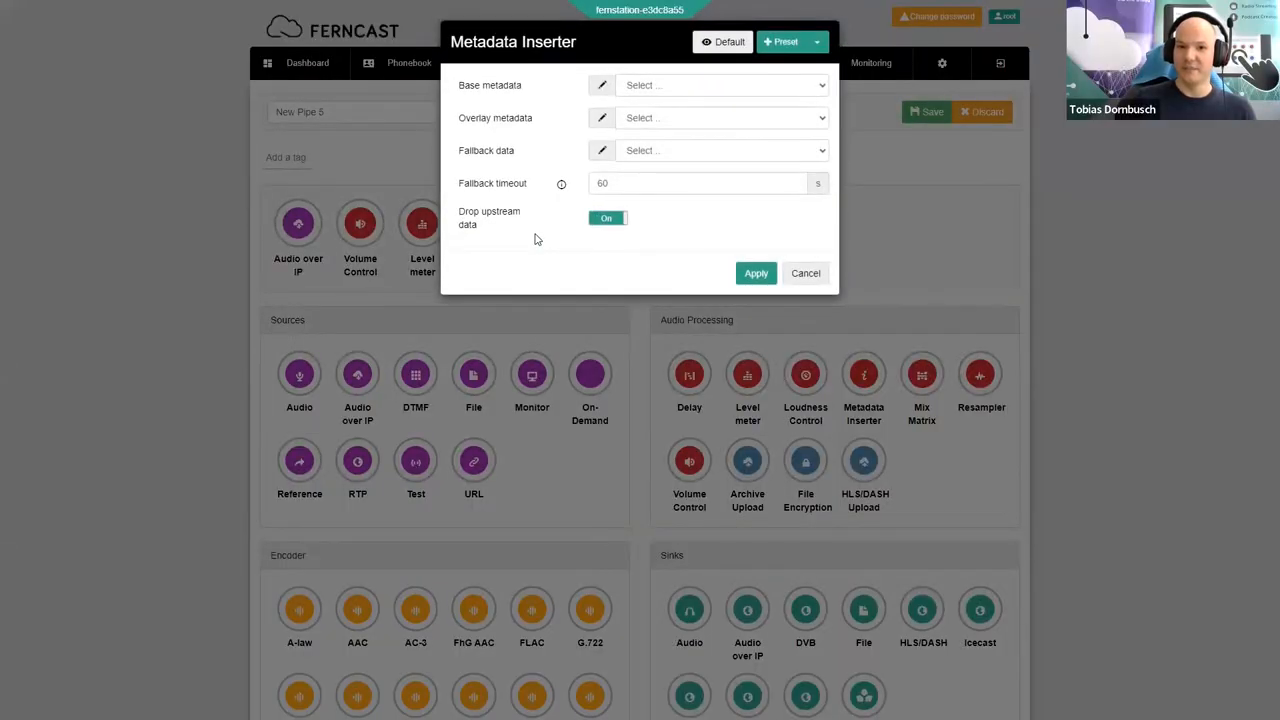
mouse_move(540, 164)
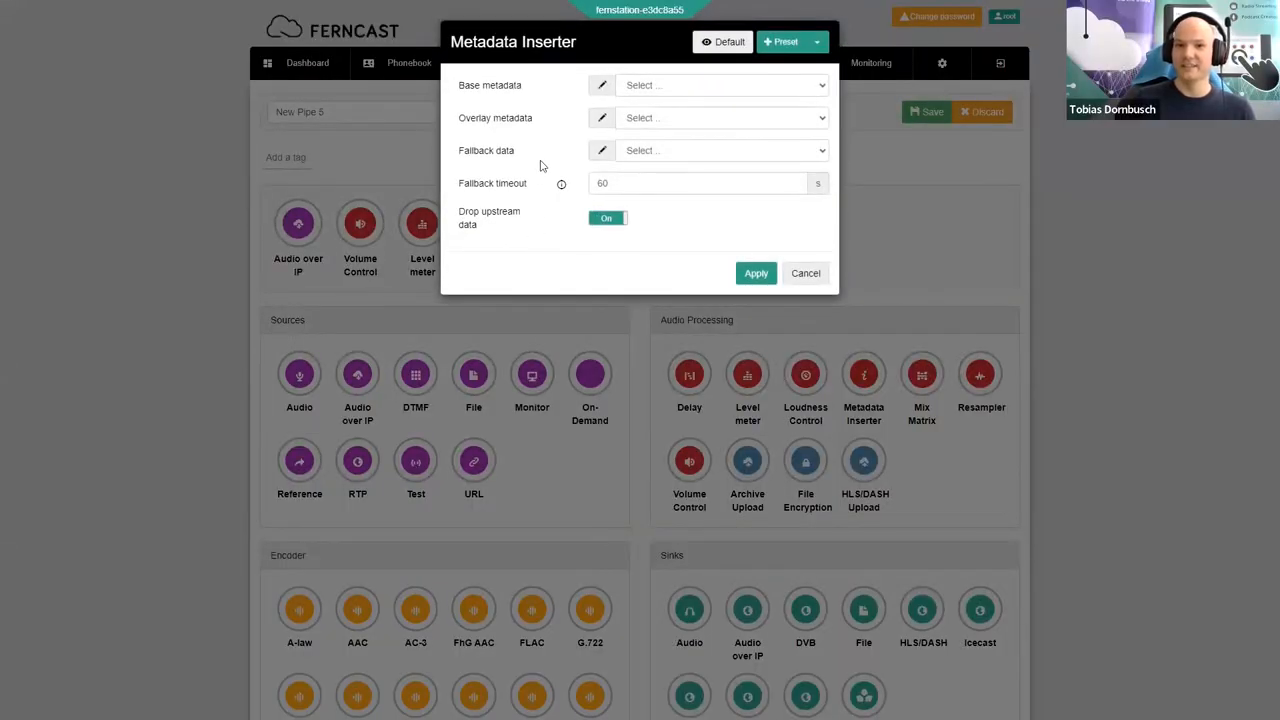
mouse_move(600, 100)
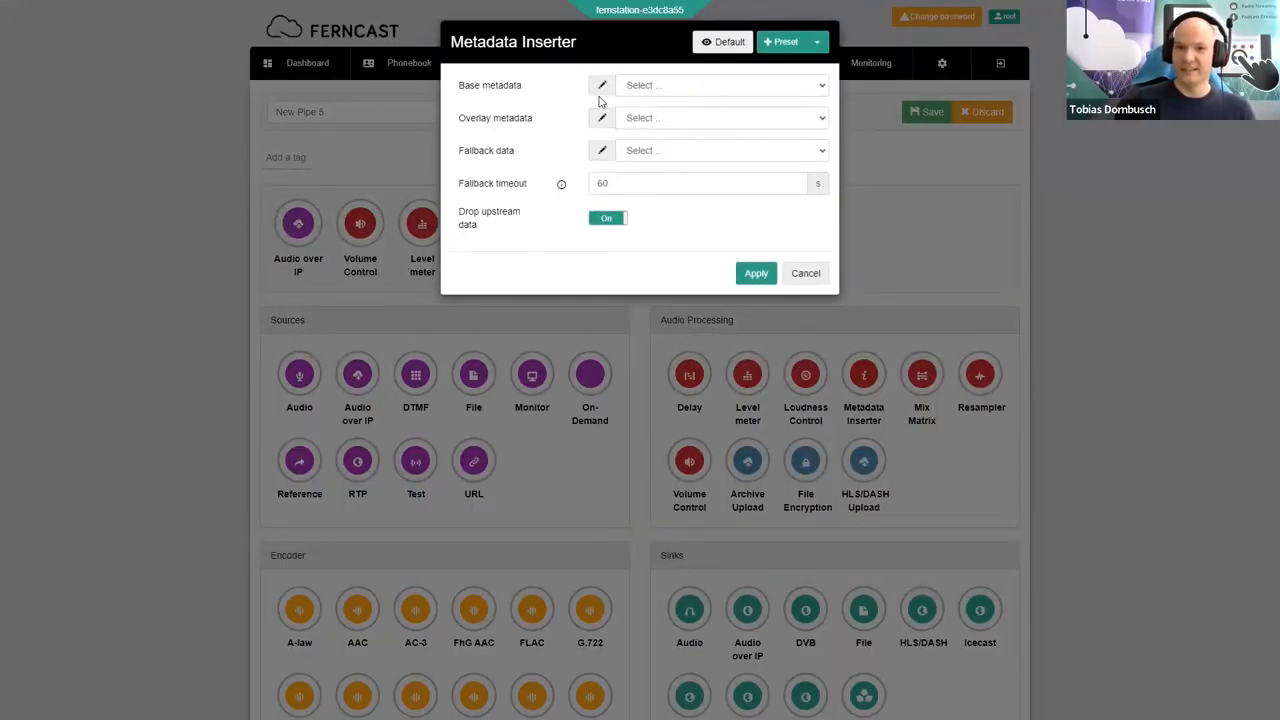
mouse_move(572, 112)
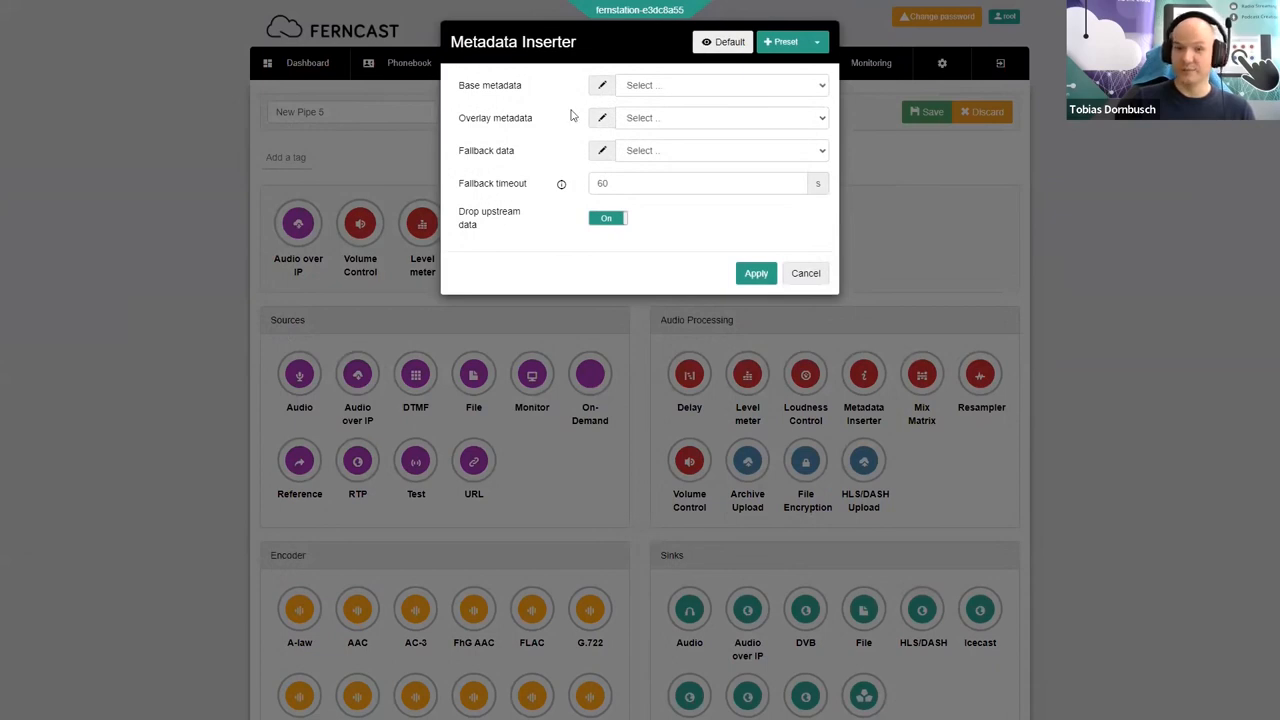
click(600, 84)
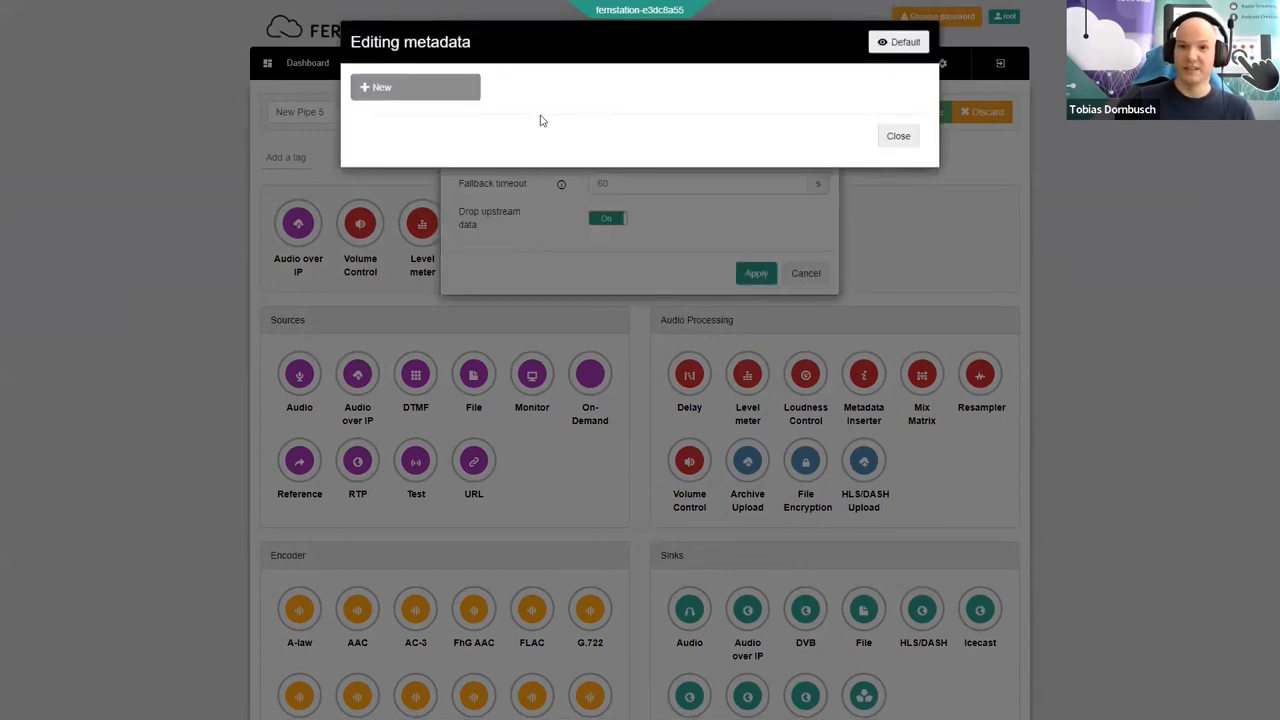
click(380, 88)
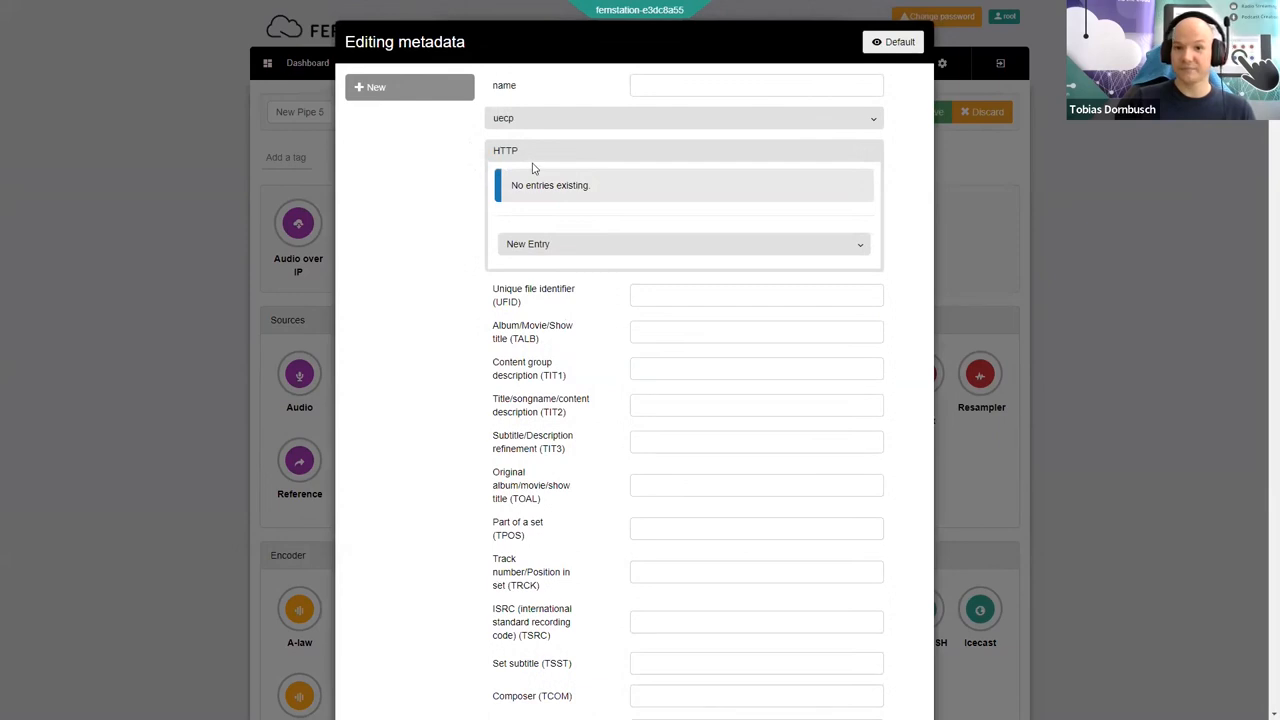
click(510, 152)
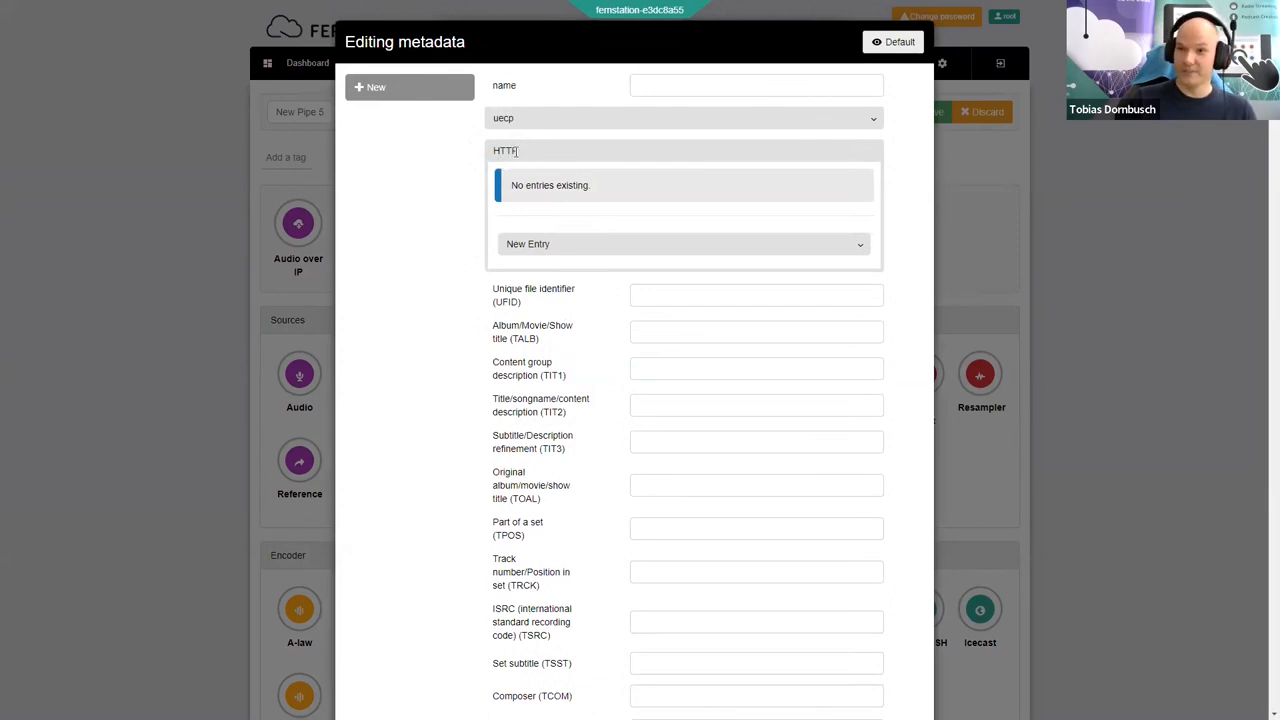
mouse_move(836, 168)
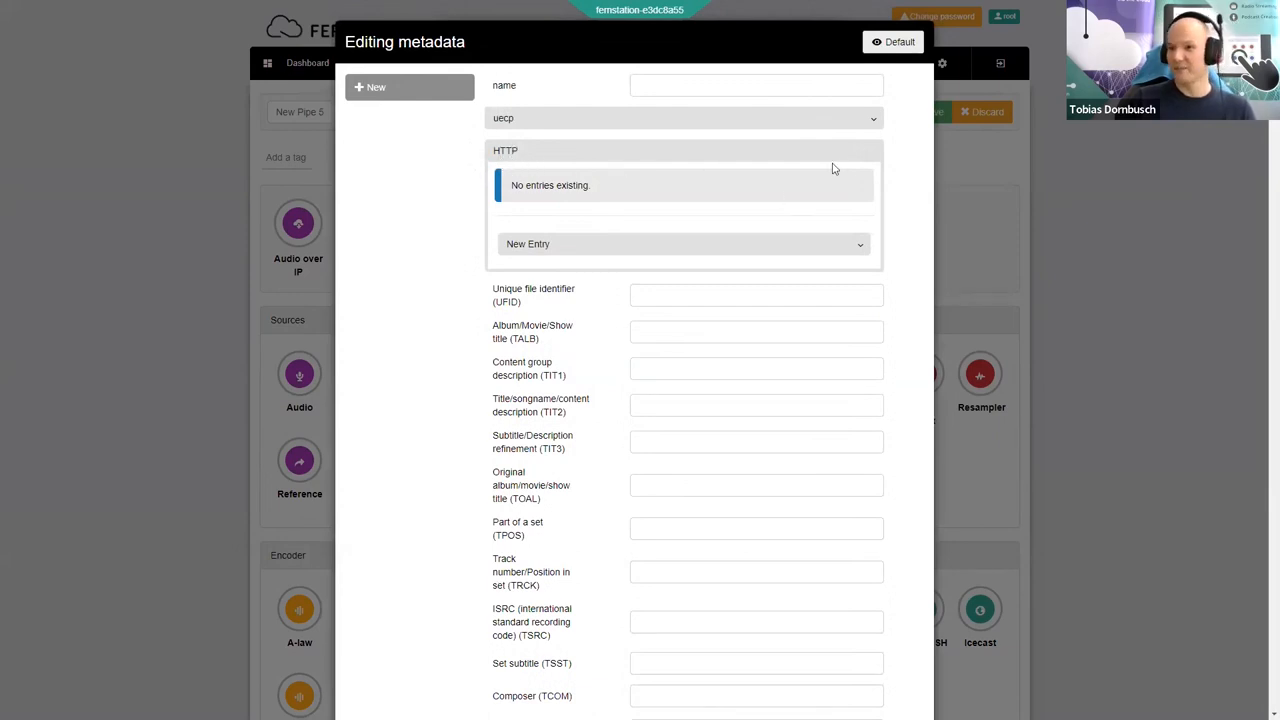
mouse_move(976, 192)
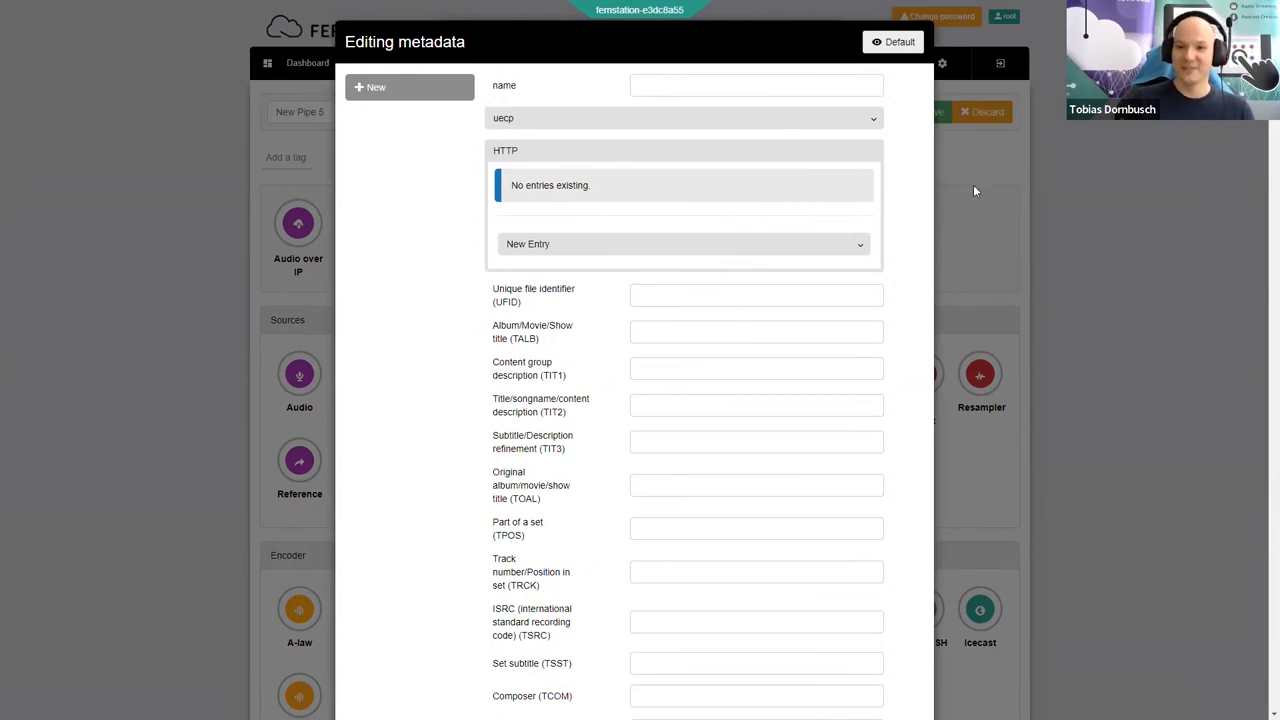
mouse_move(540, 632)
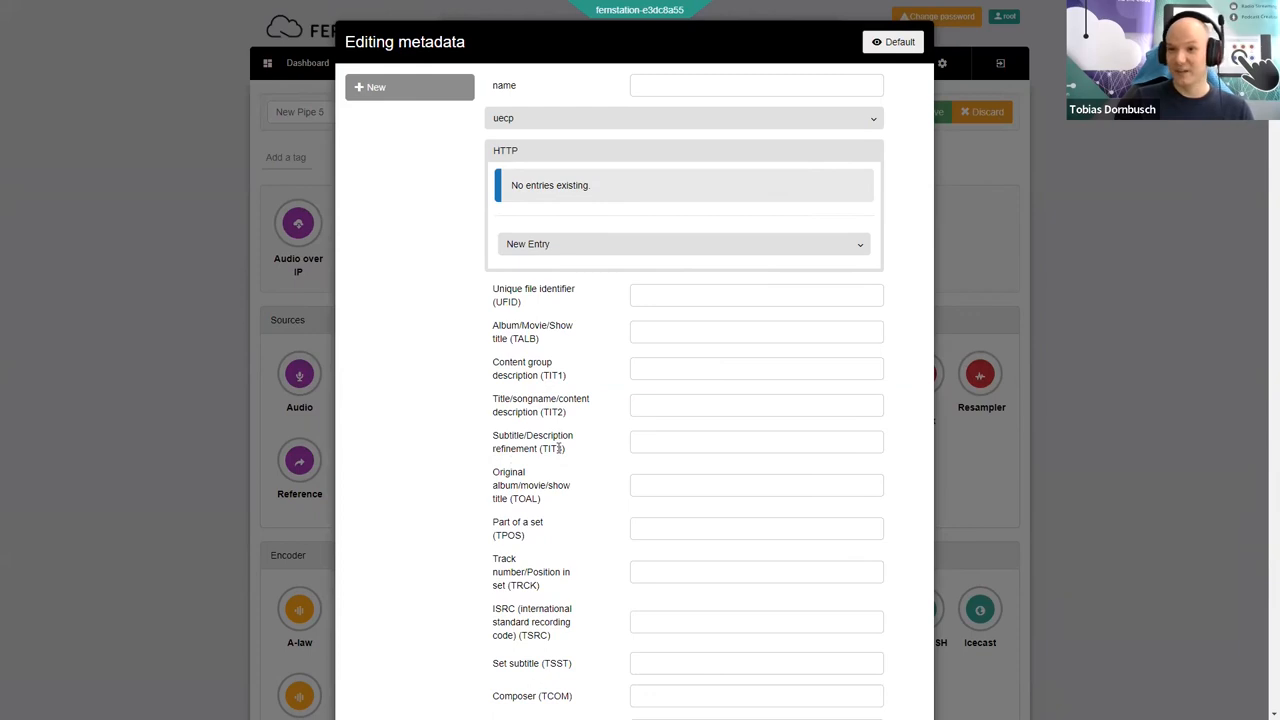
mouse_move(564, 226)
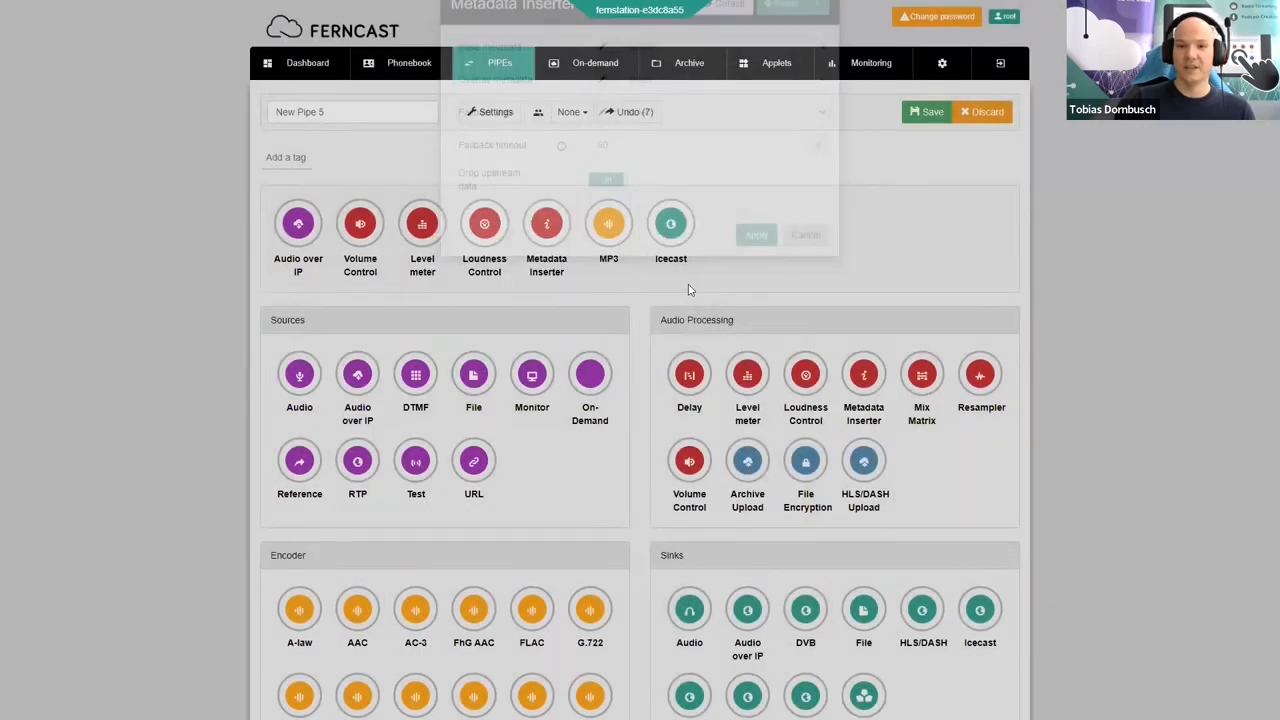
- Review the MP3 encoder's expert options, then bring up the Icecast sink settings of New Pipe 5
click(608, 224)
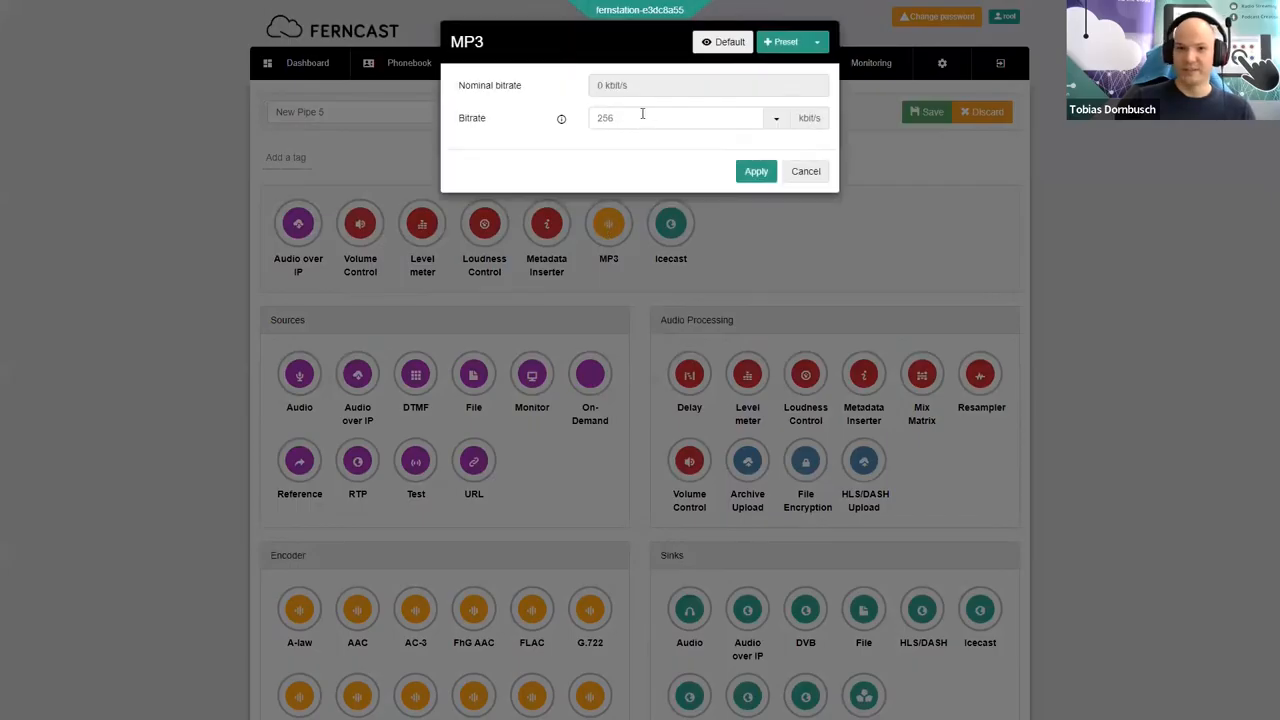
click(724, 40)
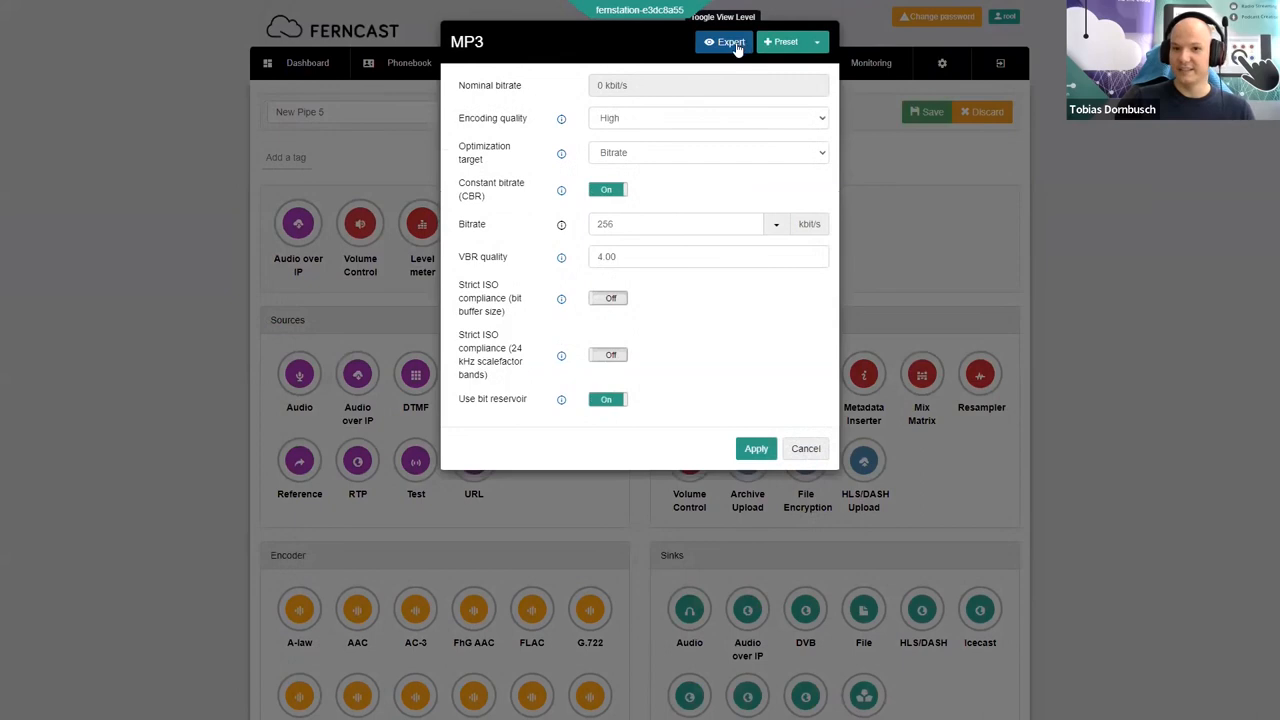
mouse_move(950, 230)
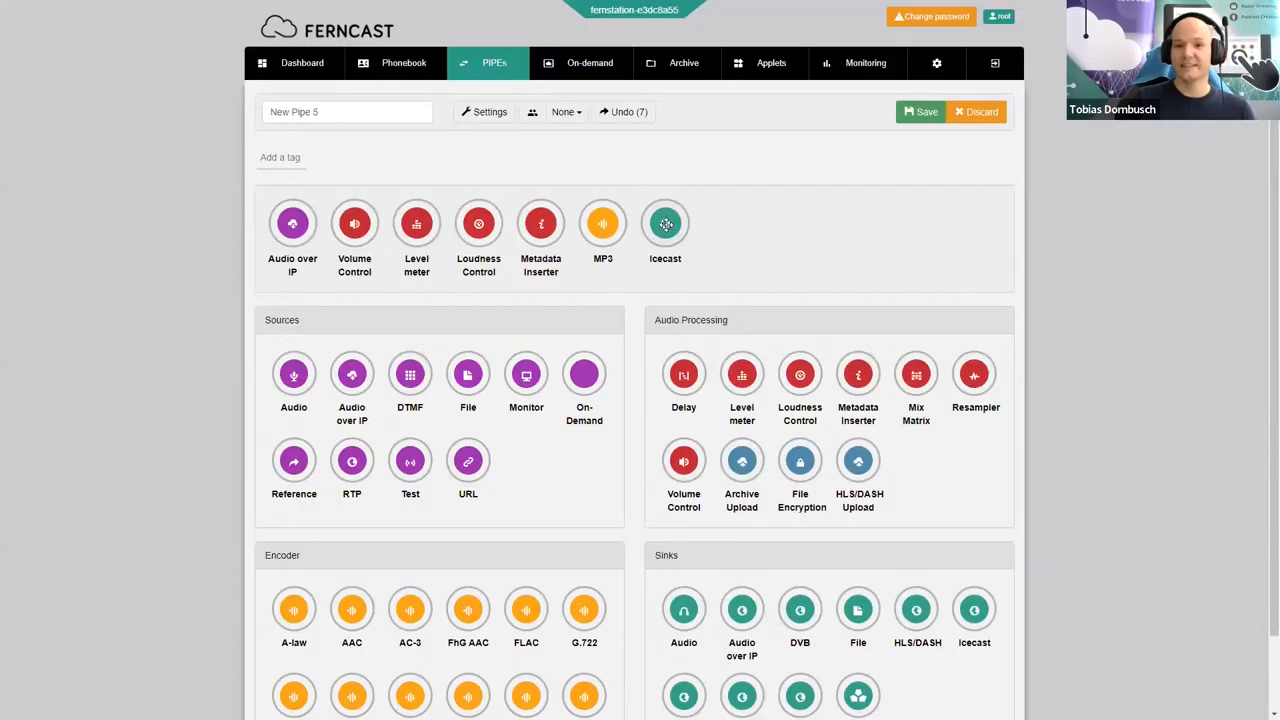
click(664, 224)
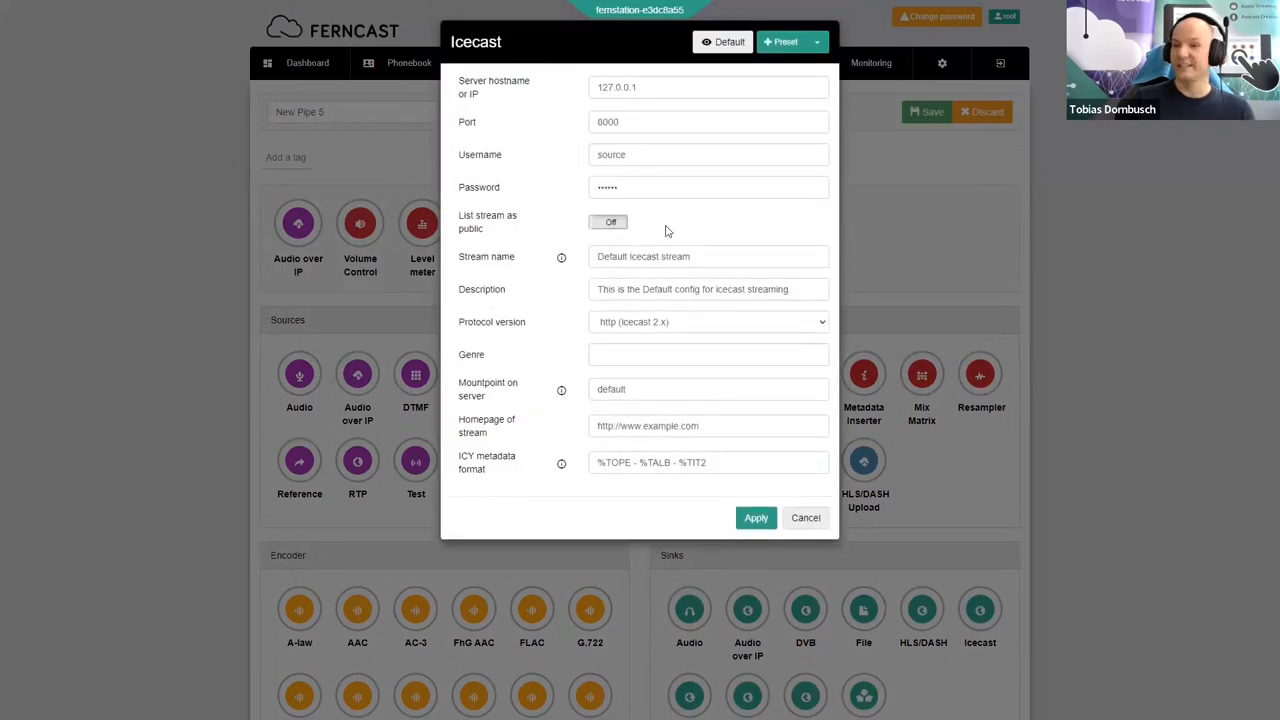
mouse_move(844, 256)
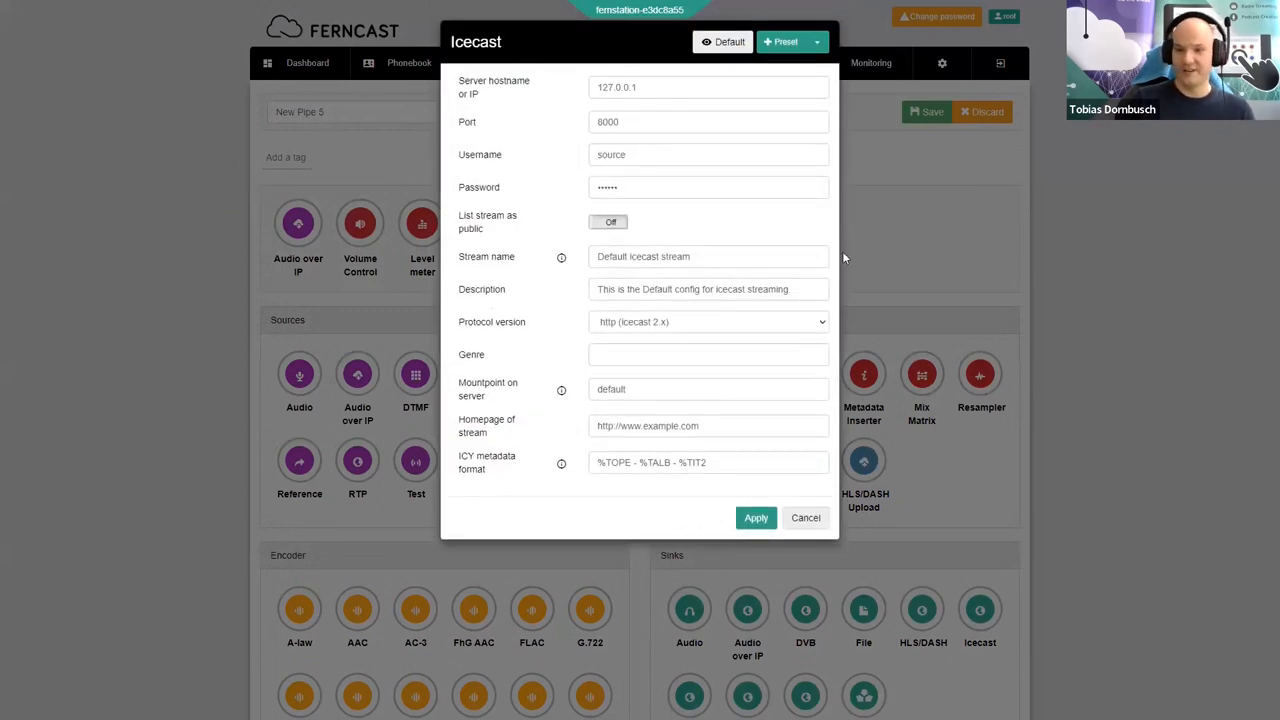
click(756, 516)
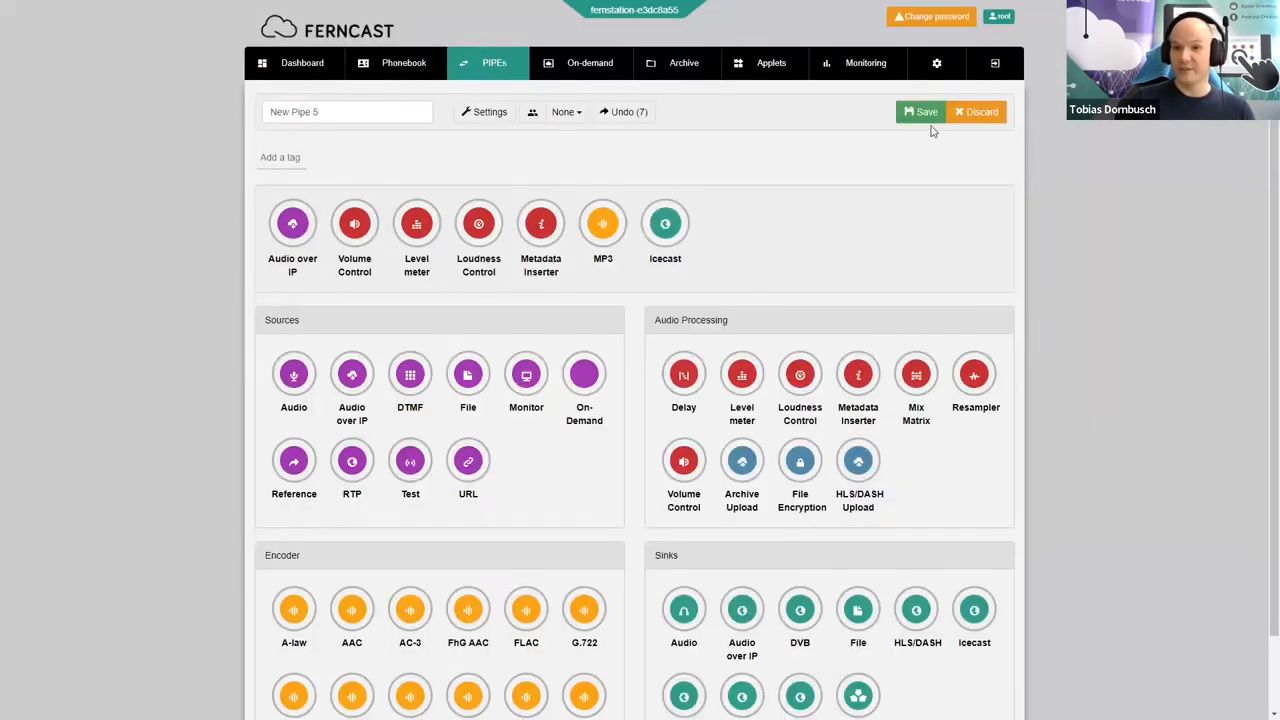
click(920, 112)
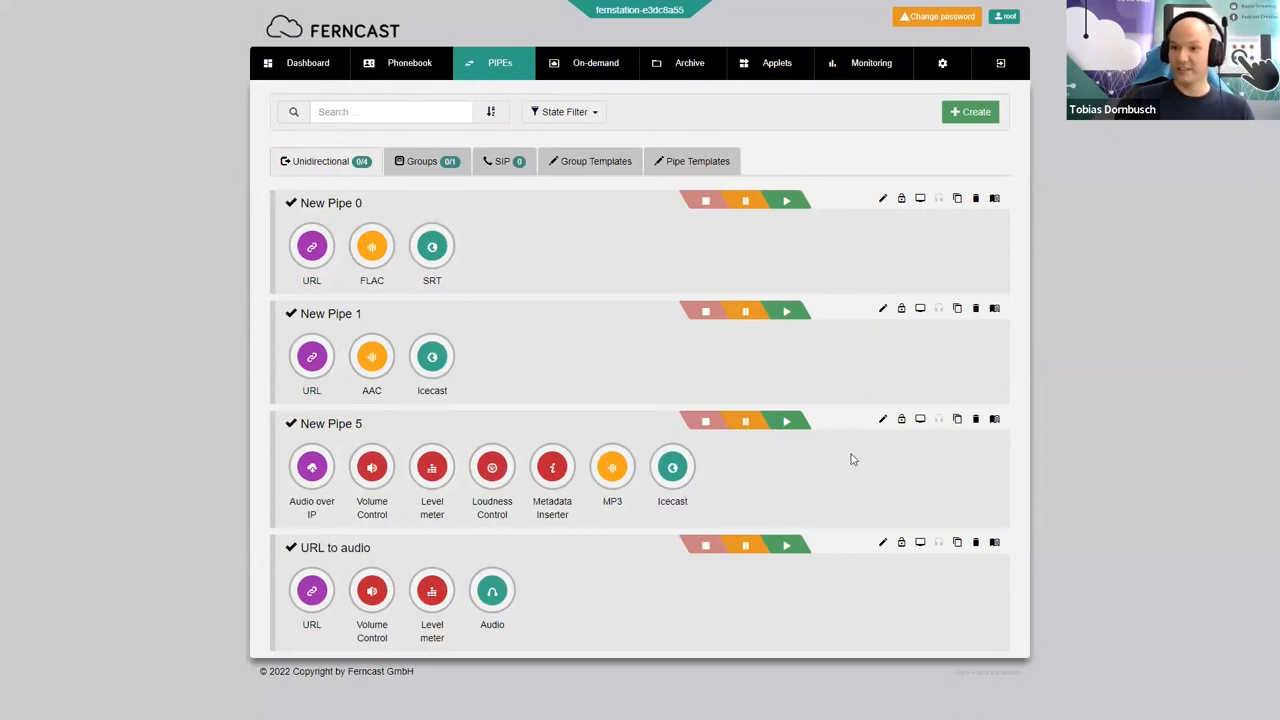
mouse_move(588, 364)
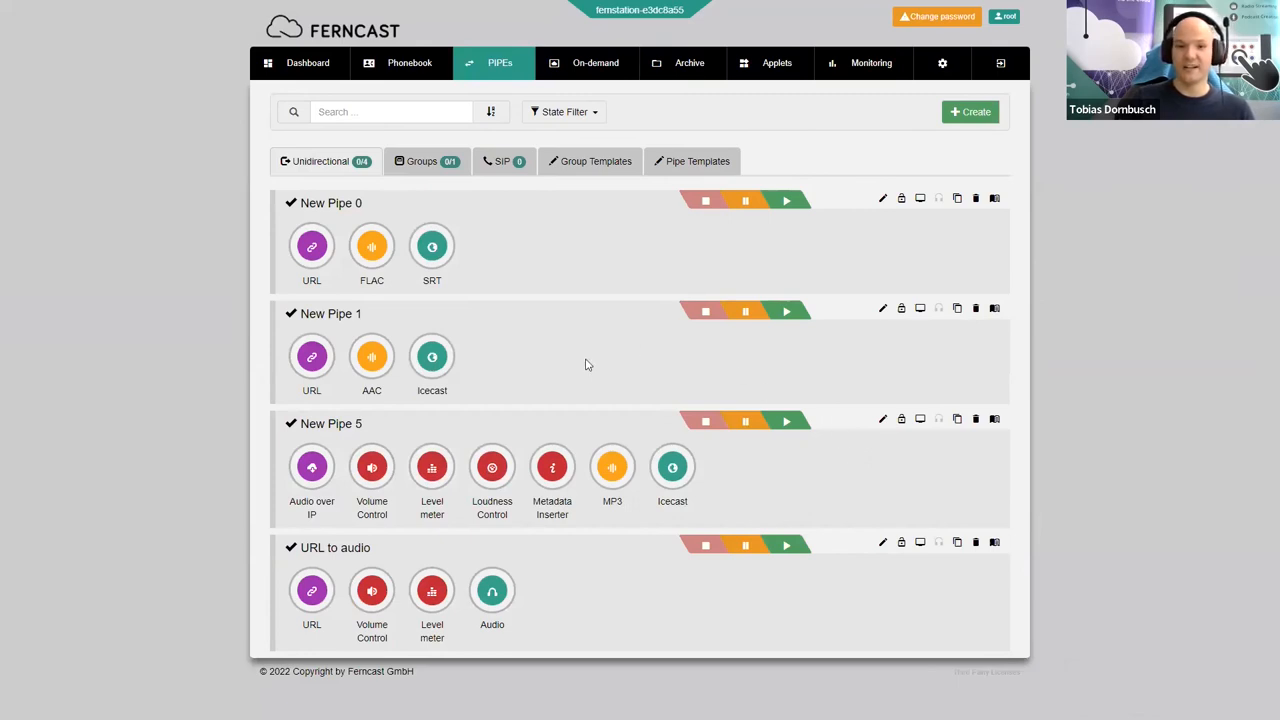
mouse_move(592, 384)
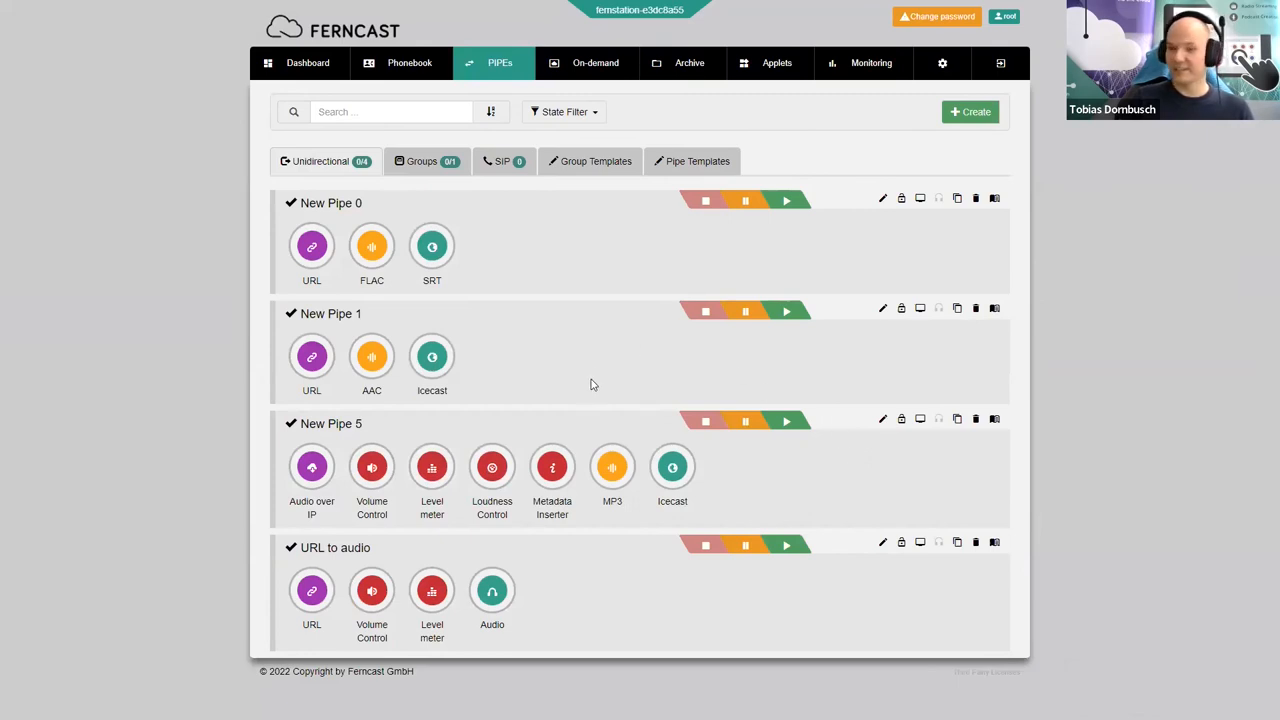
mouse_move(584, 352)
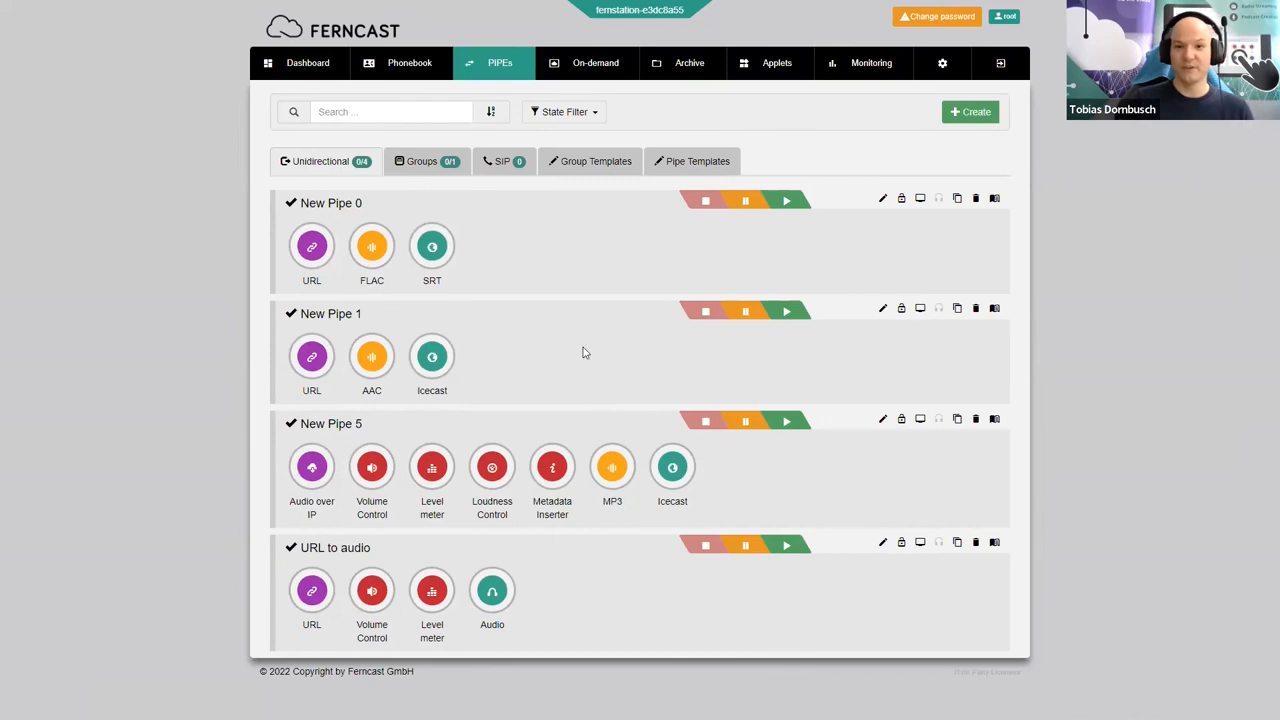
mouse_move(584, 240)
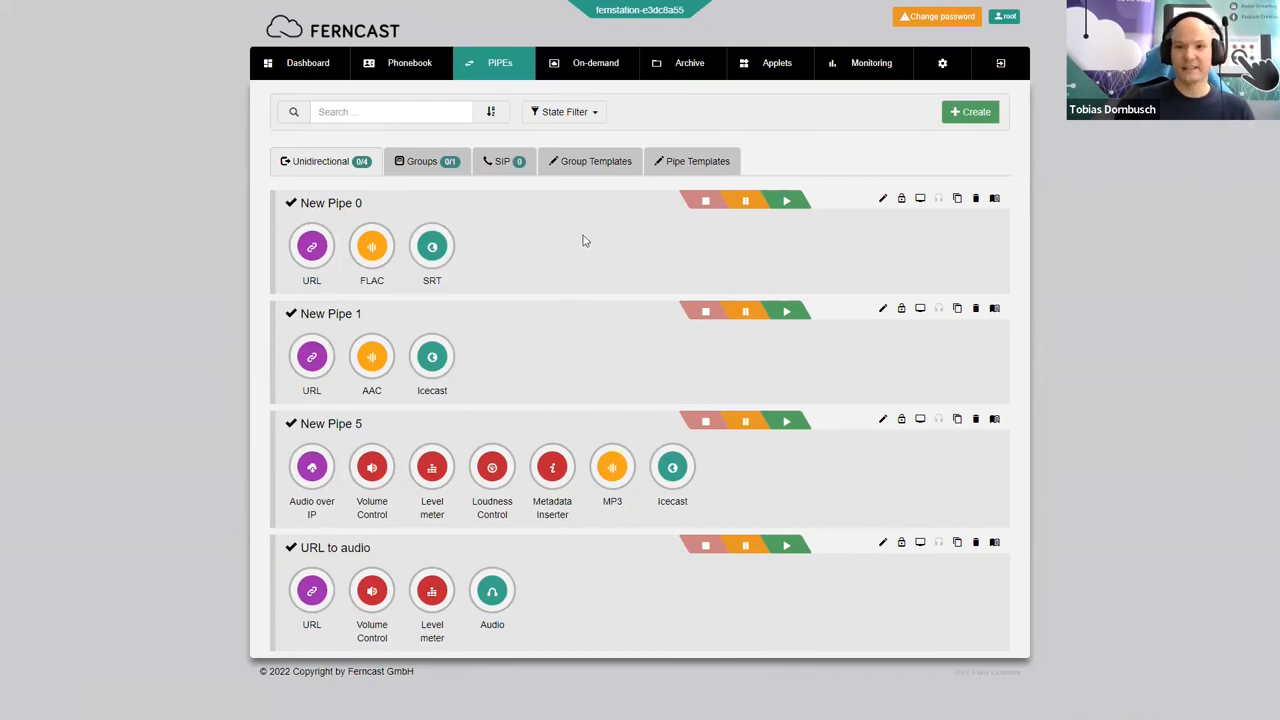
mouse_move(548, 244)
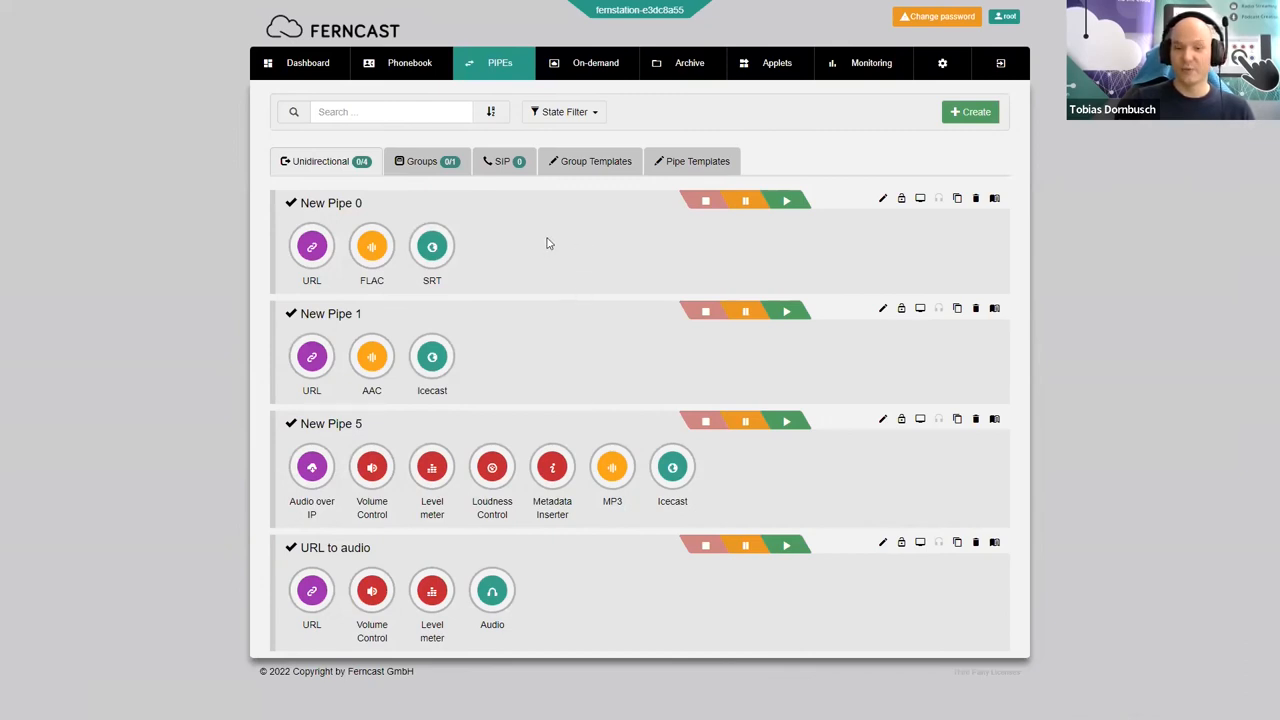
mouse_move(556, 224)
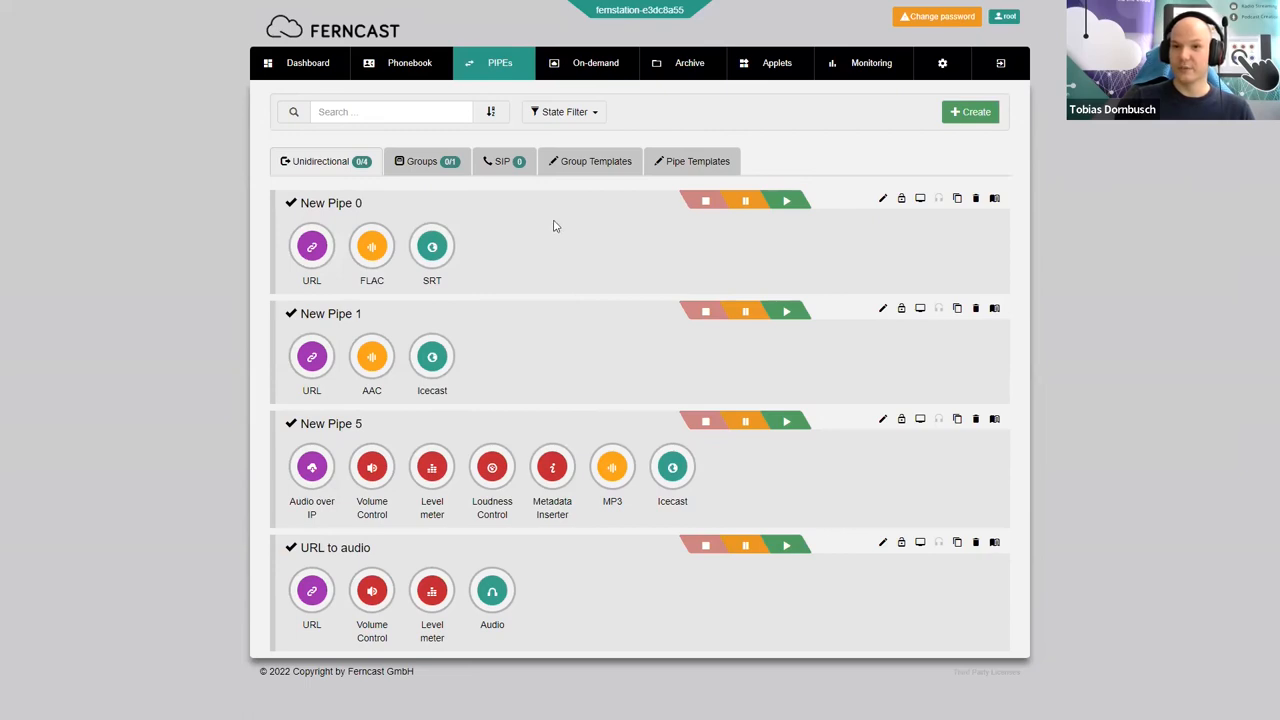
mouse_move(544, 230)
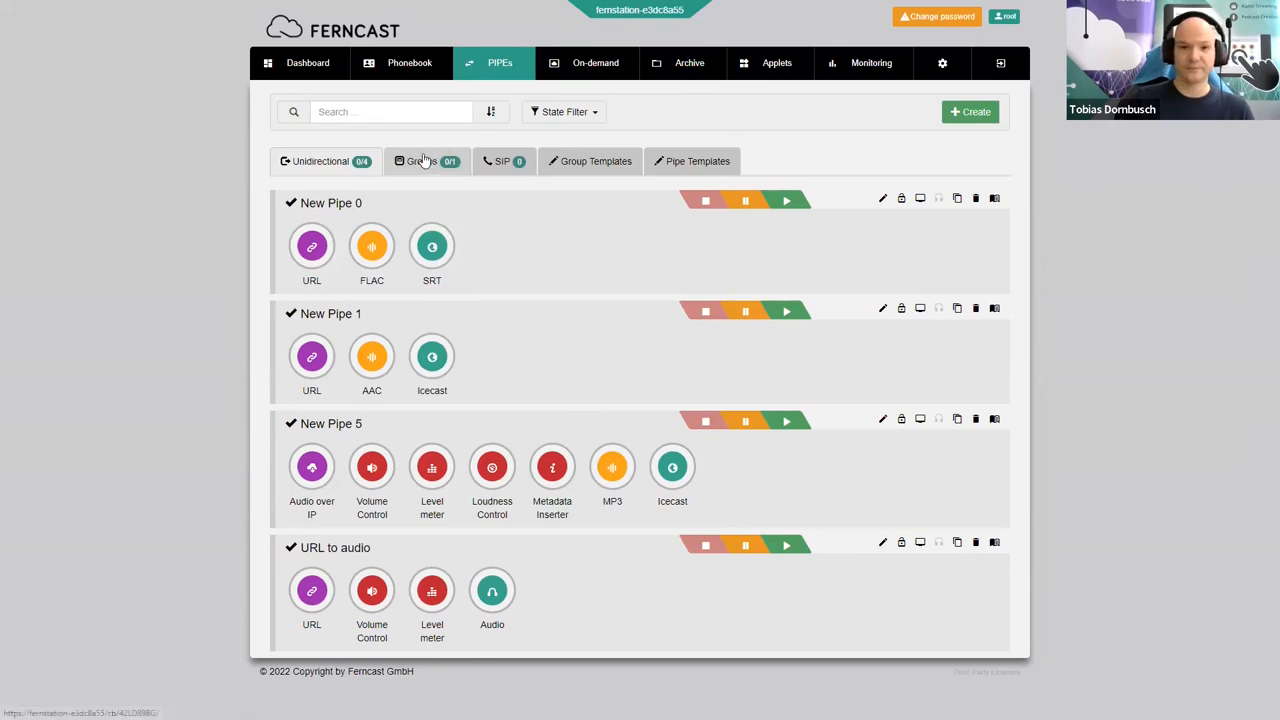
- Show the Groups list with the HLS Demo group and its AAC 128 and AAC 64 pipes
click(422, 160)
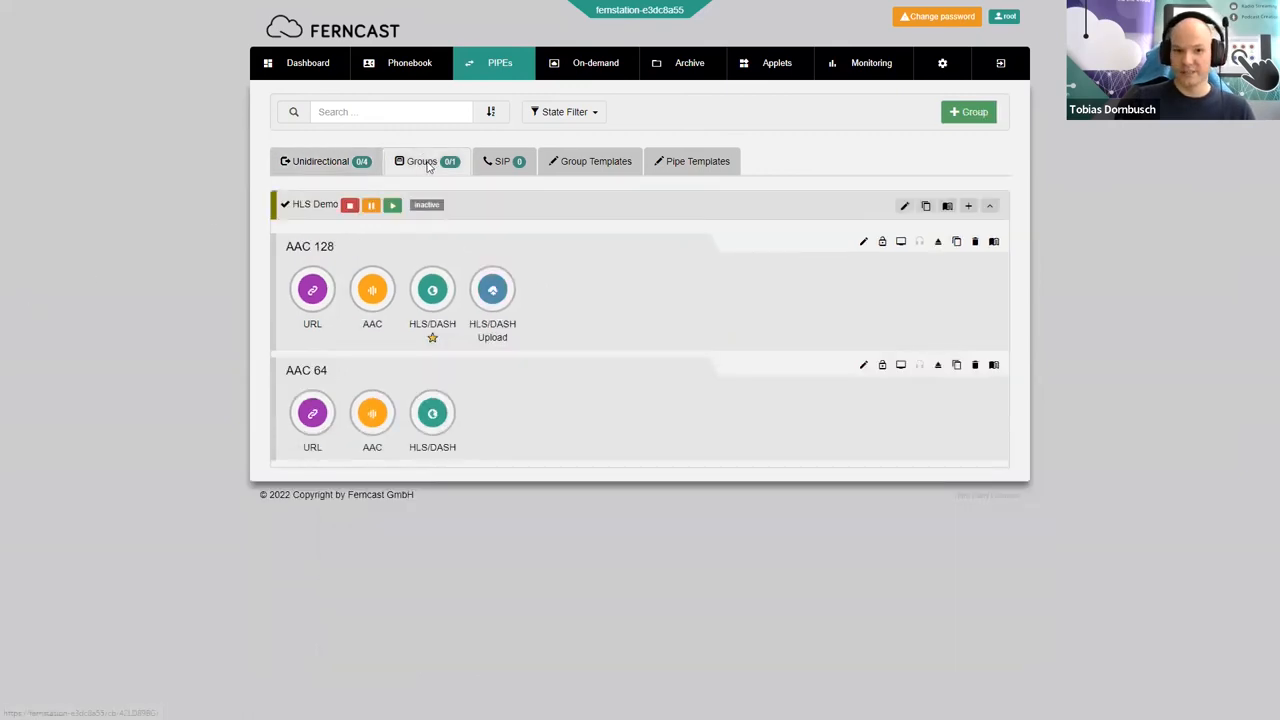
mouse_move(592, 198)
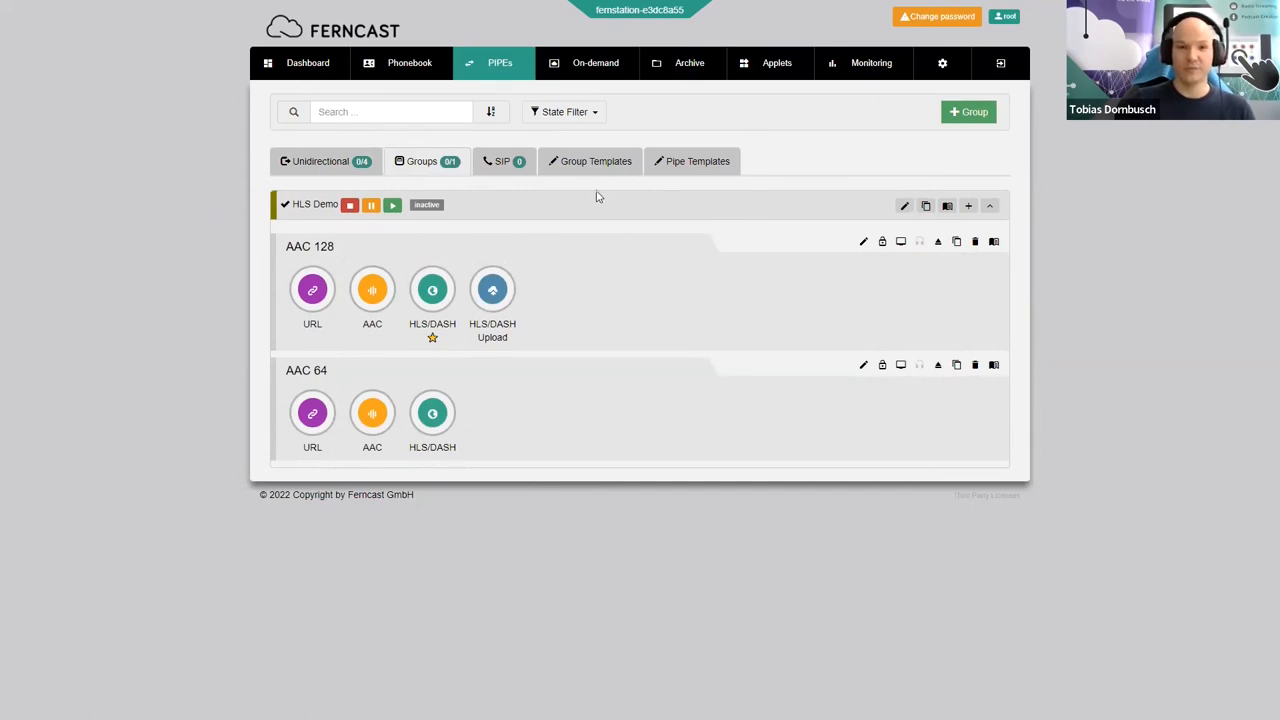
mouse_move(620, 216)
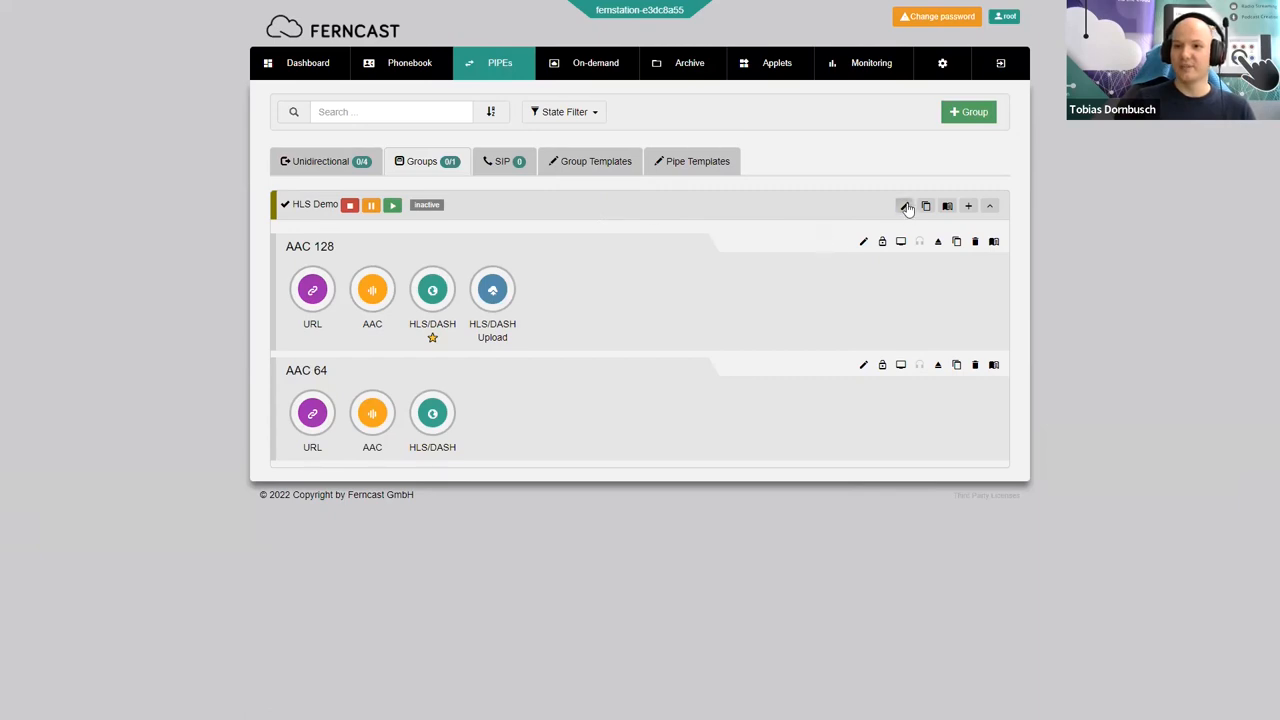
- Edit the HLS Demo group and keep its type as HLS/DASH
click(904, 206)
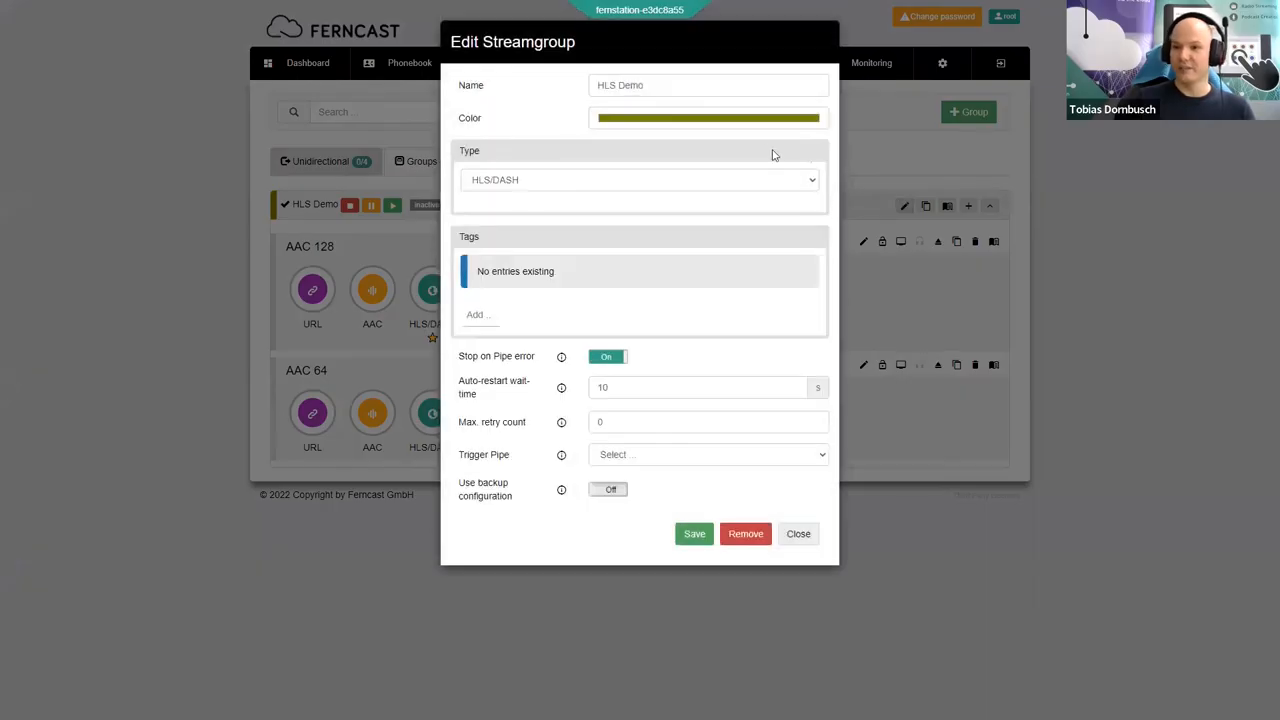
mouse_move(604, 150)
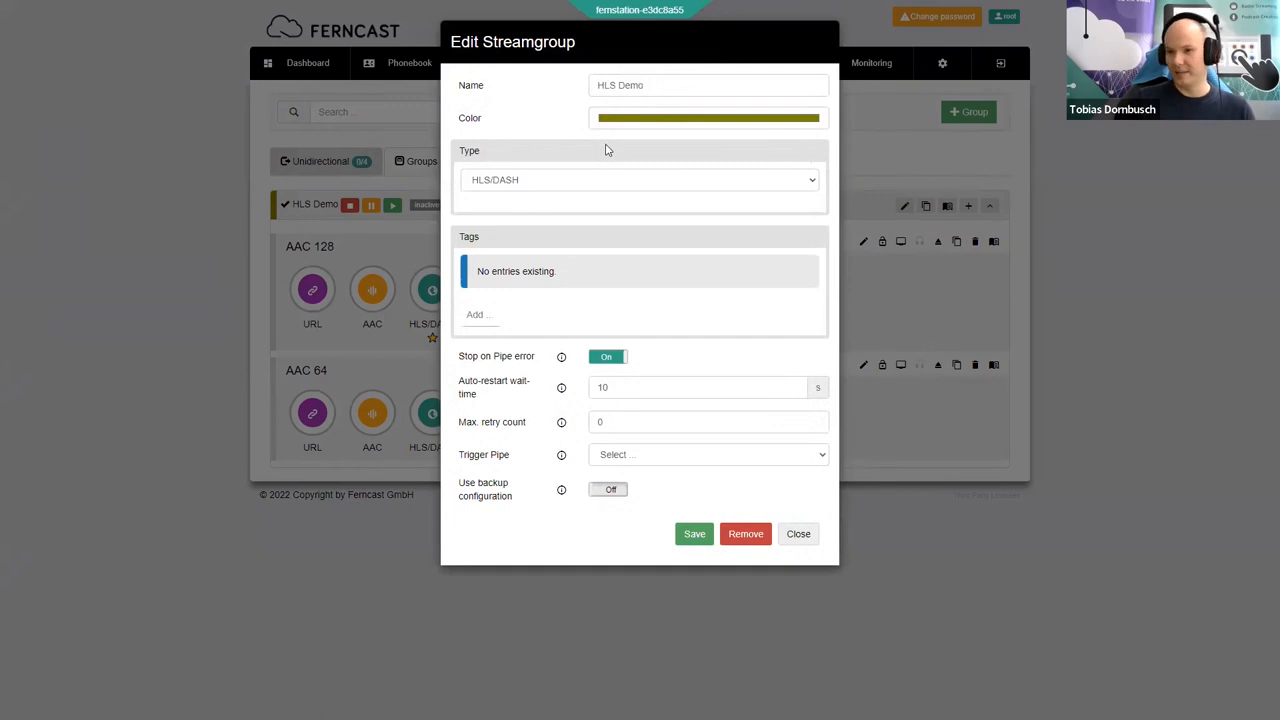
mouse_move(598, 184)
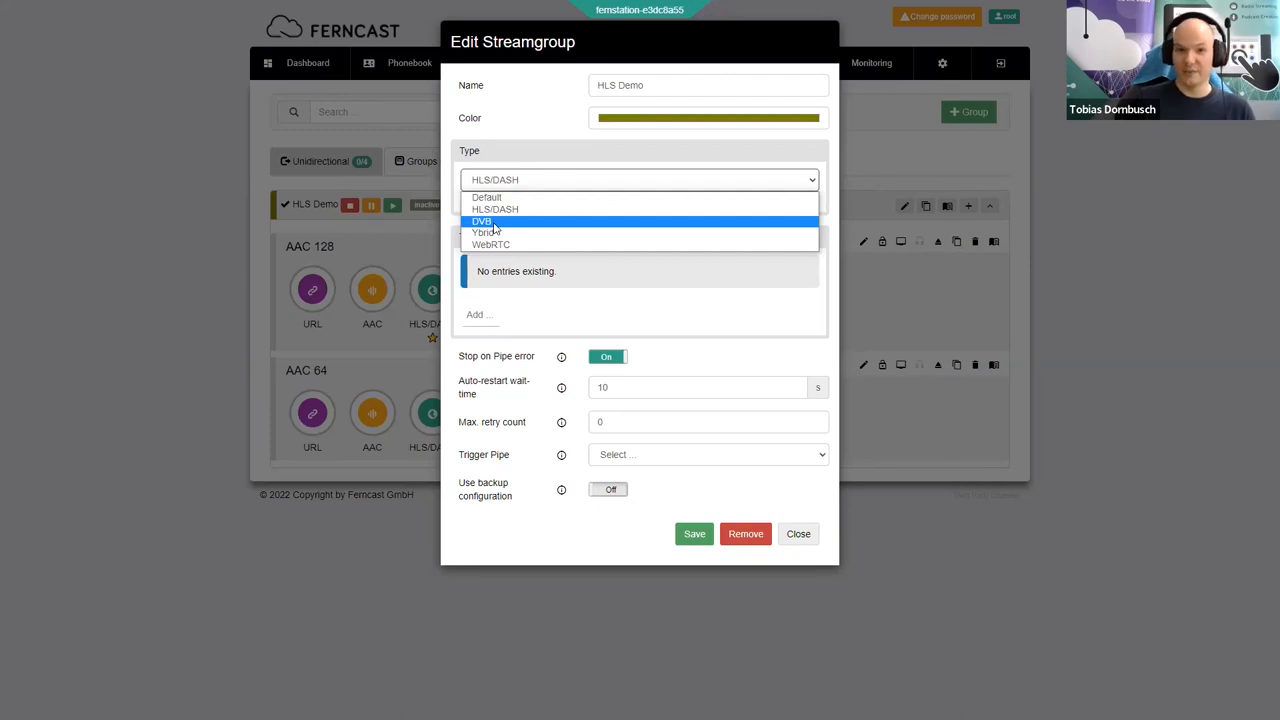
mouse_move(612, 232)
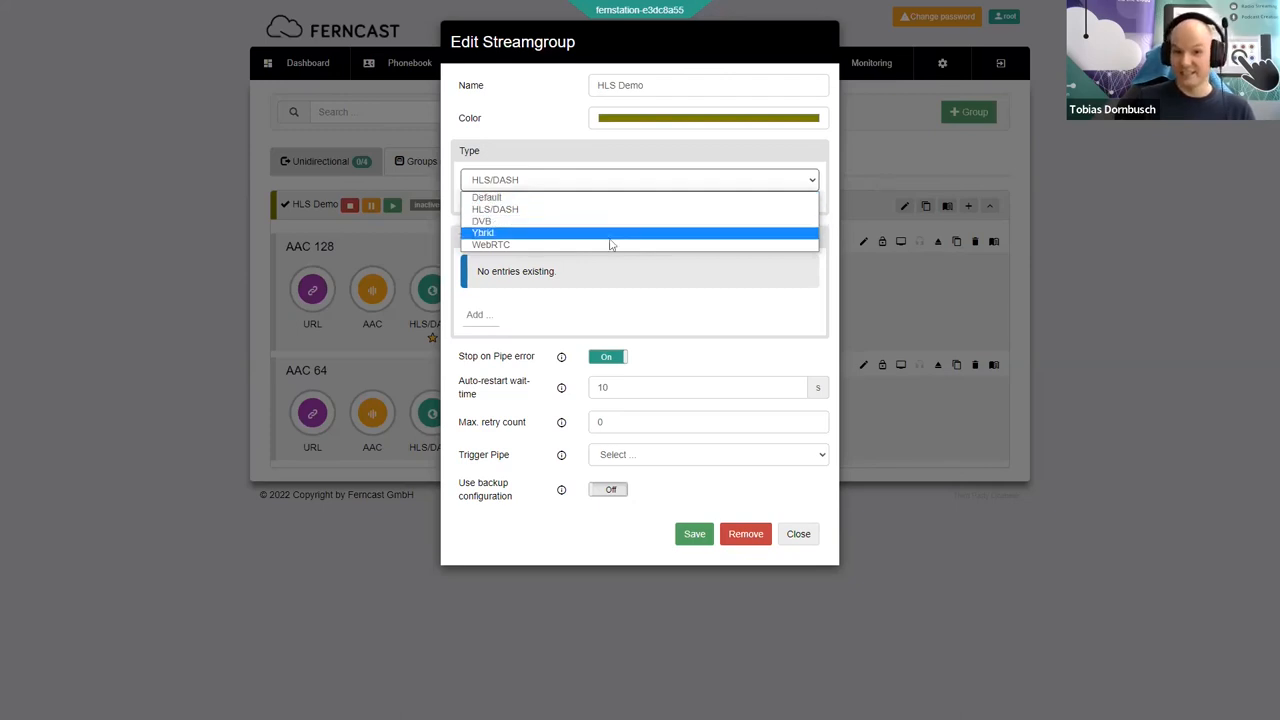
mouse_move(612, 210)
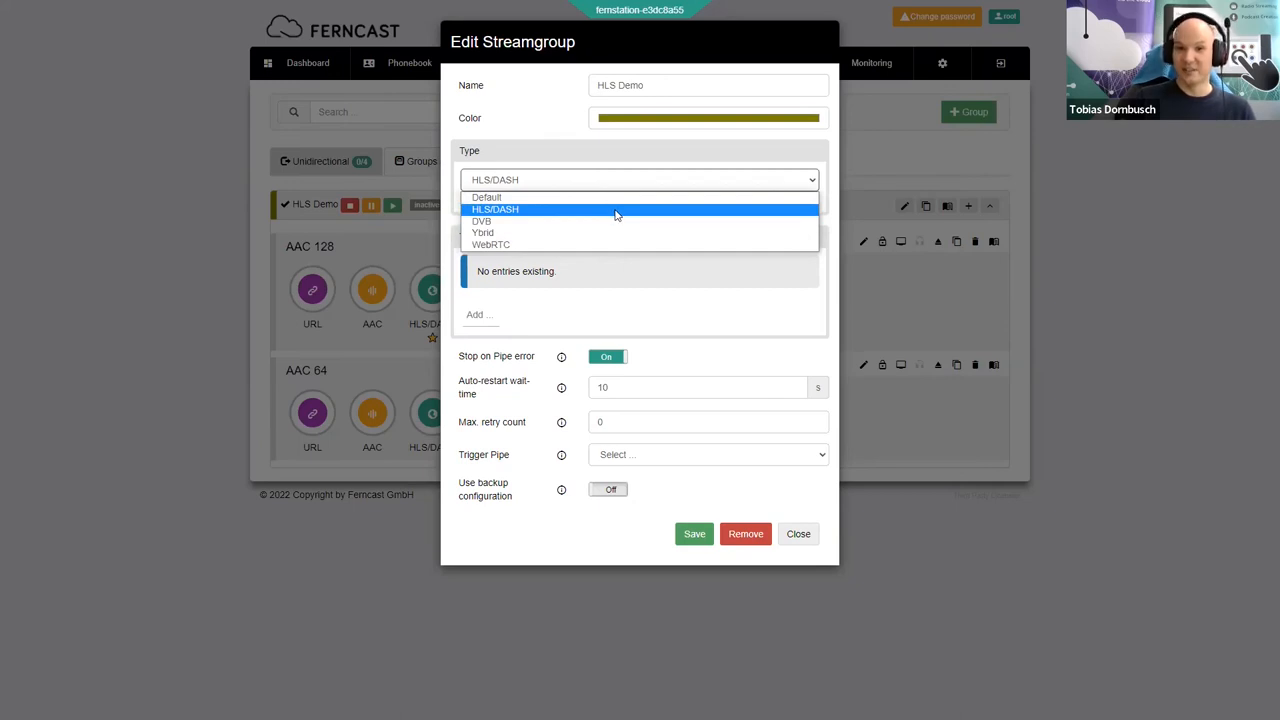
click(496, 210)
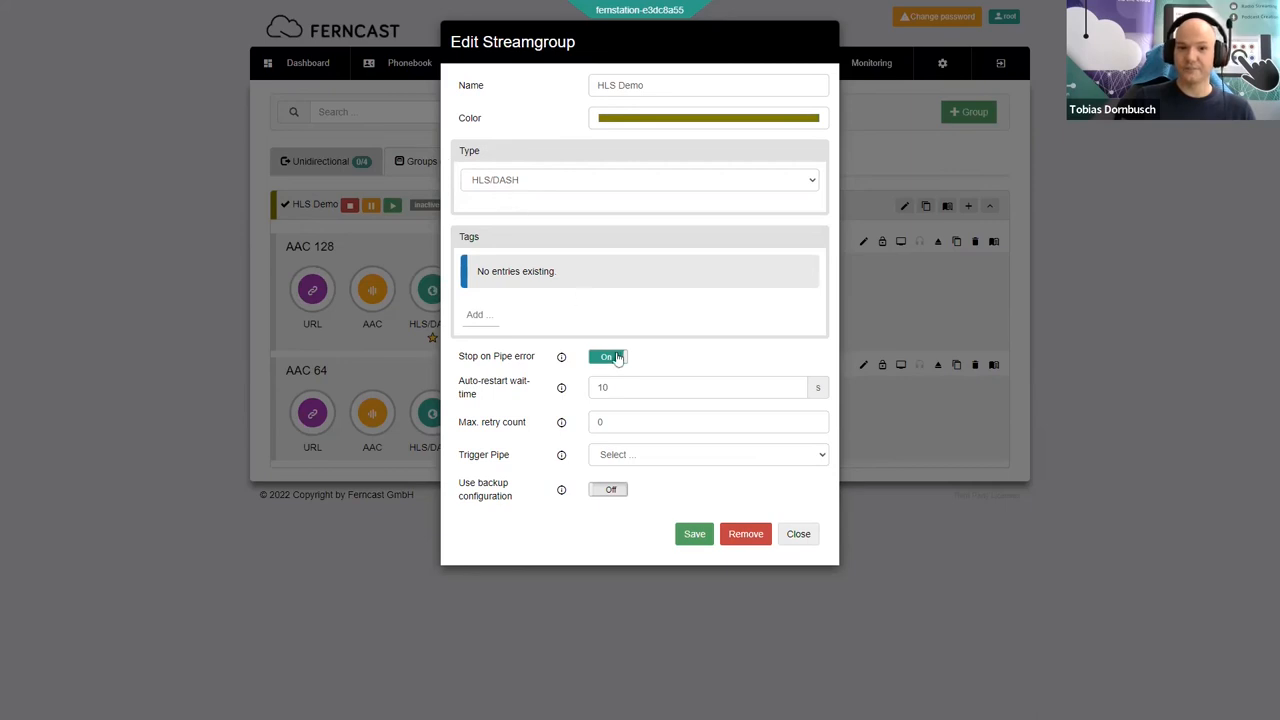
mouse_move(798, 532)
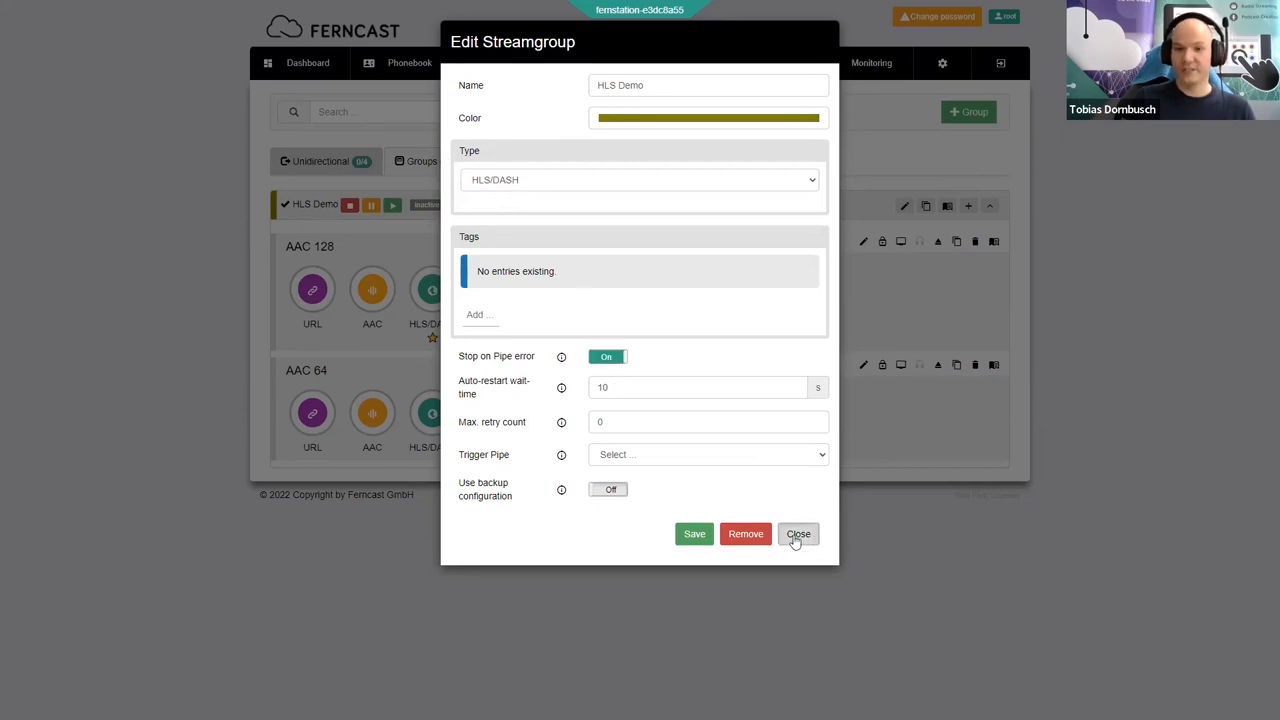
click(798, 532)
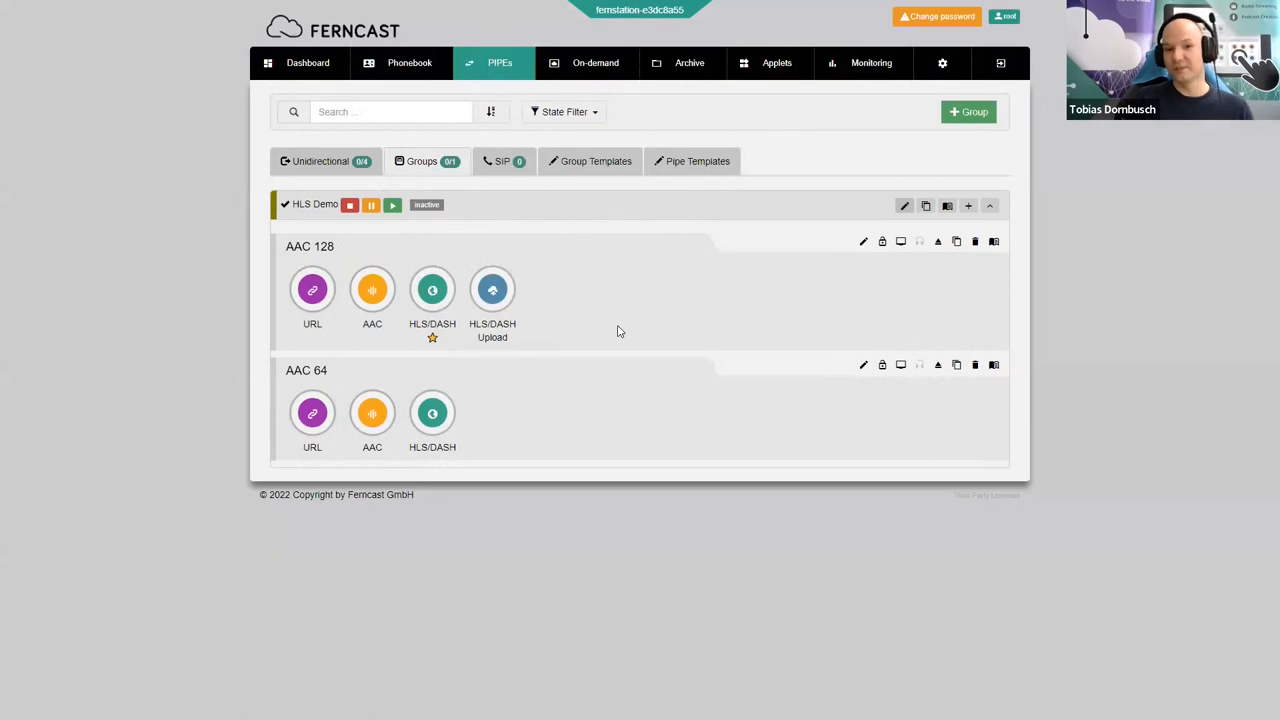
mouse_move(624, 334)
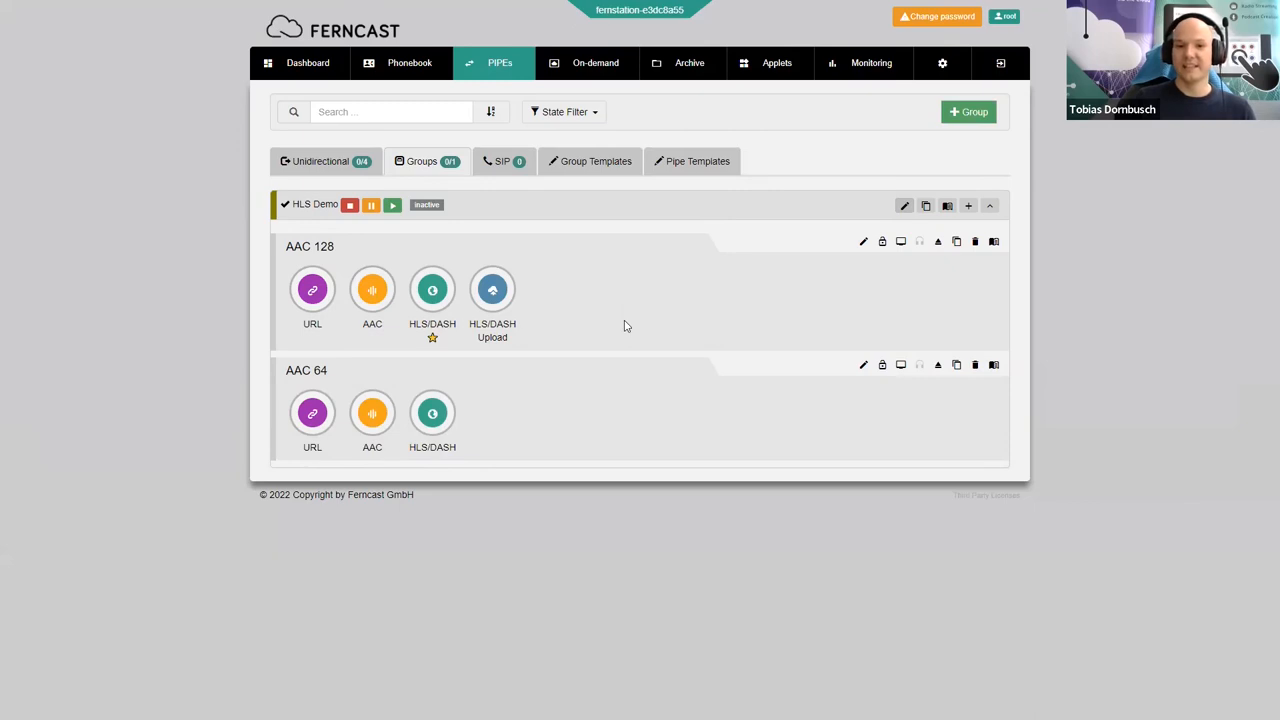
mouse_move(540, 244)
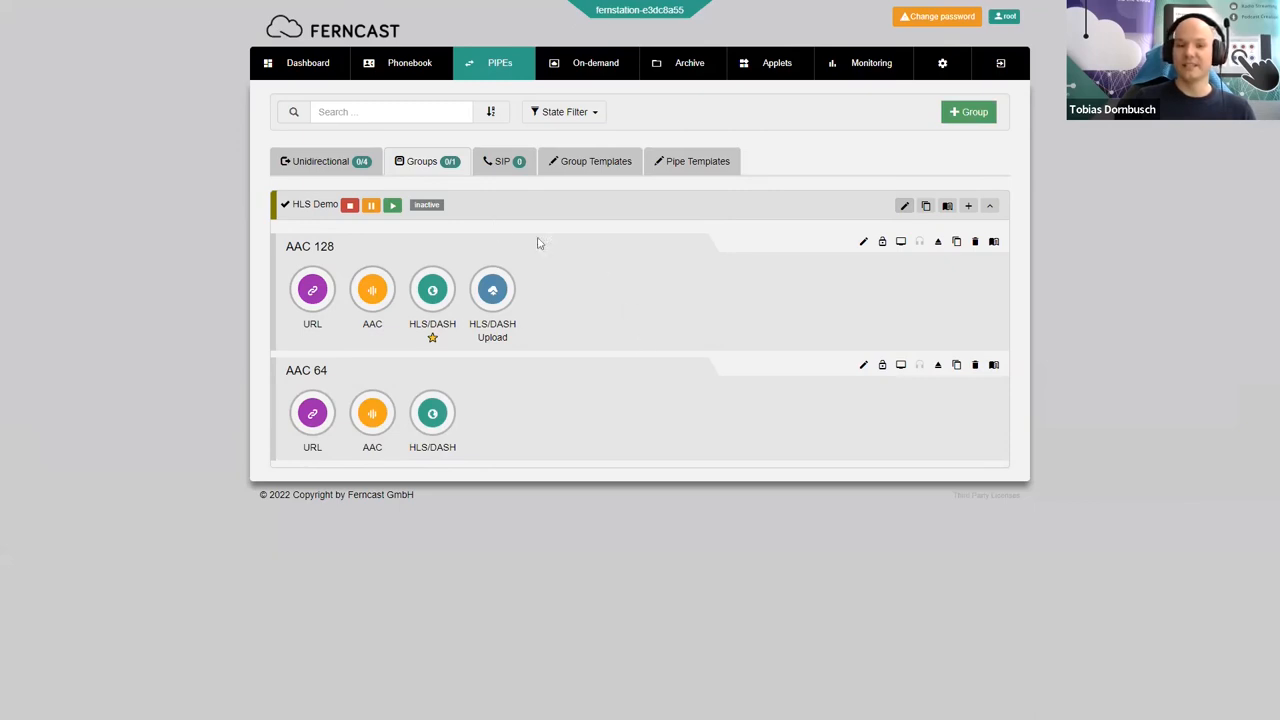
mouse_move(352, 260)
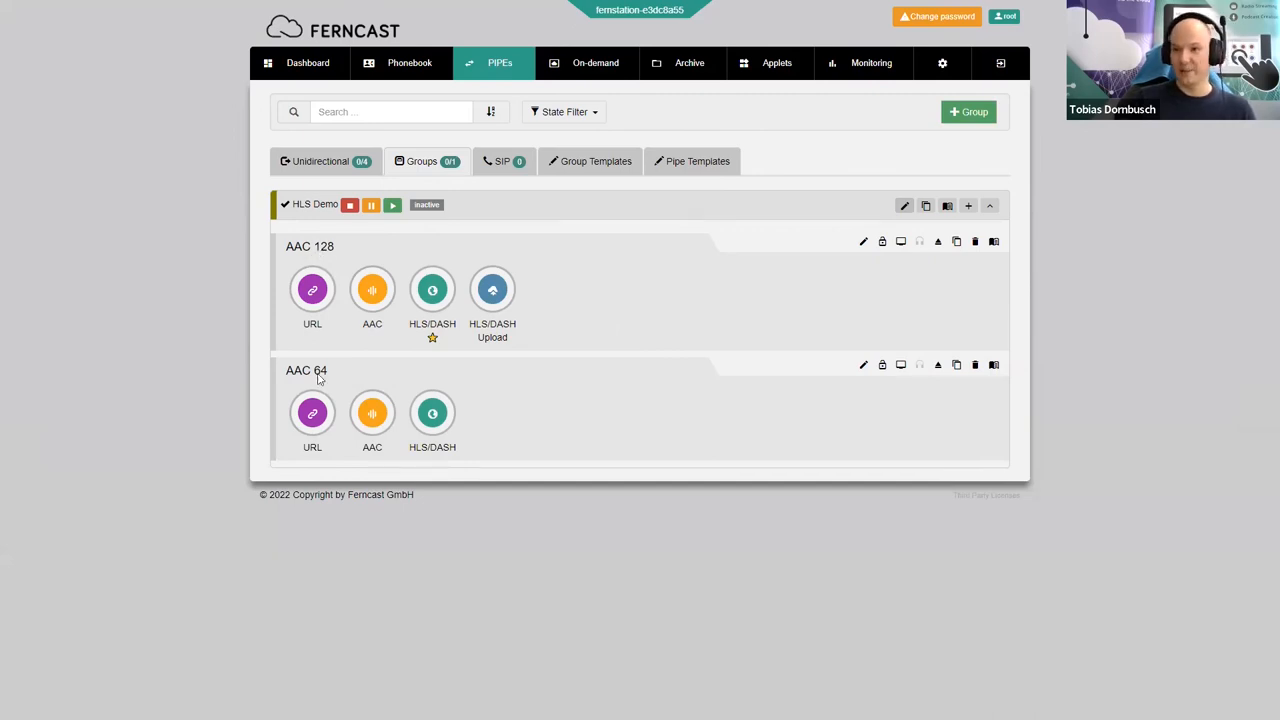
mouse_move(650, 300)
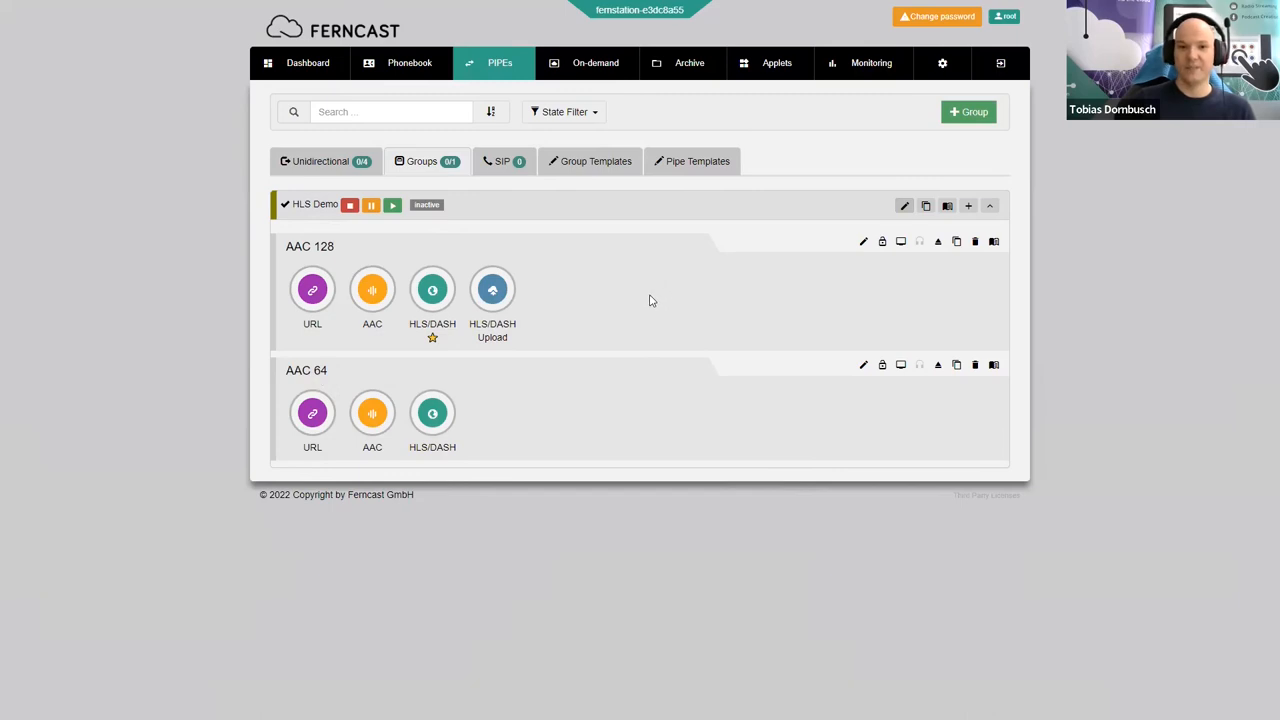
mouse_move(476, 458)
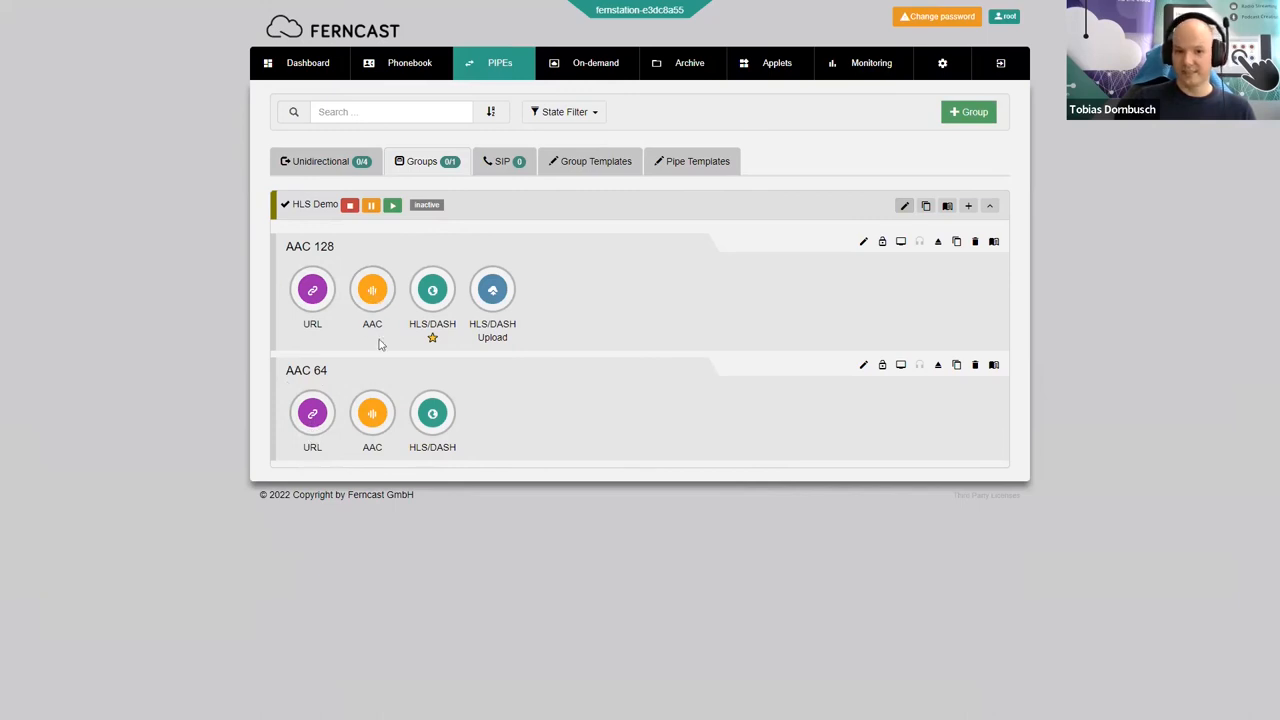
mouse_move(372, 412)
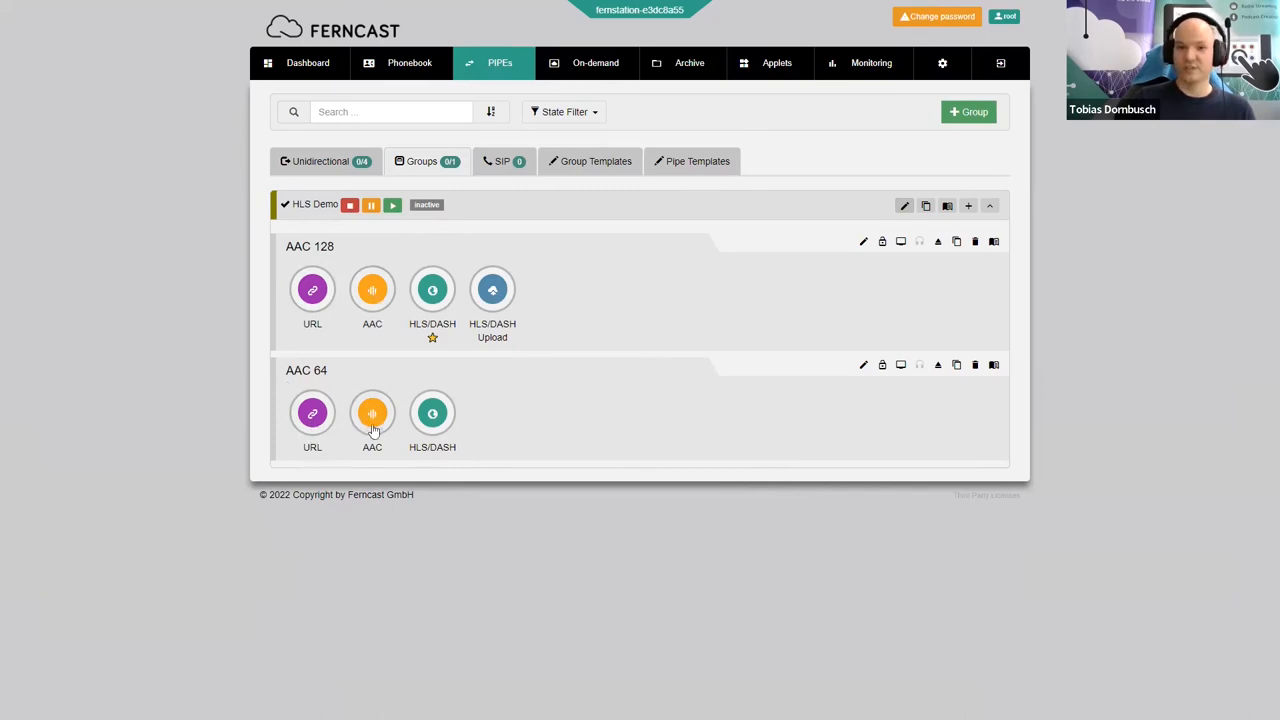
mouse_move(456, 358)
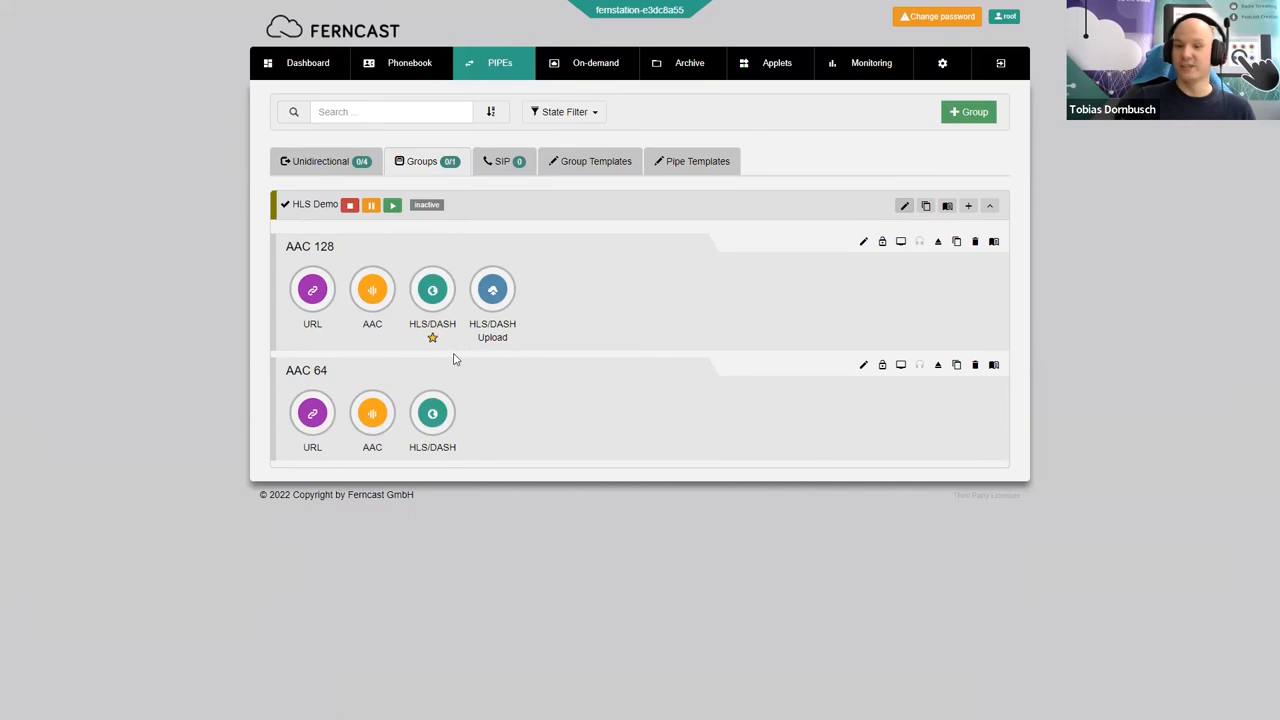
mouse_move(468, 356)
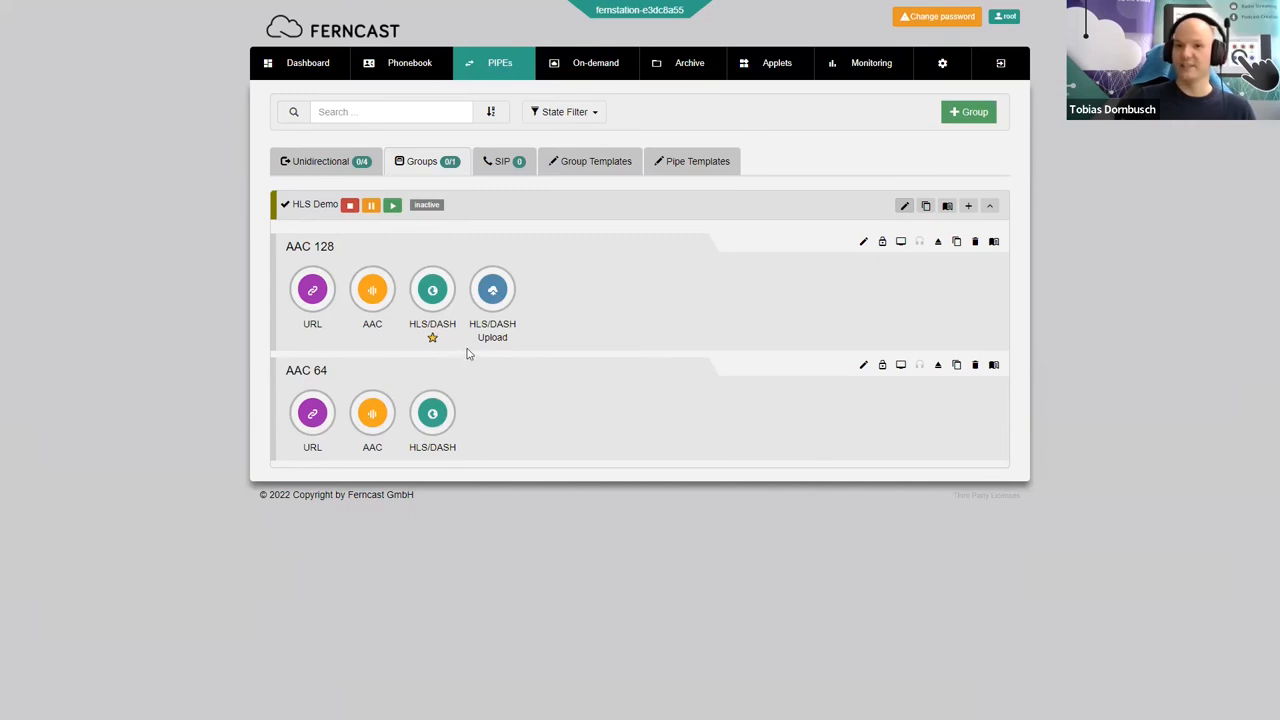
mouse_move(544, 344)
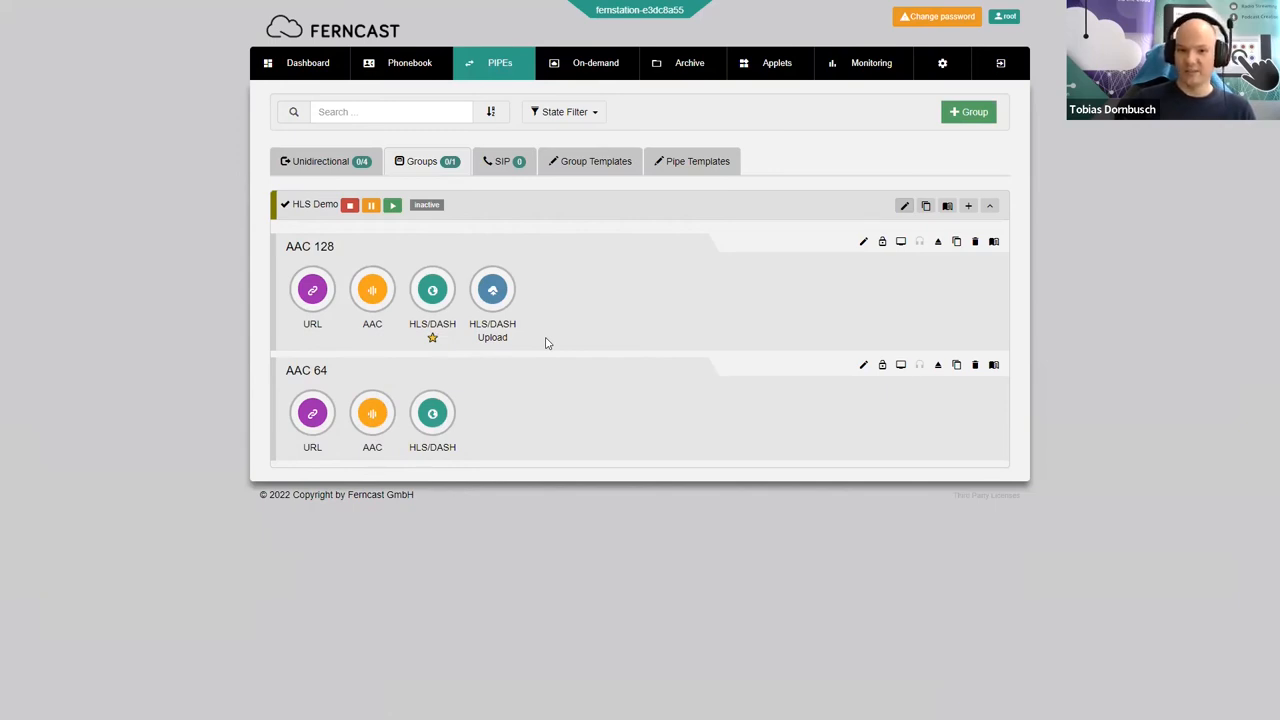
mouse_move(564, 344)
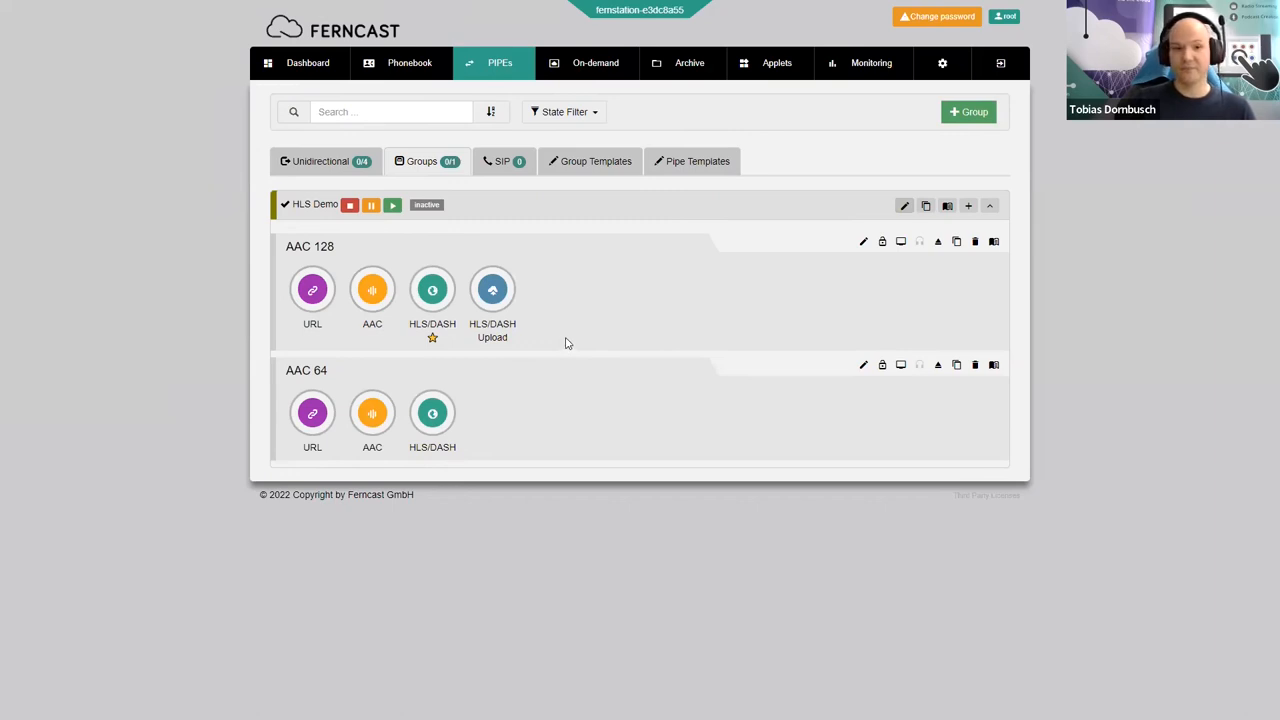
mouse_move(592, 336)
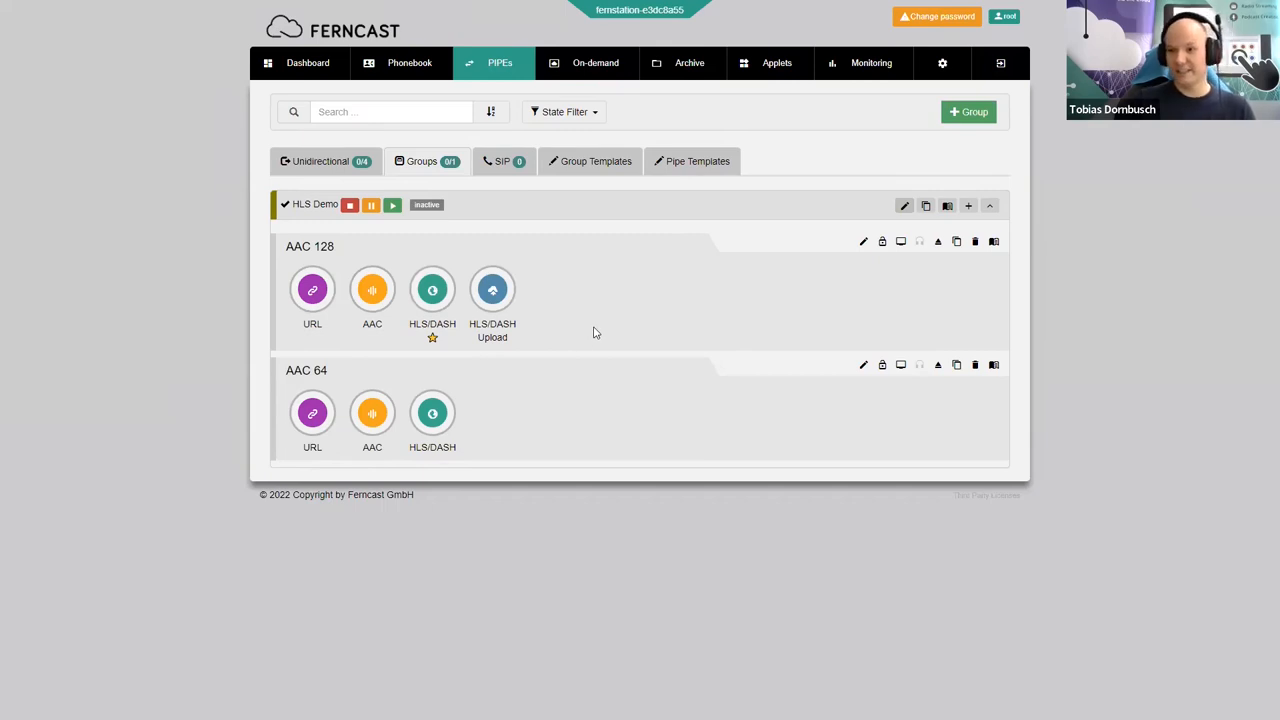
mouse_move(646, 328)
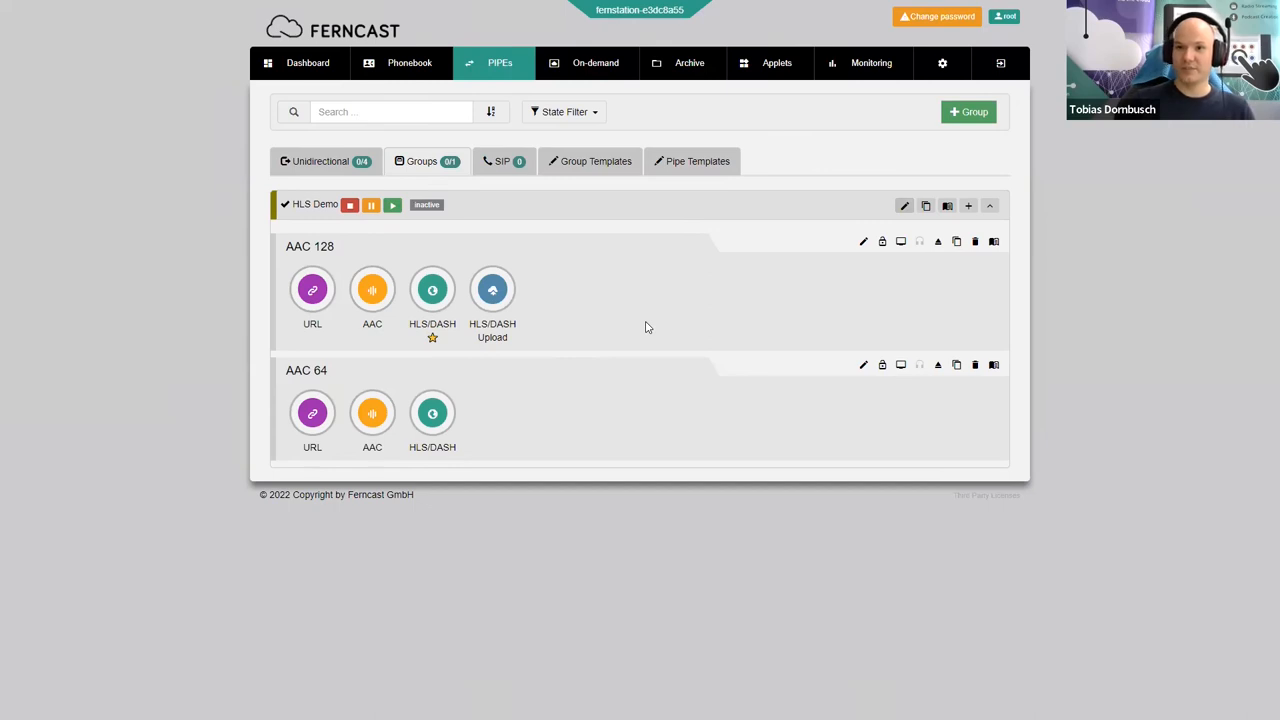
mouse_move(640, 328)
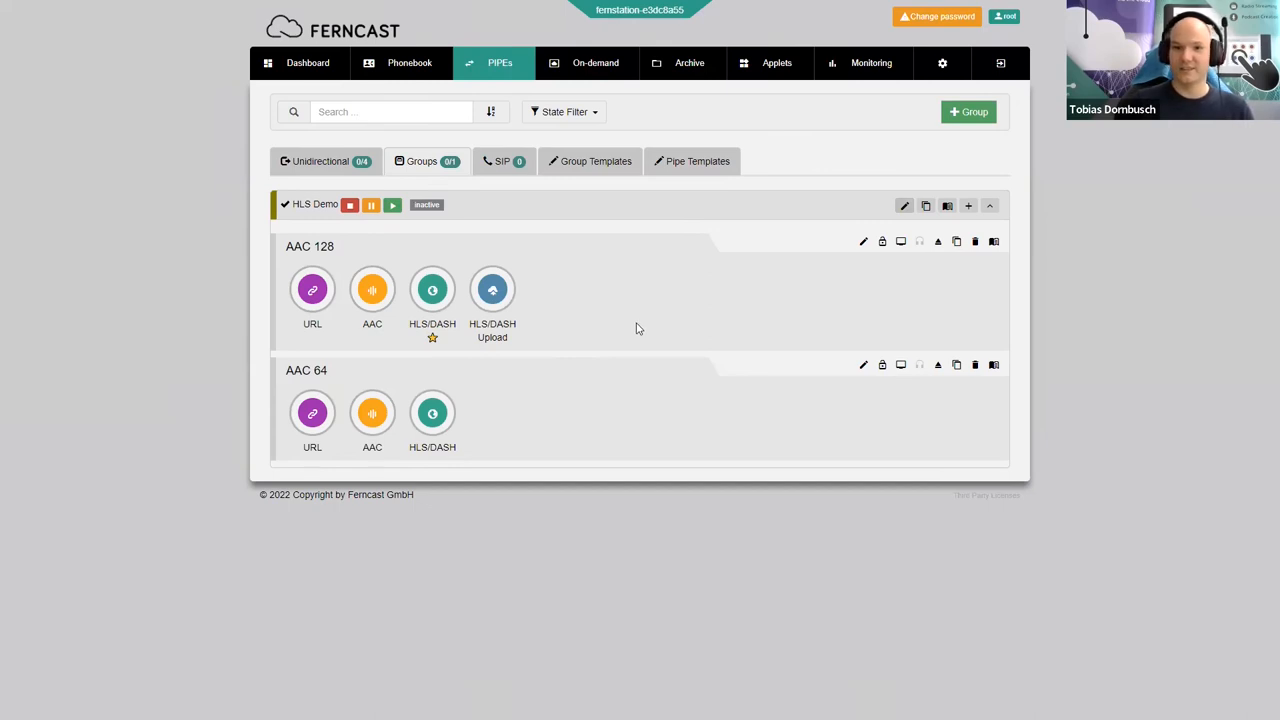
mouse_move(830, 56)
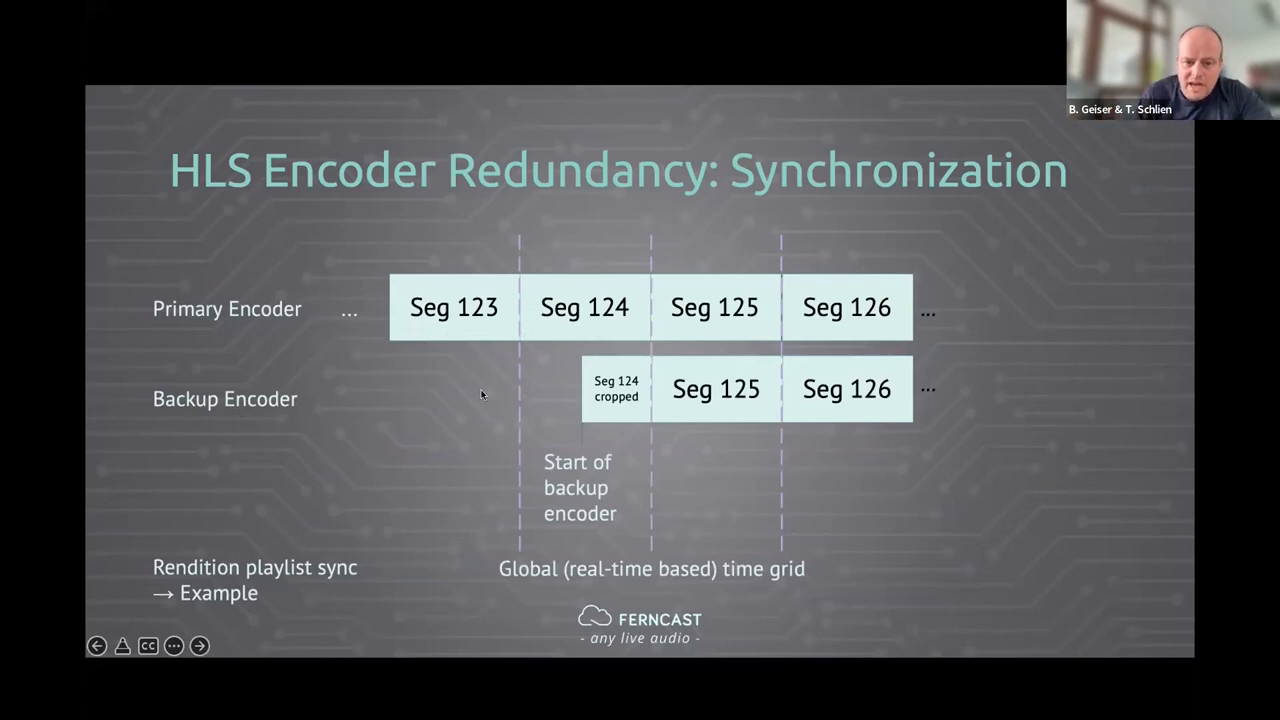
- Leave the synchronization slide and bring up the app switcher with Firefox highlighted
click(198, 644)
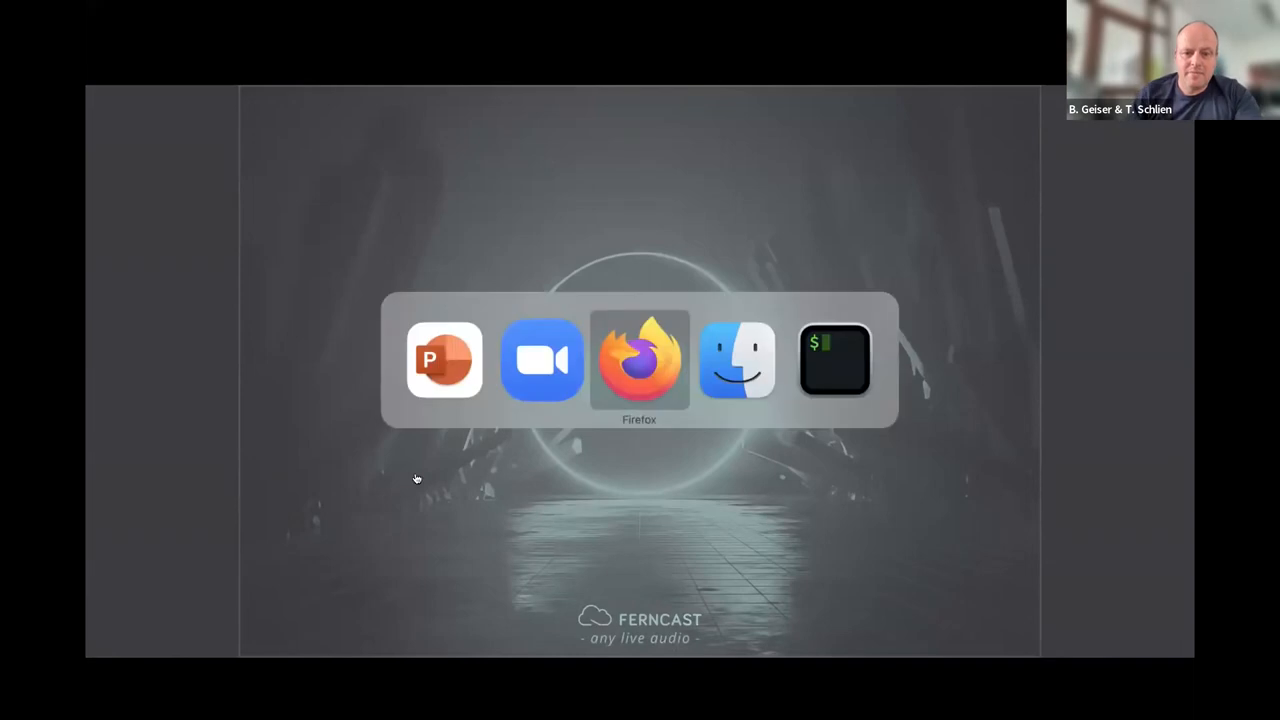
- Clone the HLS Demo stream group and rename the copy 'HLS Demo backup'
click(640, 360)
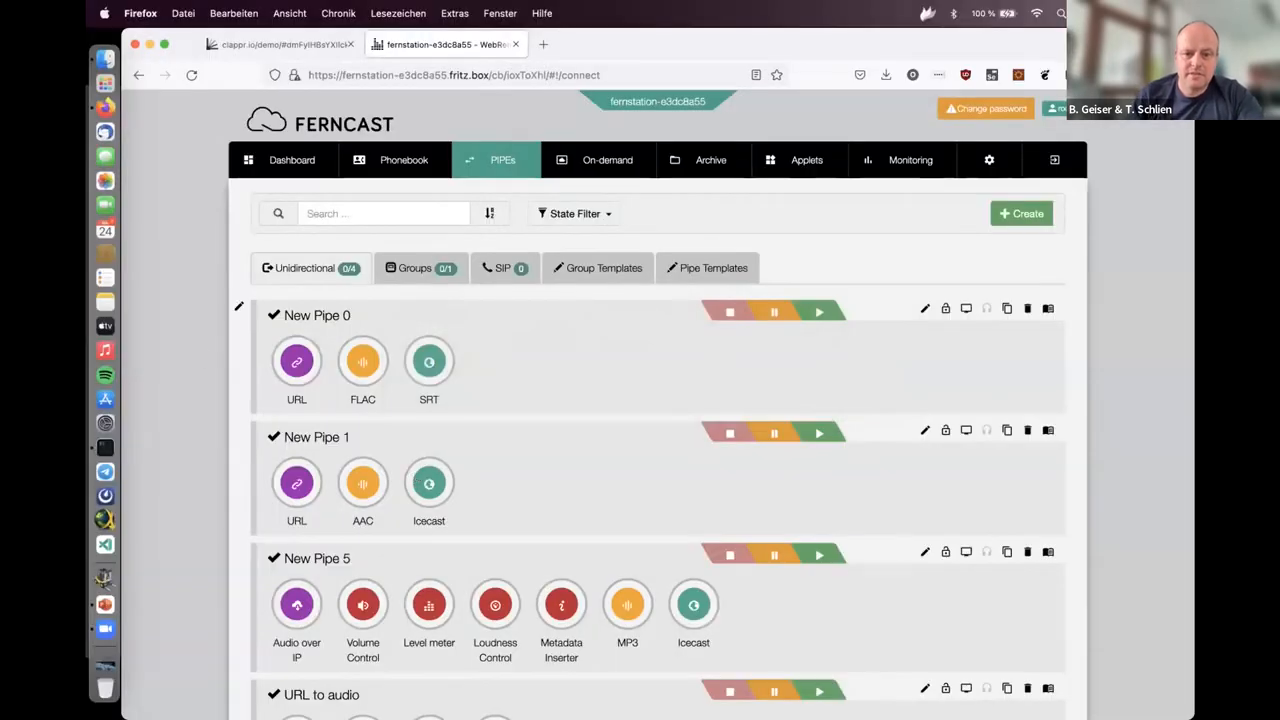
click(414, 268)
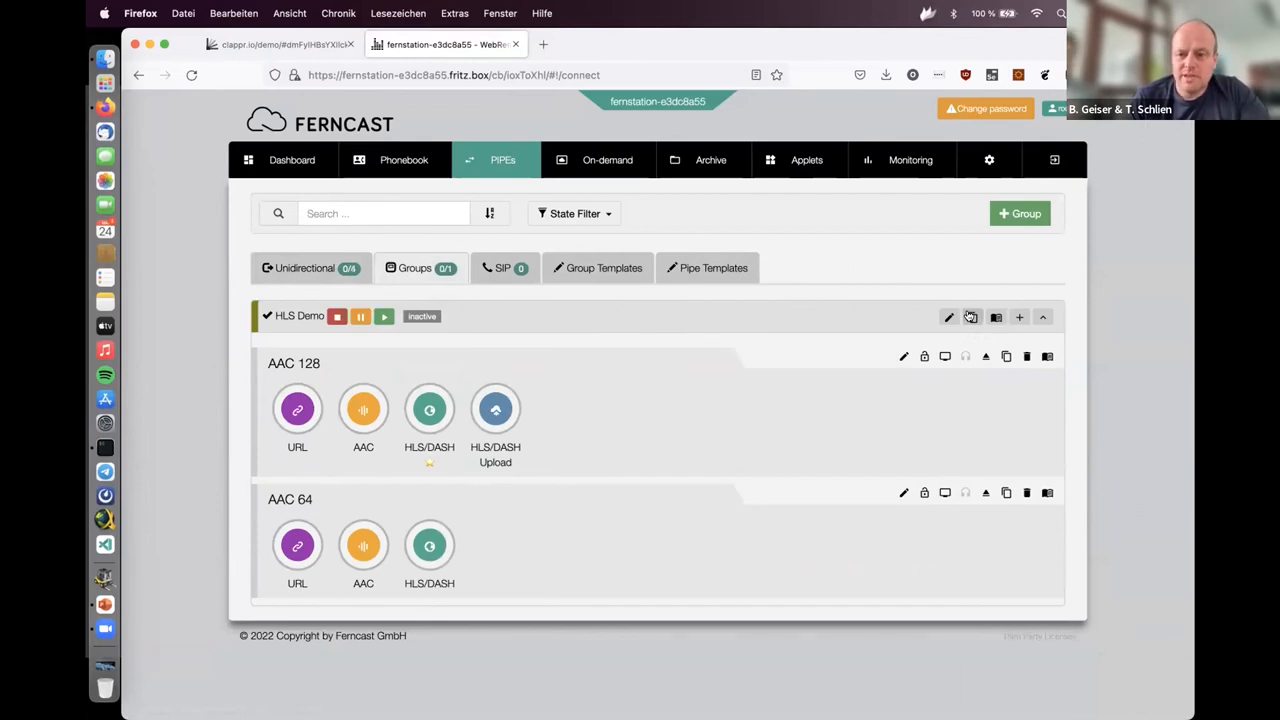
click(972, 316)
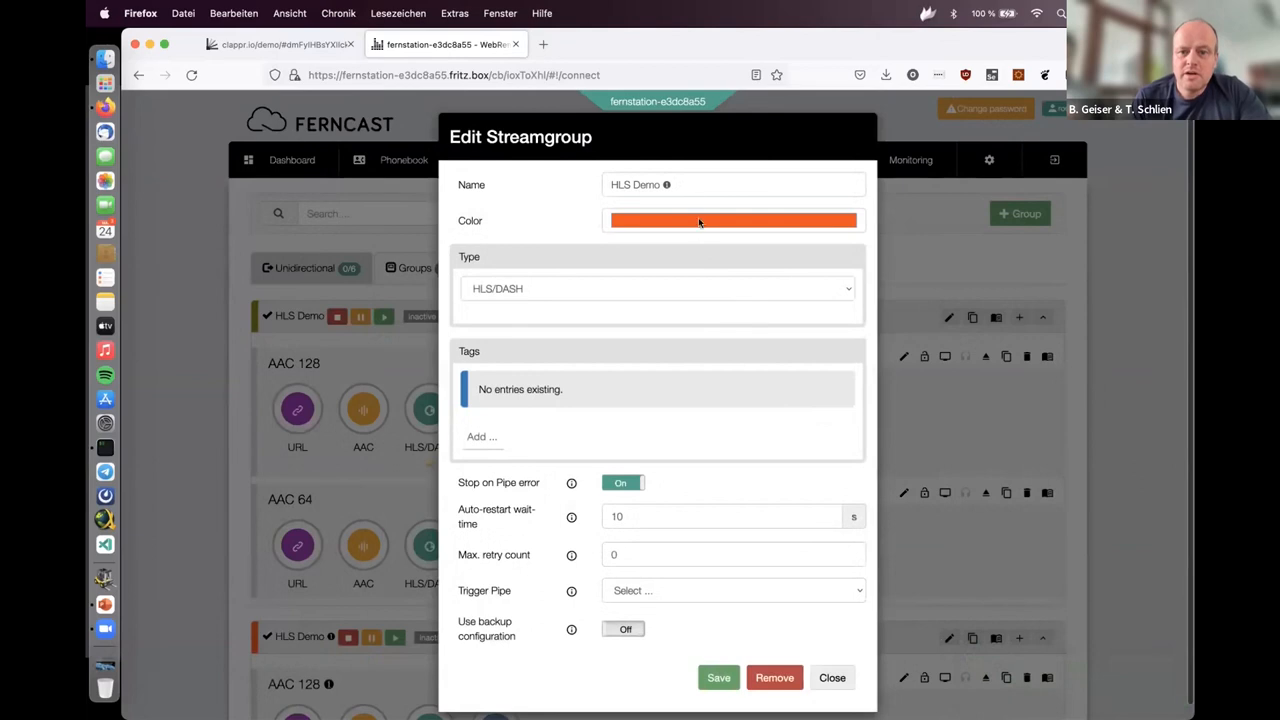
click(732, 184)
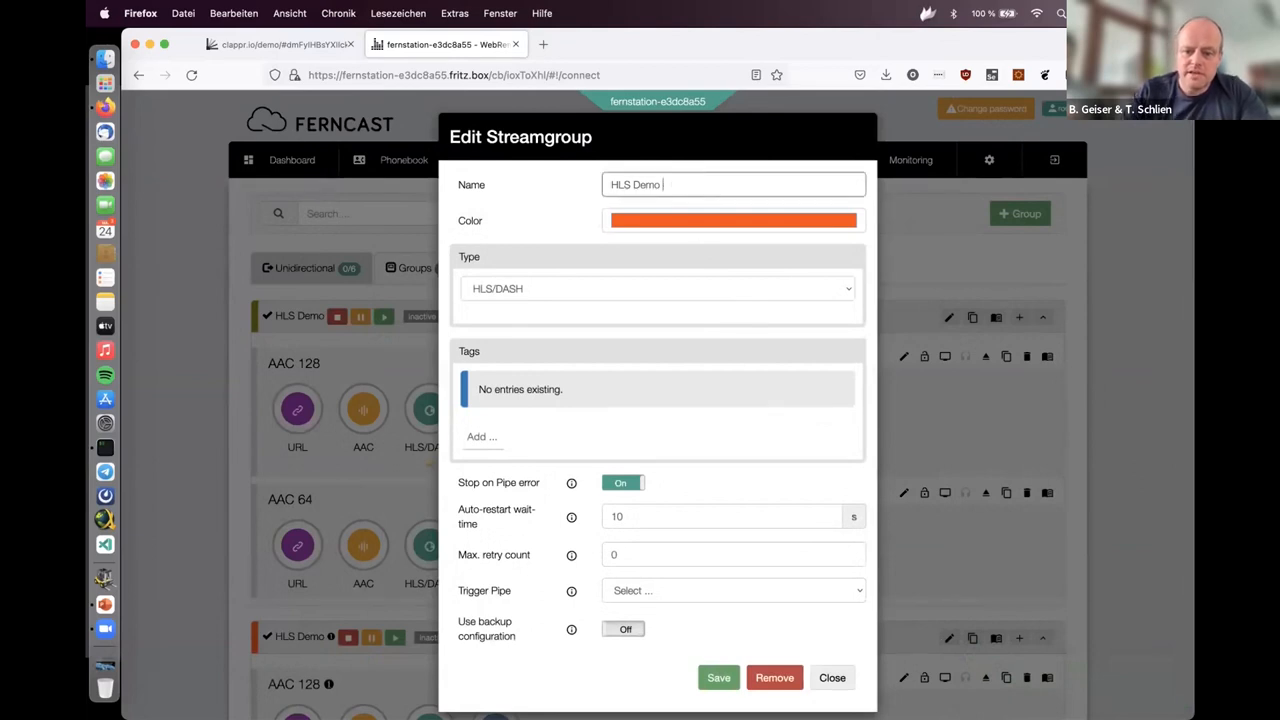
text(bAC)
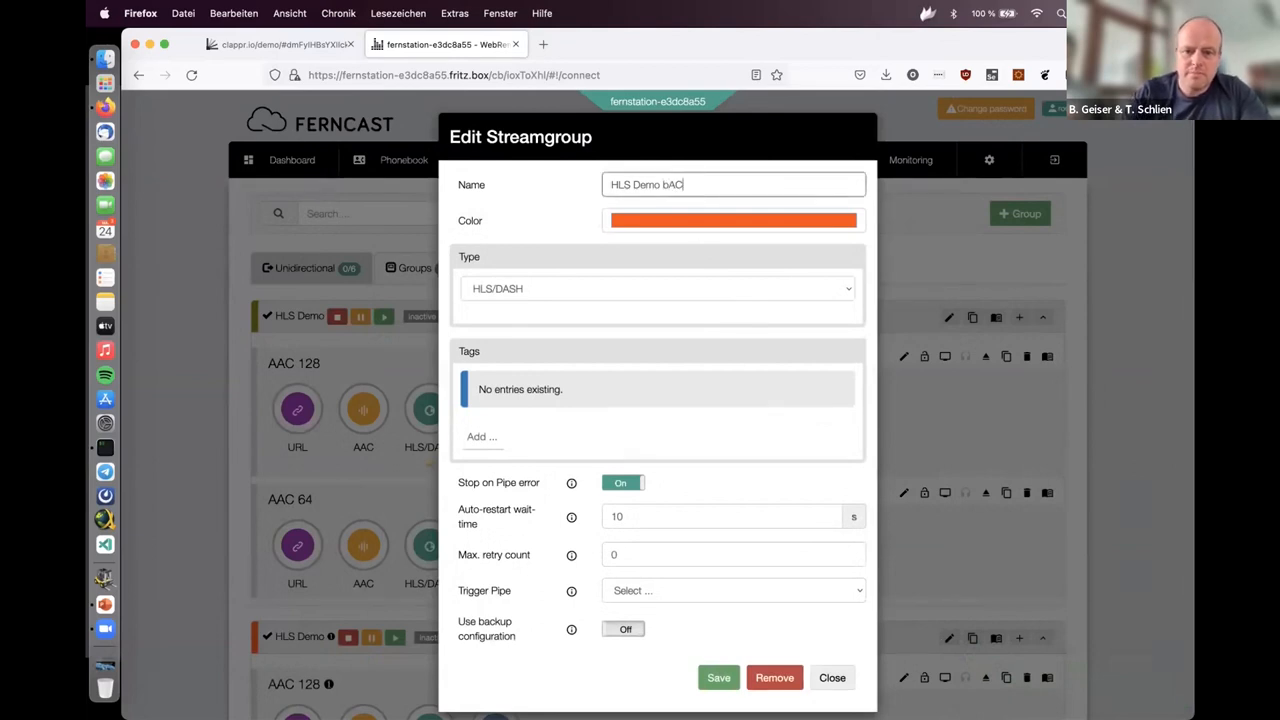
key(Backspace)
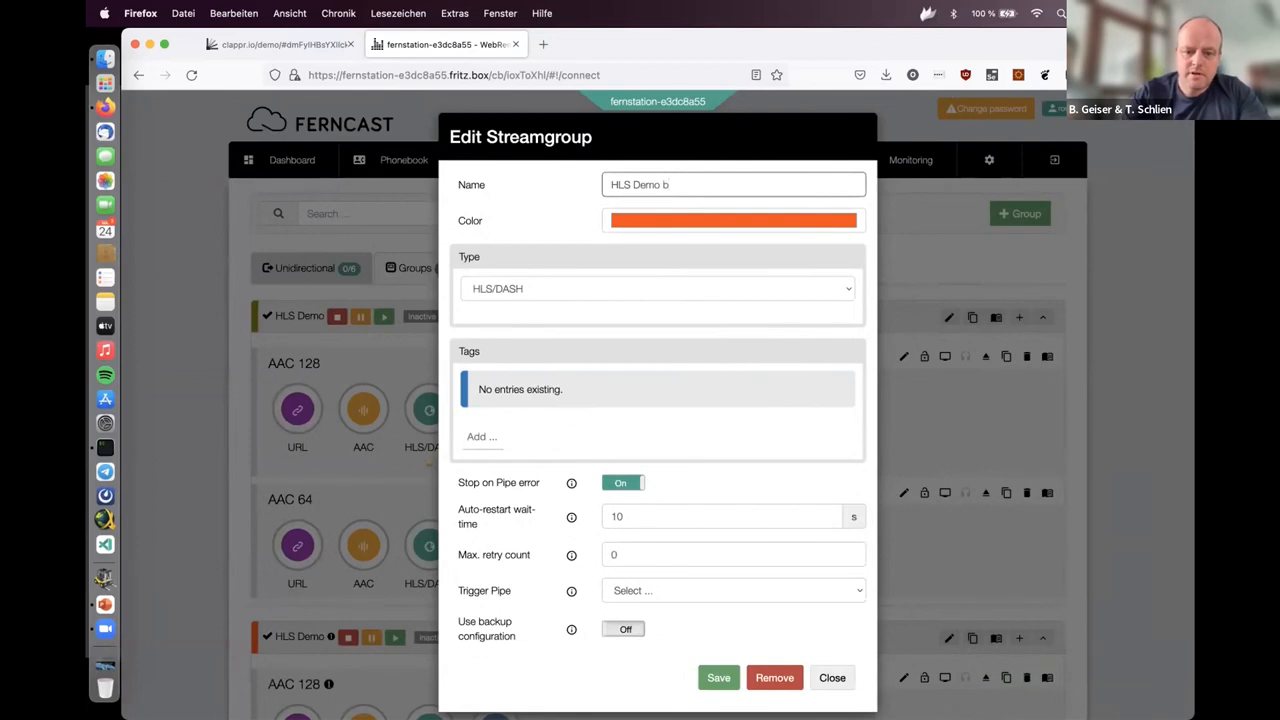
text(ackup)
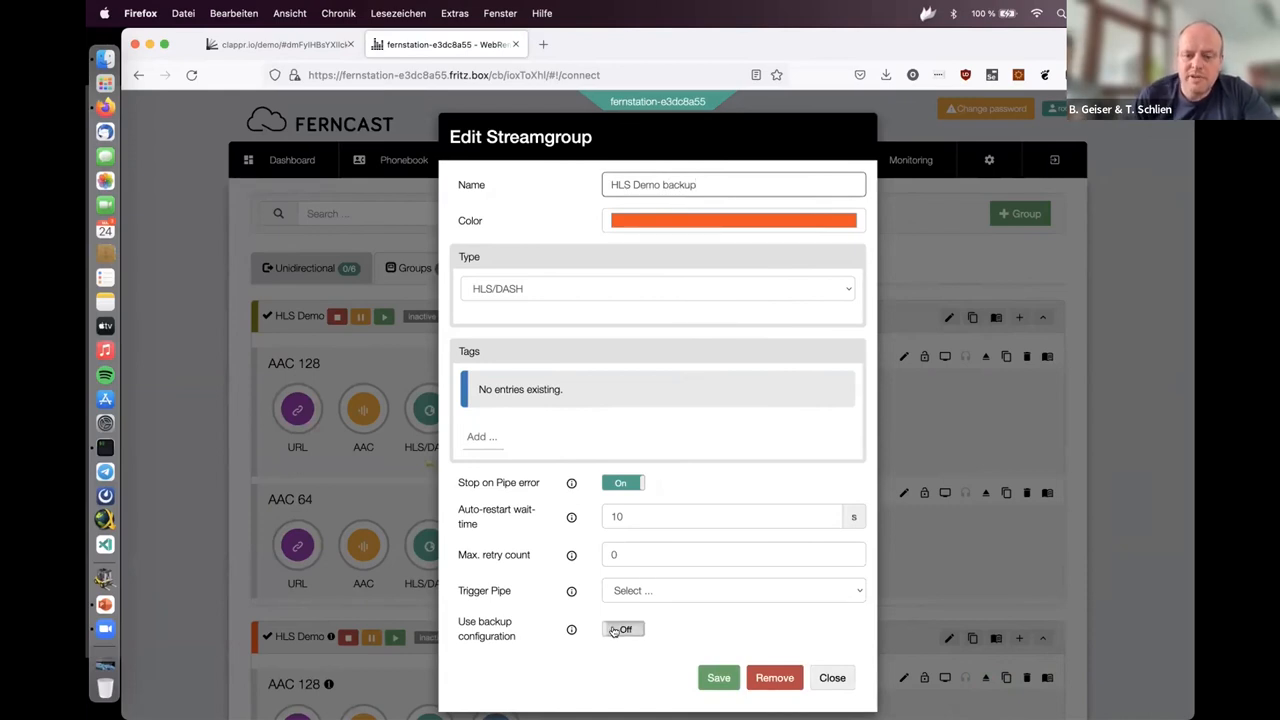
- Turn on Use backup configuration for the copy and save the new group
click(624, 628)
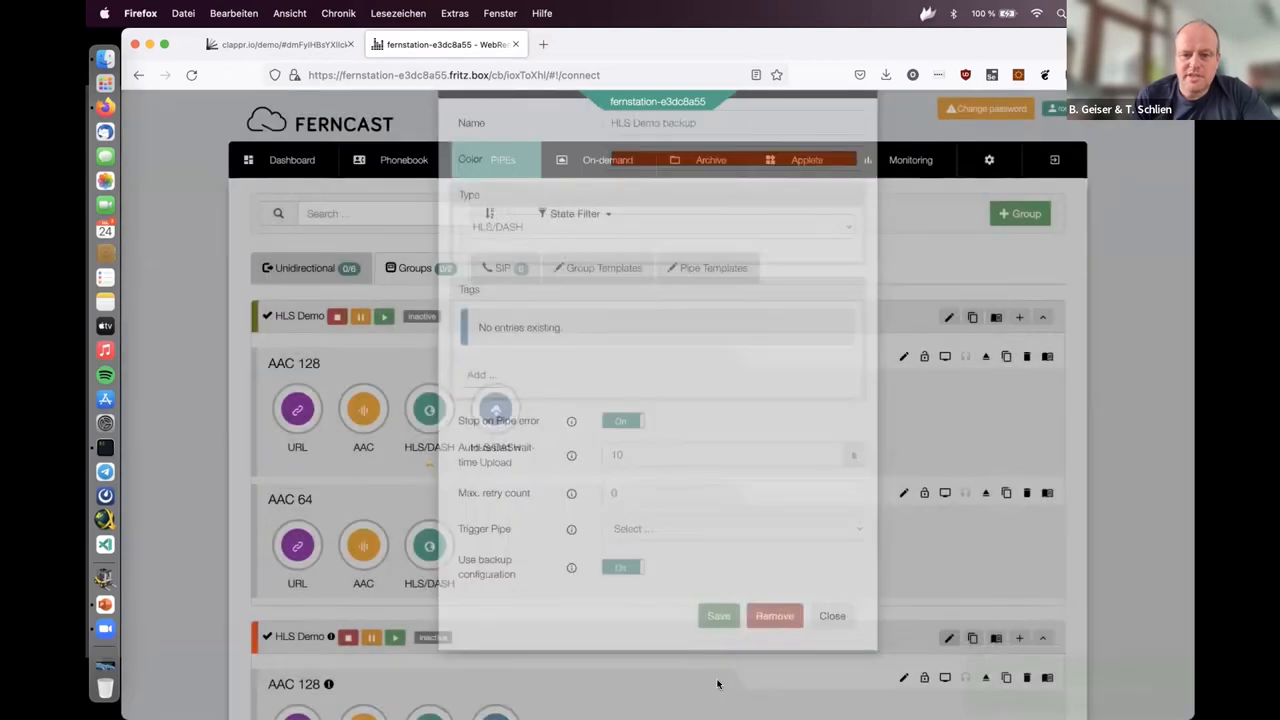
click(718, 616)
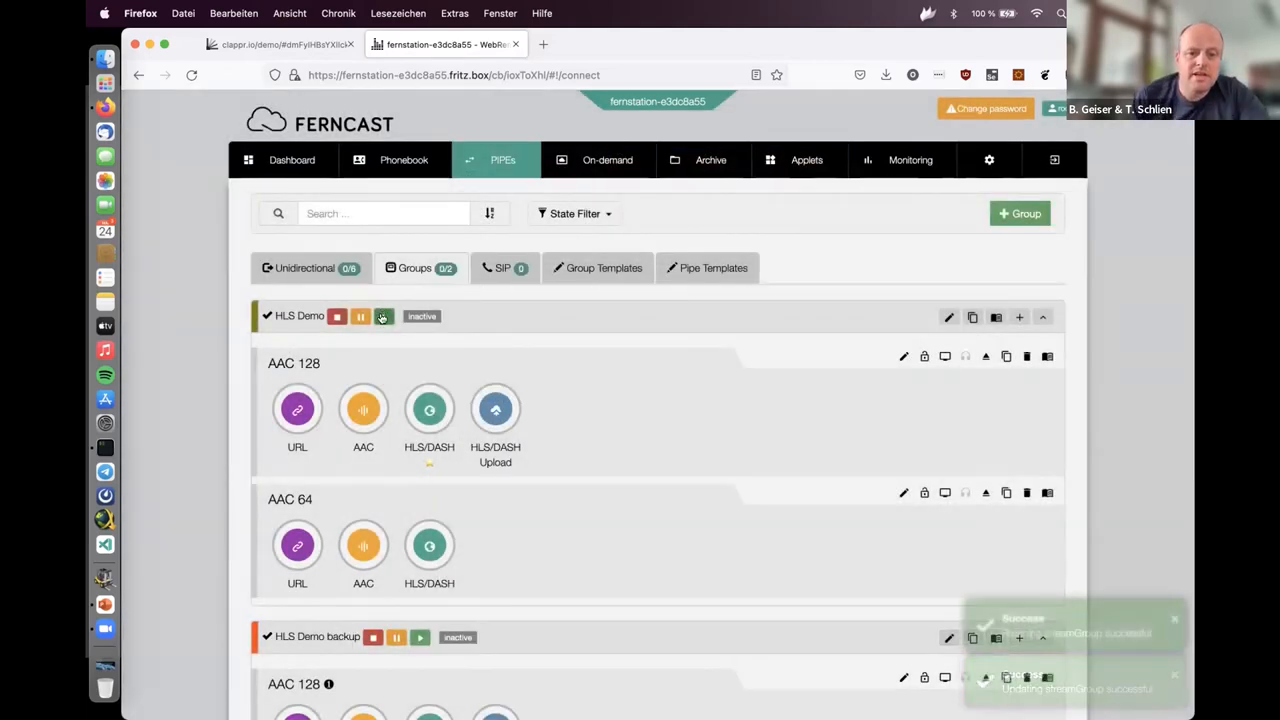
click(382, 316)
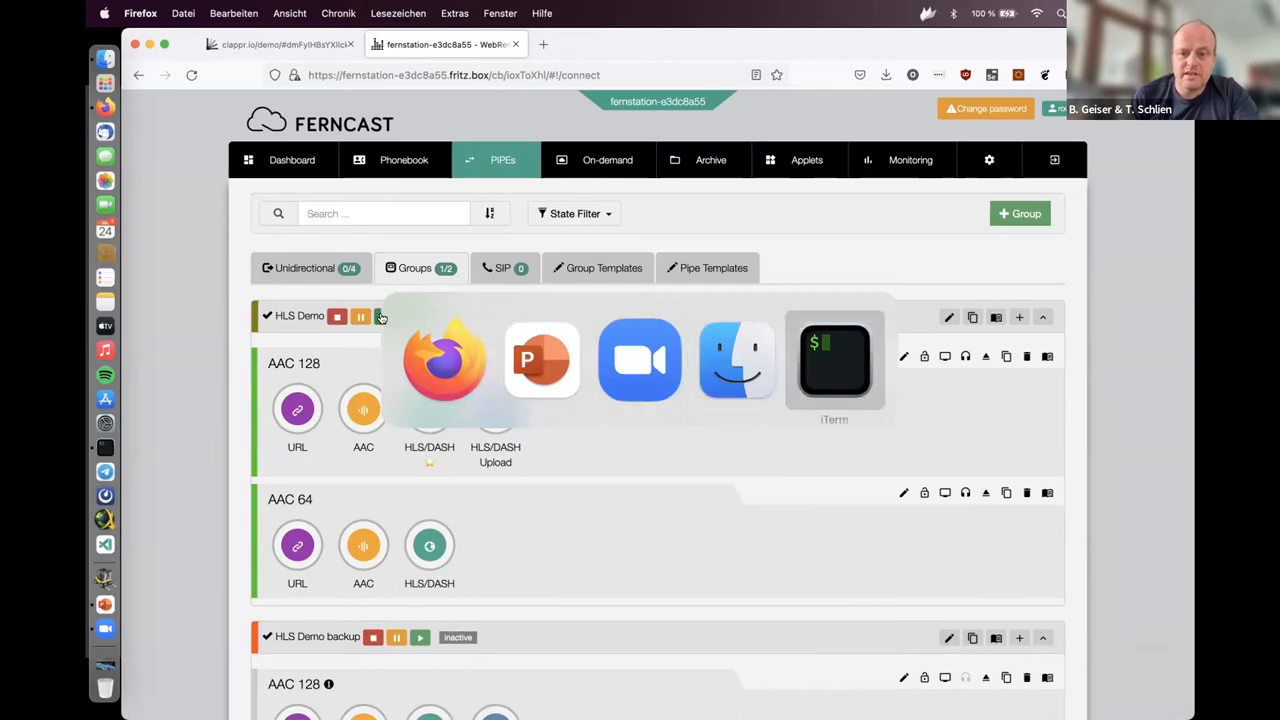
- In the terminal, install watch via Homebrew and clear the screen for the playlist monitor
click(834, 360)
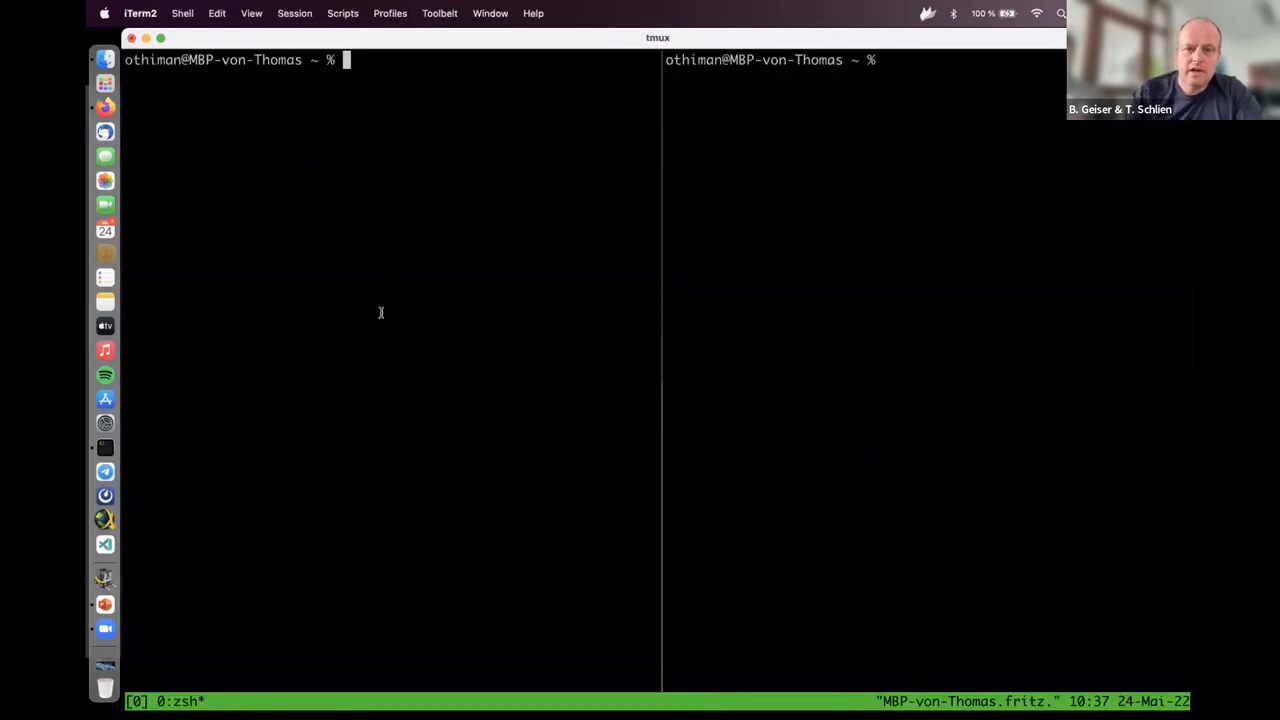
text(c)
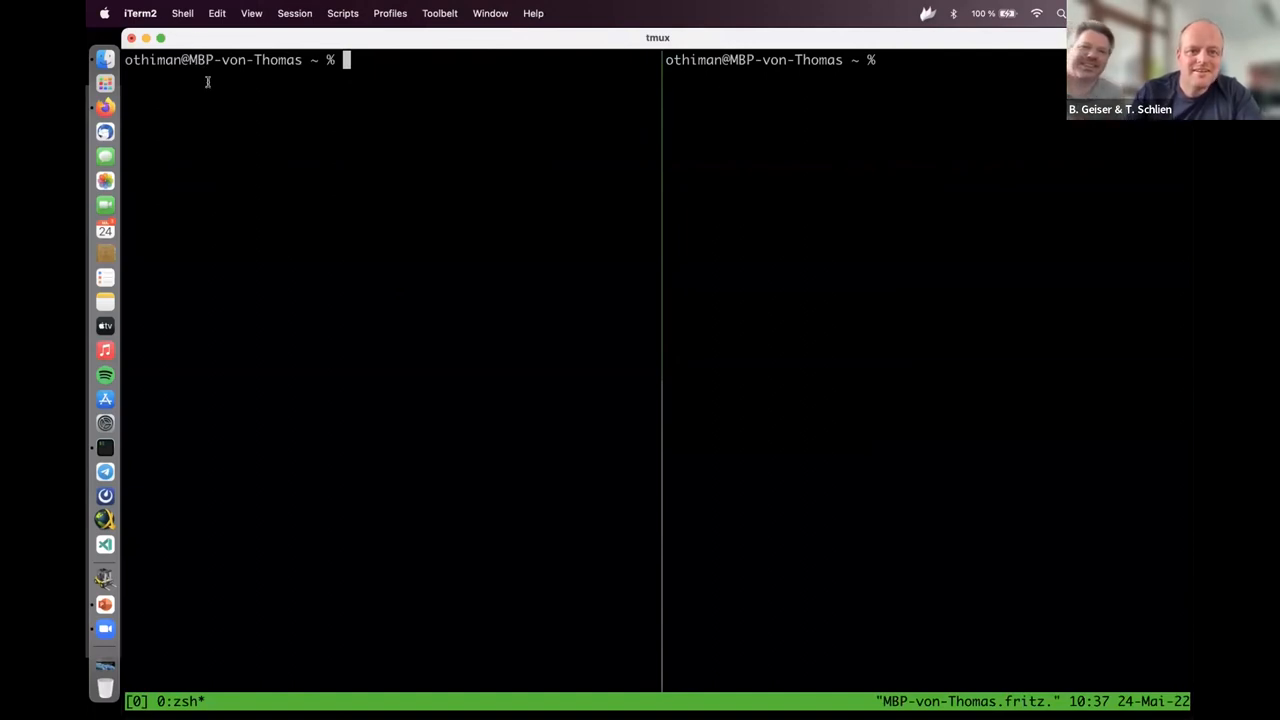
text(brew install watch)
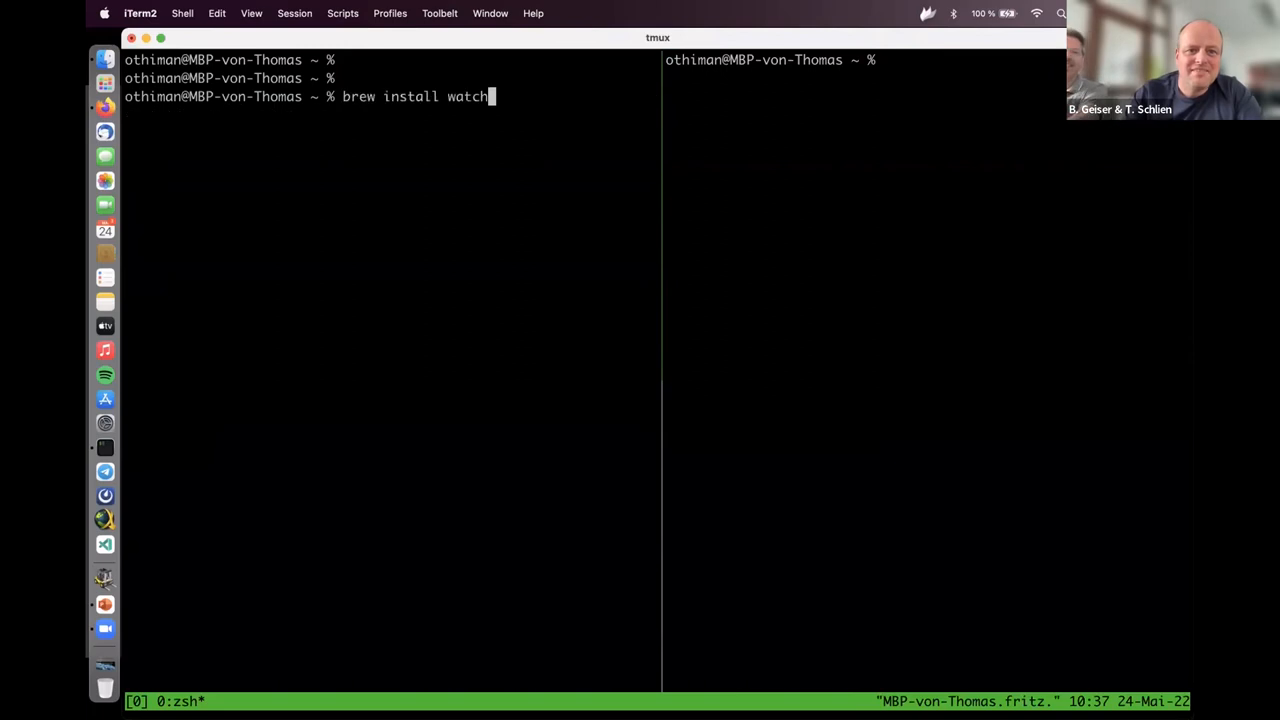
text(curl -s https://hls.ferncast.de/demo/master.m3u8)
key(Return)
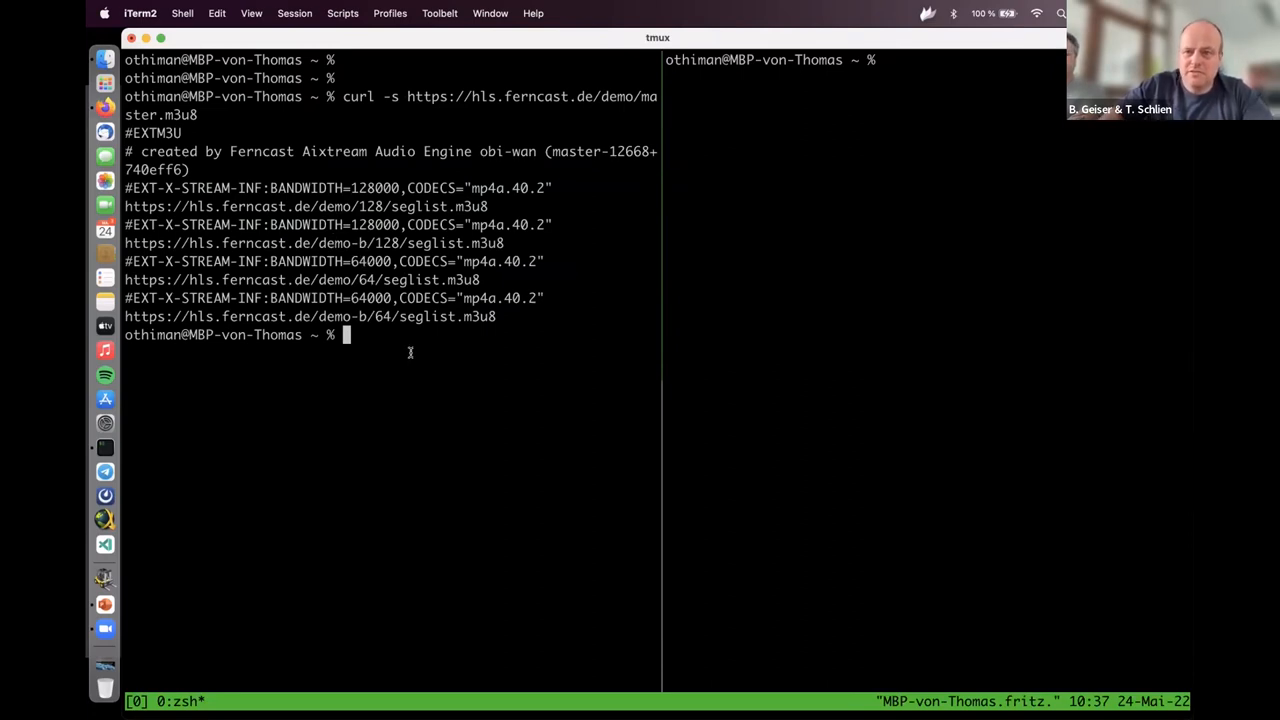
text(cls)
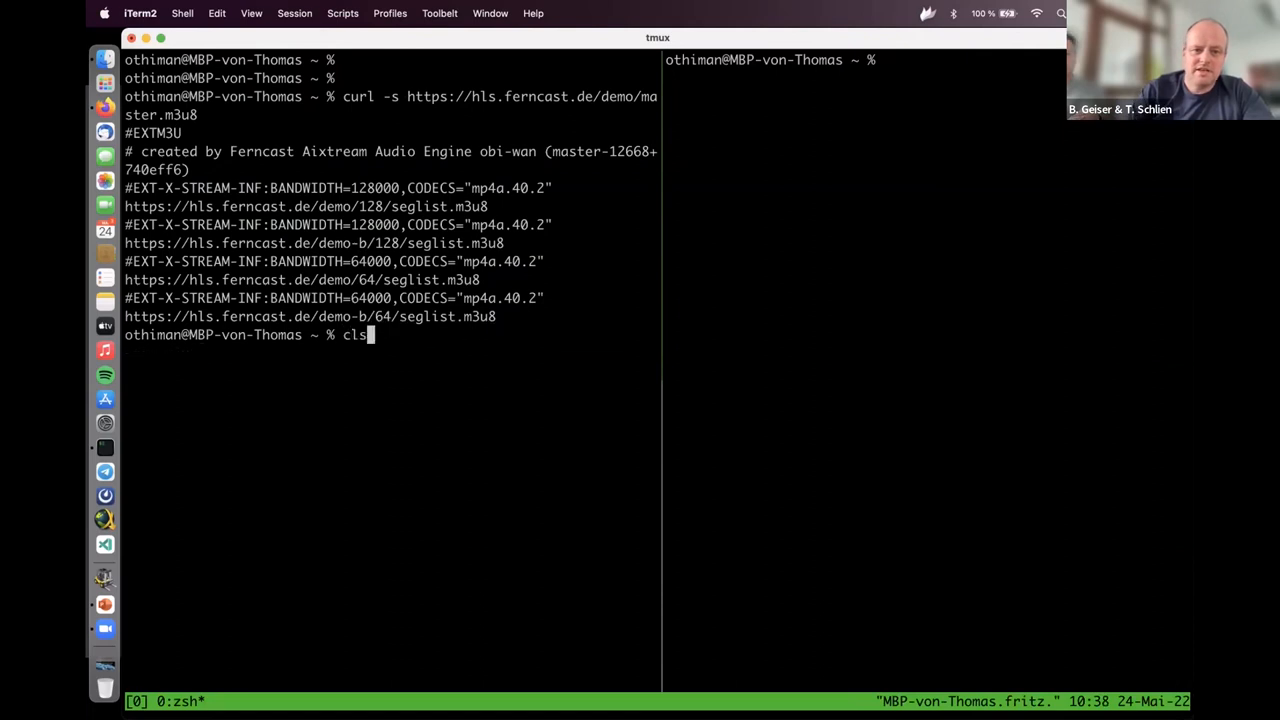
key(Return)
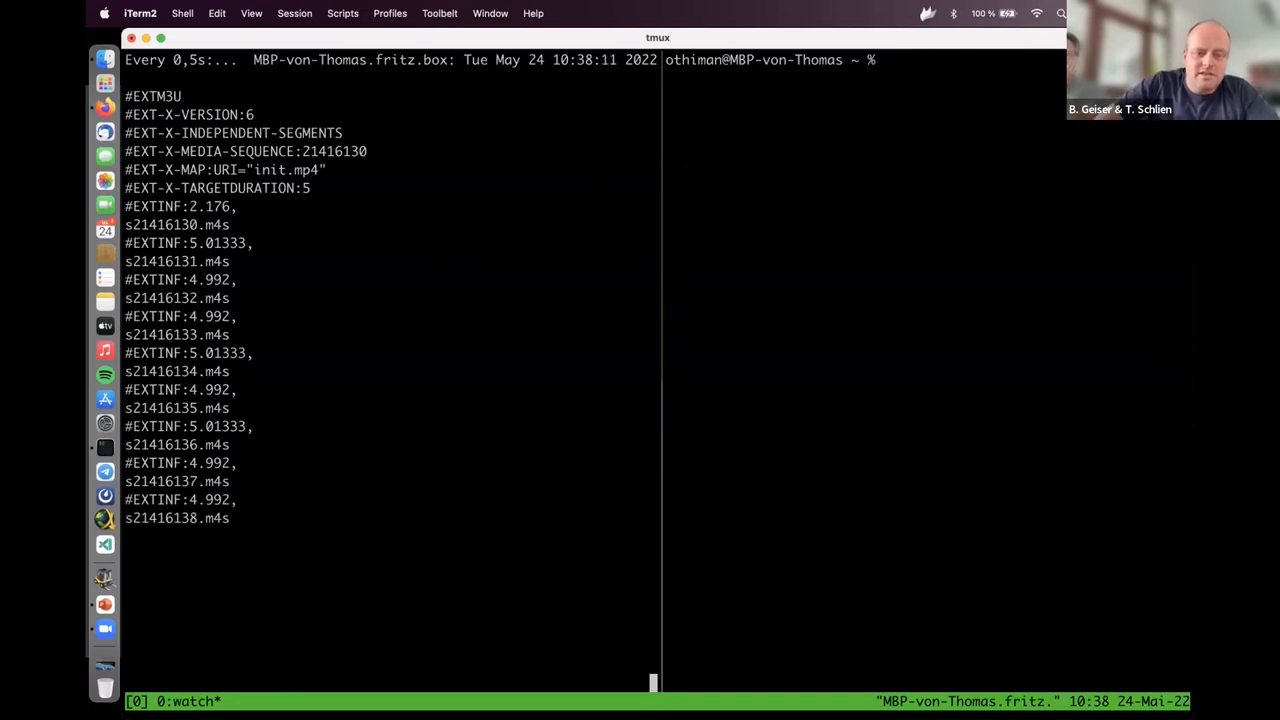
mouse_move(286, 488)
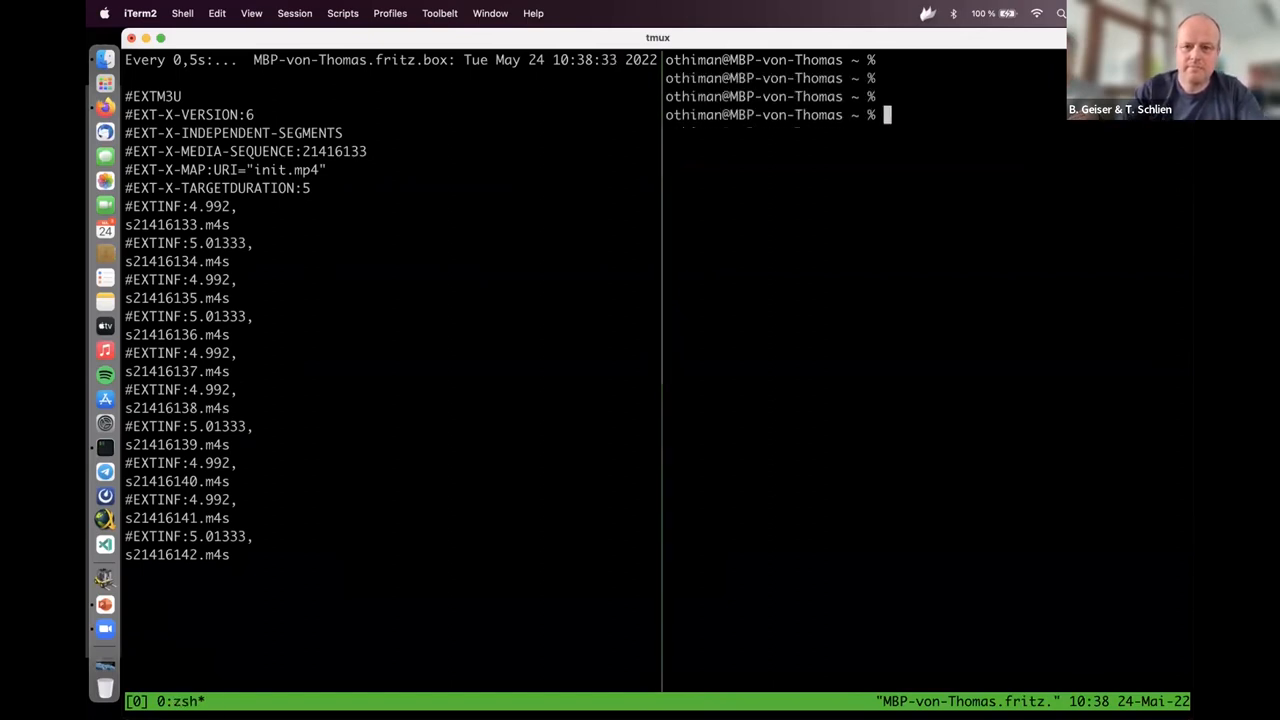
- Watch the demo-b/128 seglist.m3u8 playlist every 0.5 s beside the primary one
text(watch -n 0.5 curl -s https://hls.ferncast.de/demo-b/128/seglist.m3u8)
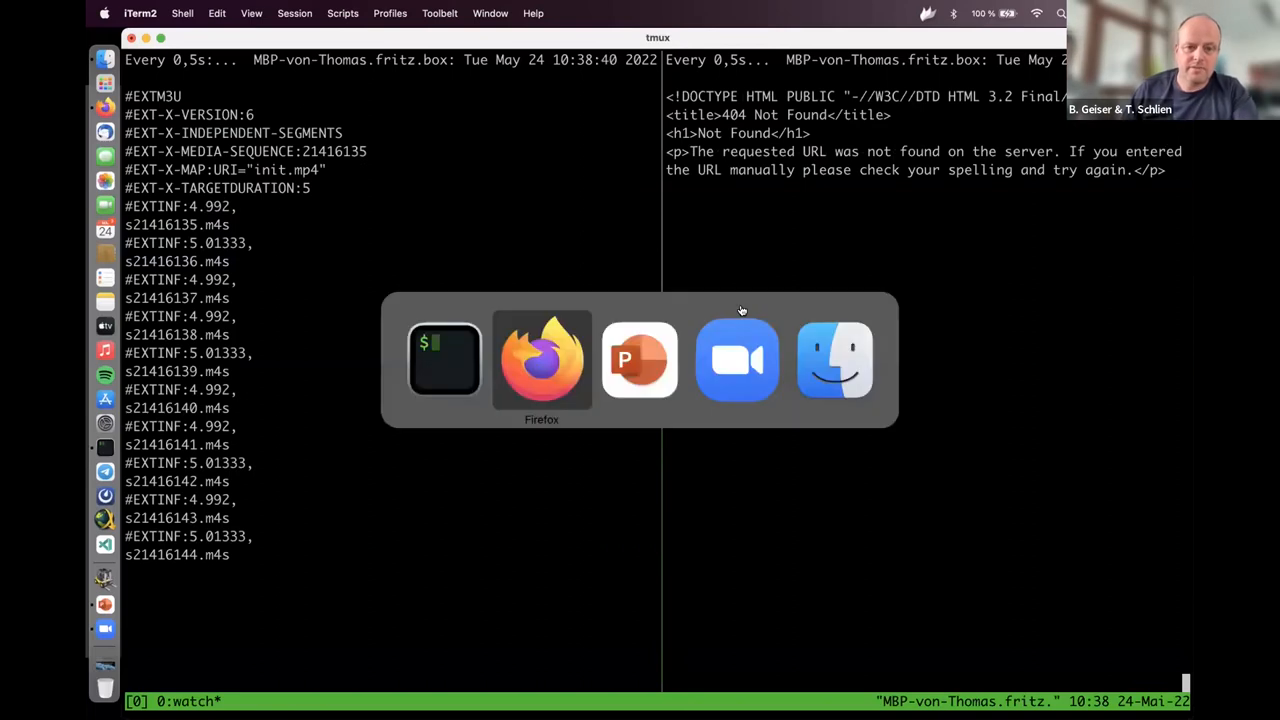
click(540, 358)
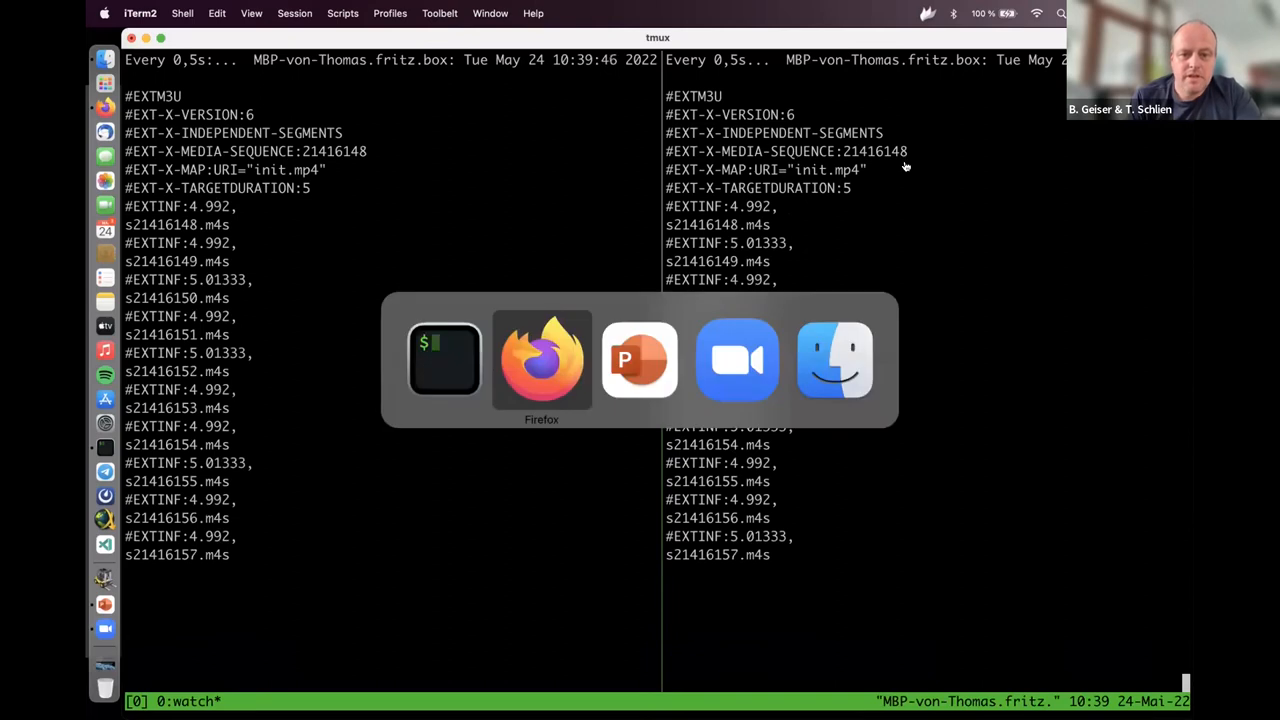
- Play the stream in the Clappr demo tab with a cleared network log, then go to the Ferncast groups page
click(540, 360)
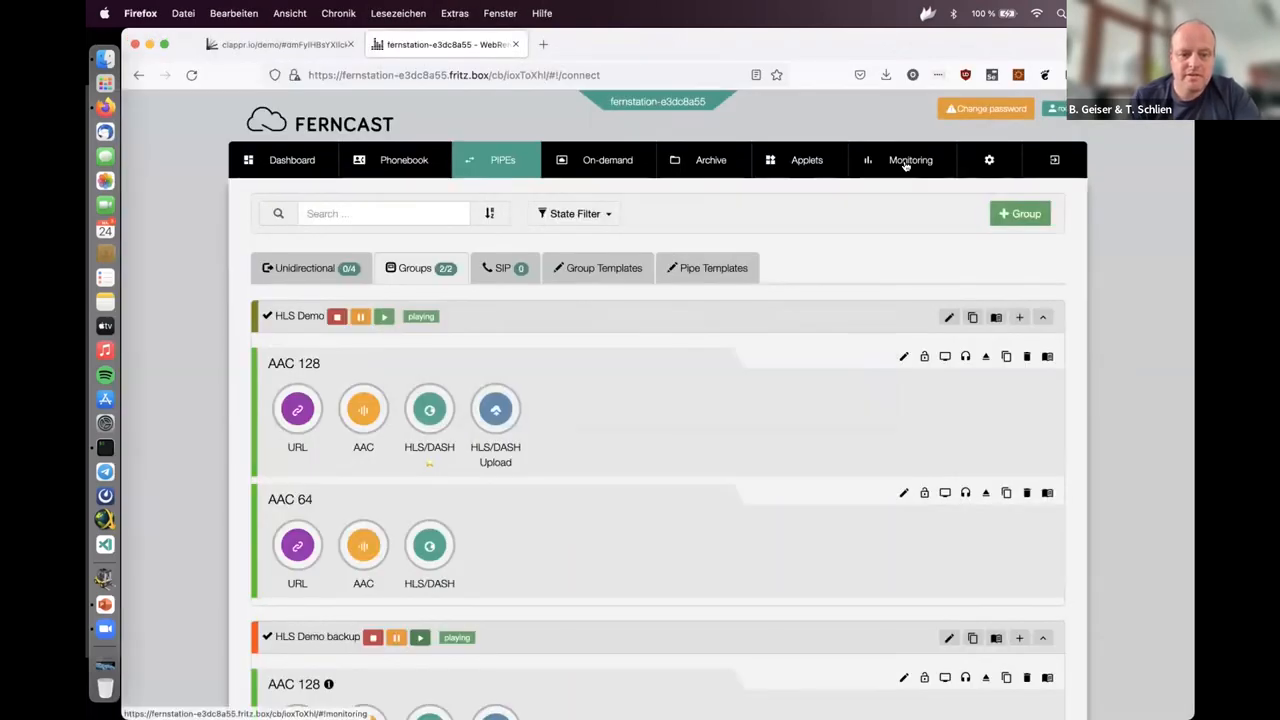
click(284, 44)
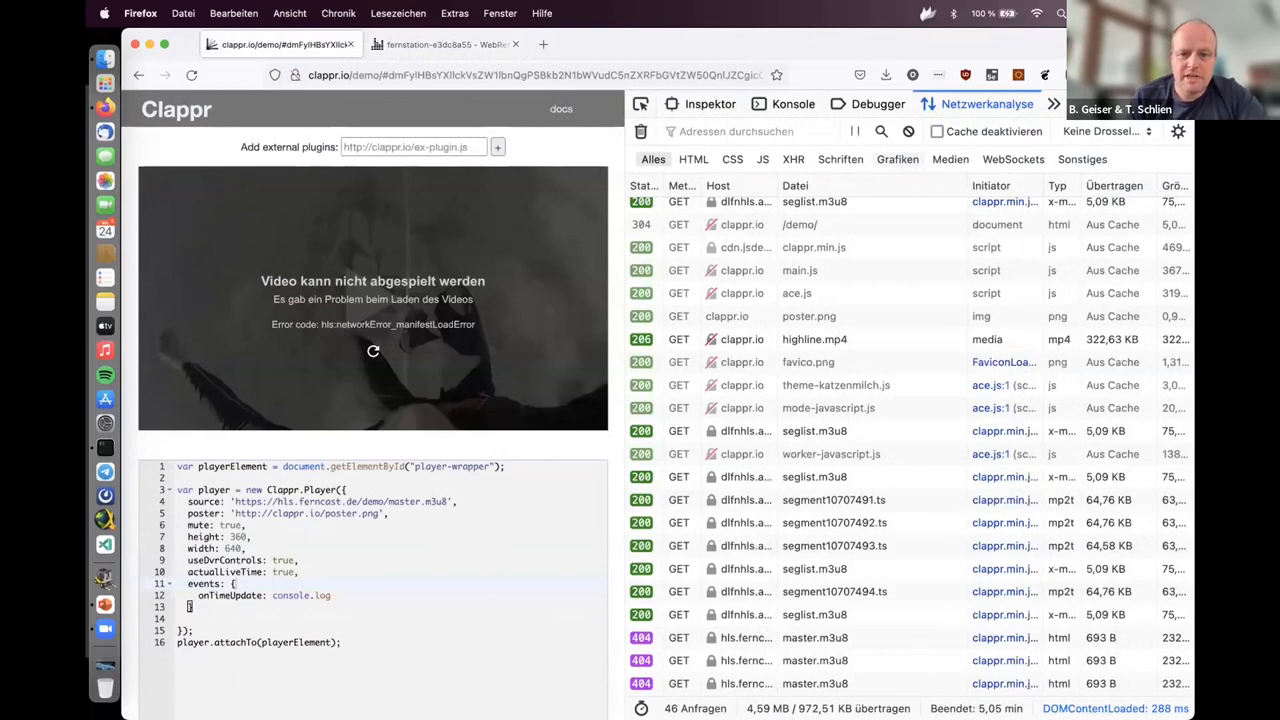
mouse_move(372, 352)
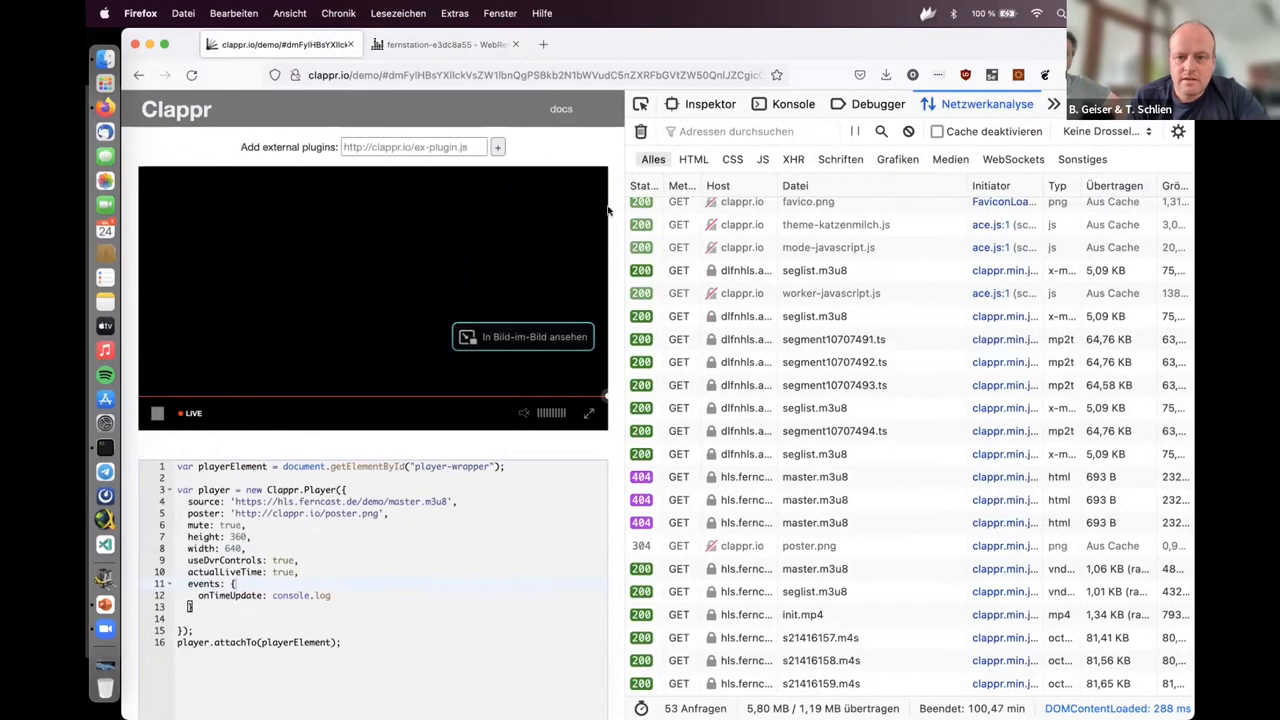
click(640, 132)
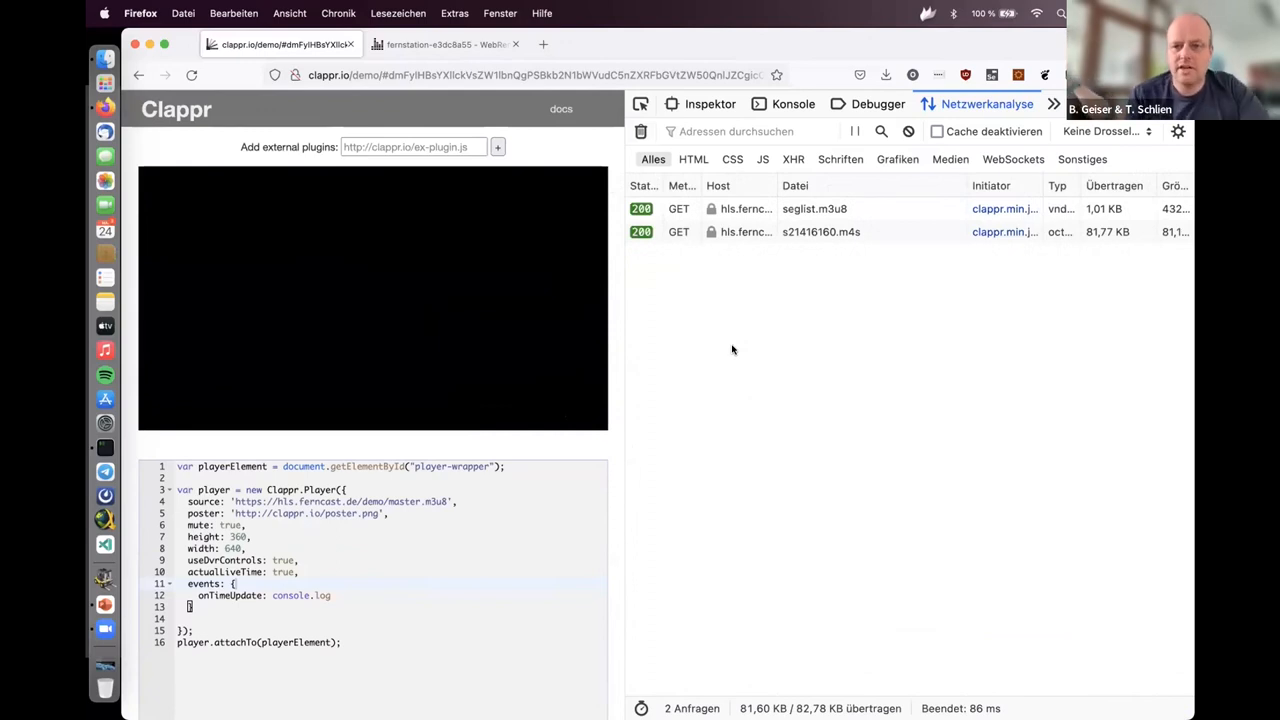
mouse_move(380, 498)
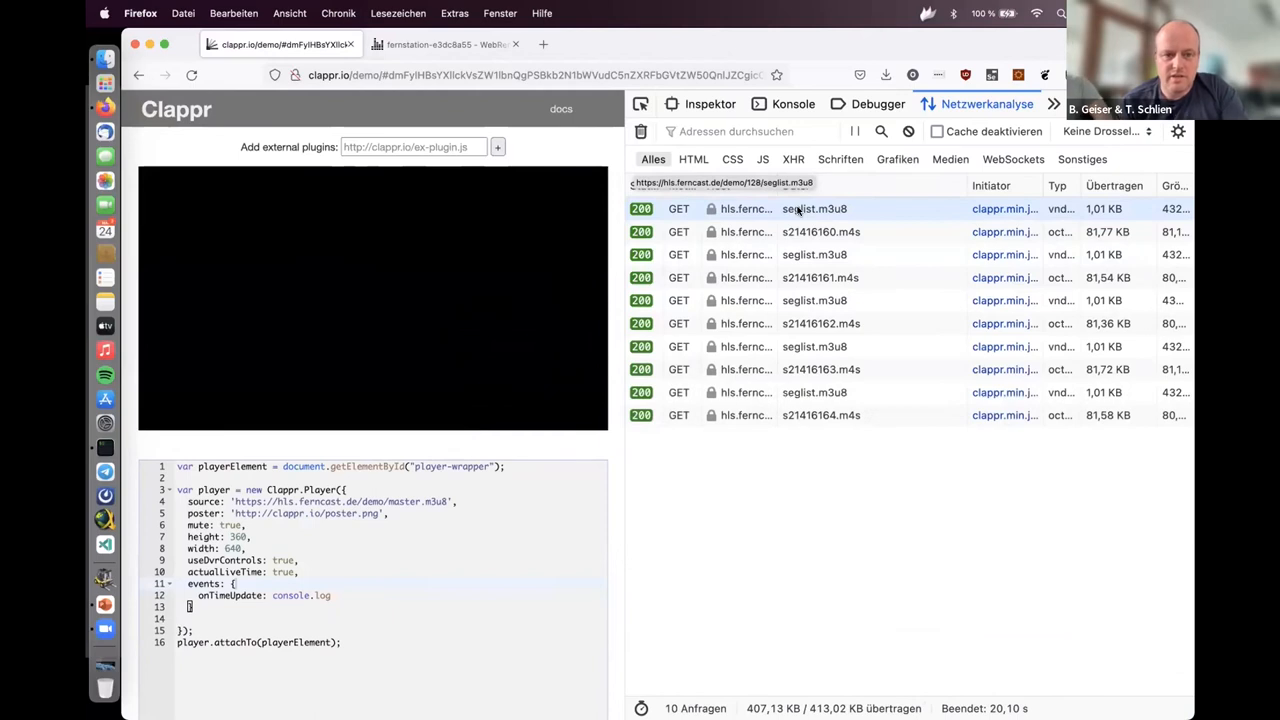
click(444, 44)
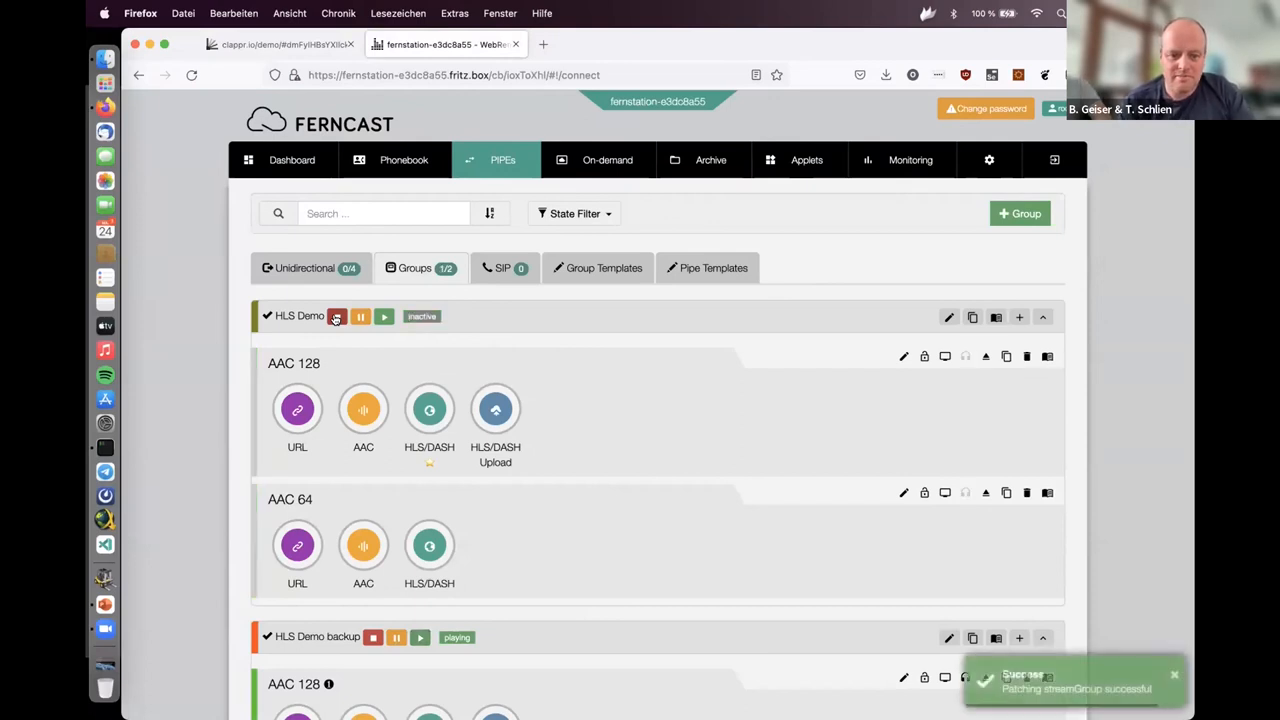
- Check Clappr's Network panel for the 404 seglist.m3u8 and following init.mp4, then return to Ferncast stream groups
click(280, 44)
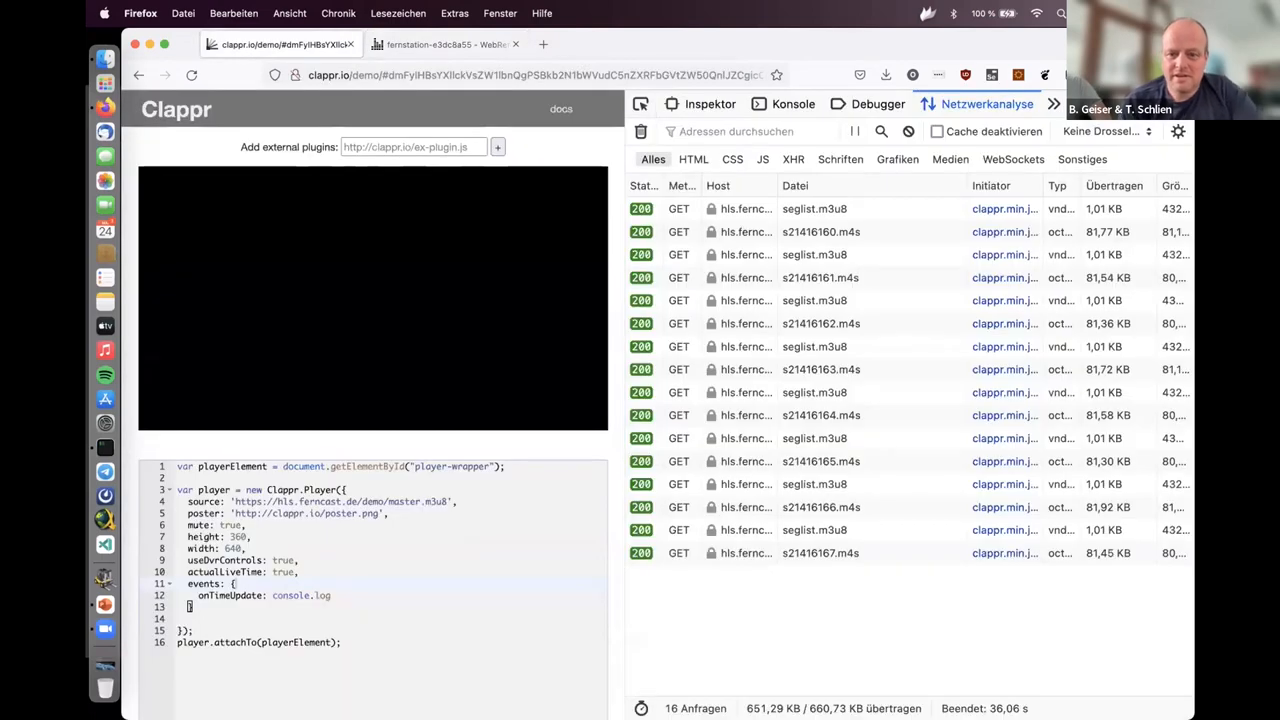
mouse_move(648, 584)
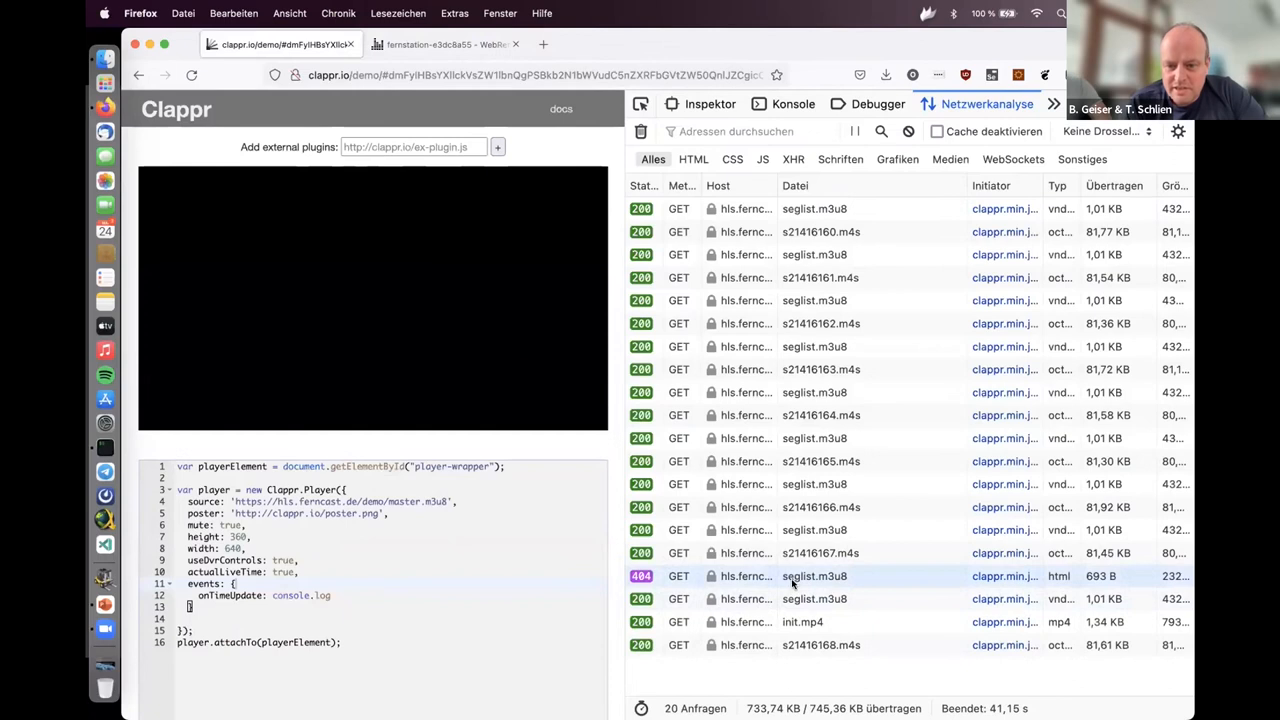
mouse_move(814, 460)
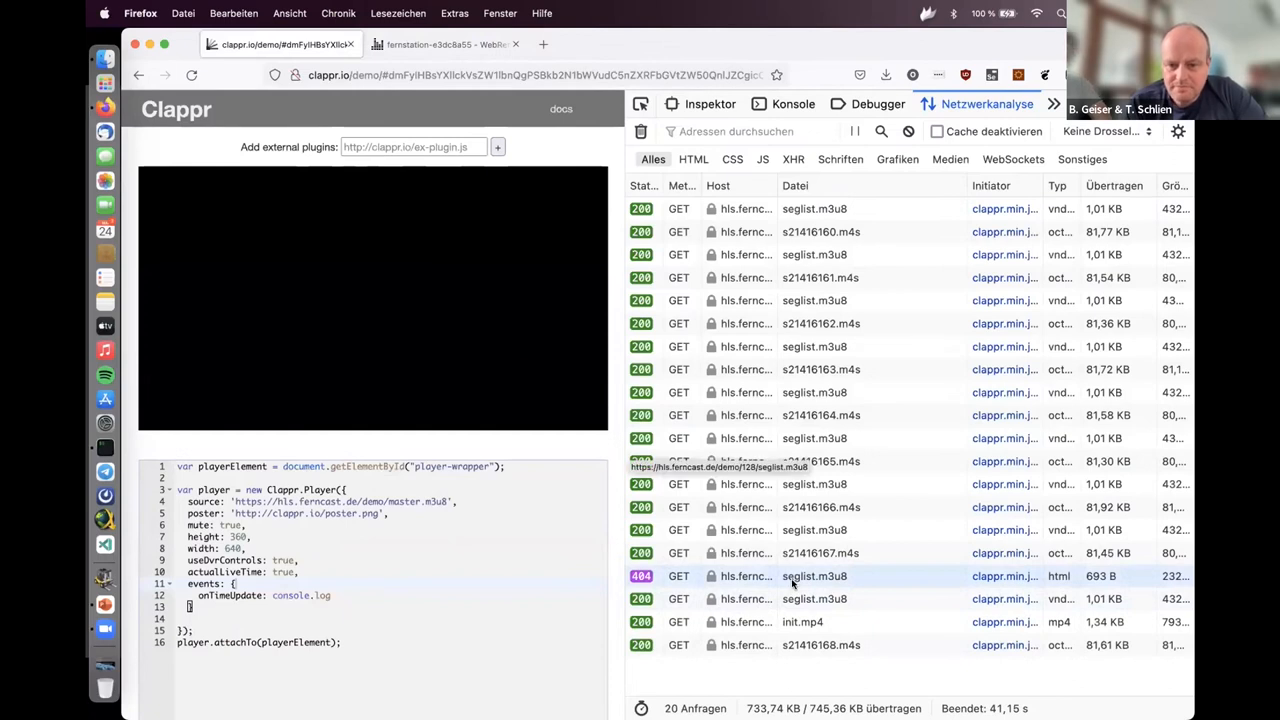
scroll(down, 3)
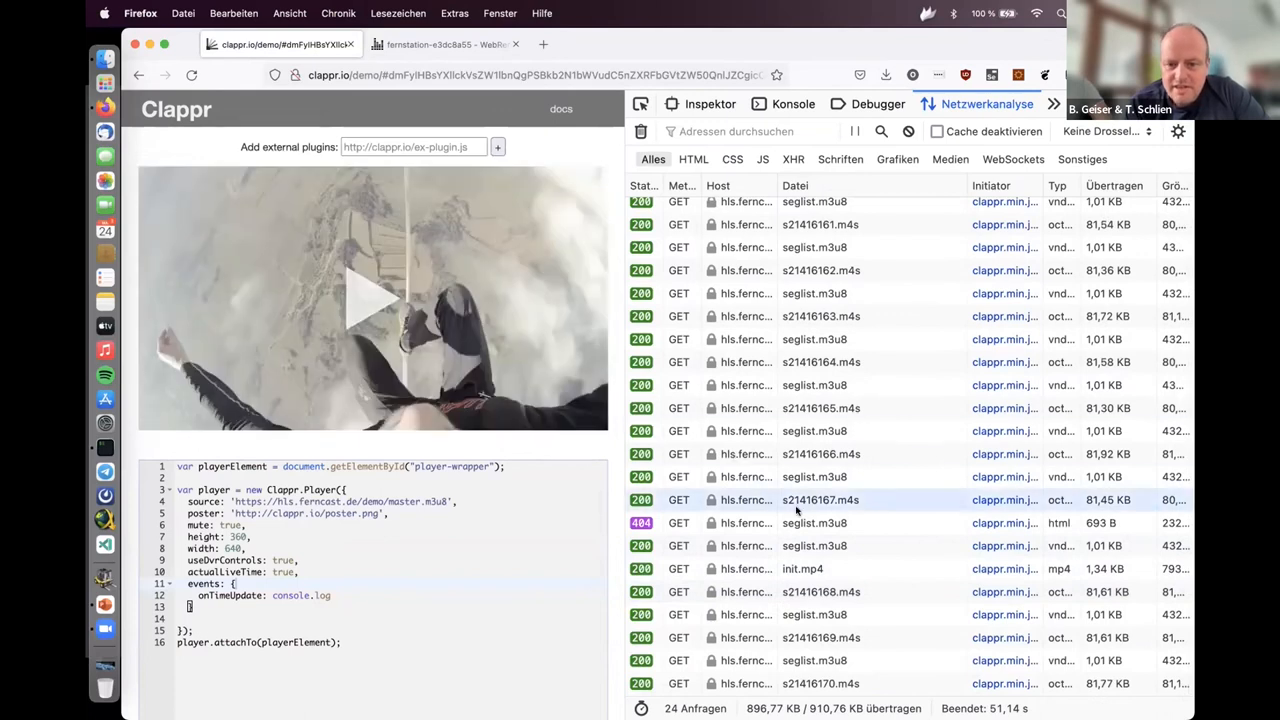
mouse_move(814, 544)
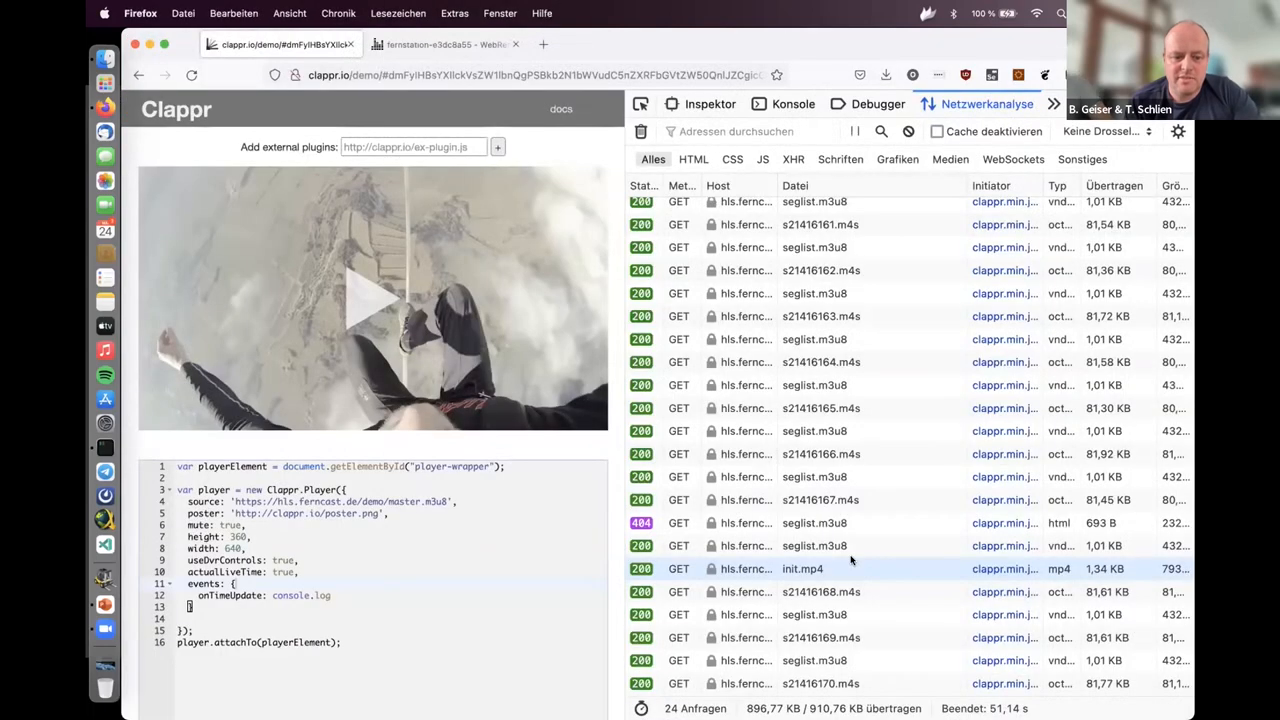
click(440, 44)
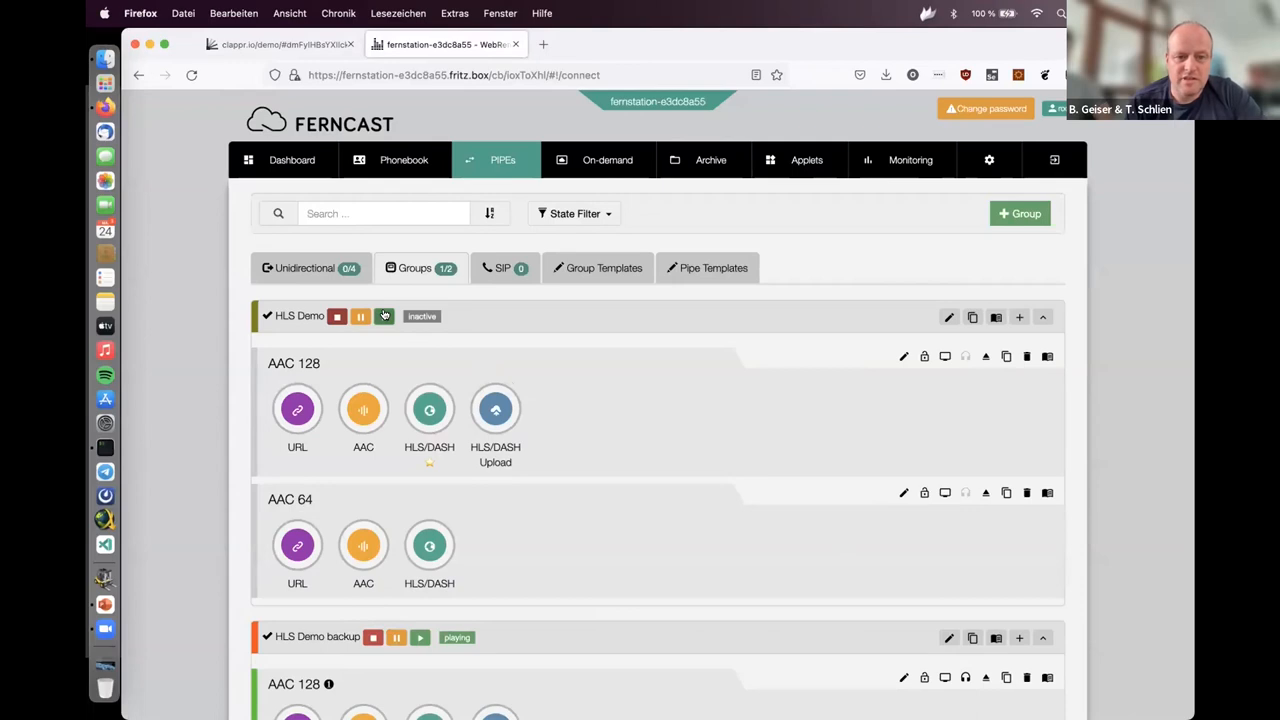
click(384, 316)
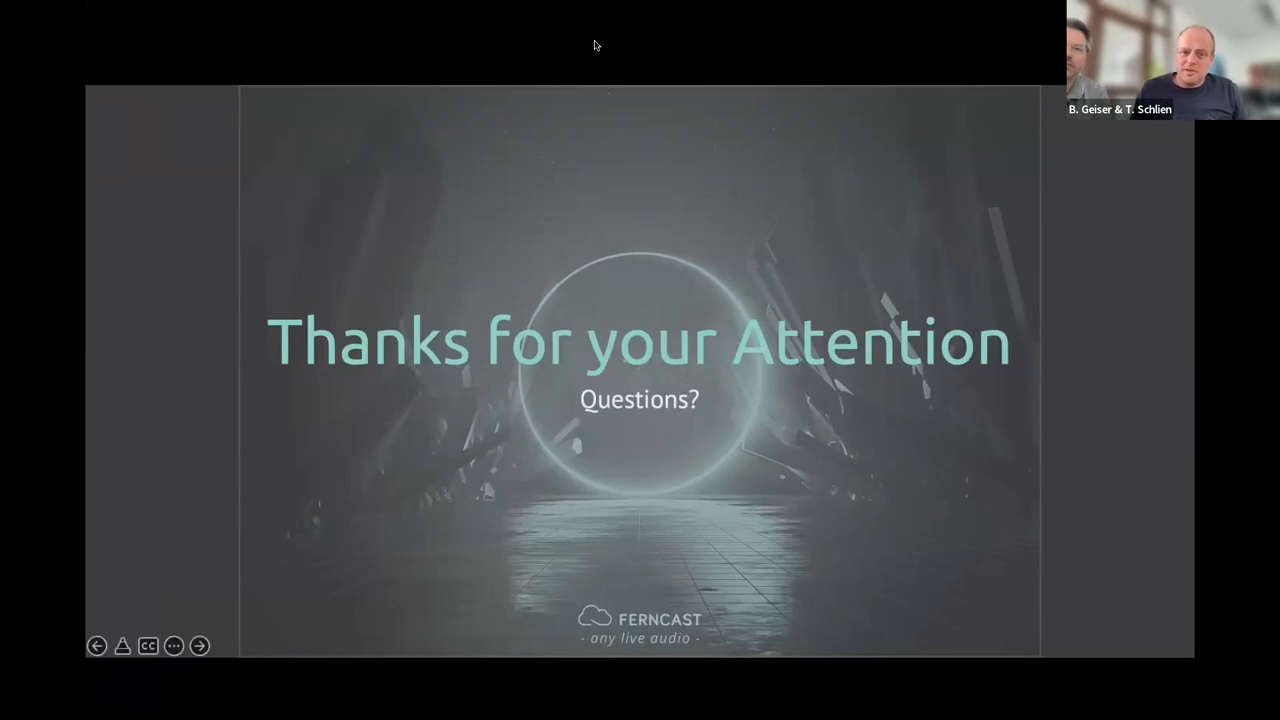
mouse_move(658, 134)
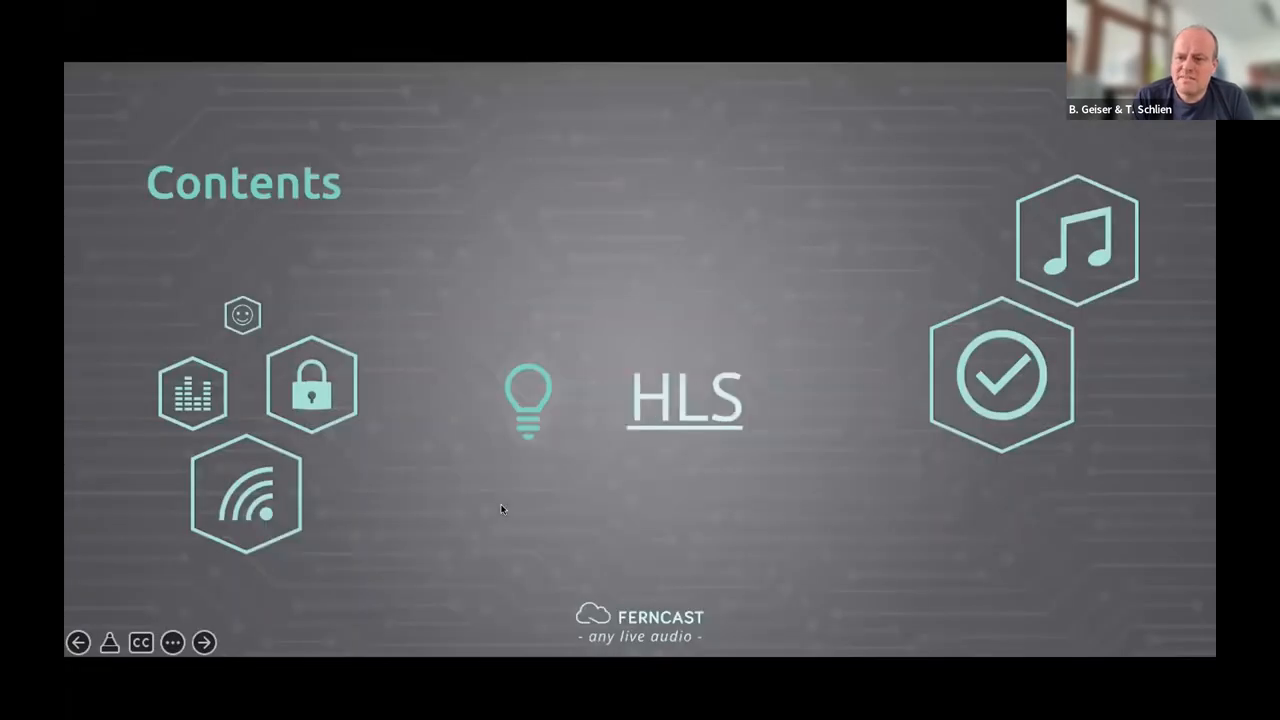
mouse_move(476, 212)
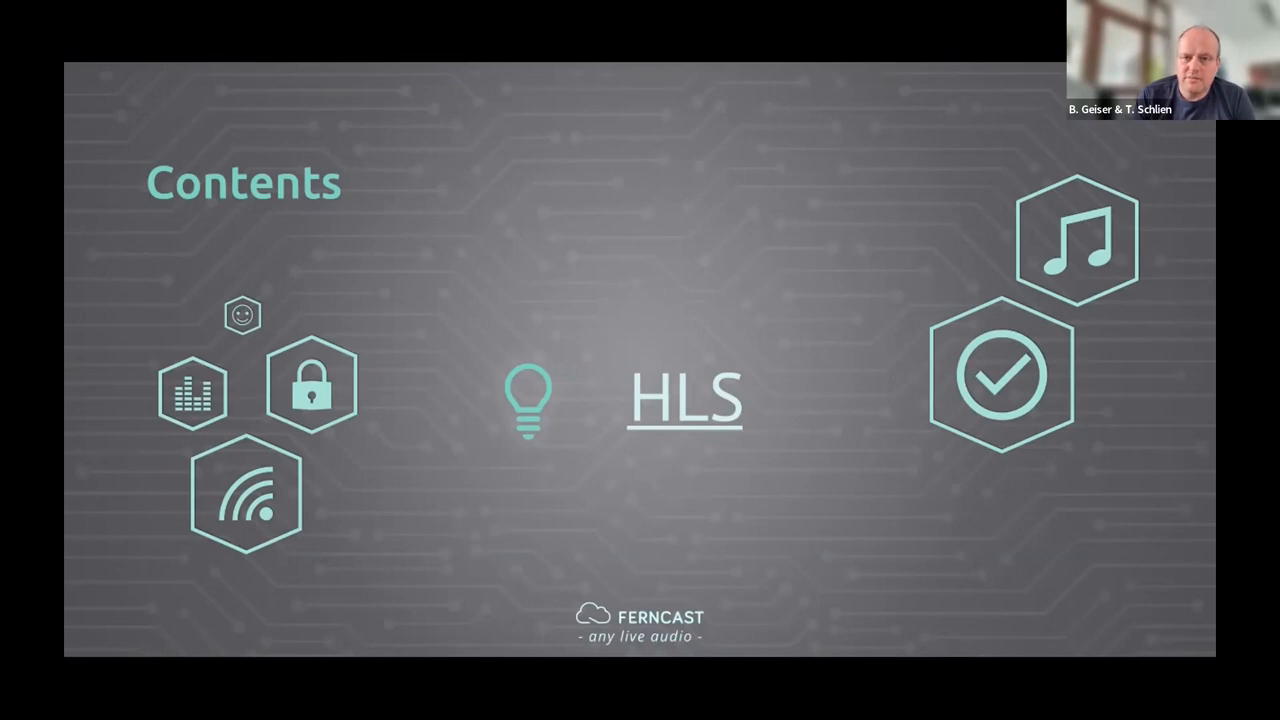
mouse_move(584, 296)
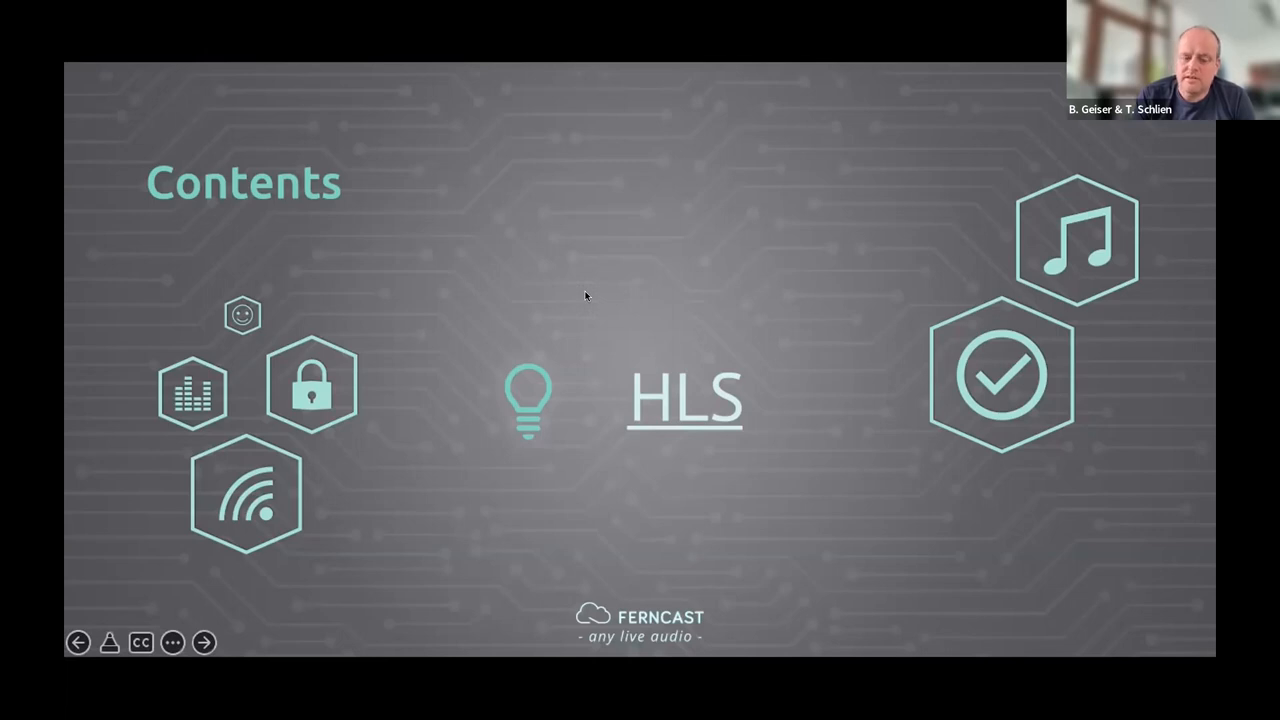
mouse_move(604, 290)
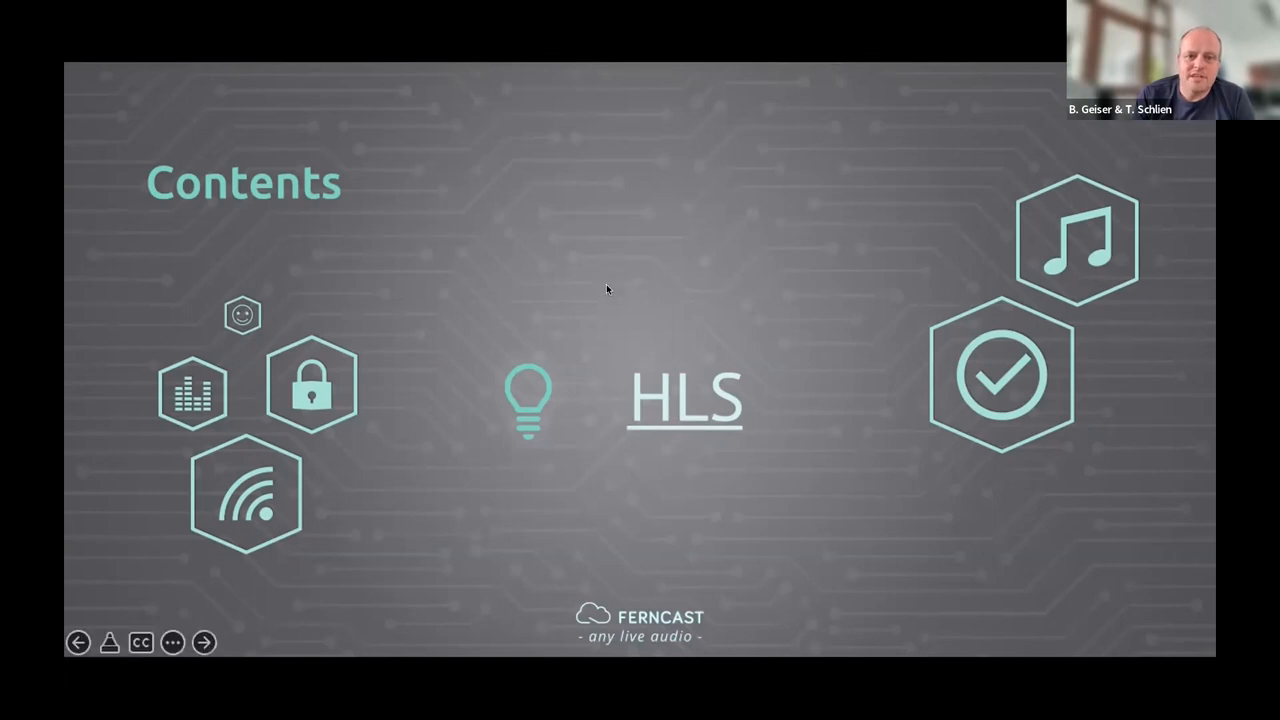
mouse_move(612, 282)
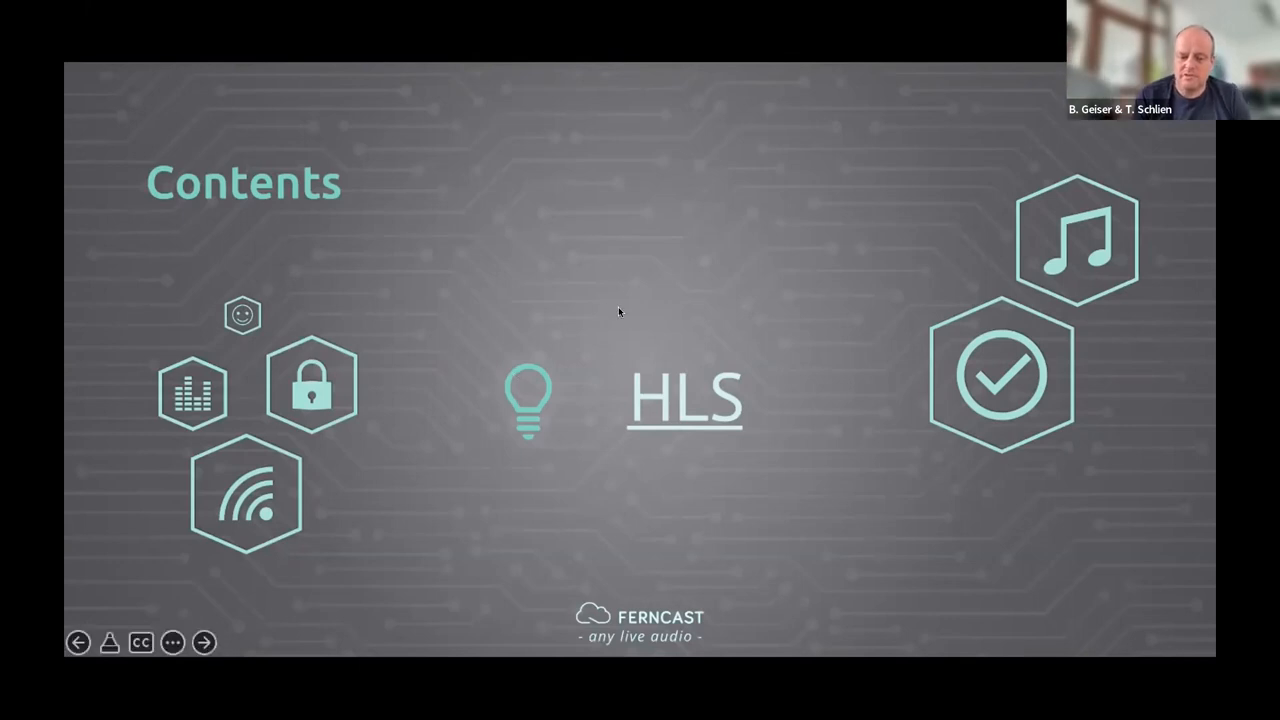
mouse_move(636, 296)
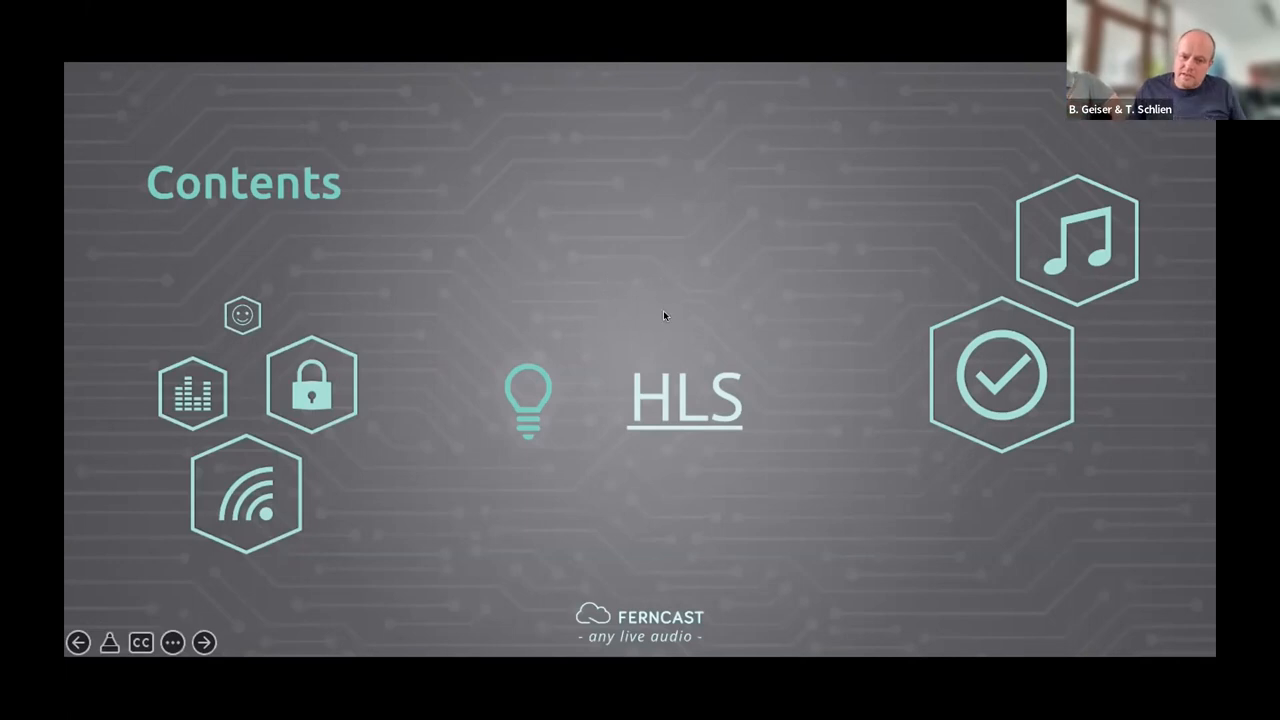
mouse_move(686, 312)
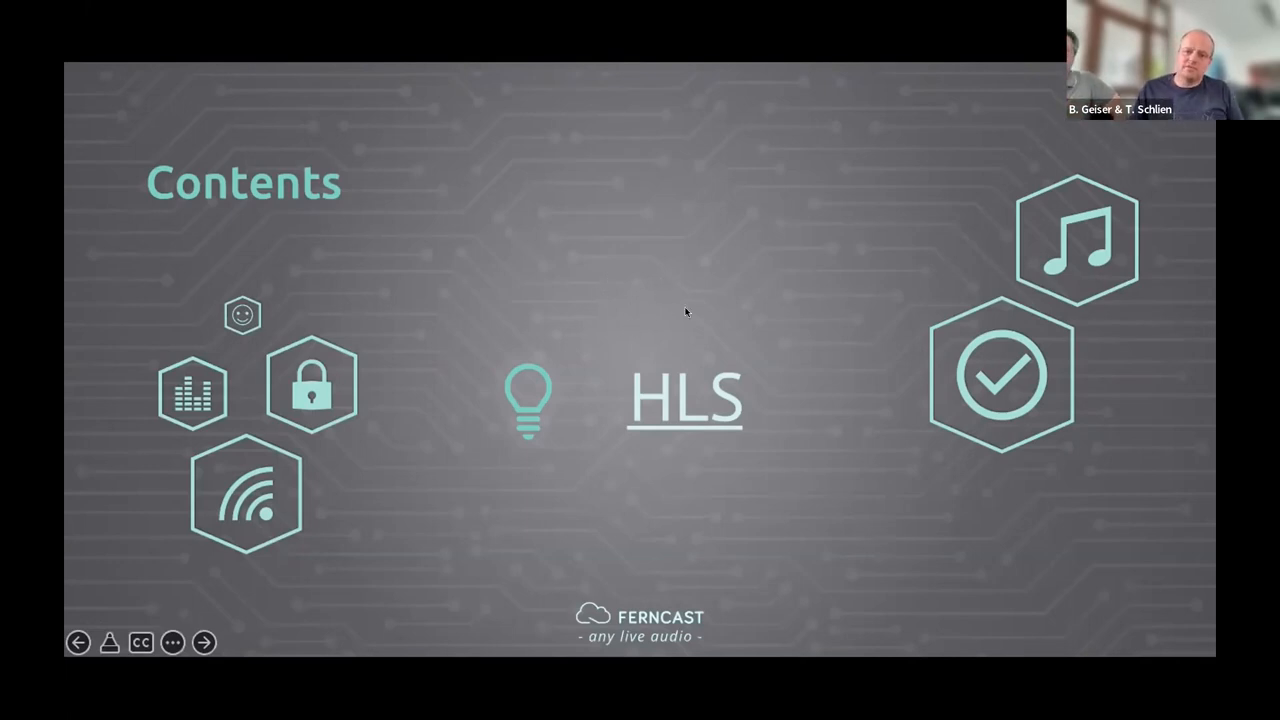
mouse_move(612, 290)
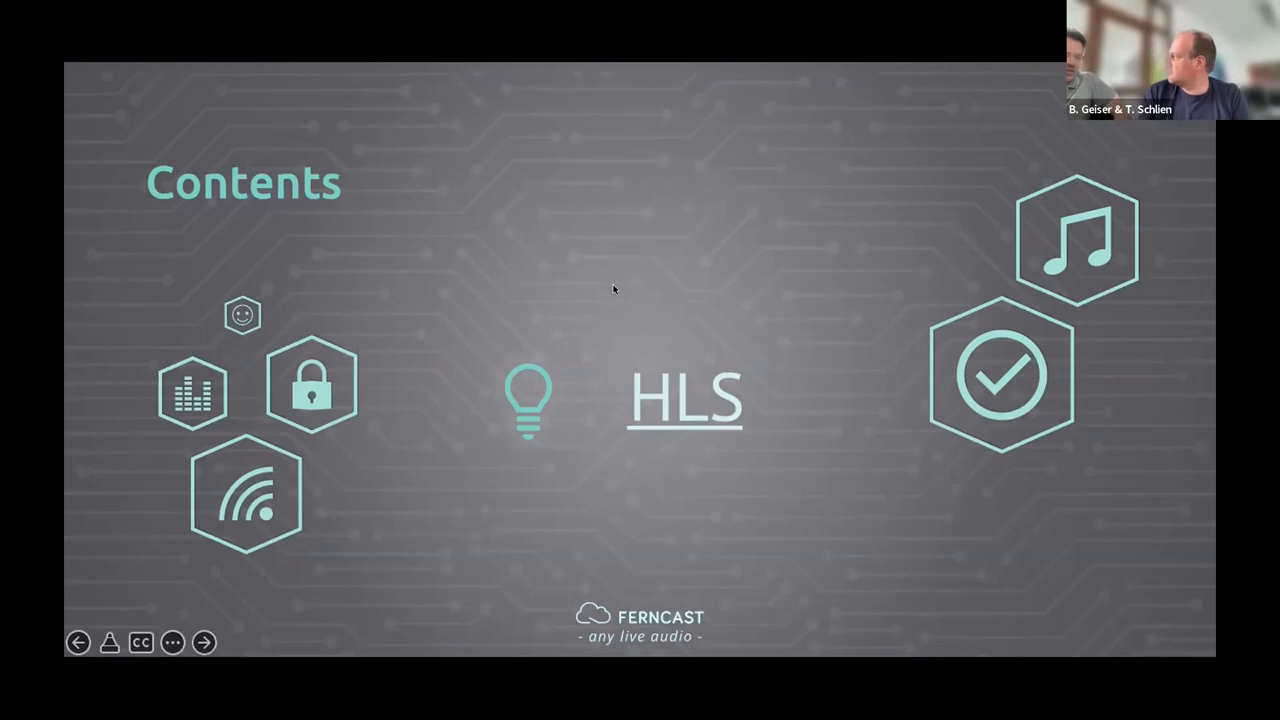
mouse_move(576, 260)
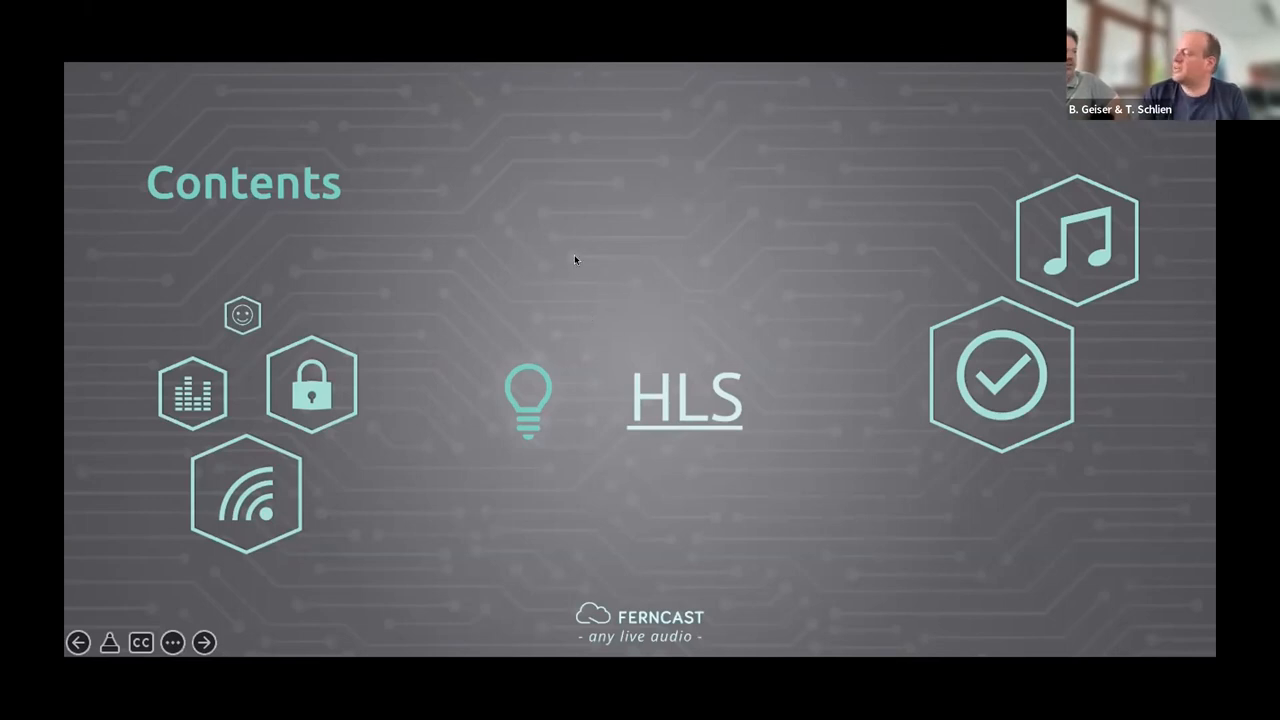
mouse_move(630, 308)
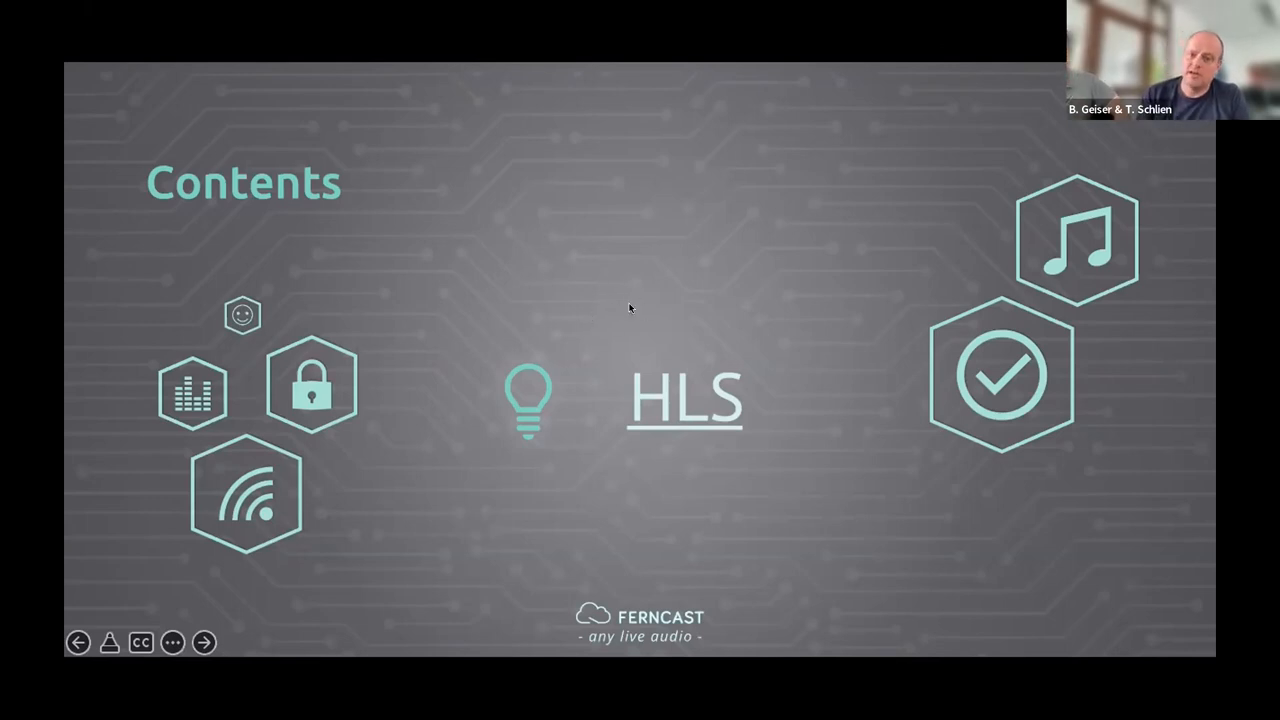
mouse_move(584, 336)
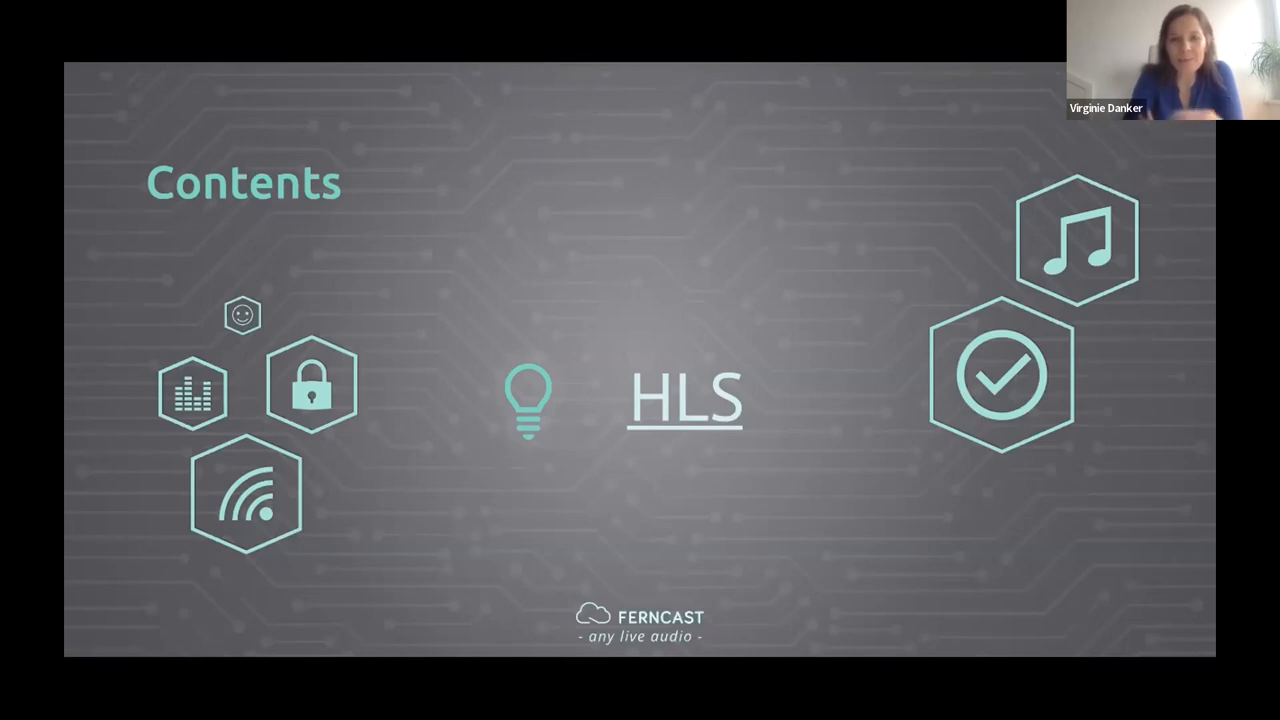
mouse_move(476, 346)
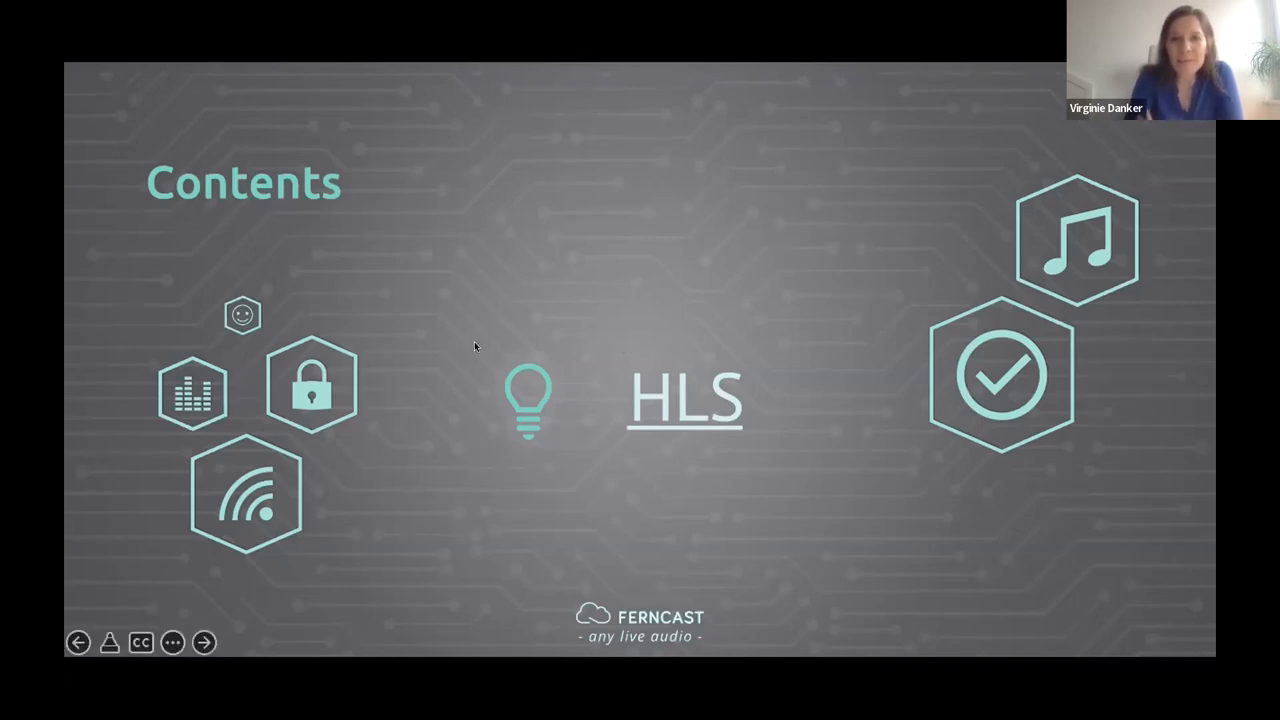
- Advance to slide 11, 'What's new?', covering aixtream COMPACT, cloud aixtream, fernLive and Ferncast Cloud
click(204, 642)
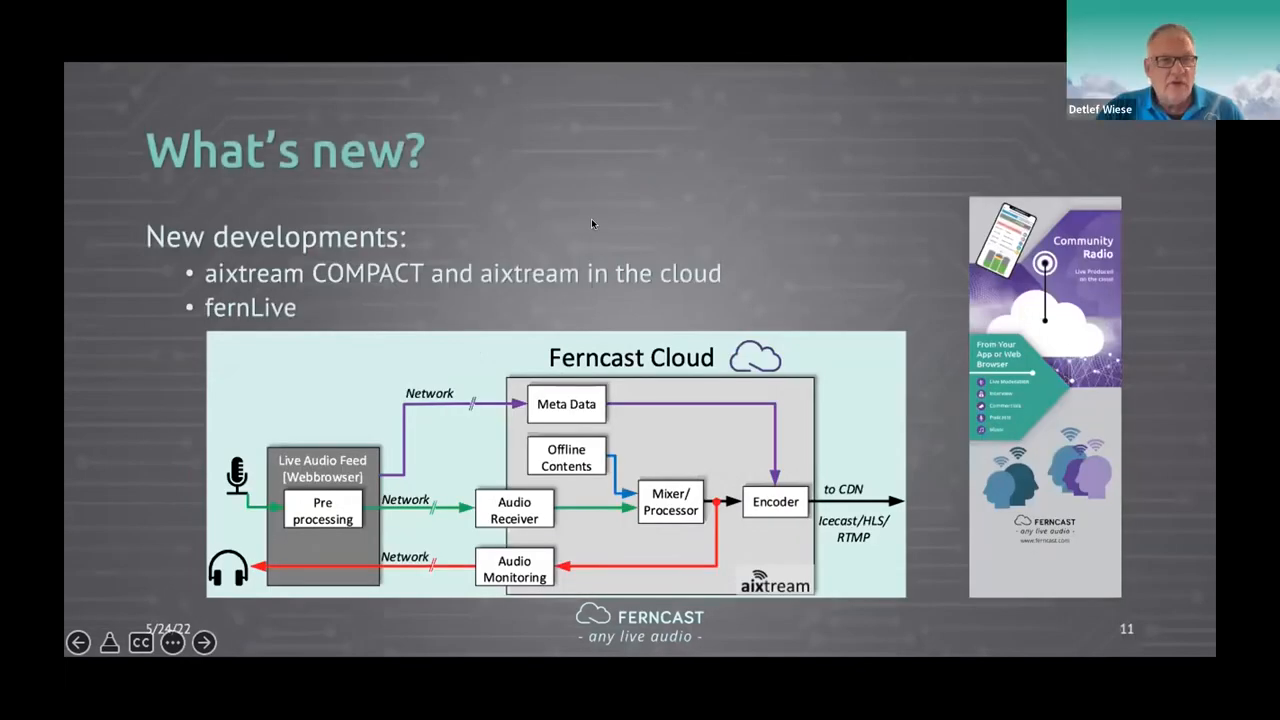
mouse_move(130, 62)
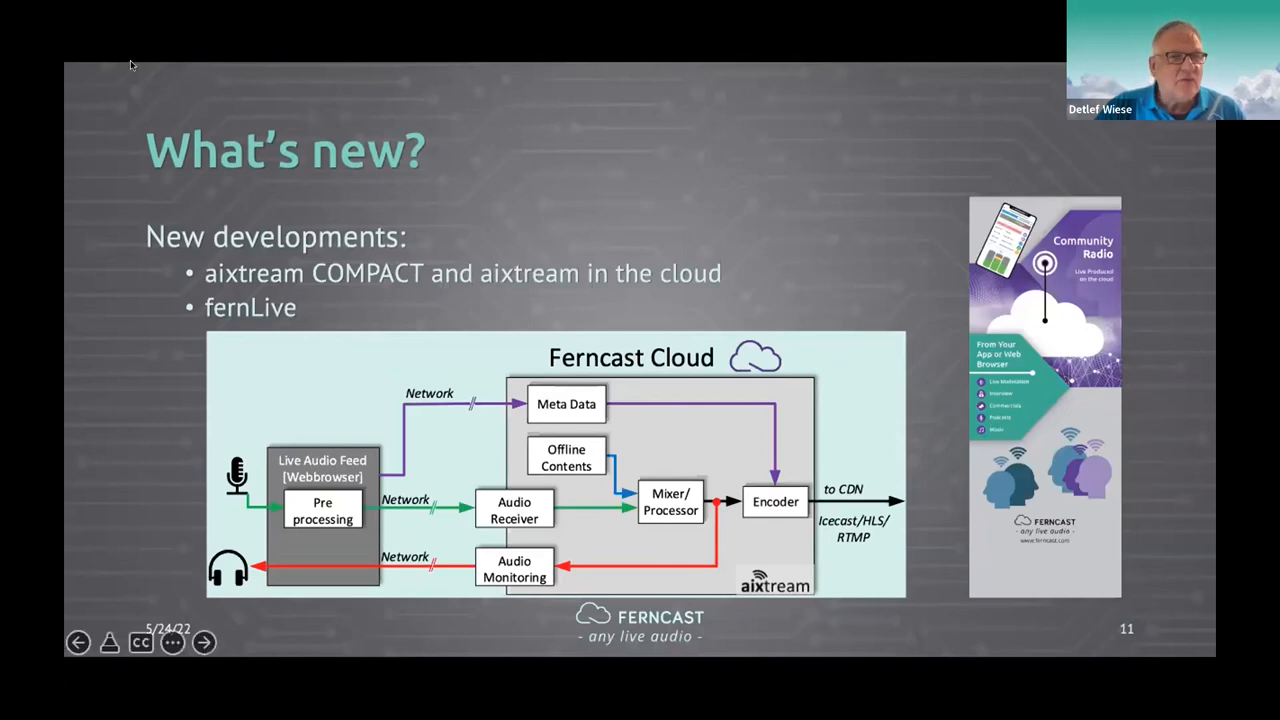
mouse_move(232, 16)
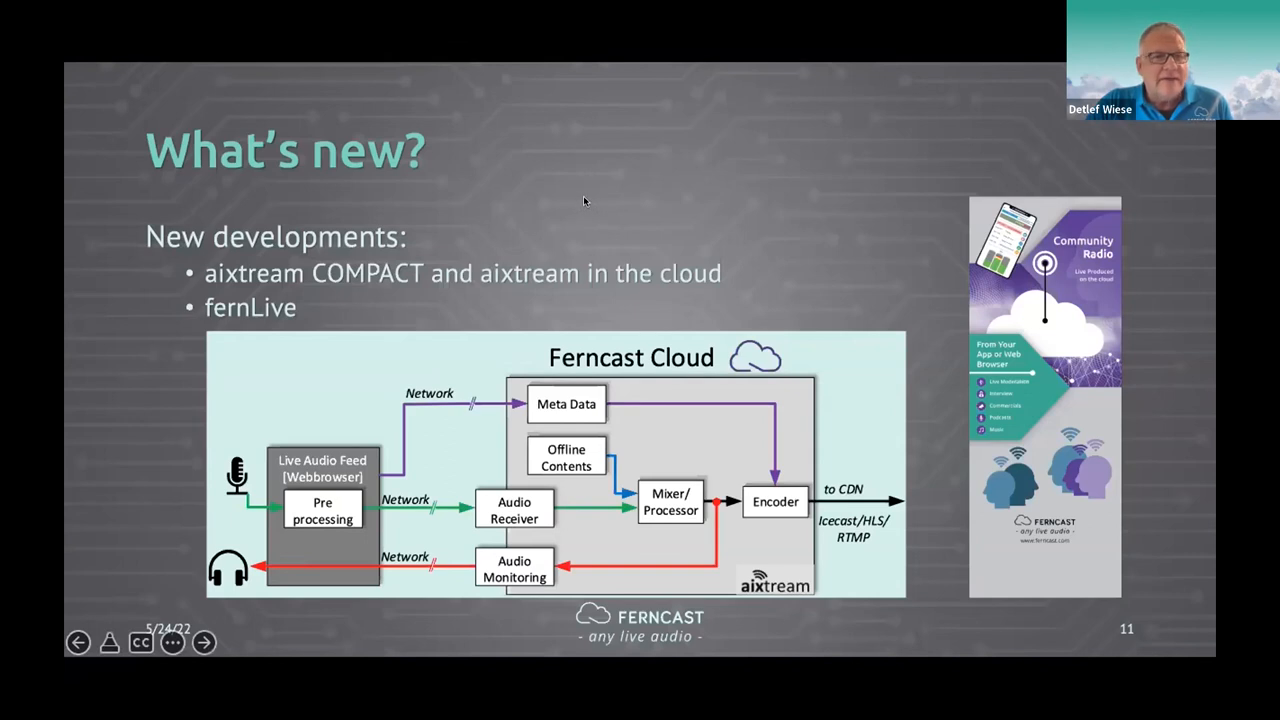
mouse_move(588, 180)
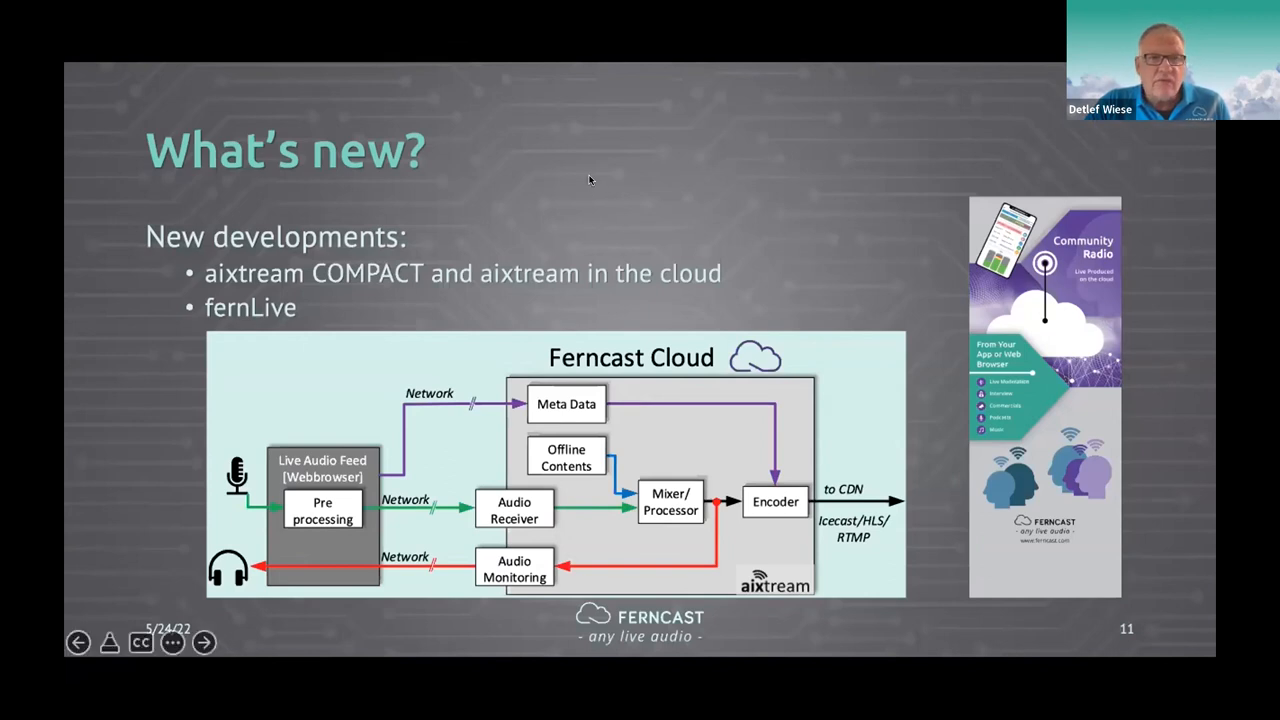
mouse_move(604, 188)
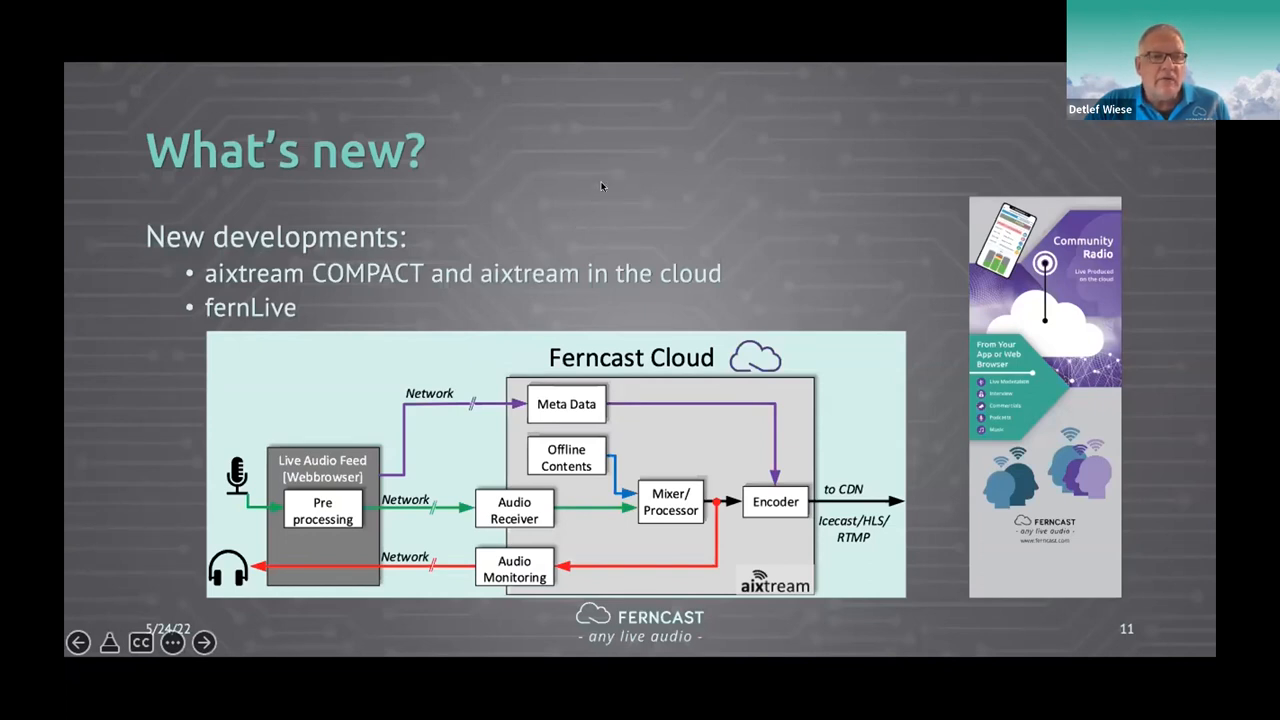
mouse_move(630, 166)
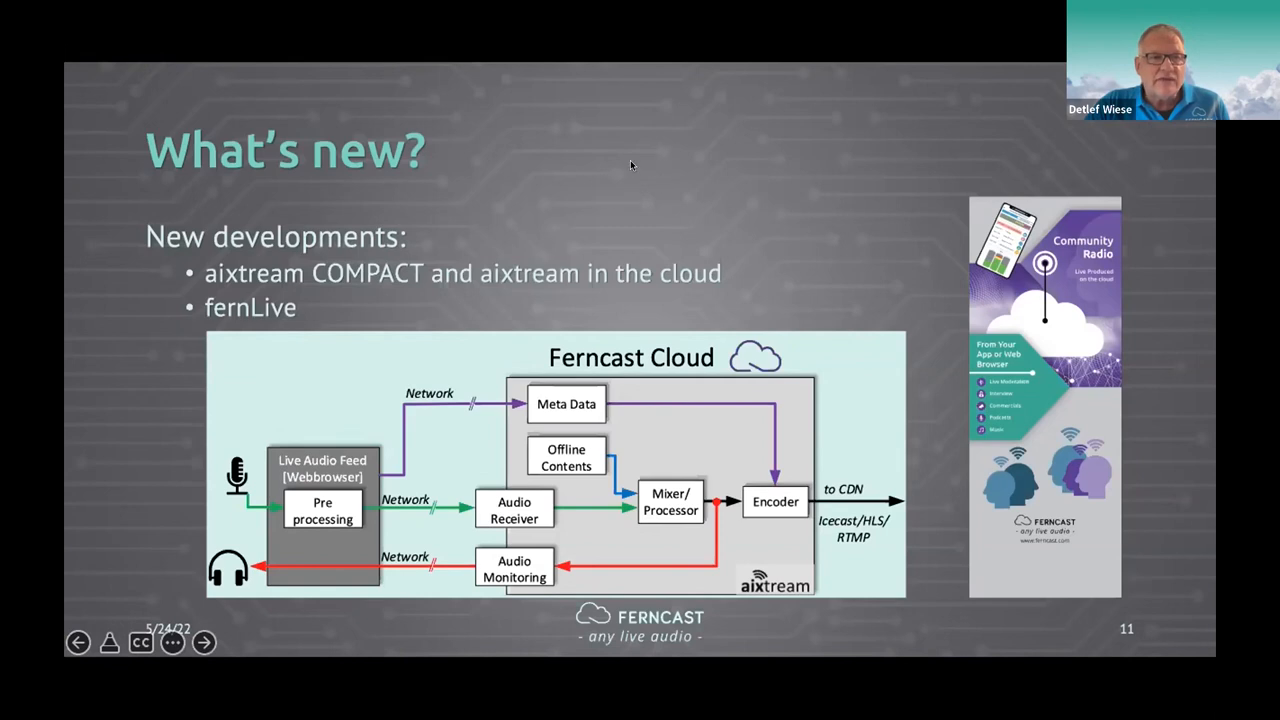
mouse_move(644, 188)
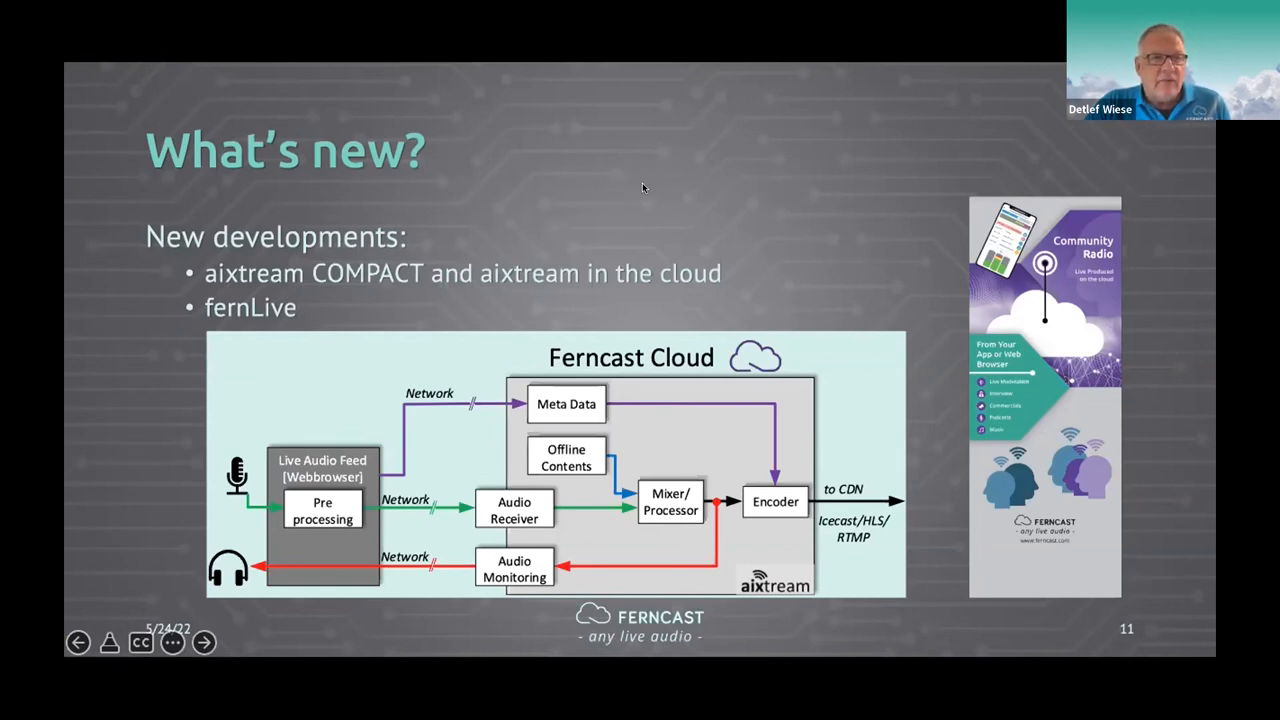
mouse_move(598, 170)
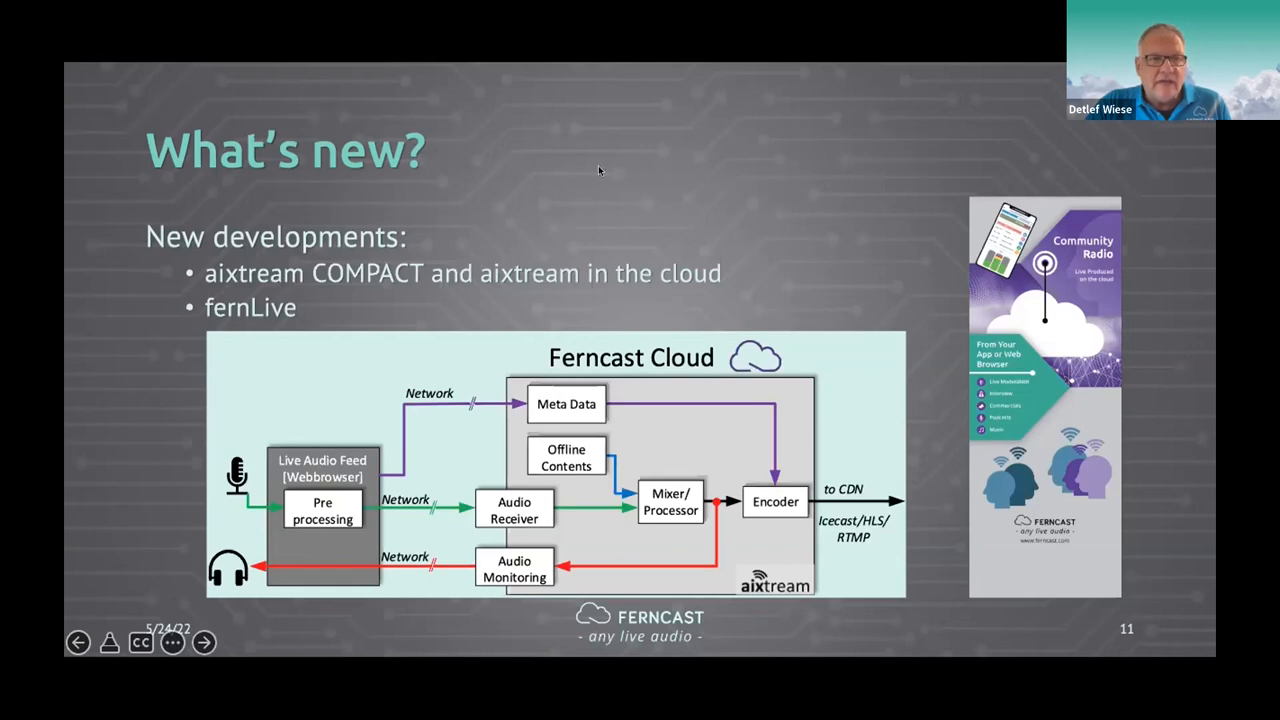
mouse_move(590, 208)
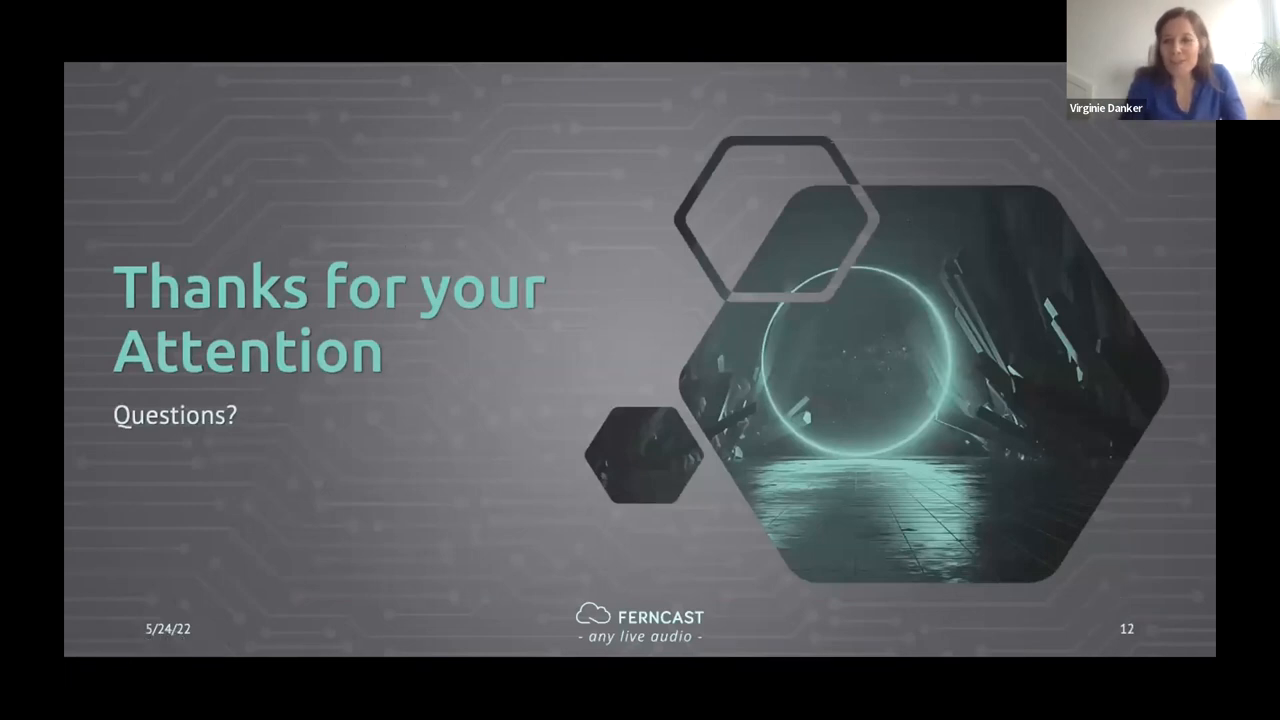
mouse_move(556, 20)
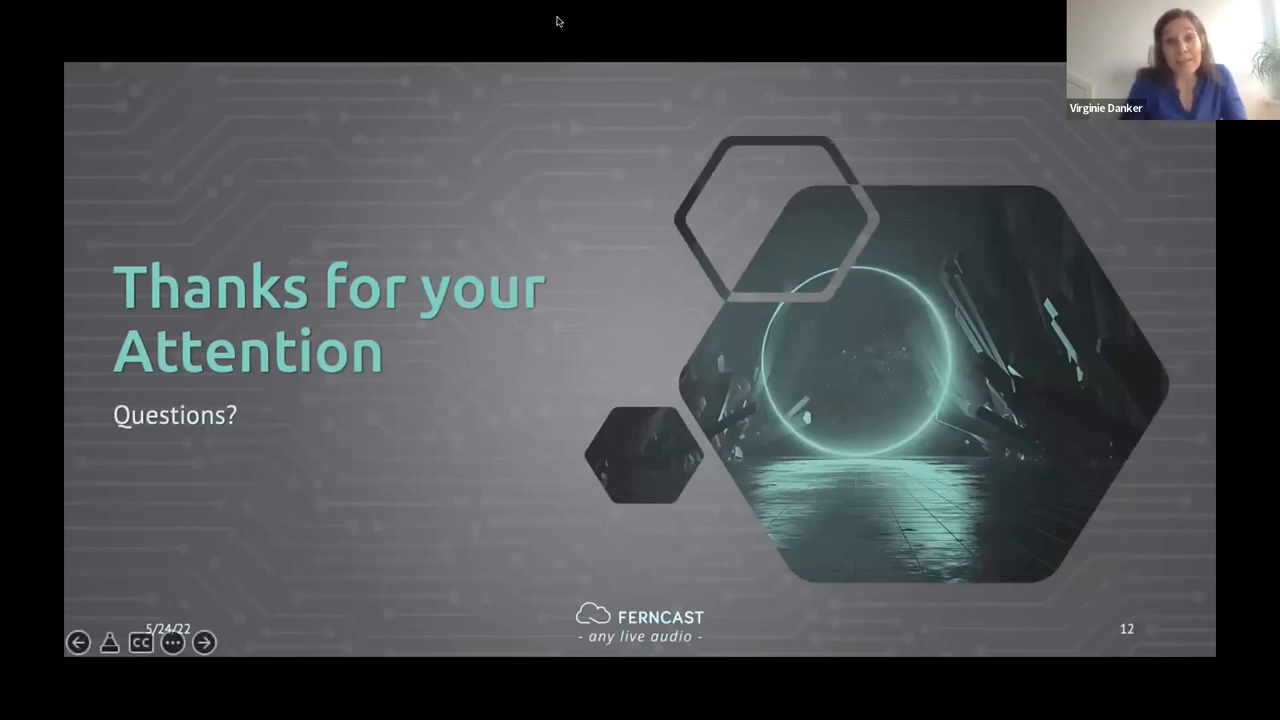
mouse_move(588, 272)
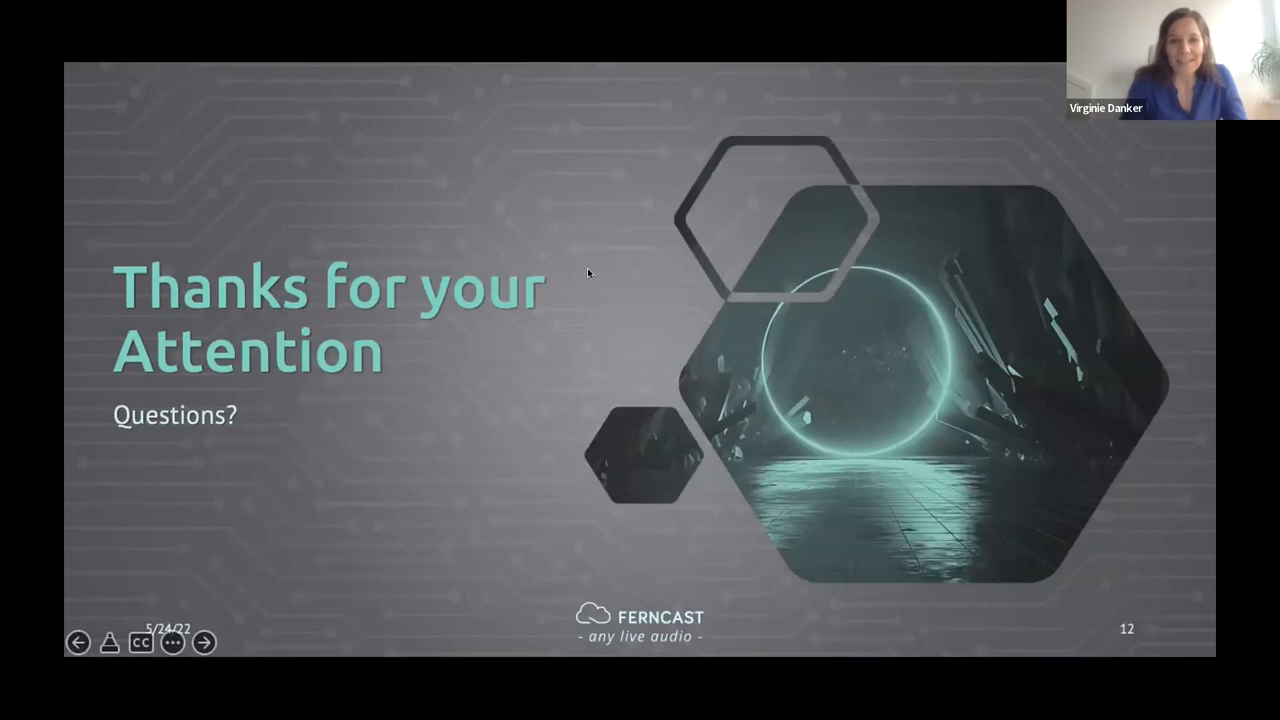
mouse_move(504, 544)
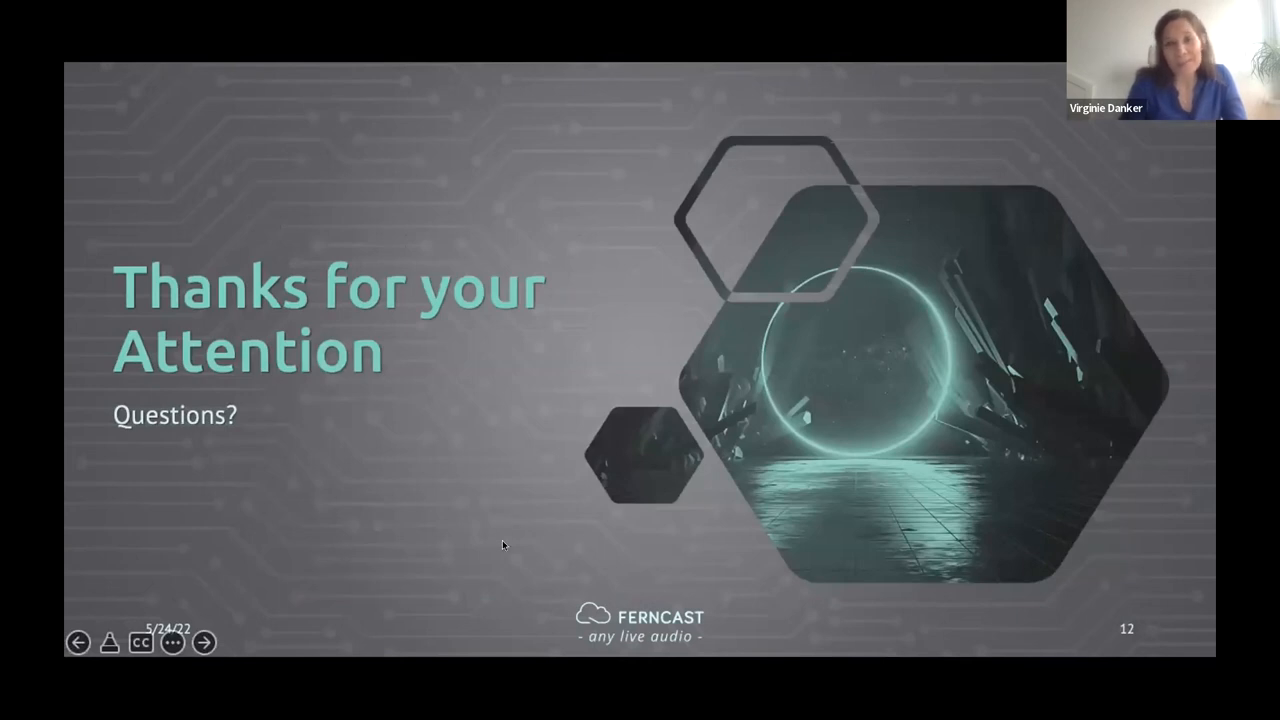
mouse_move(476, 94)
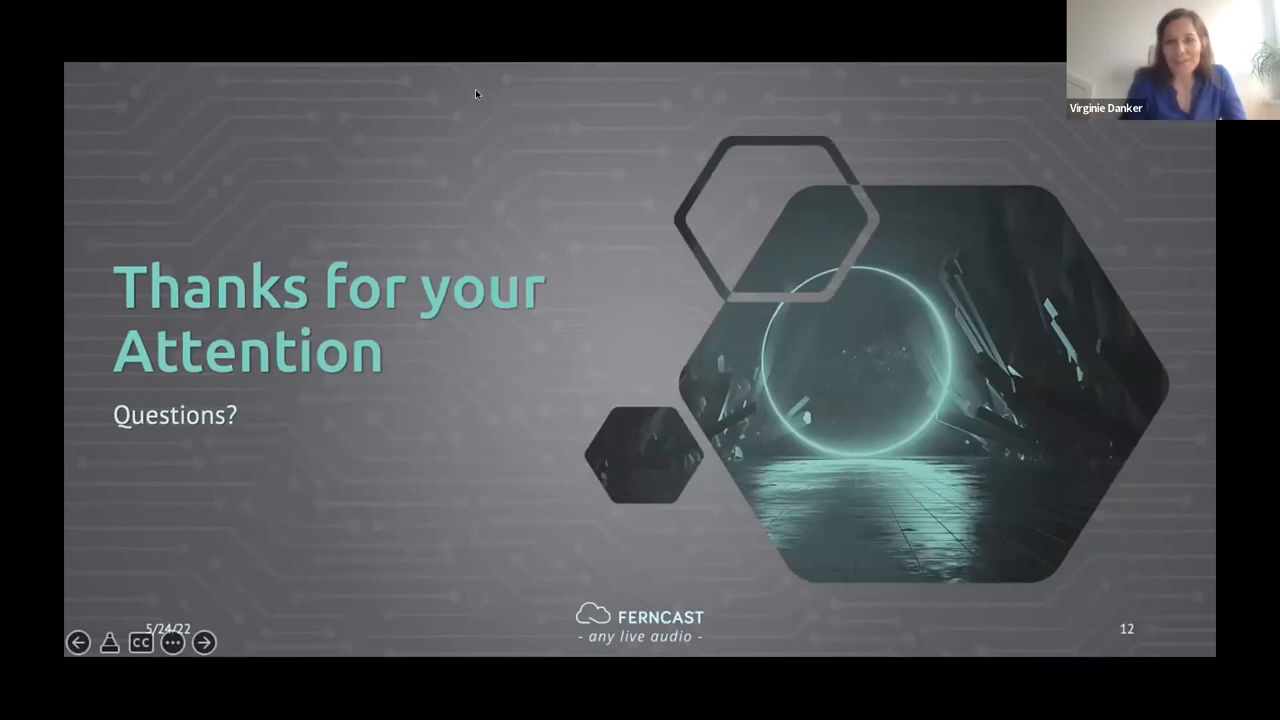